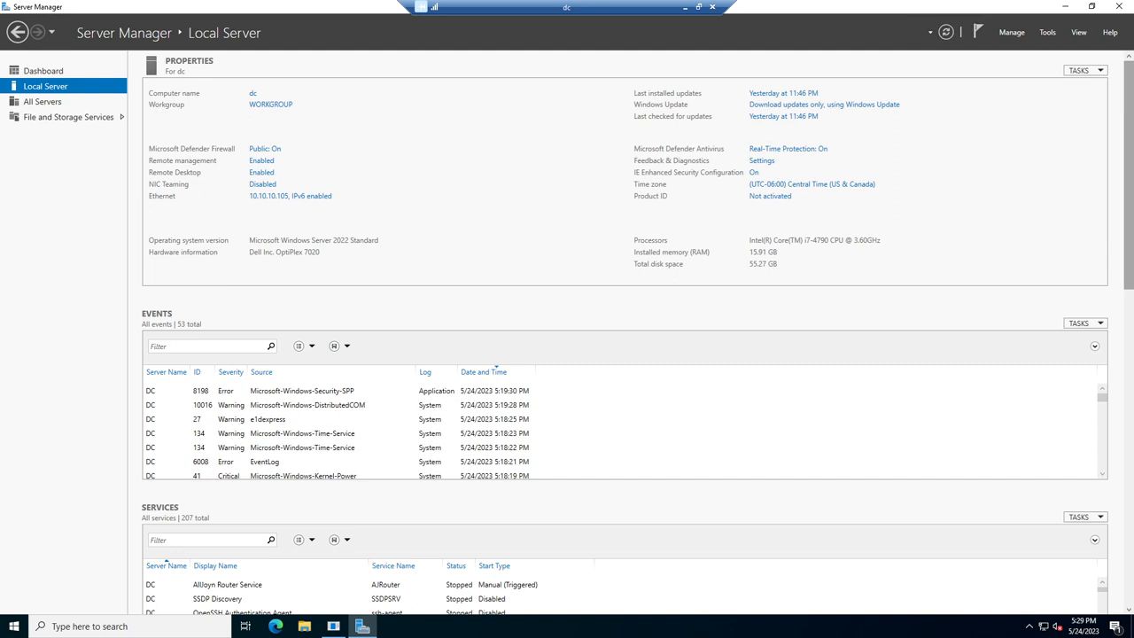
mouse_move(1029, 86)
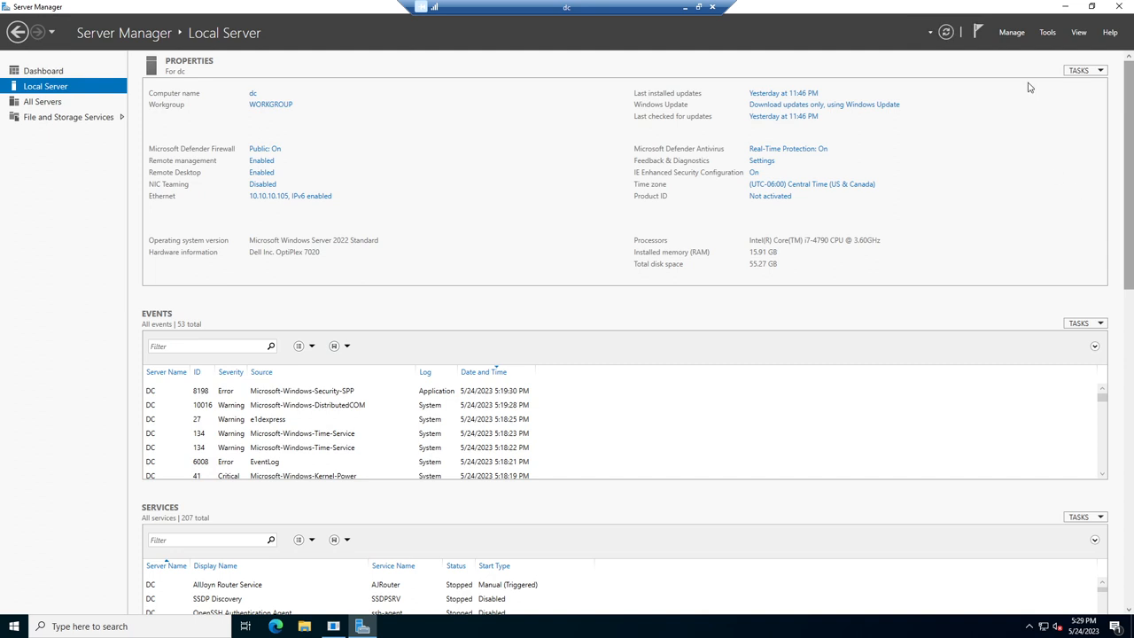
mouse_move(971, 86)
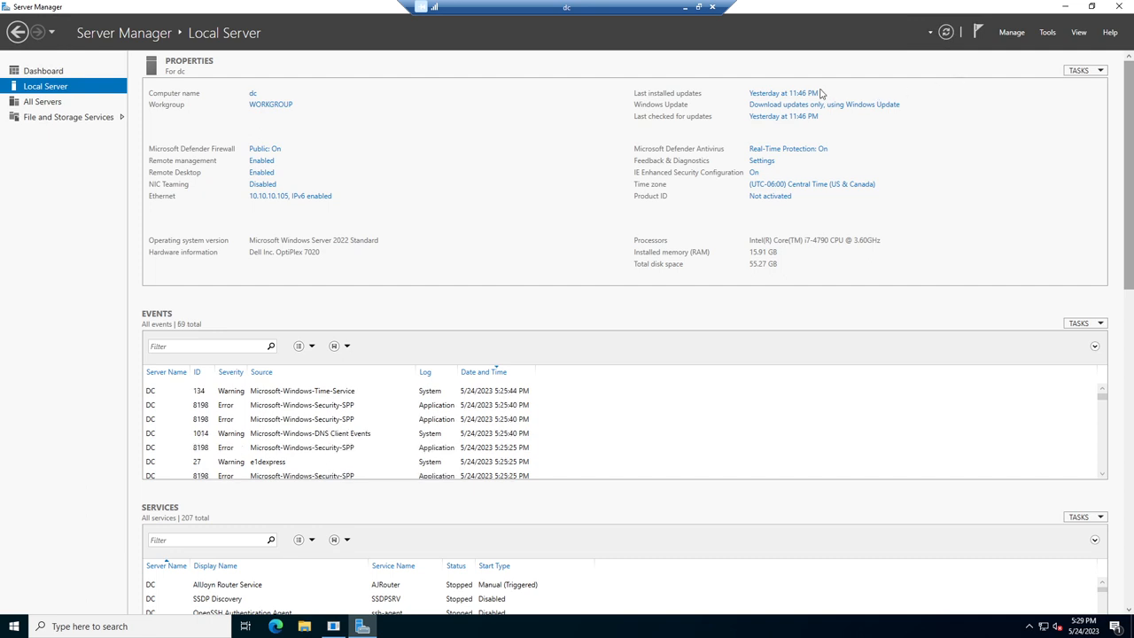
mouse_move(902, 44)
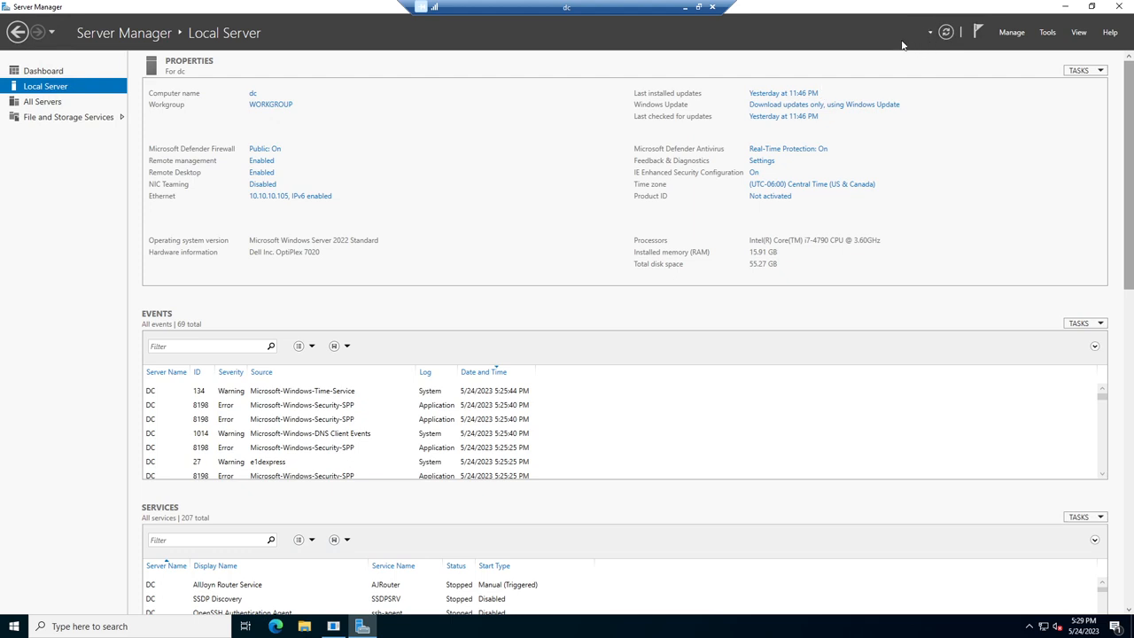
mouse_move(564, 39)
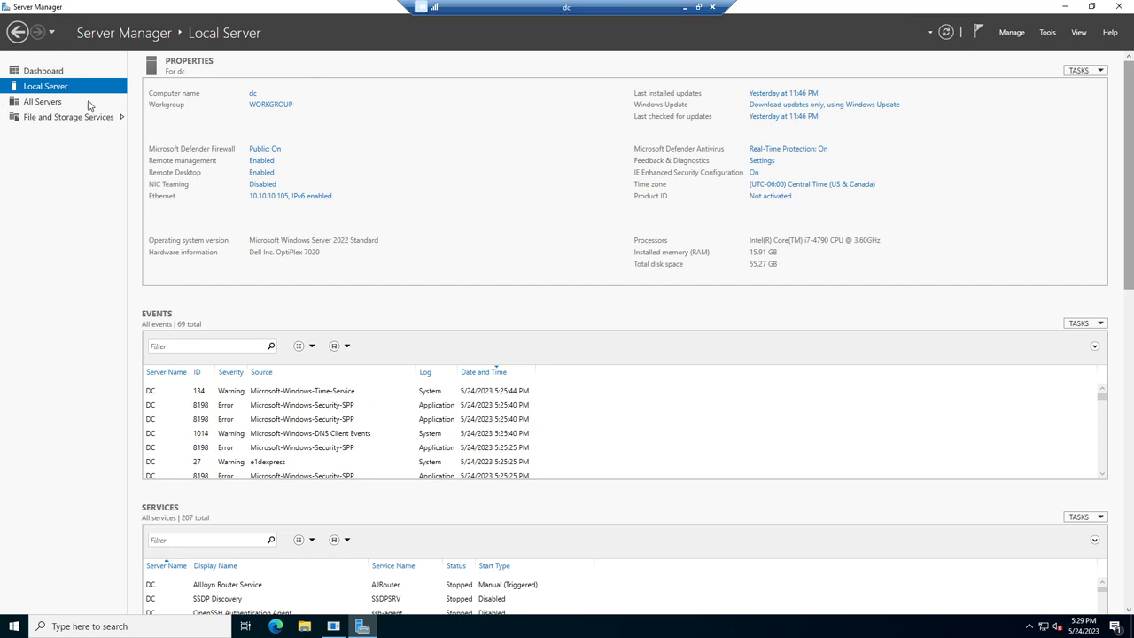
mouse_move(415, 251)
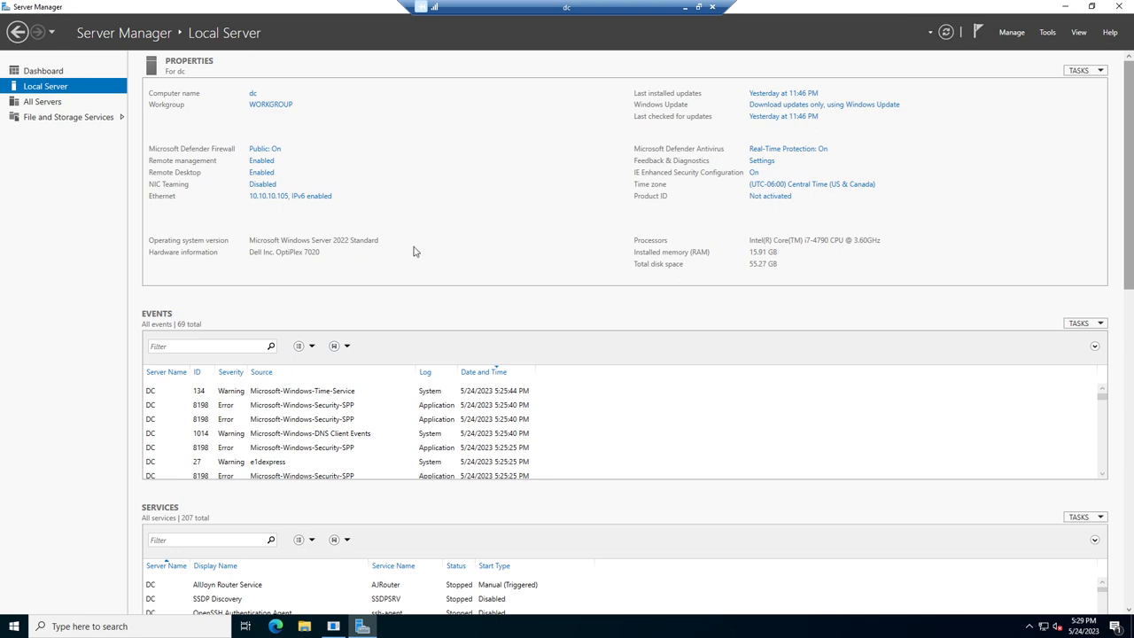
mouse_move(440, 250)
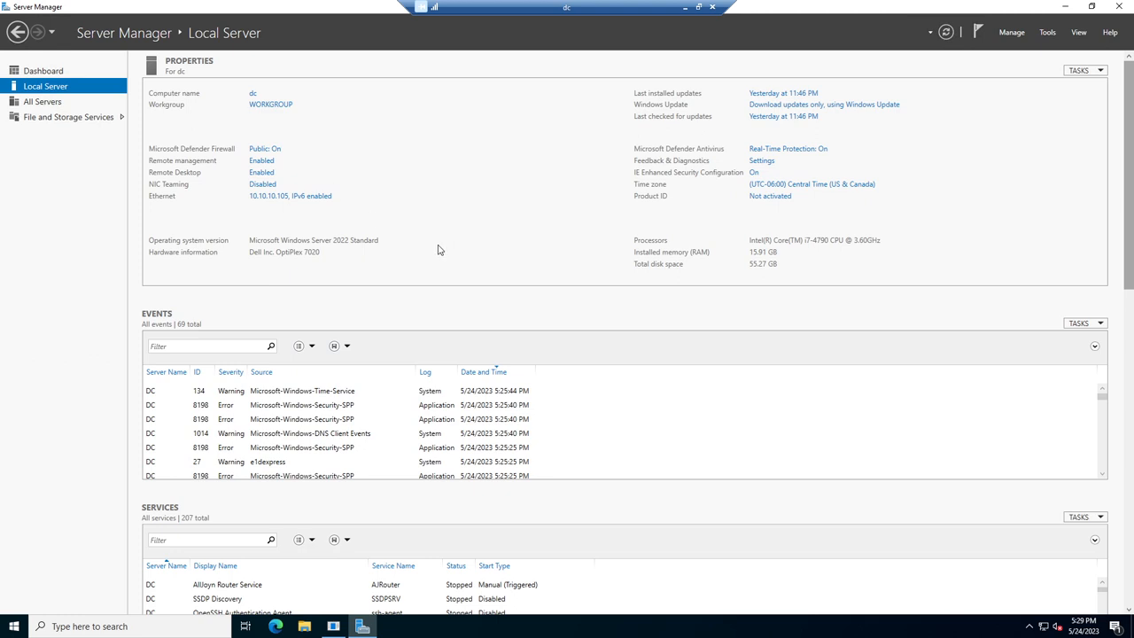
mouse_move(882, 117)
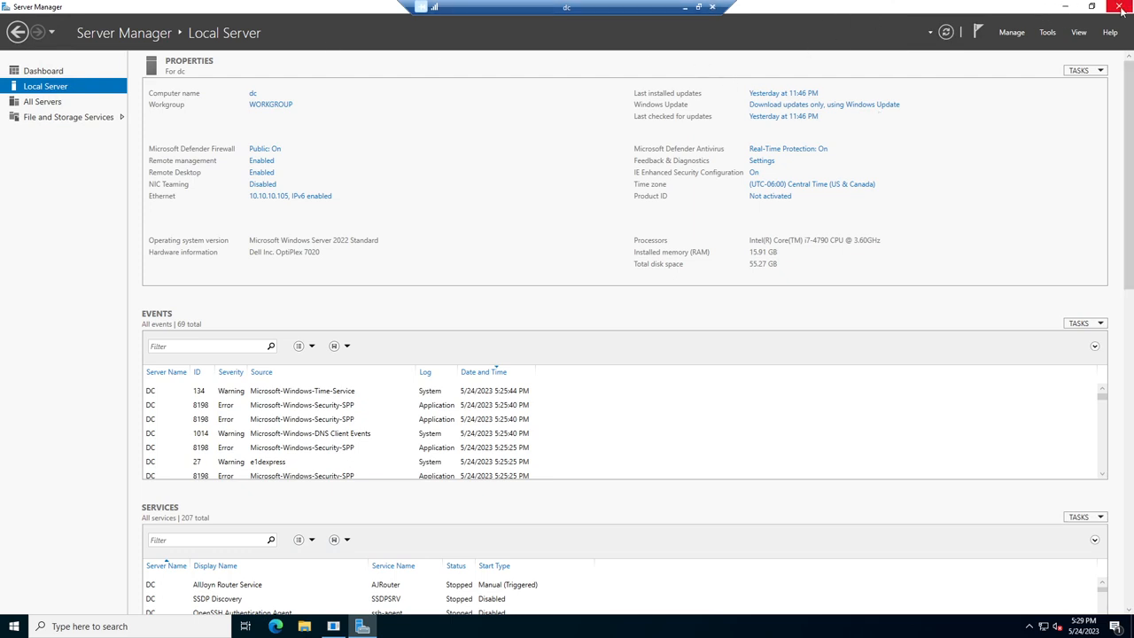
- Record the unexpected shutdown with problem ID 1 and comment N/A, then dismiss the tracker
click(1122, 7)
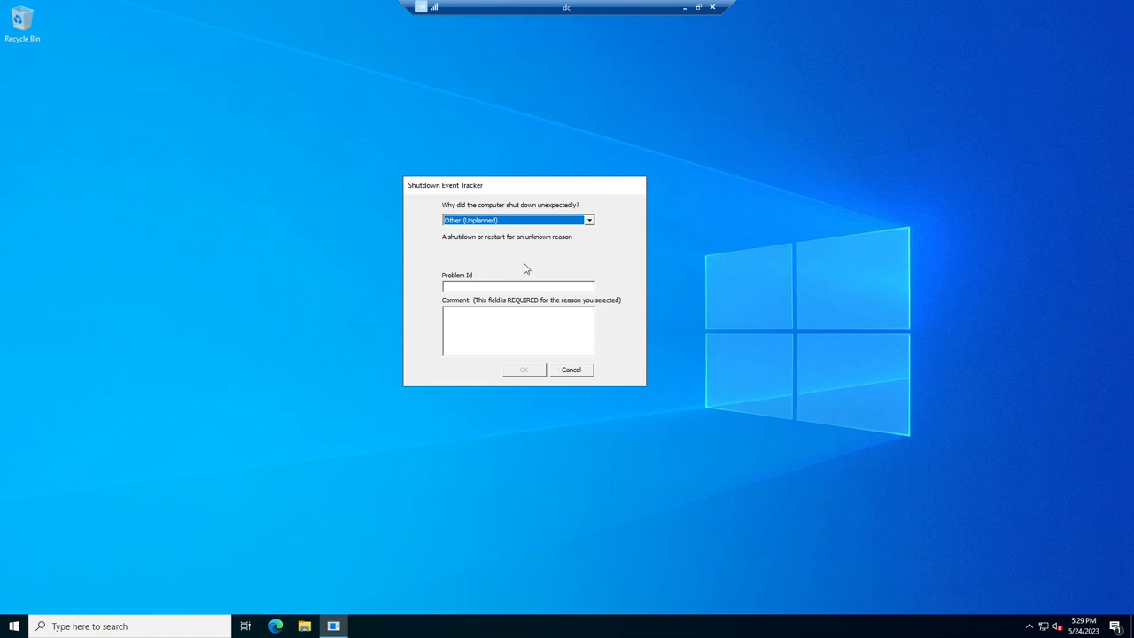
click(517, 285)
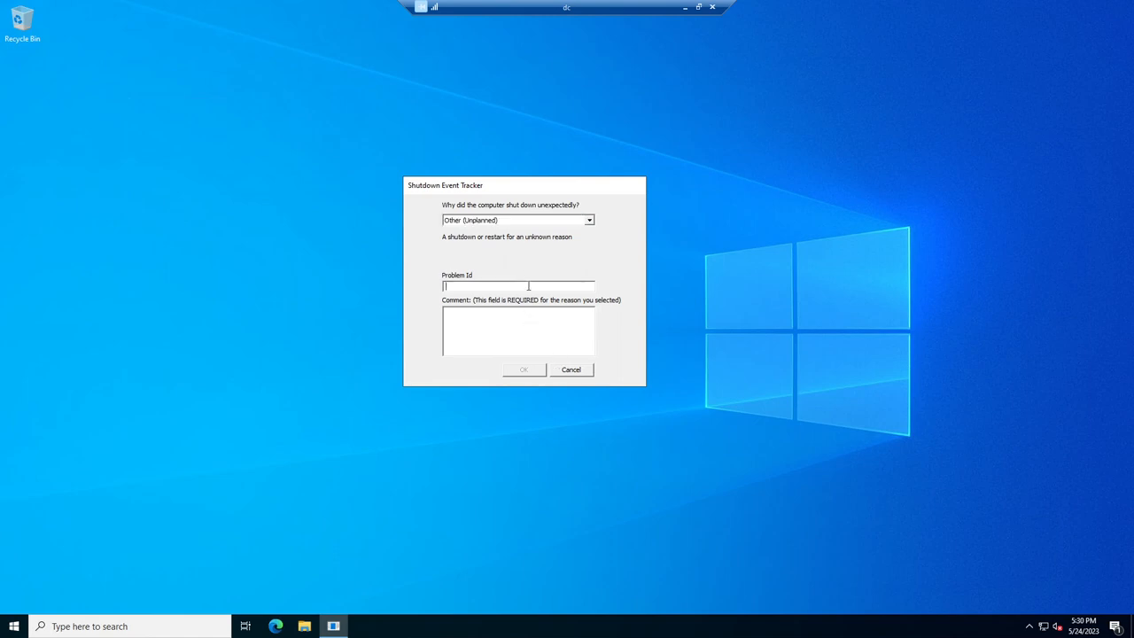
text(1)
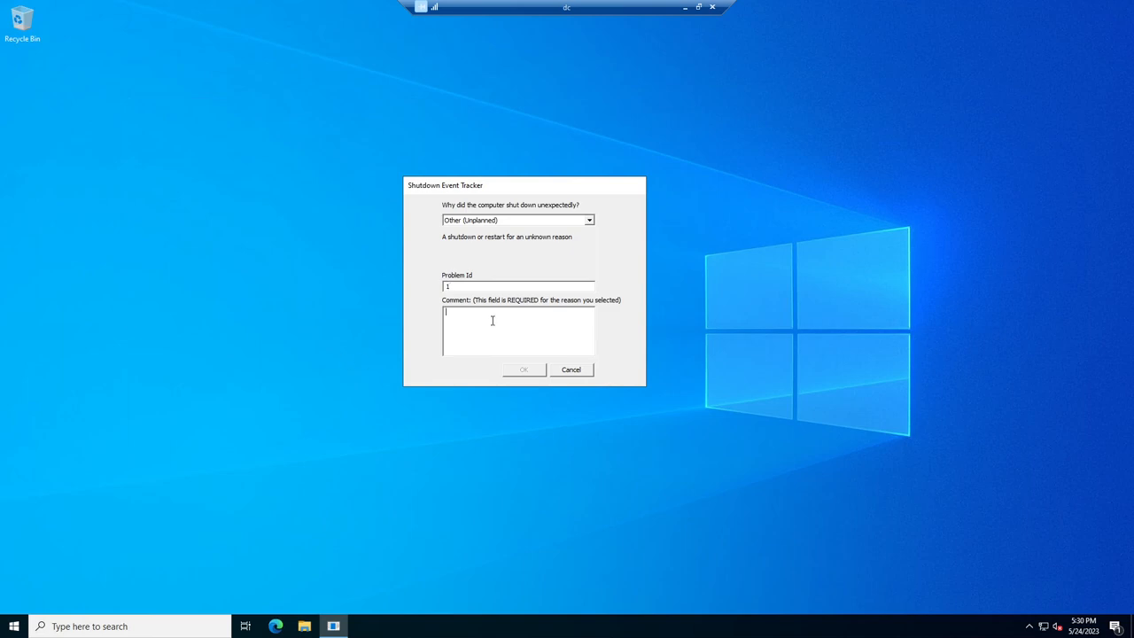
text(N/A)
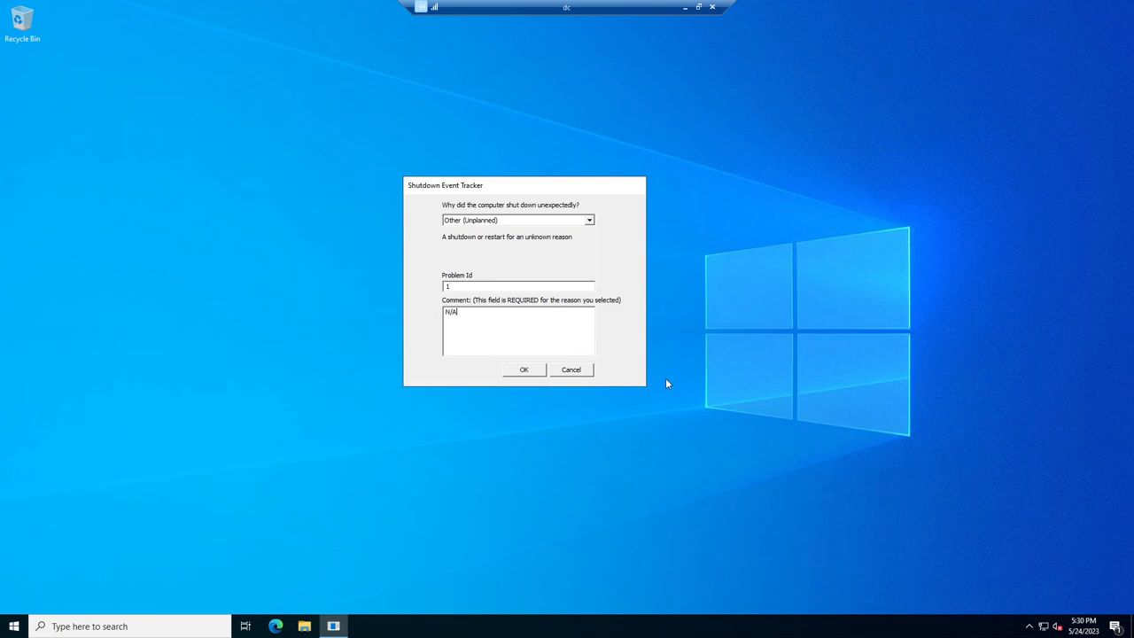
click(524, 370)
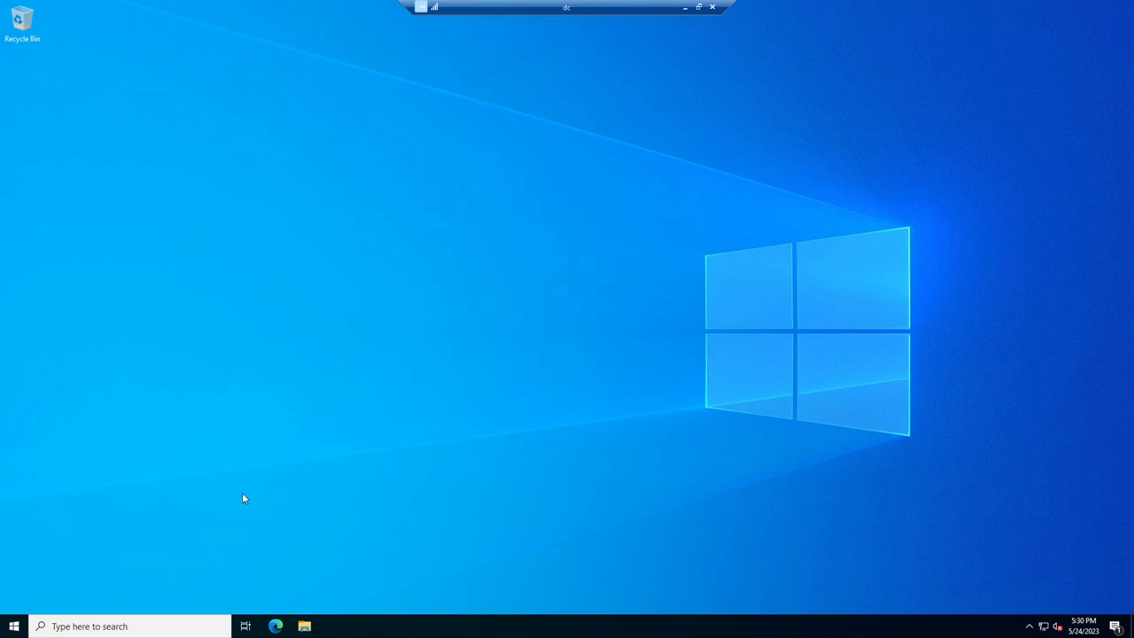
mouse_move(149, 514)
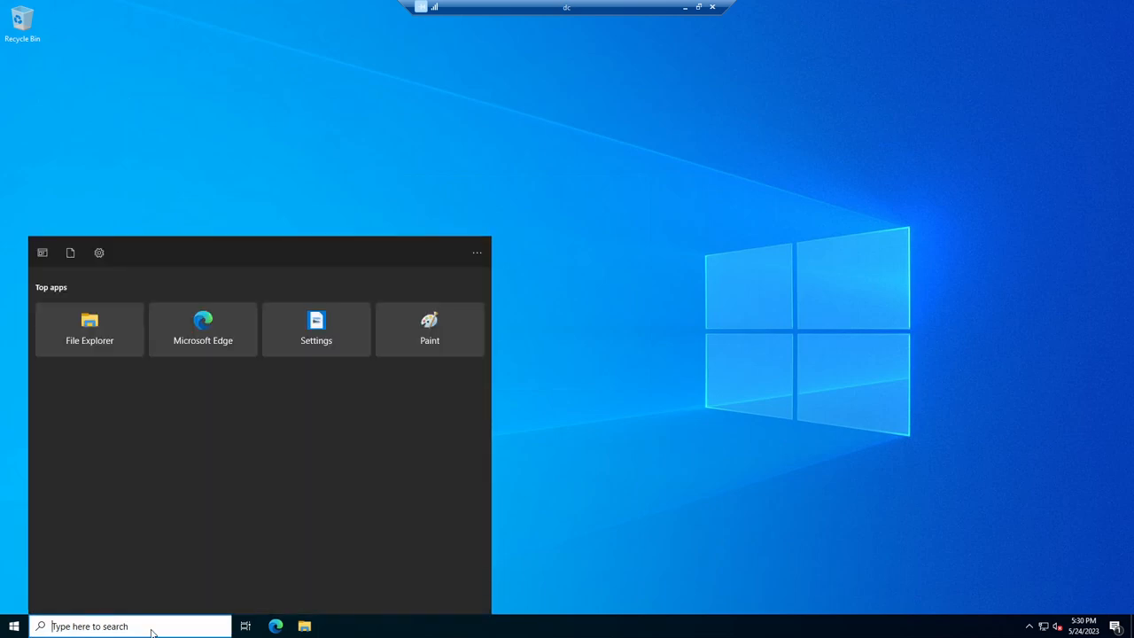
- Launch Server Manager from search and dismiss the Windows Admin Center notice
text(services)
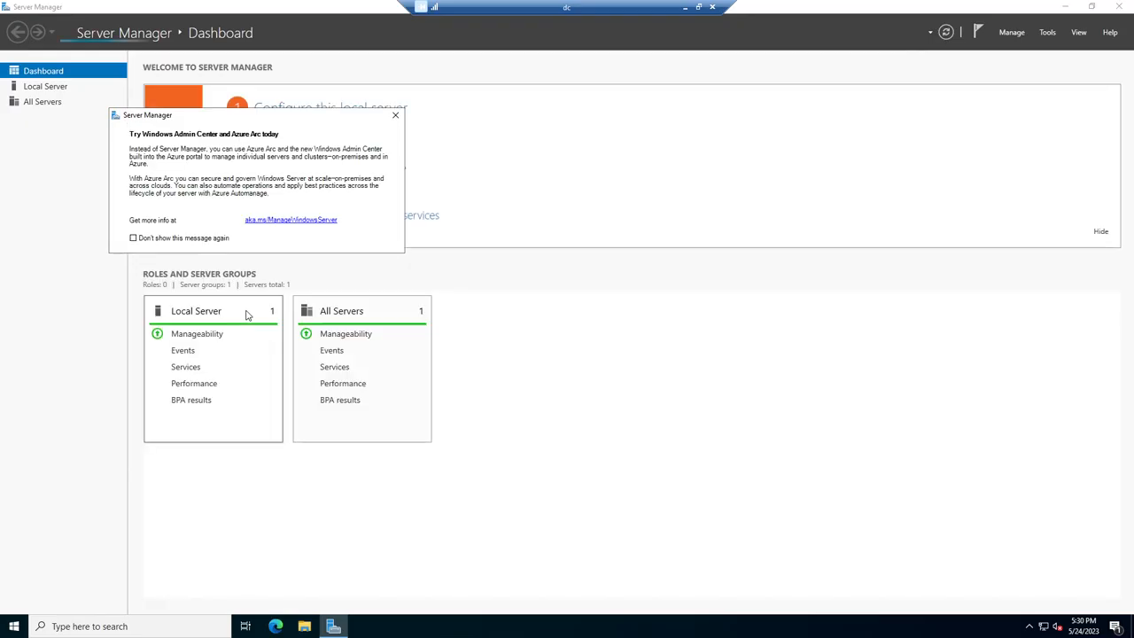
click(395, 115)
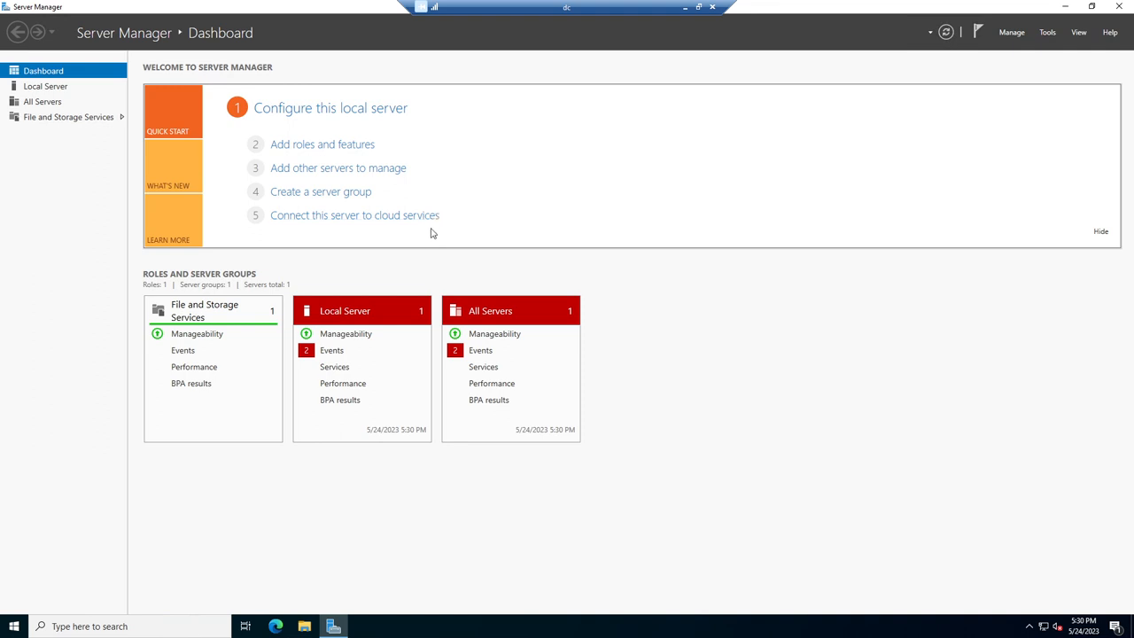
mouse_move(354, 216)
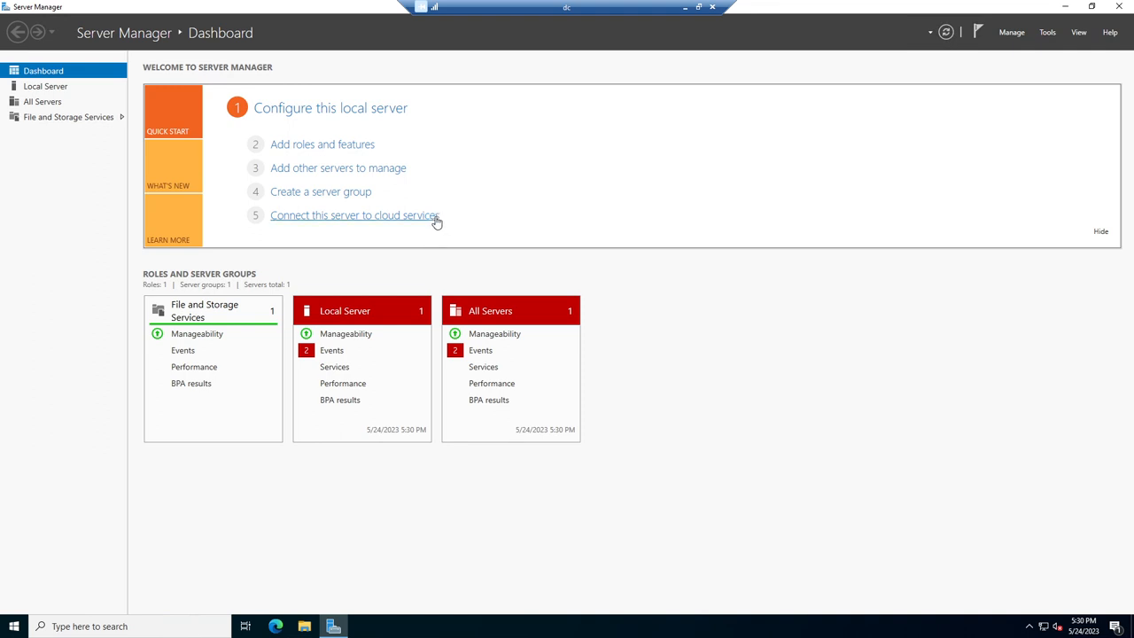
mouse_move(486, 284)
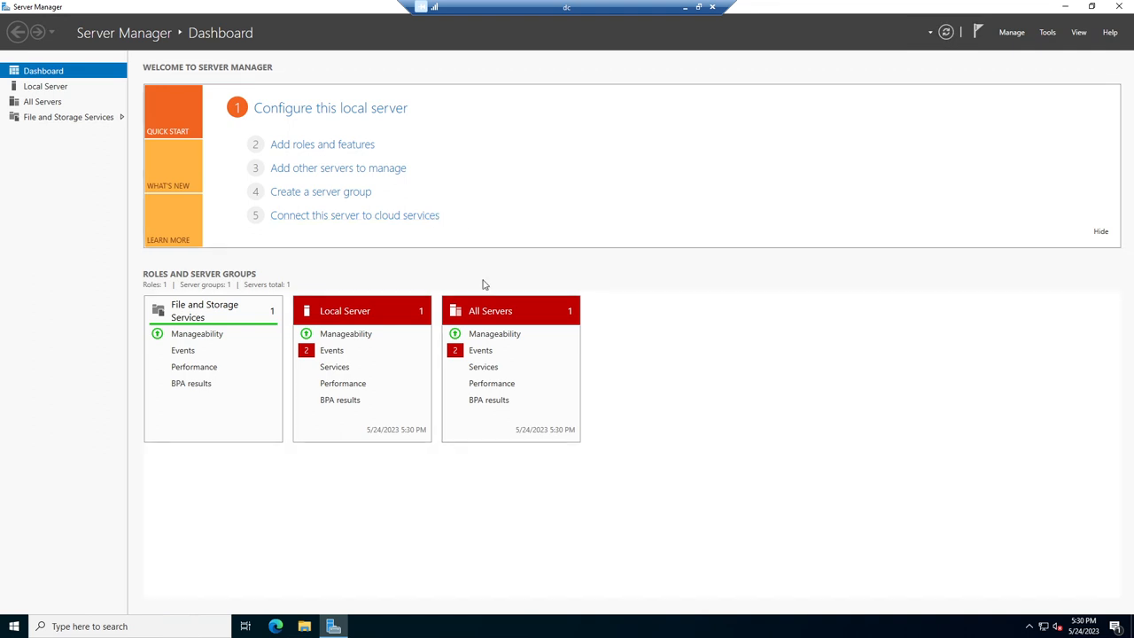
mouse_move(1025, 44)
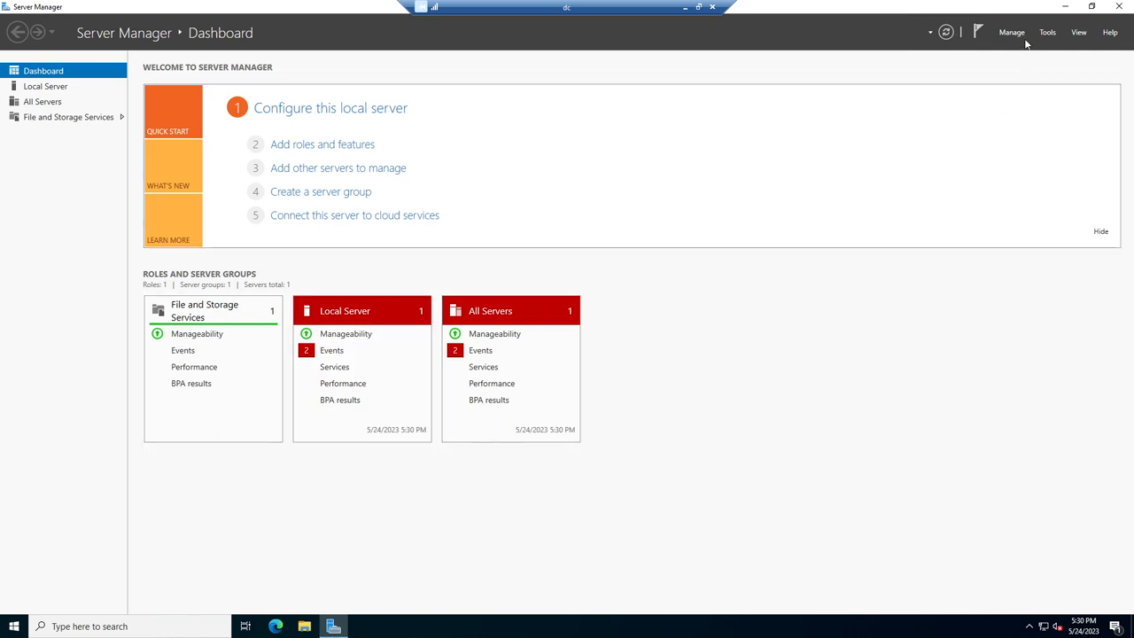
click(1010, 32)
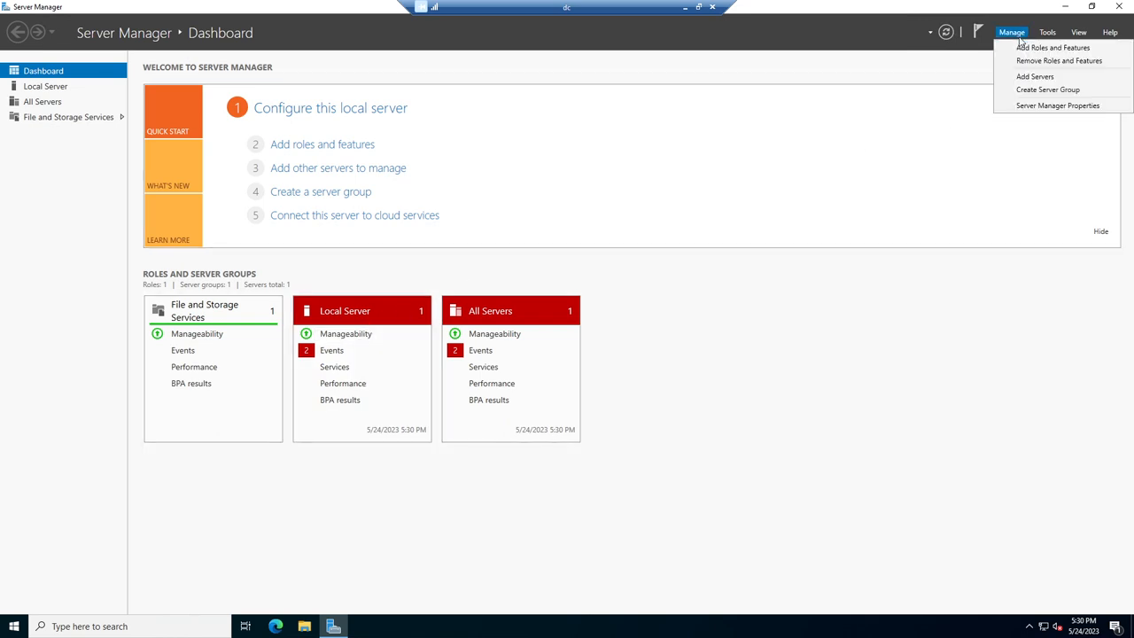
- Hide the critical kernel-power alerts for the Local Server and All Servers tiles
click(305, 351)
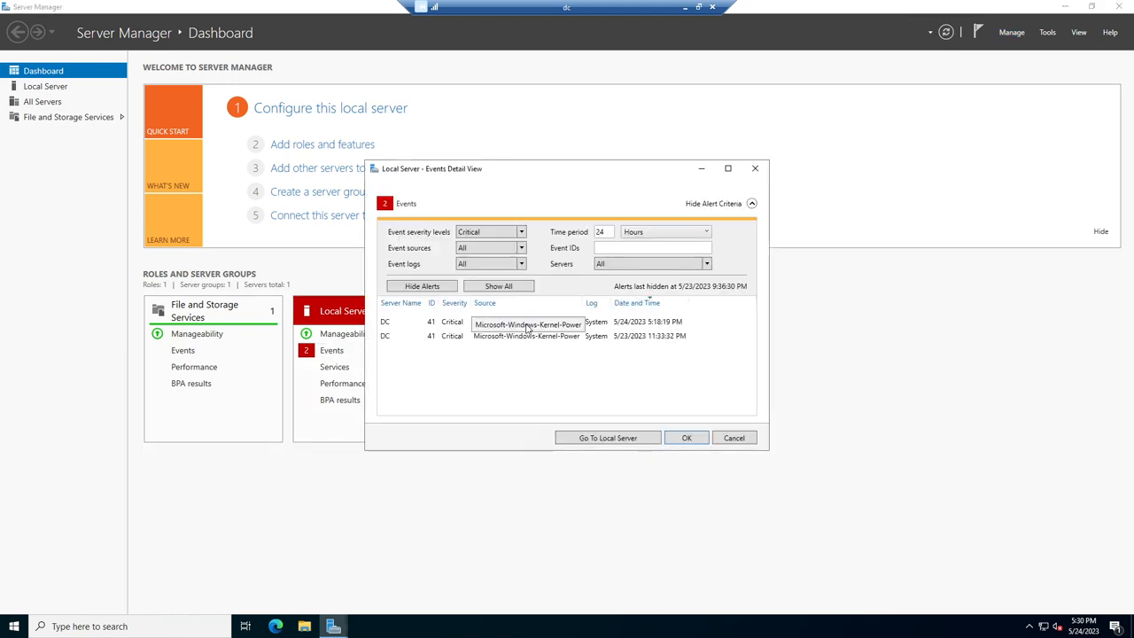
click(422, 285)
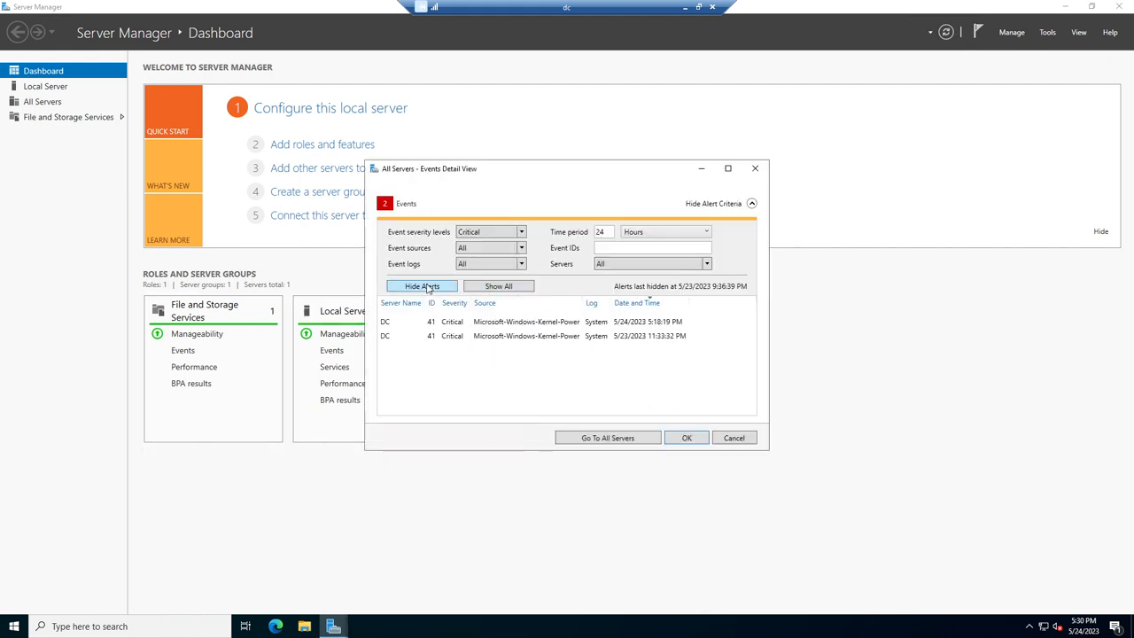
click(687, 438)
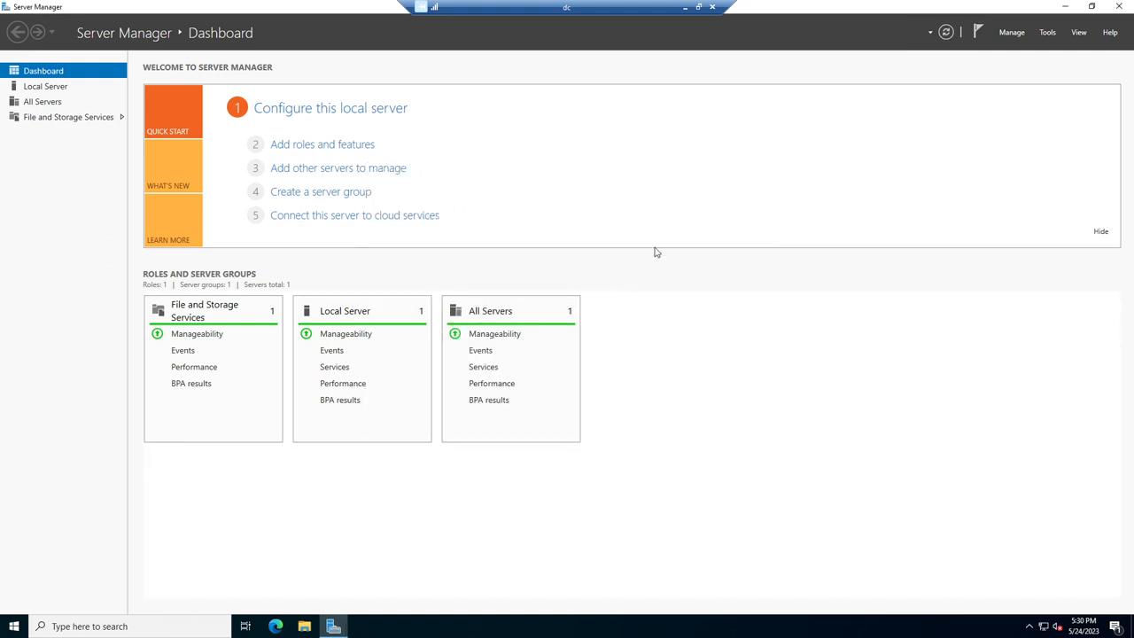
mouse_move(850, 86)
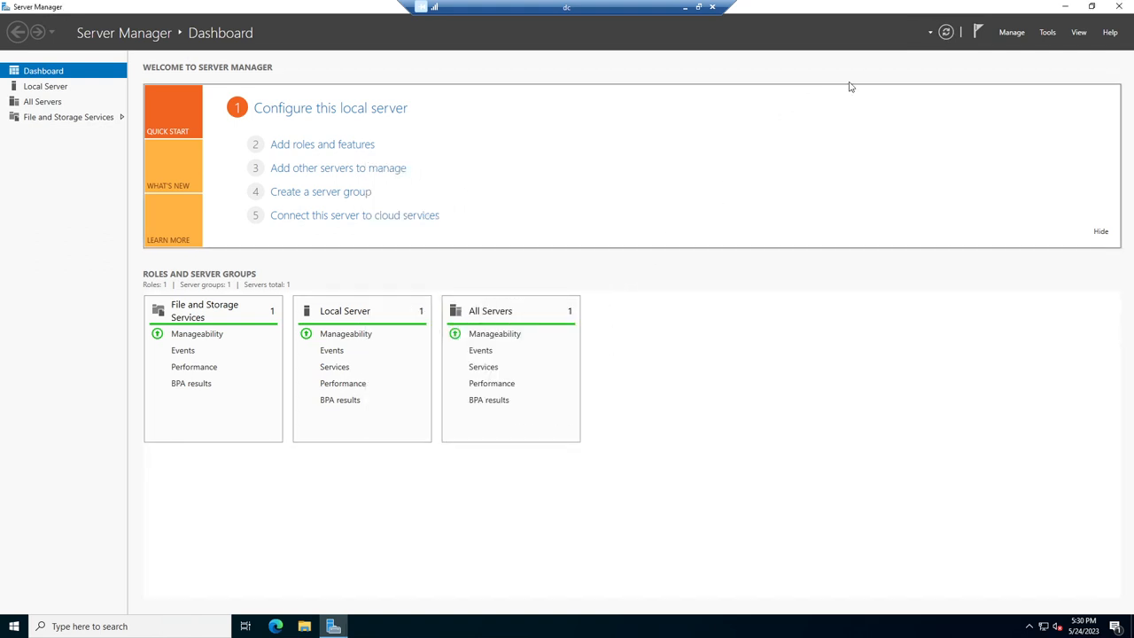
- Start the Add Roles and Features wizard with role-based installation on the dc server
click(1011, 32)
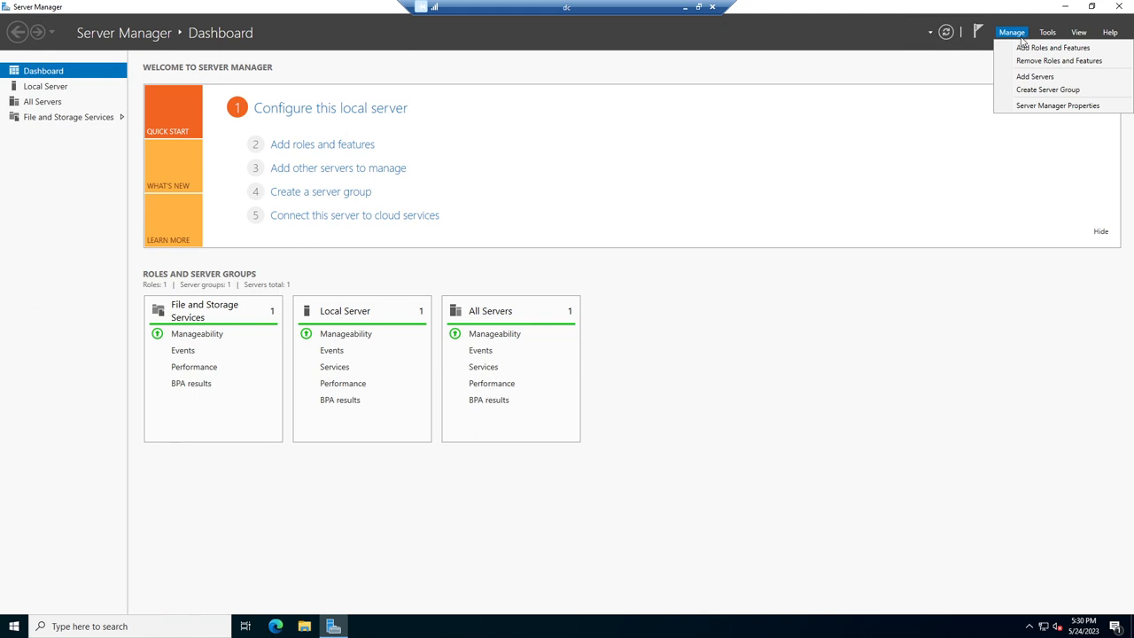
click(1057, 46)
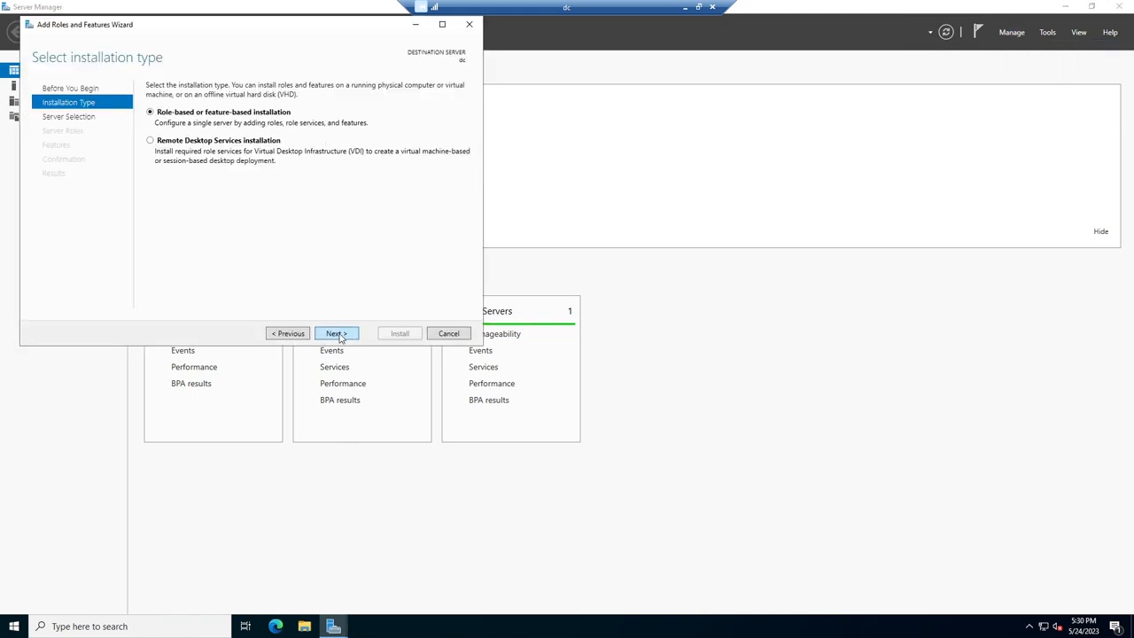
click(335, 333)
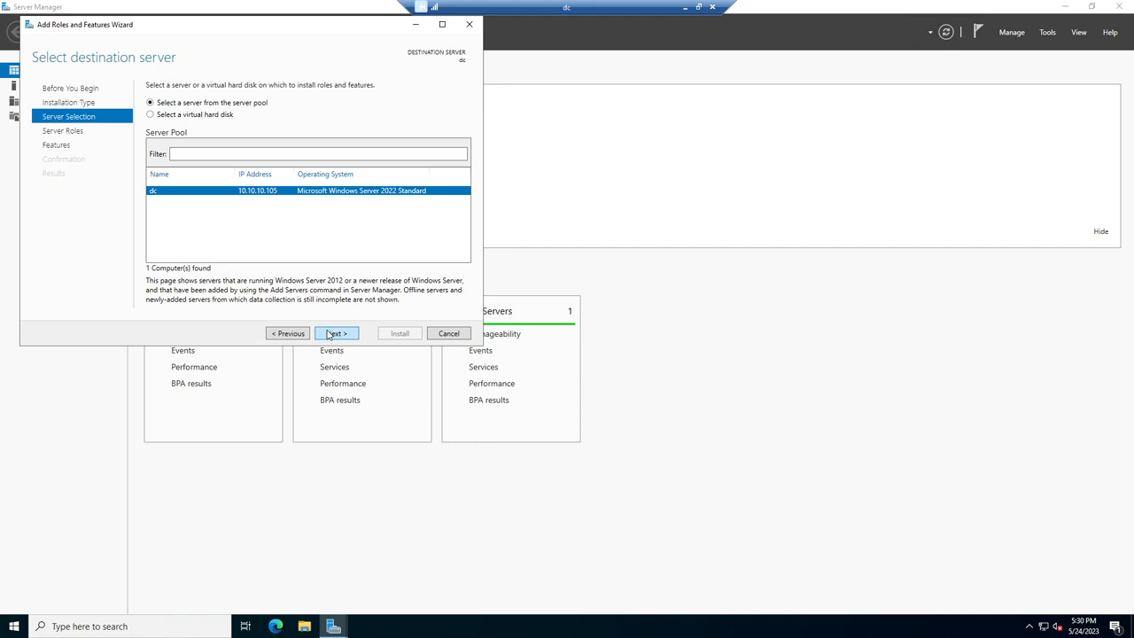
click(337, 333)
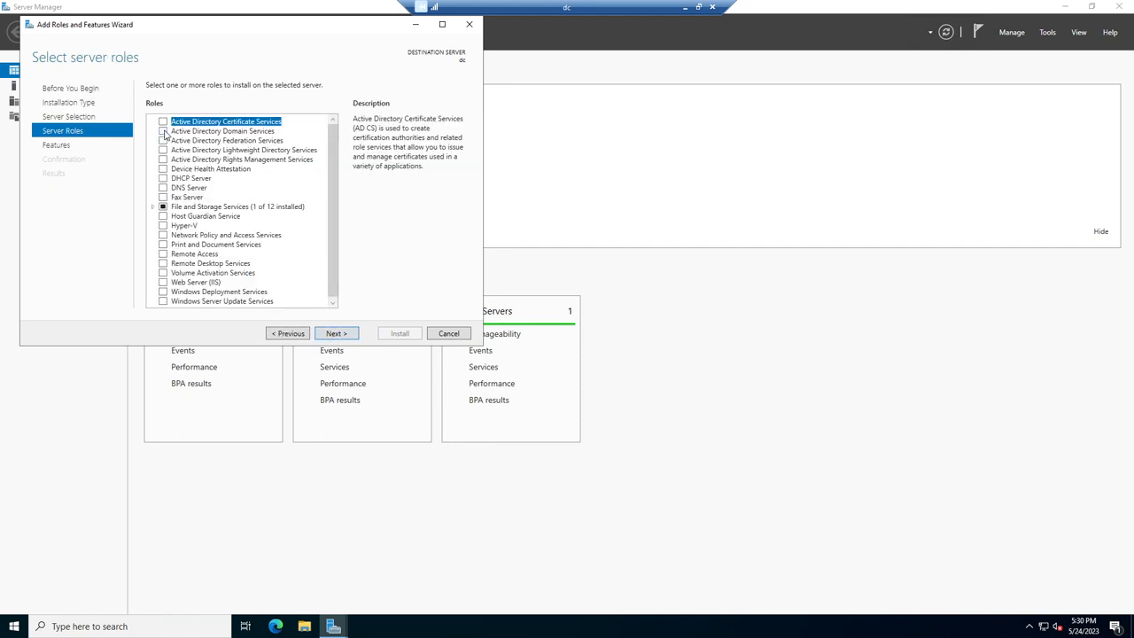
- Select Active Directory Domain Services with its management tools and allow automatic restart
click(163, 131)
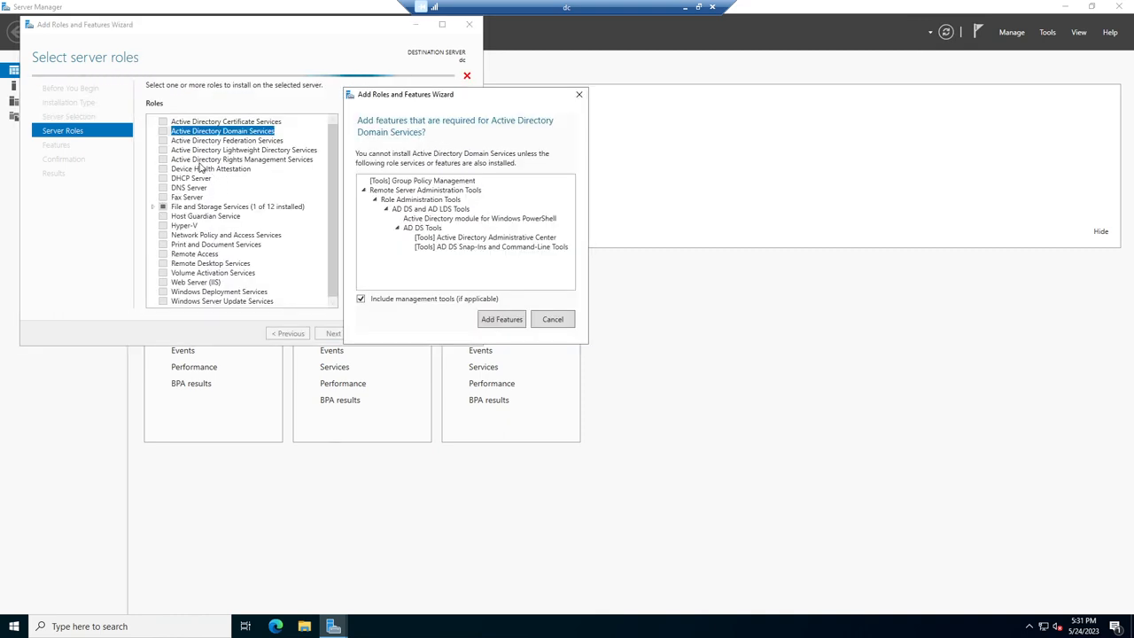
mouse_move(501, 319)
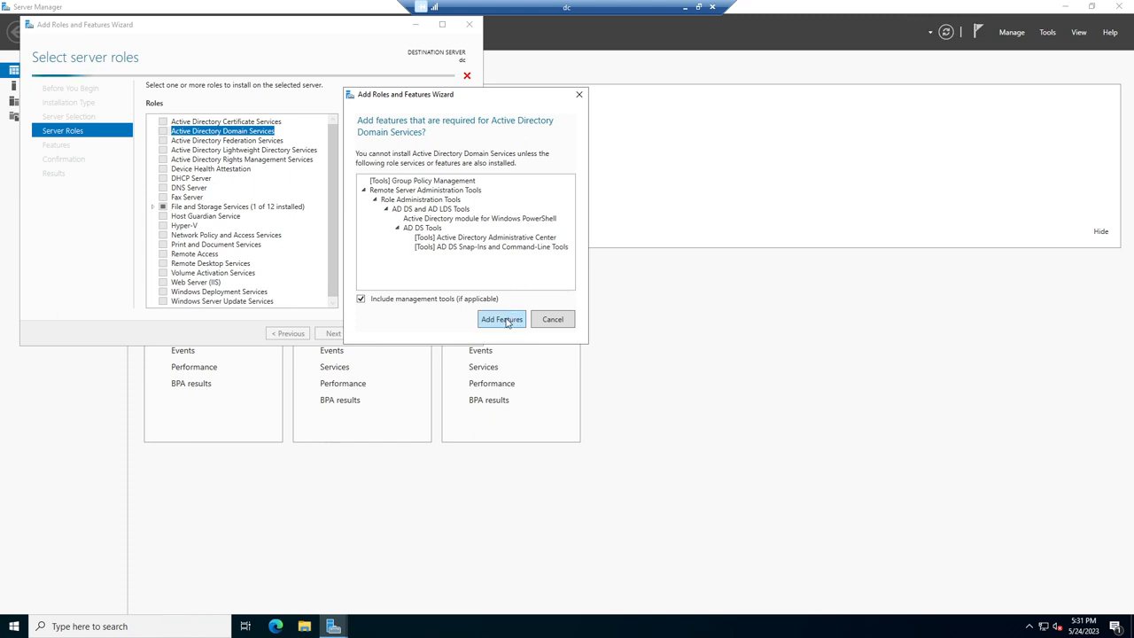
click(501, 318)
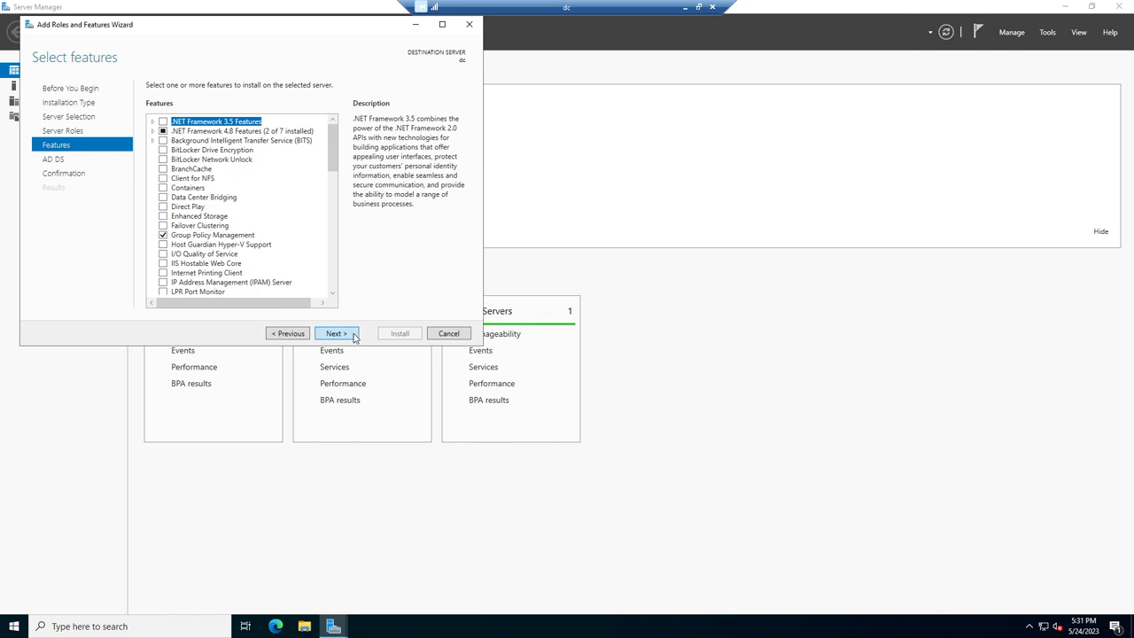
click(334, 333)
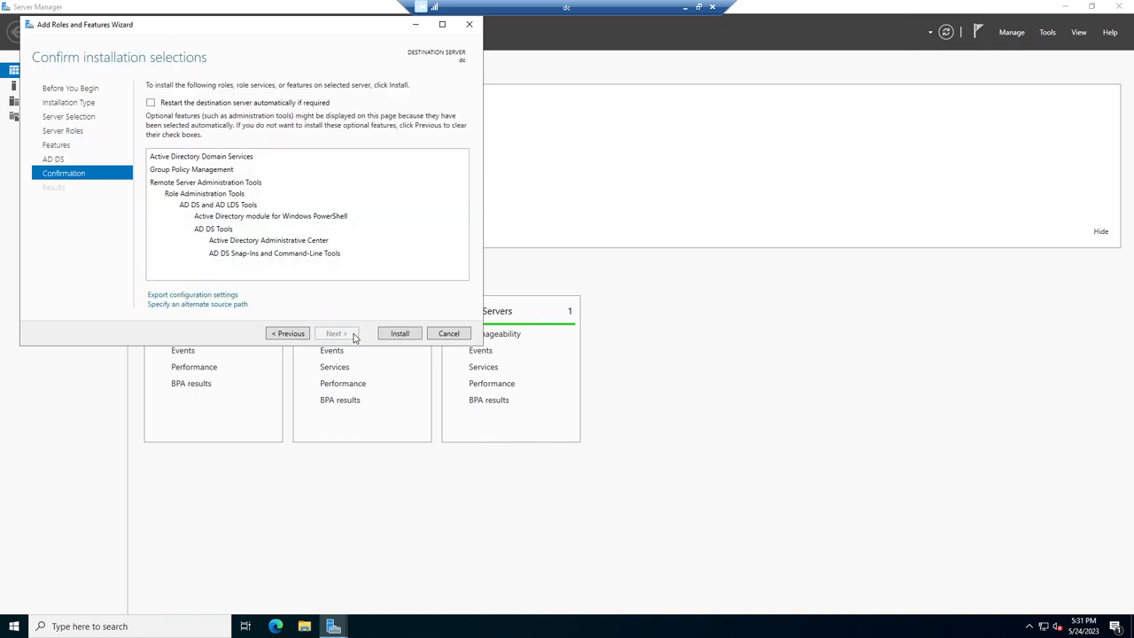
click(150, 101)
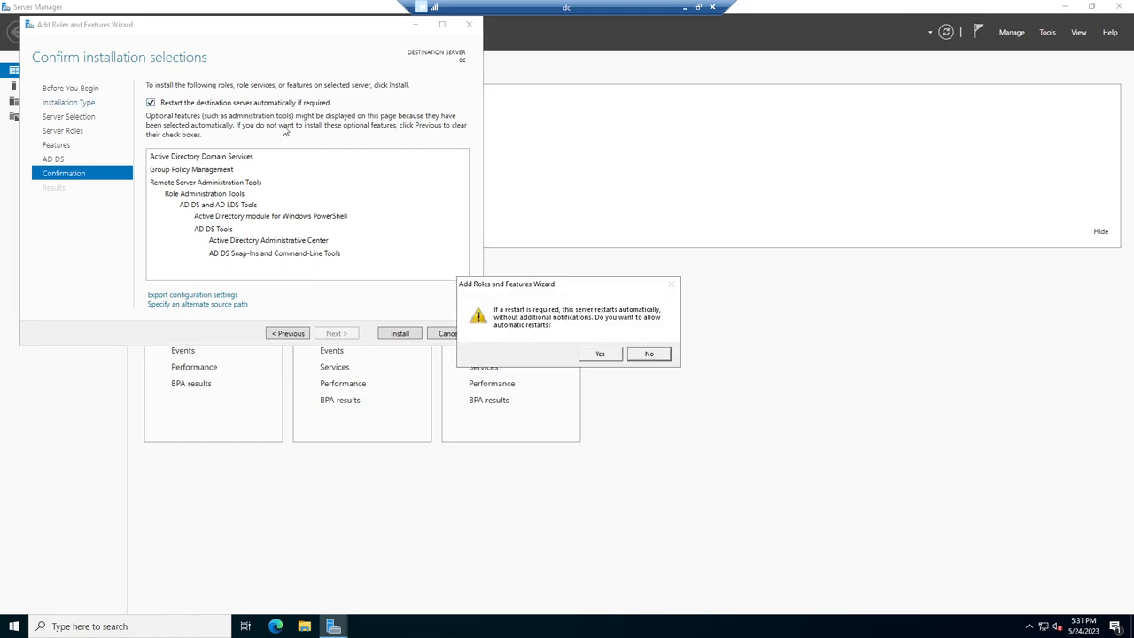
click(599, 354)
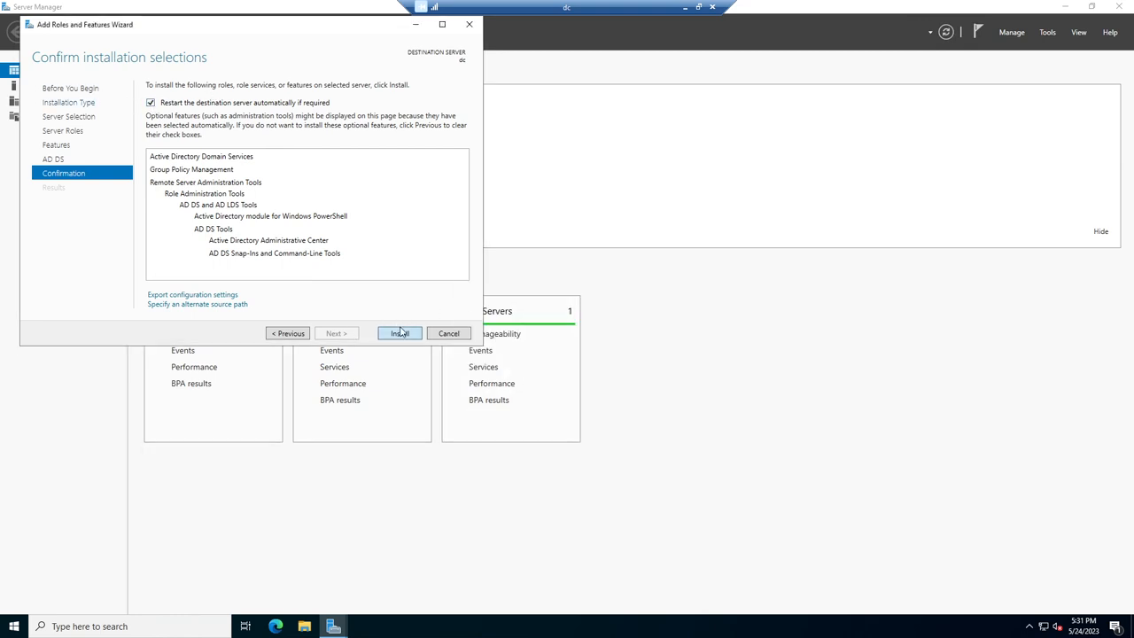
- Install Active Directory Domain Services, close the wizard and show the pending promotion notification
click(398, 333)
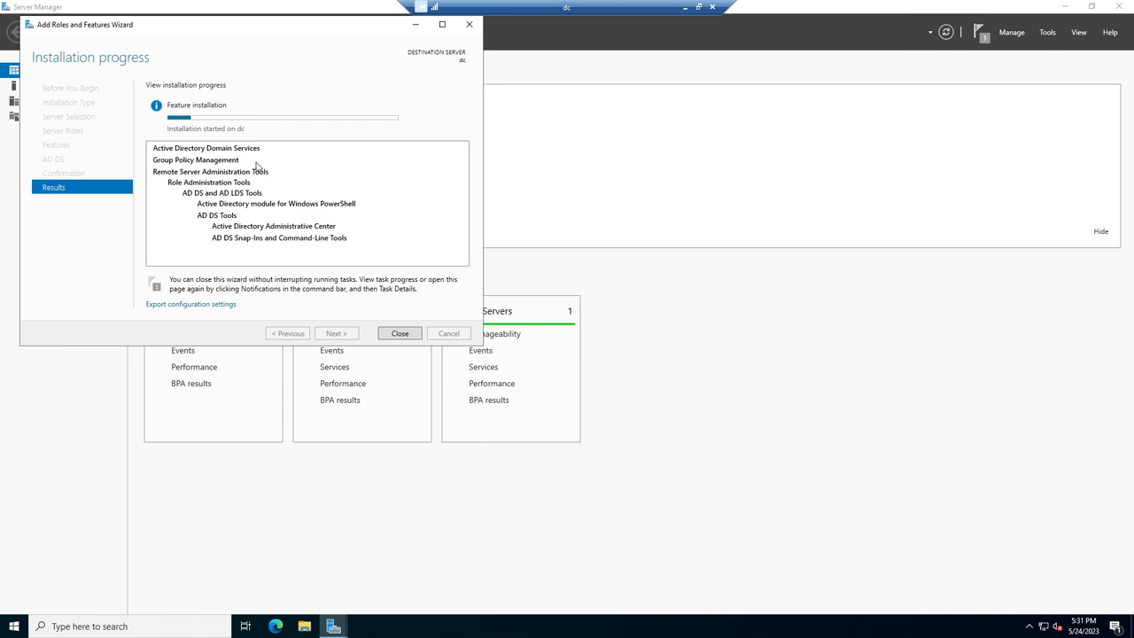
mouse_move(192, 178)
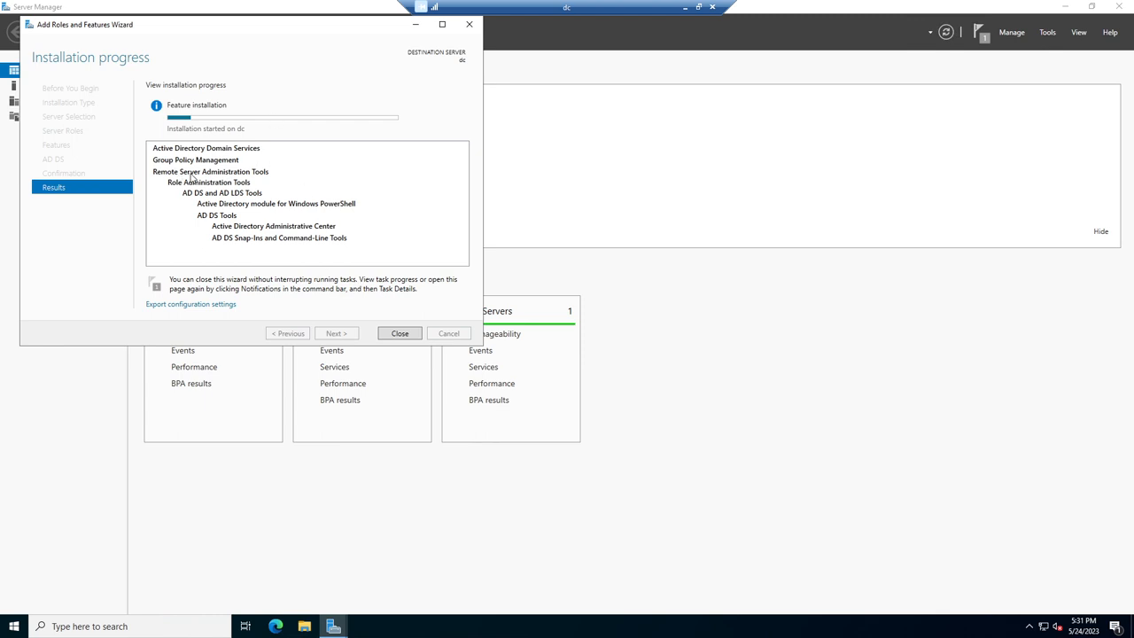
mouse_move(221, 209)
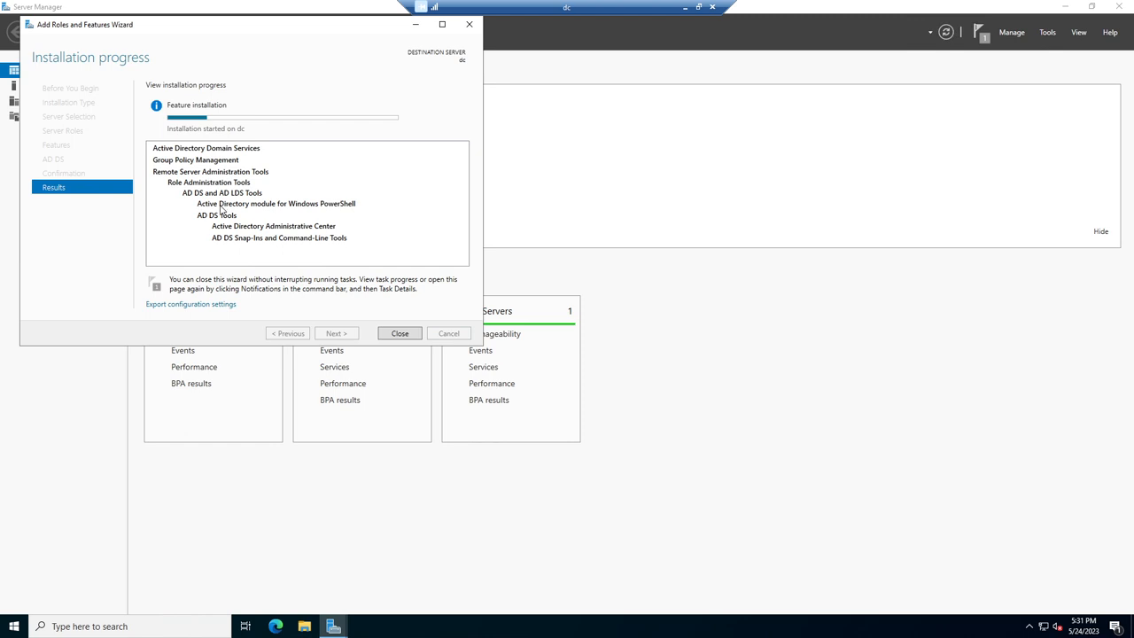
mouse_move(244, 216)
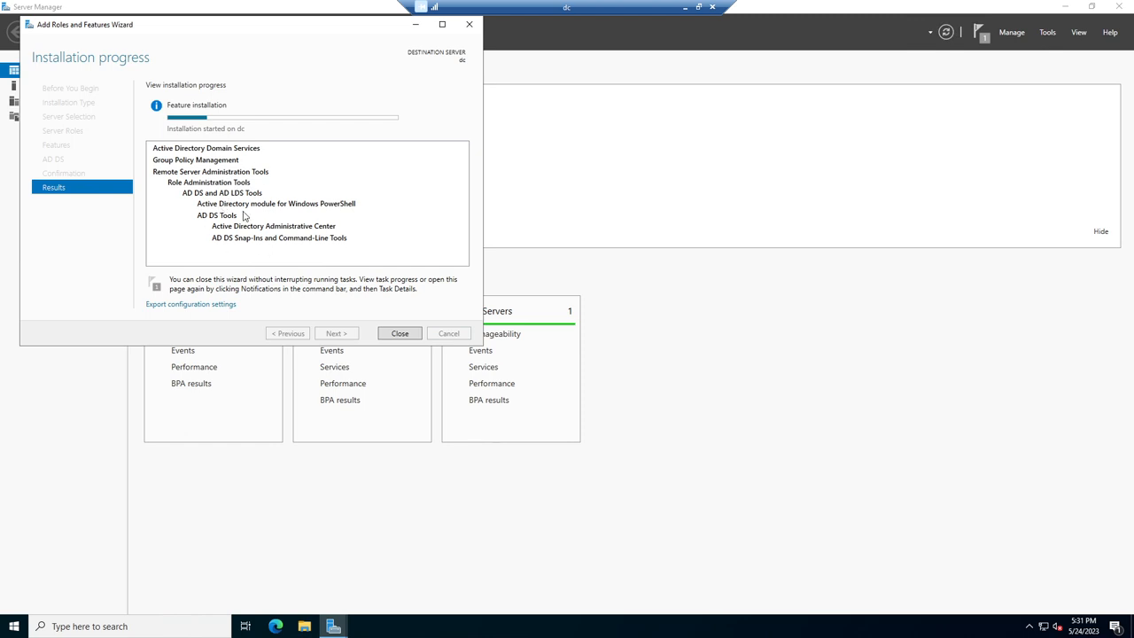
mouse_move(354, 285)
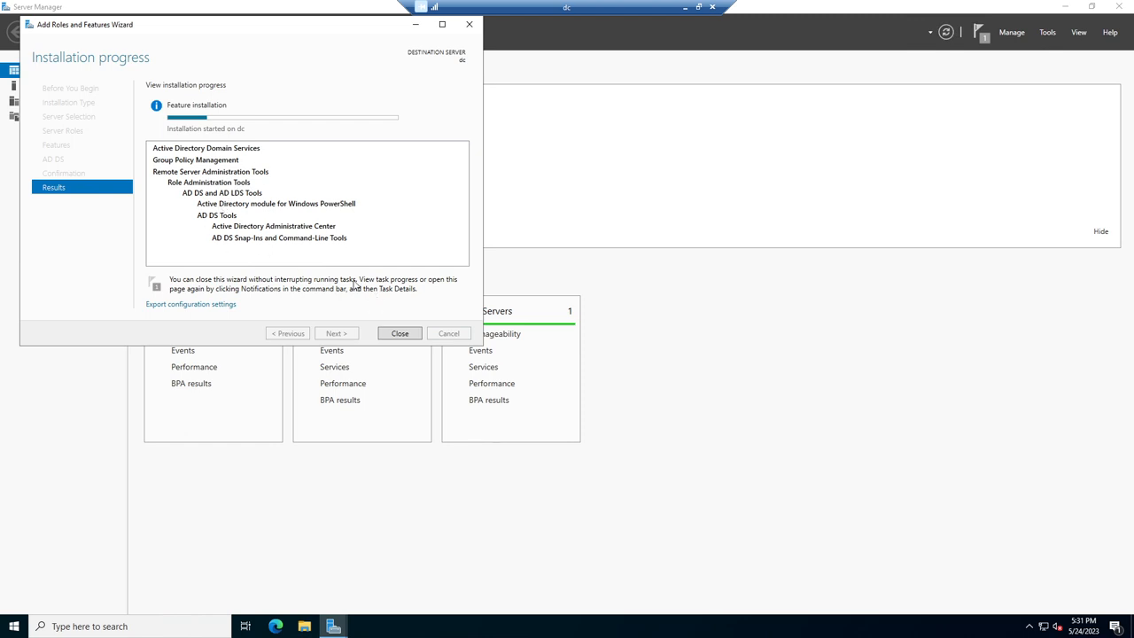
mouse_move(258, 131)
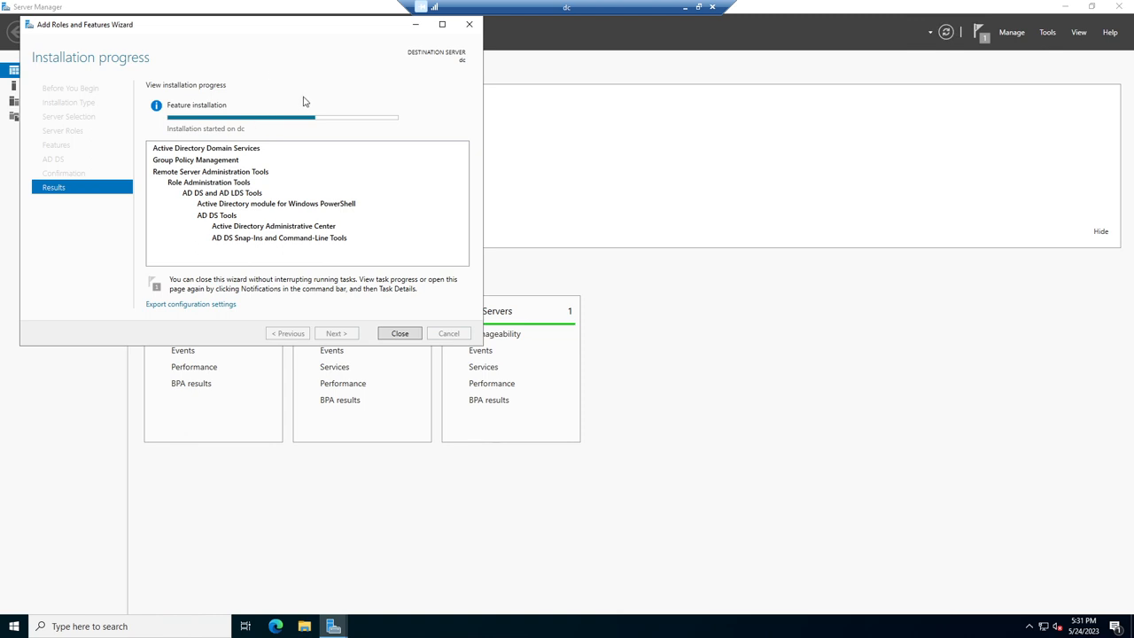
mouse_move(266, 150)
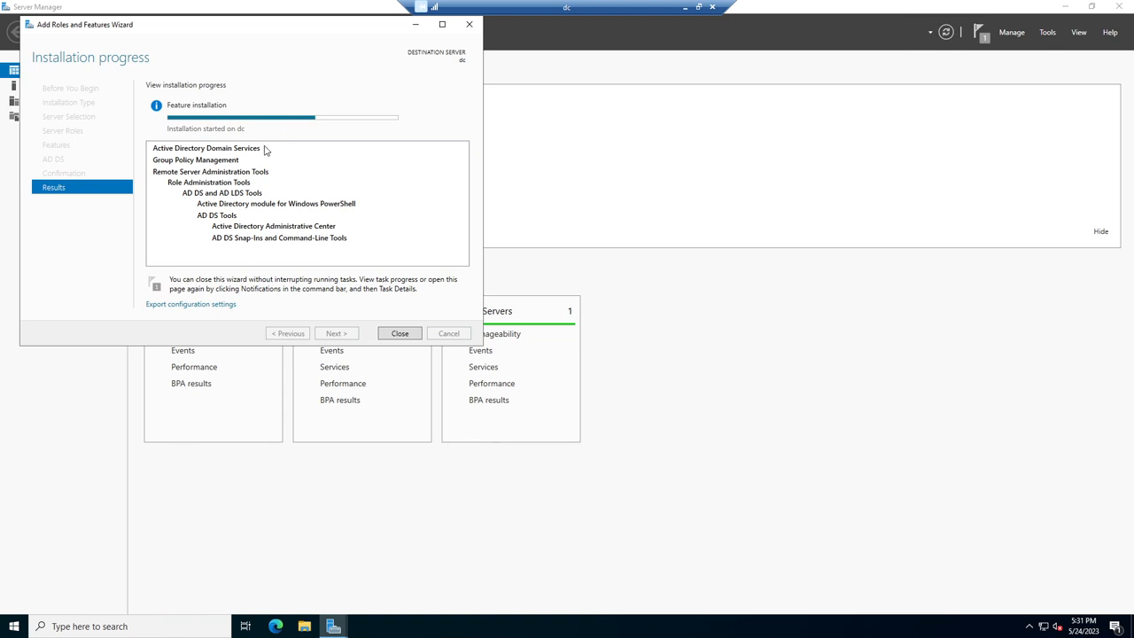
mouse_move(311, 133)
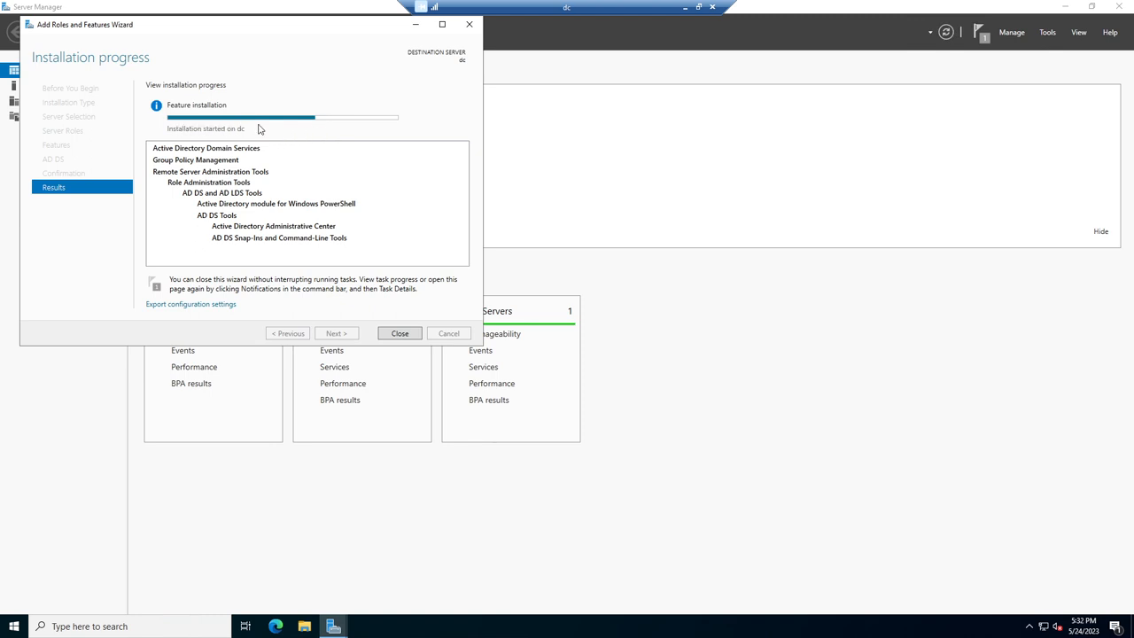
mouse_move(404, 121)
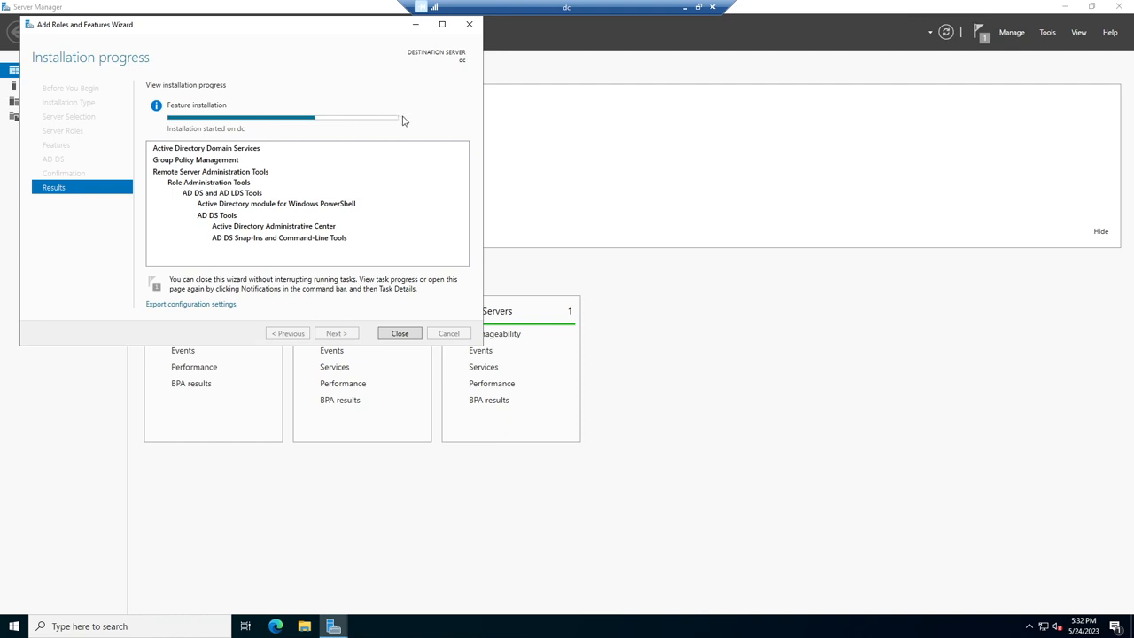
mouse_move(197, 143)
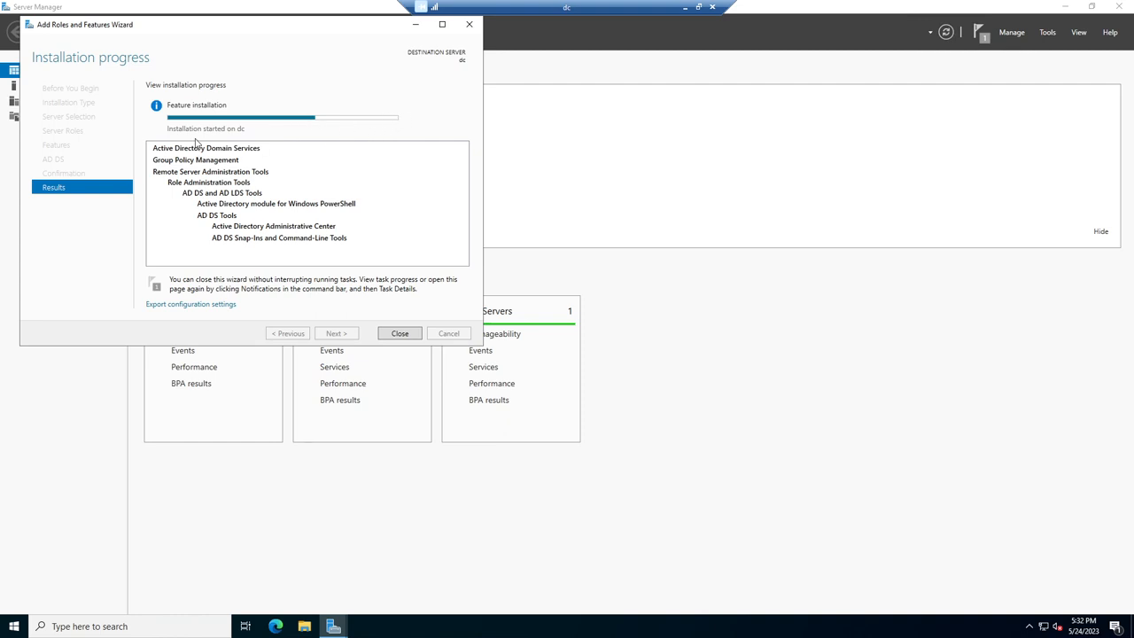
mouse_move(379, 132)
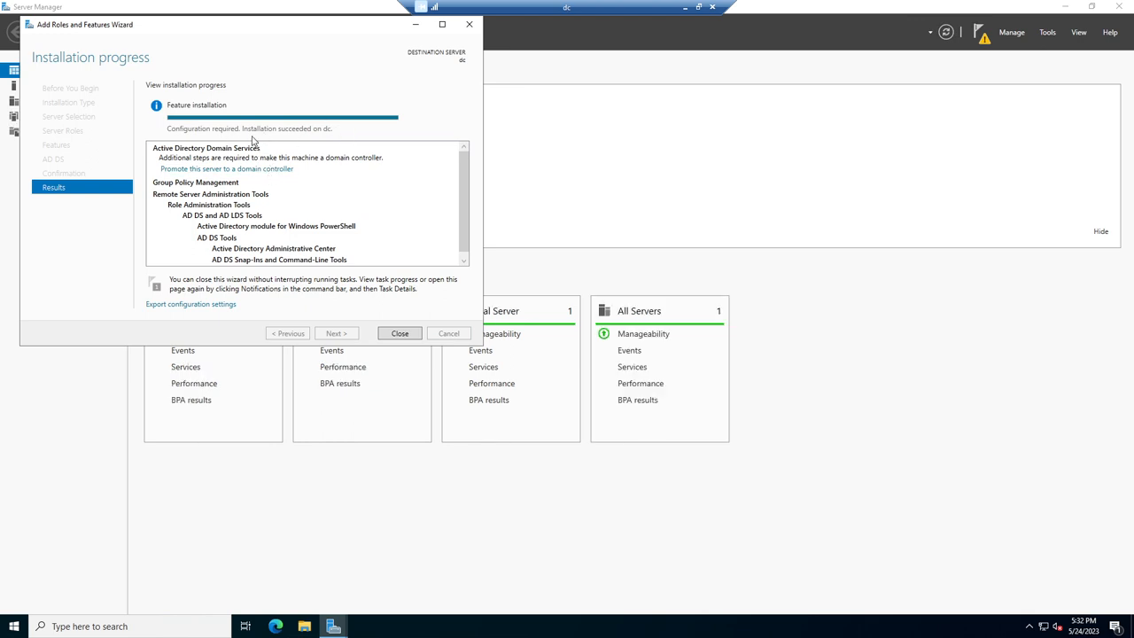
mouse_move(233, 159)
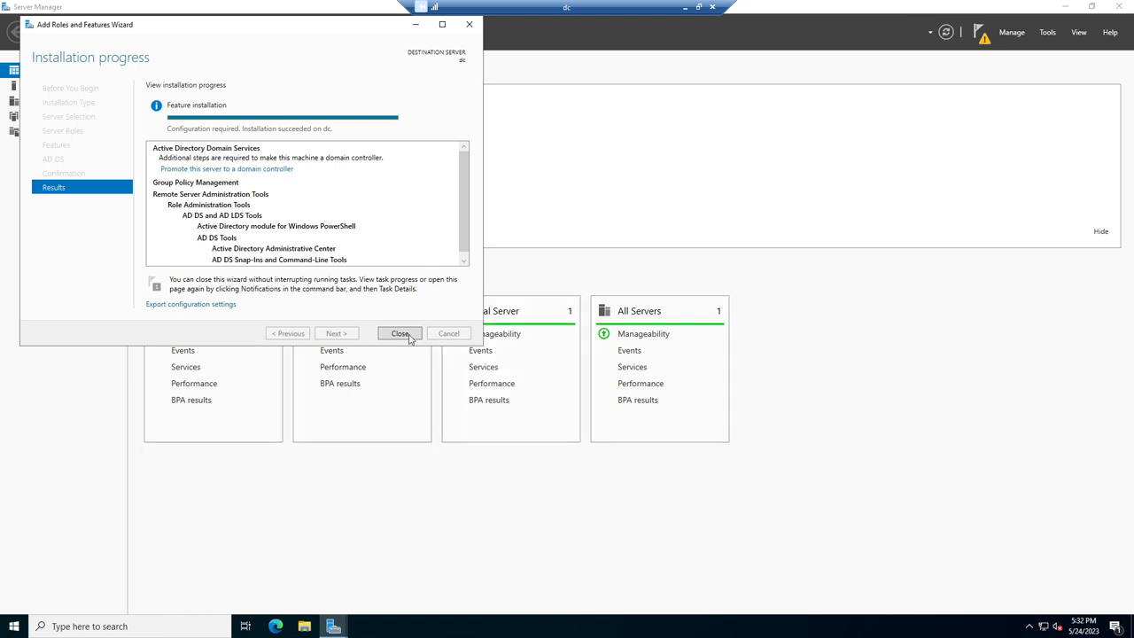
click(401, 333)
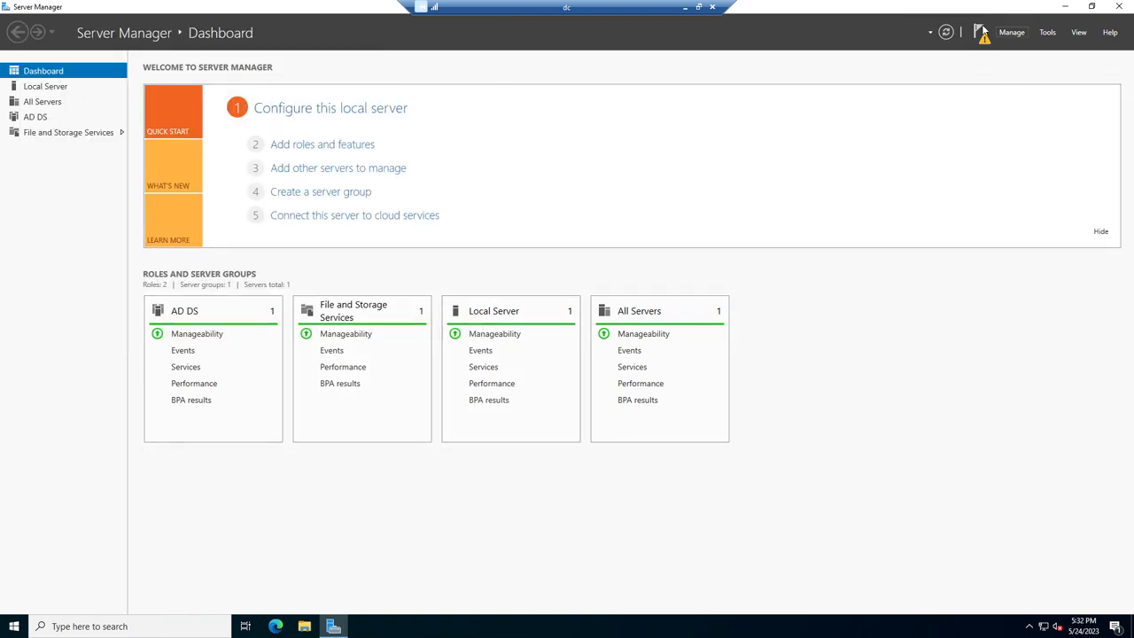
click(982, 32)
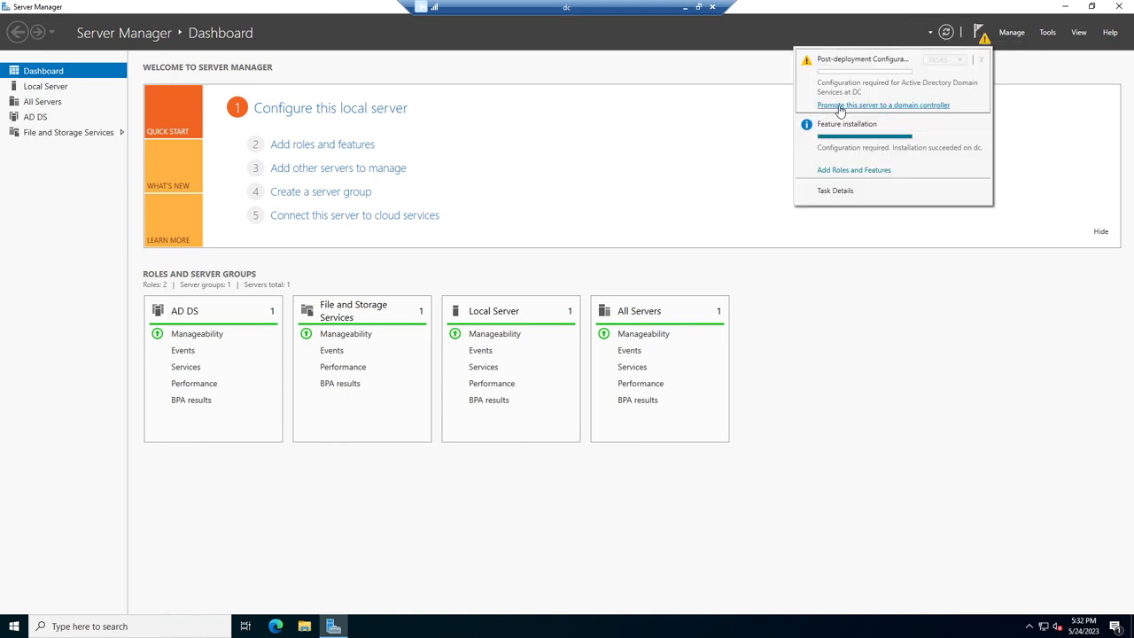
mouse_move(840, 108)
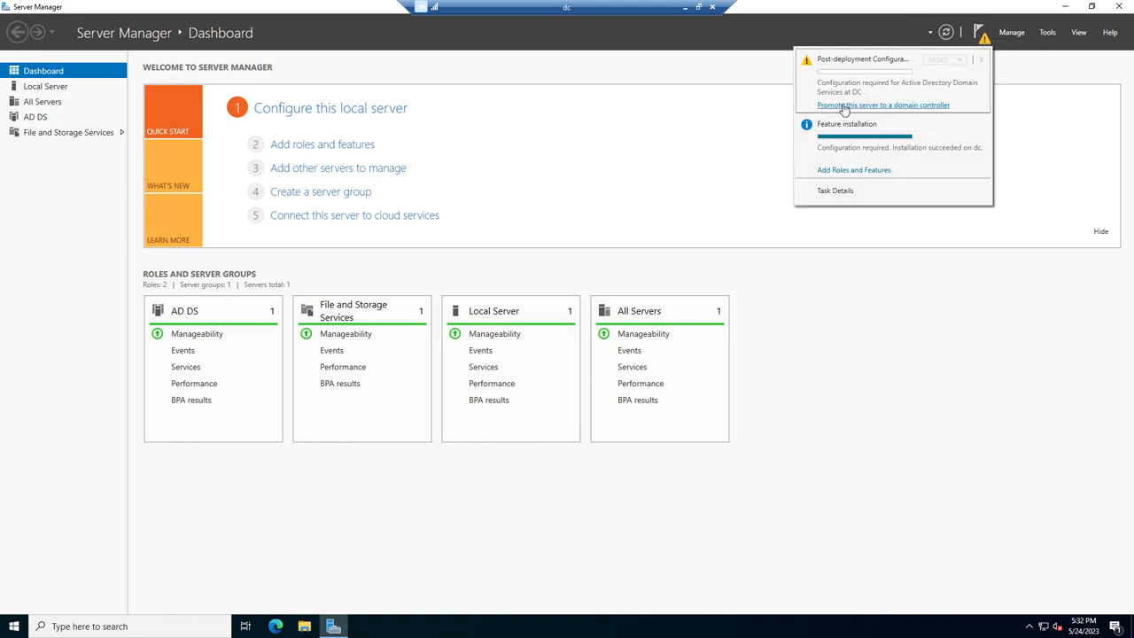
- Promote the server as a new forest with root domain name PrettyCool.com and continue
click(882, 104)
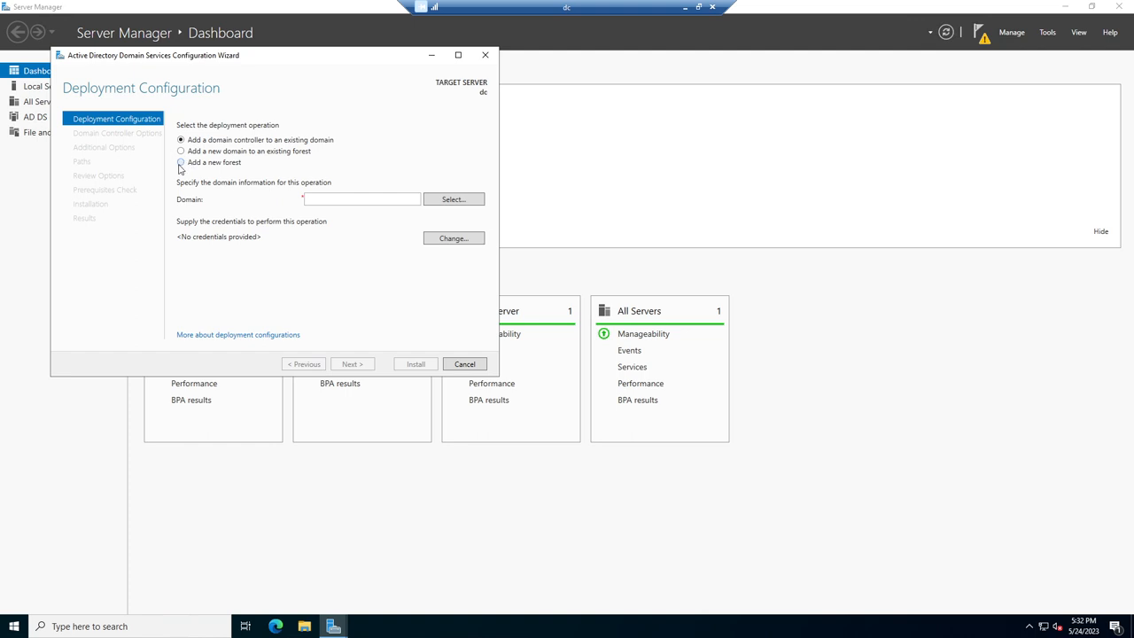
click(180, 163)
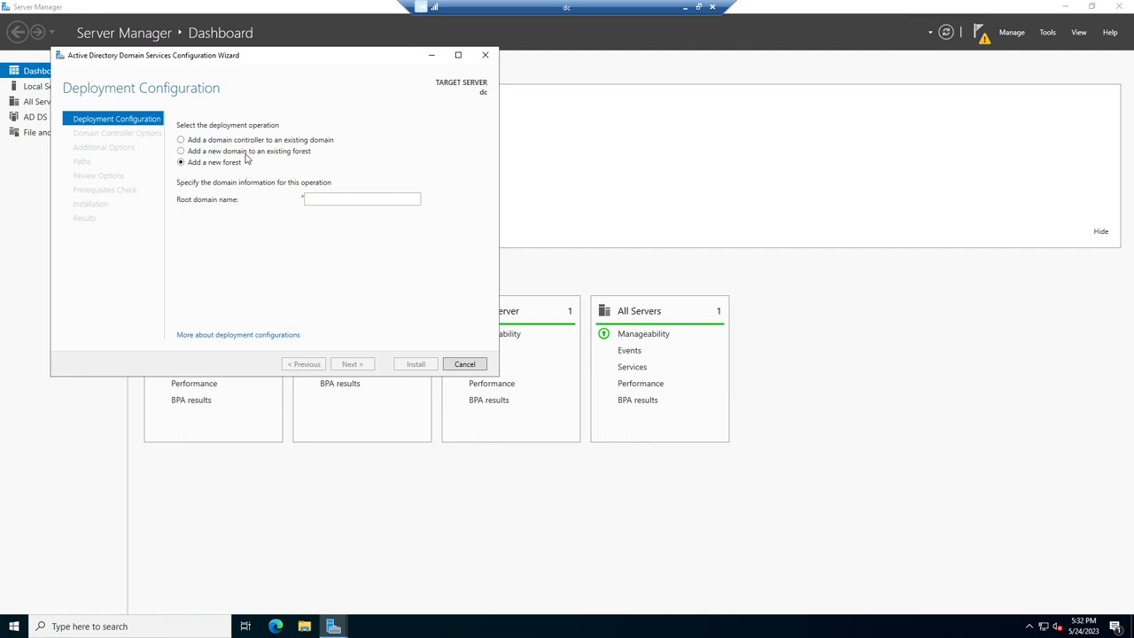
mouse_move(209, 163)
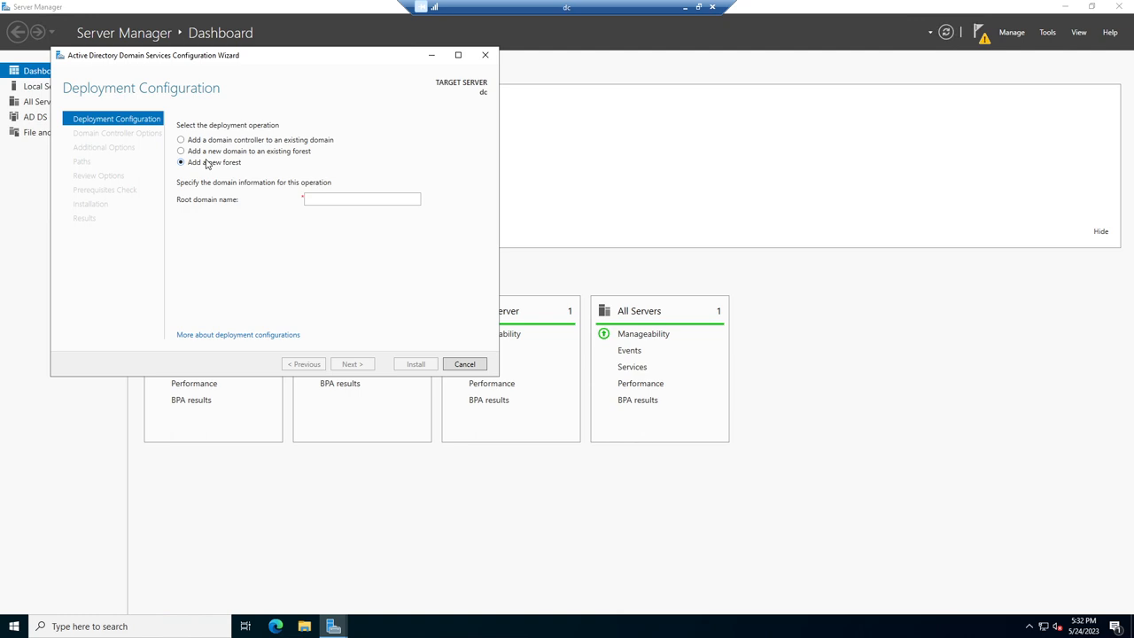
click(362, 199)
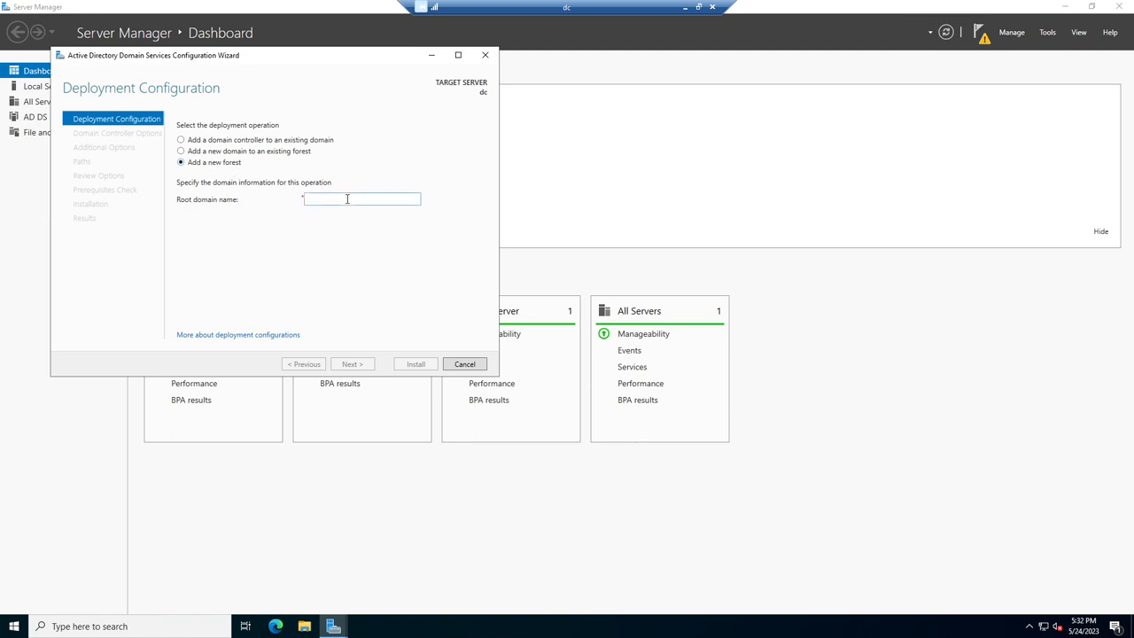
text(r)
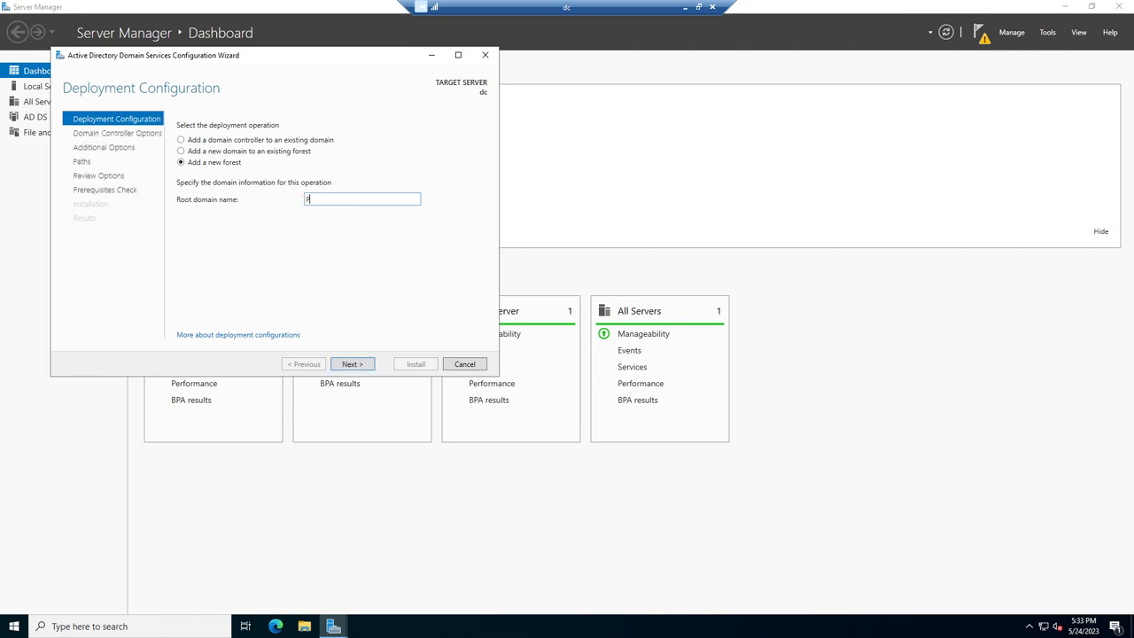
text(PrettyCool.com)
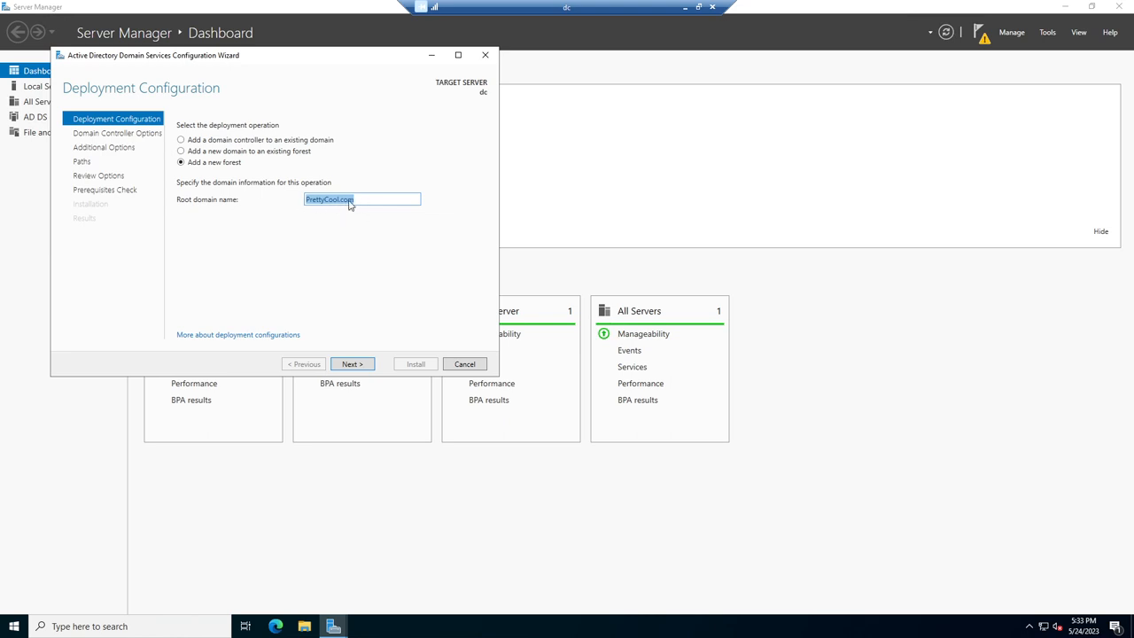
click(351, 365)
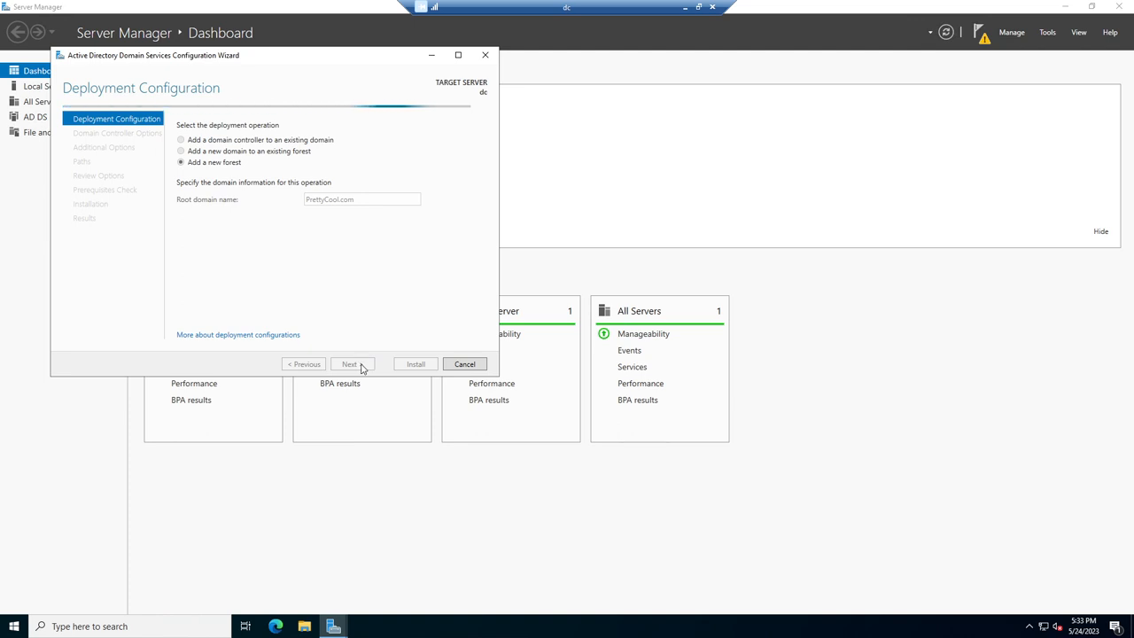
- Keep Windows Server 2016 functional levels, enter the DSRM password and continue to DNS Options
click(348, 363)
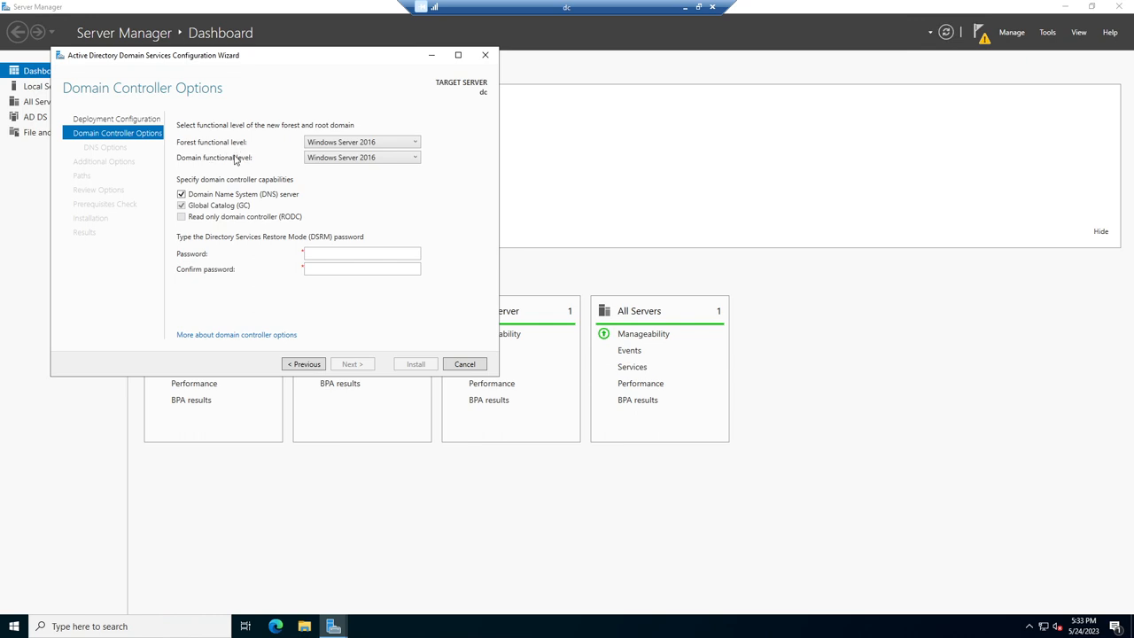
mouse_move(326, 152)
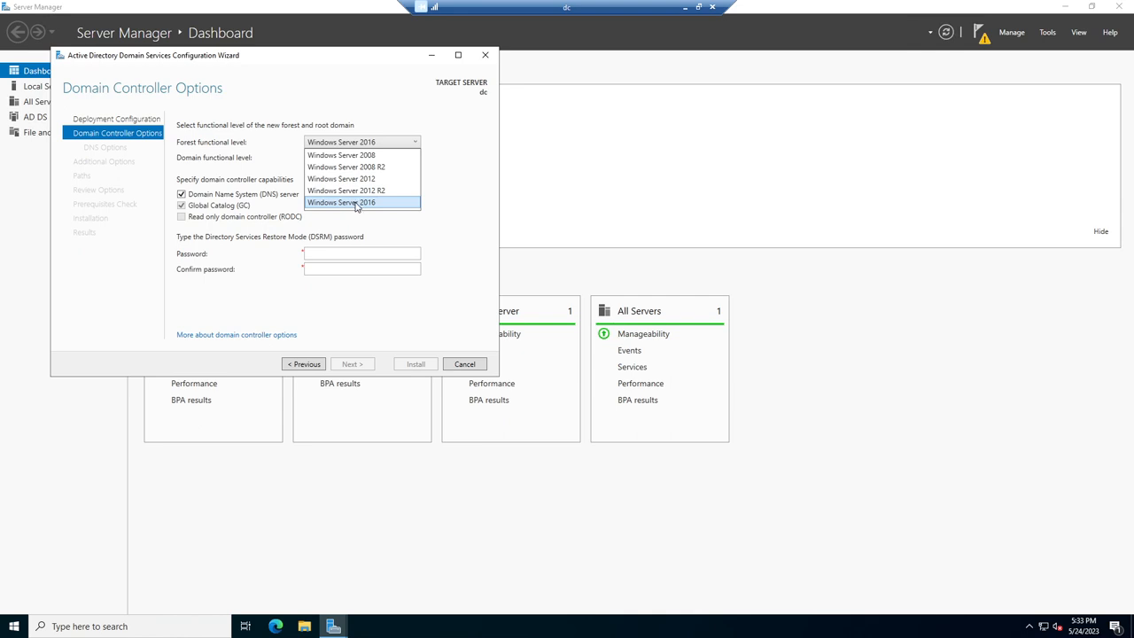
click(340, 202)
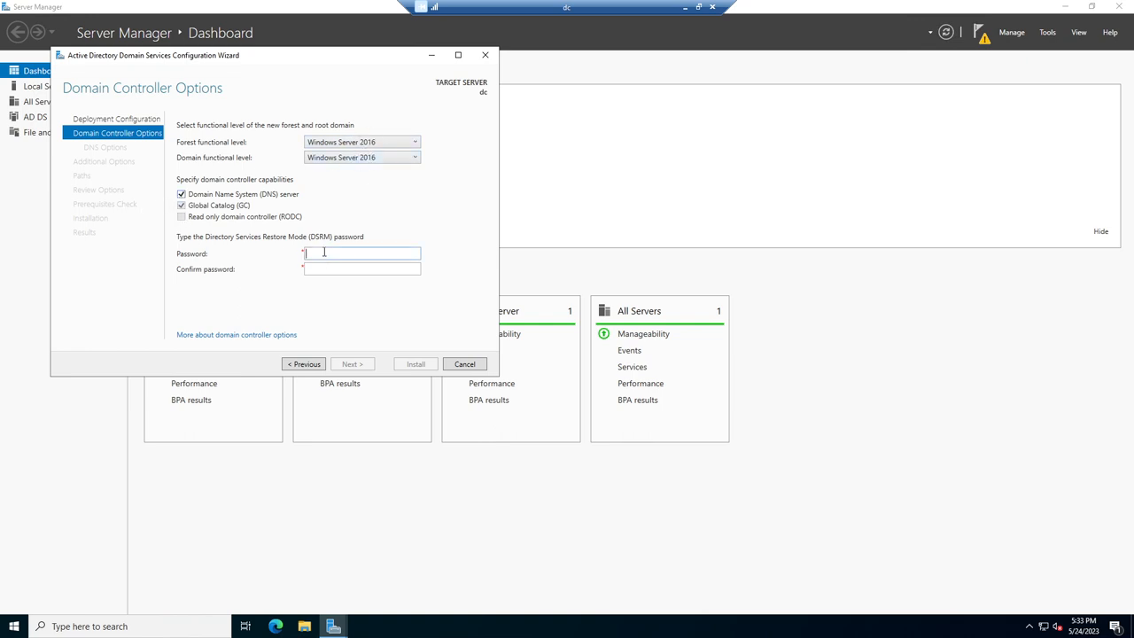
text(••)
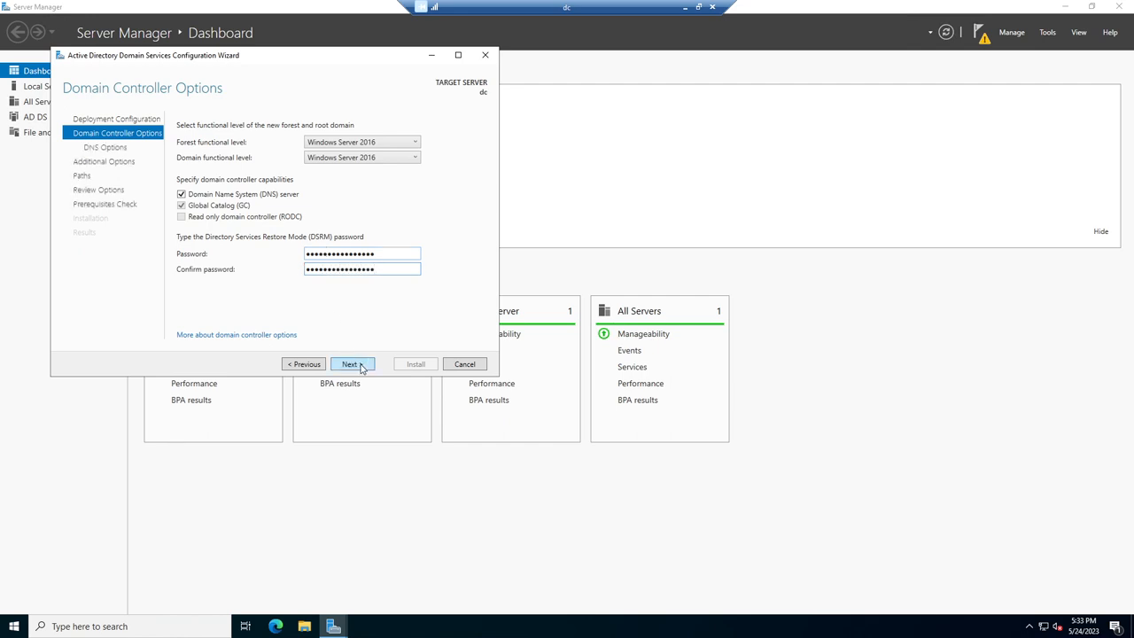
click(351, 364)
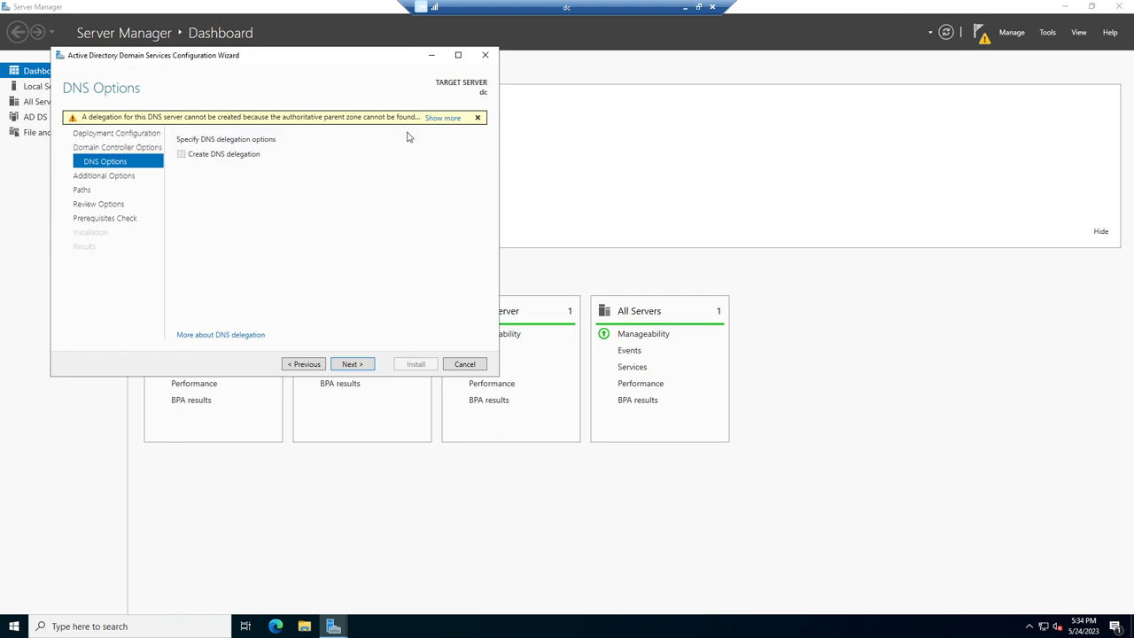
mouse_move(279, 304)
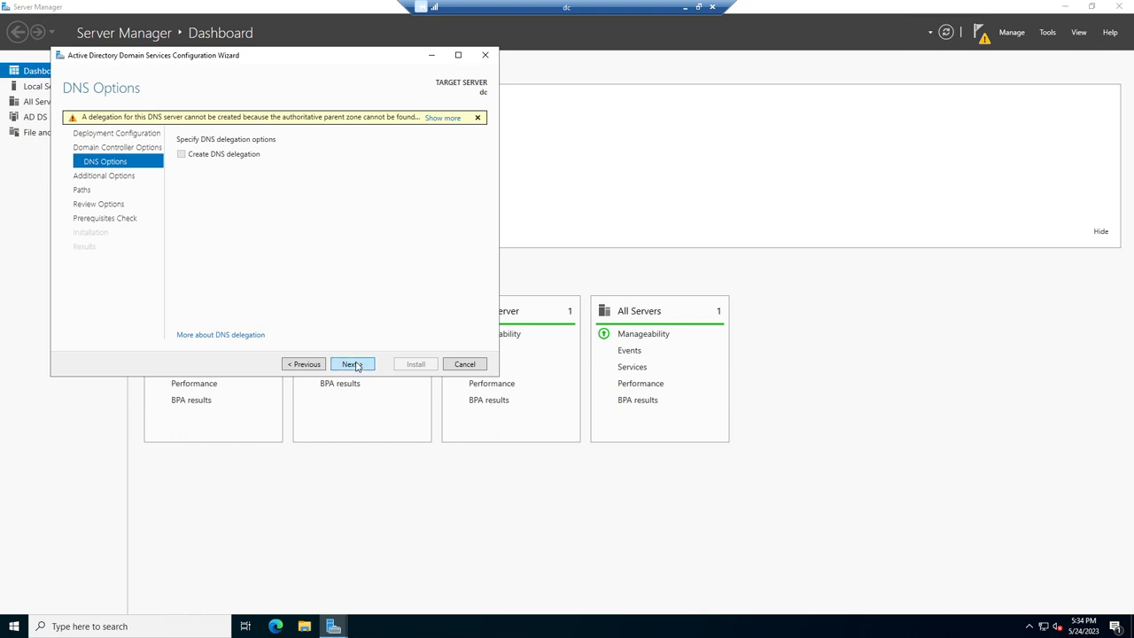
- Pass DNS options and set the NetBIOS domain name to PRETTYCOOL
click(351, 363)
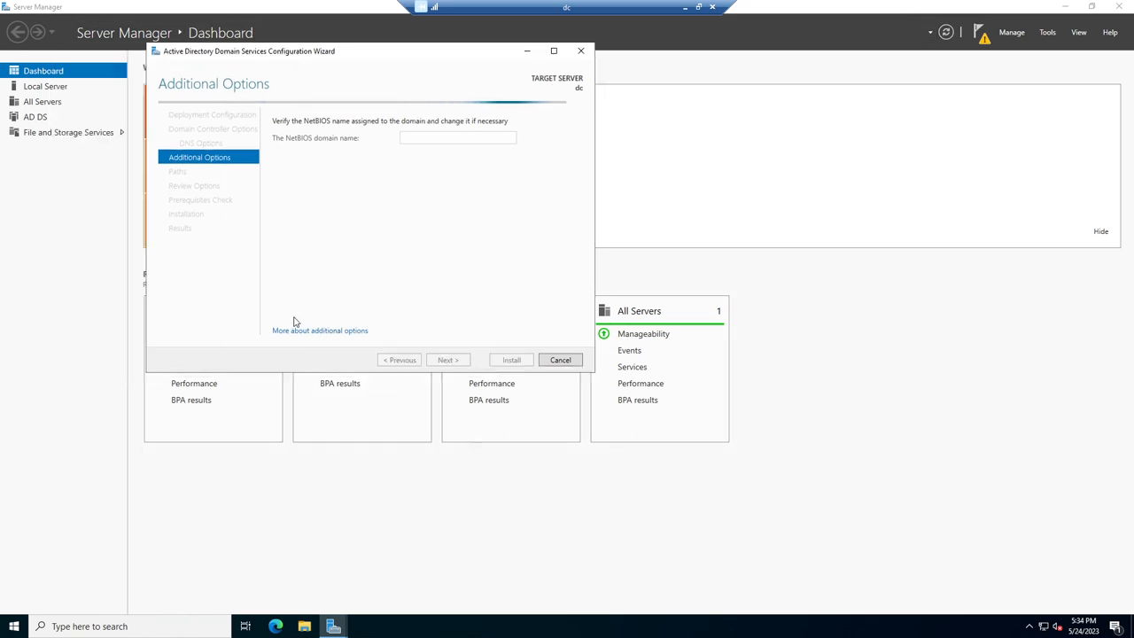
mouse_move(372, 234)
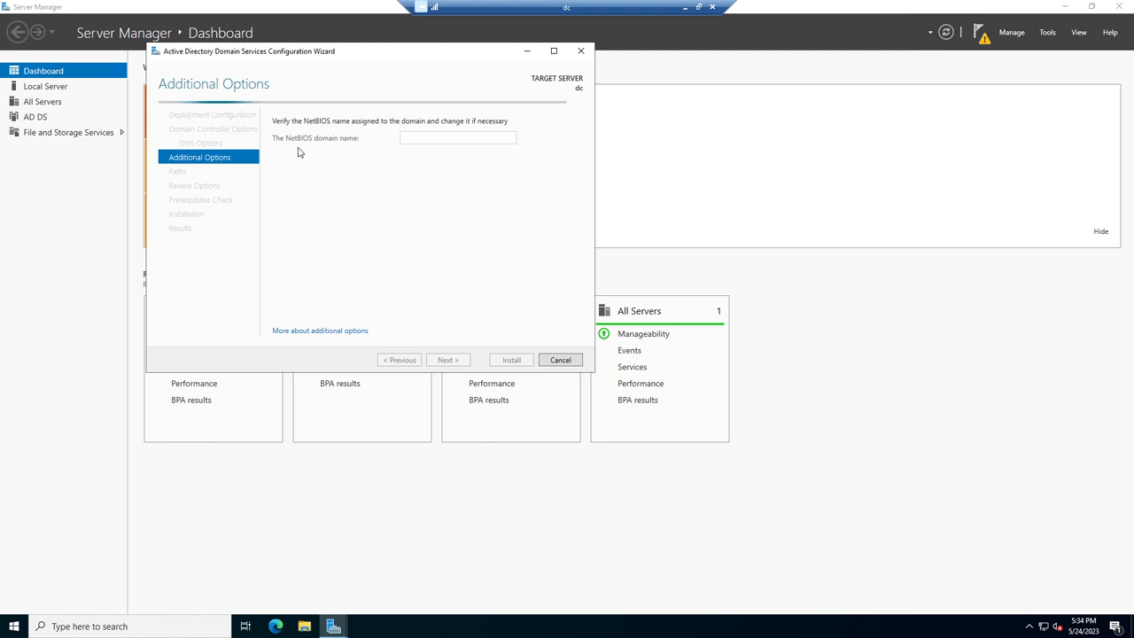
mouse_move(310, 170)
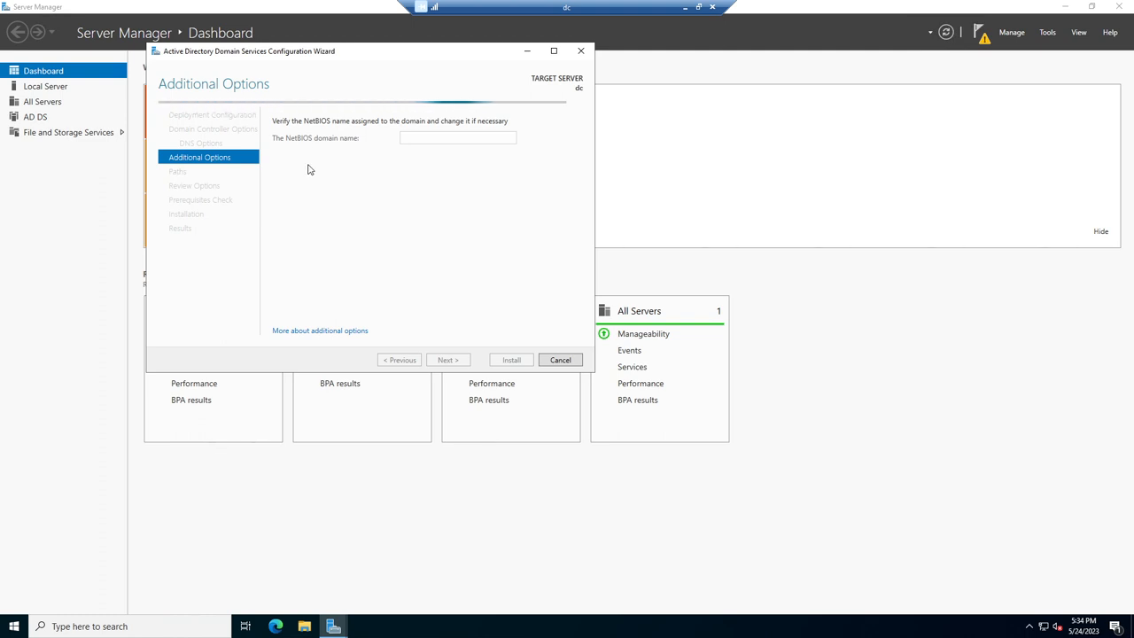
text(PRETTYCOOL)
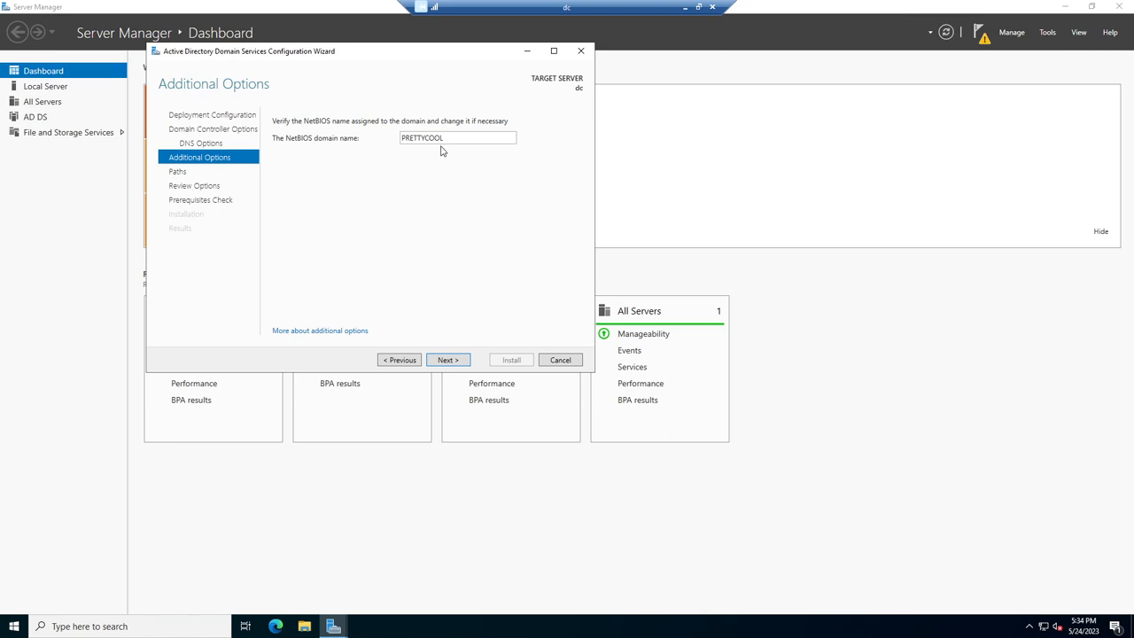
click(446, 359)
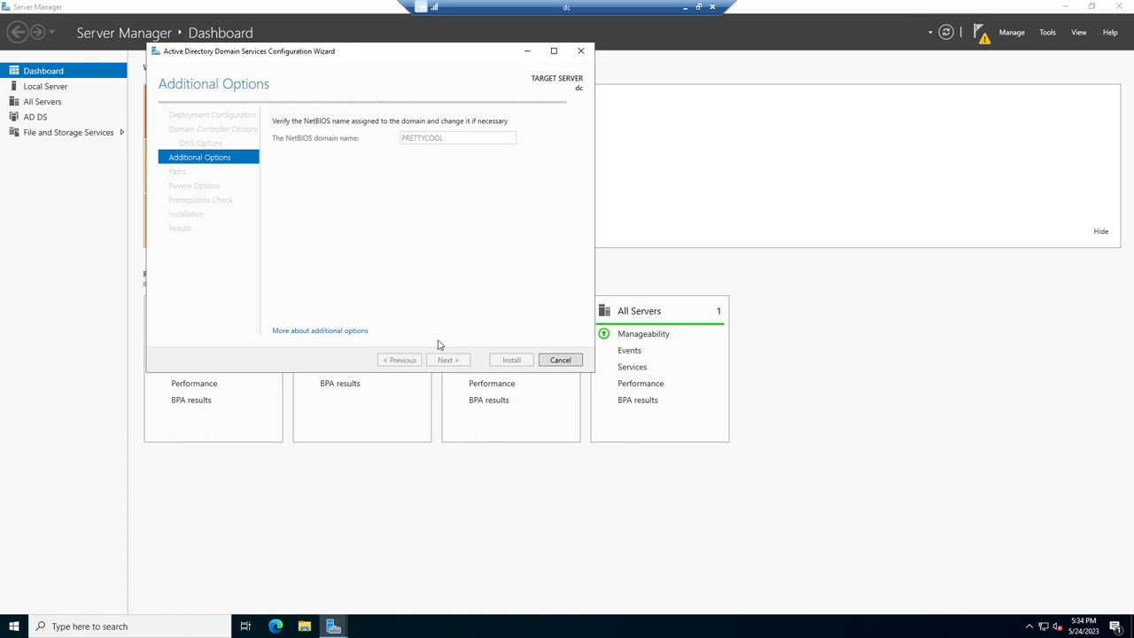
click(446, 360)
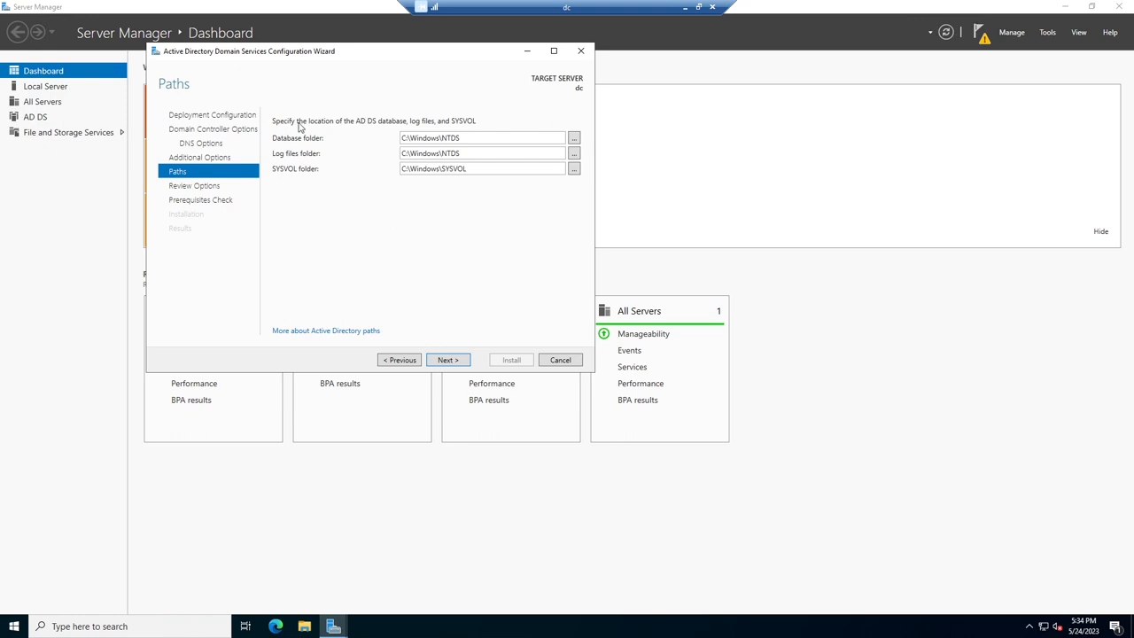
mouse_move(393, 128)
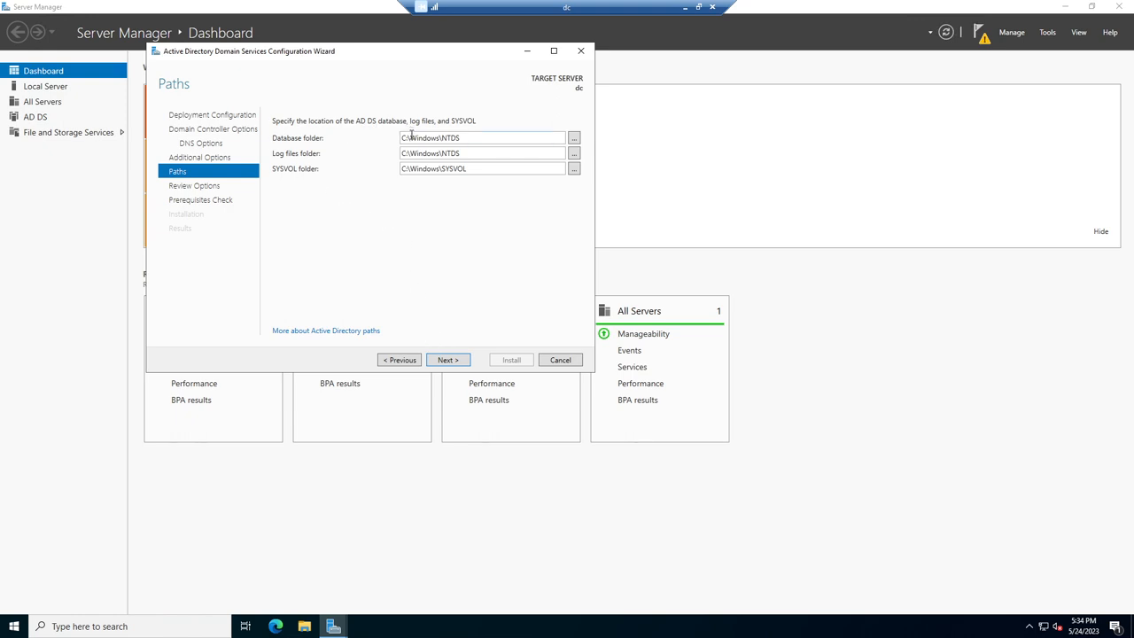
- Review the default database and log files folder paths
click(482, 138)
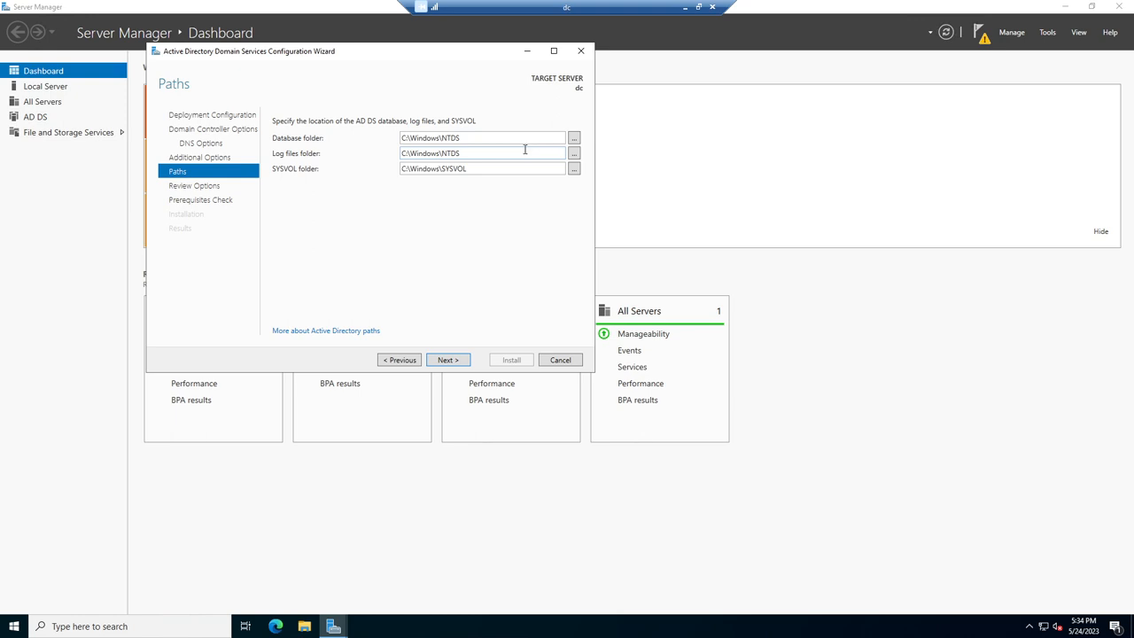
mouse_move(472, 350)
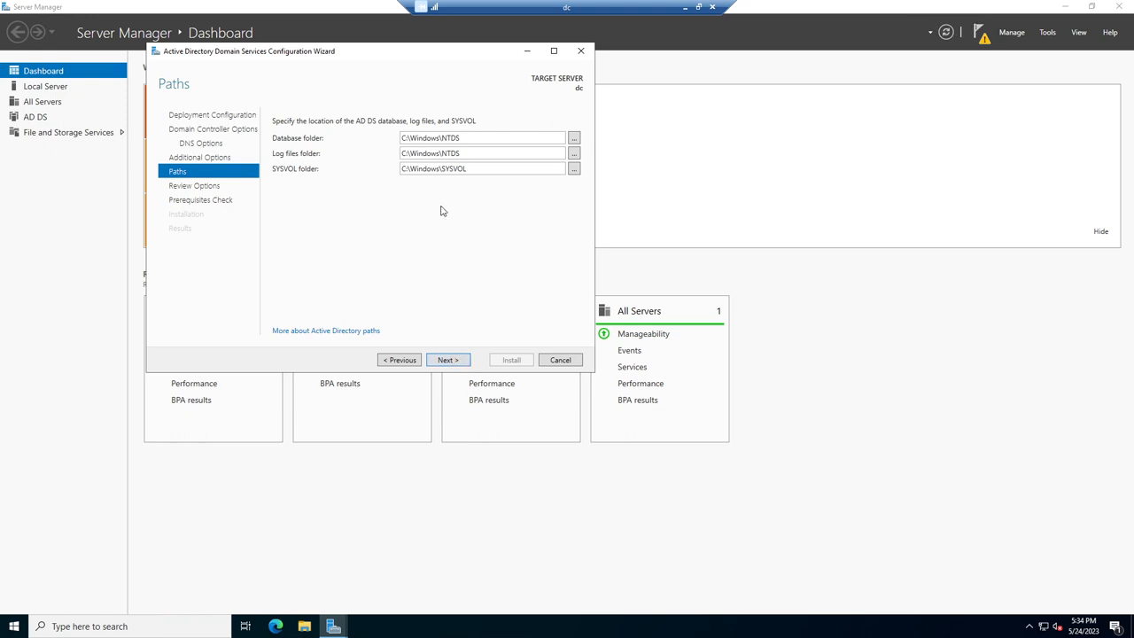
mouse_move(434, 216)
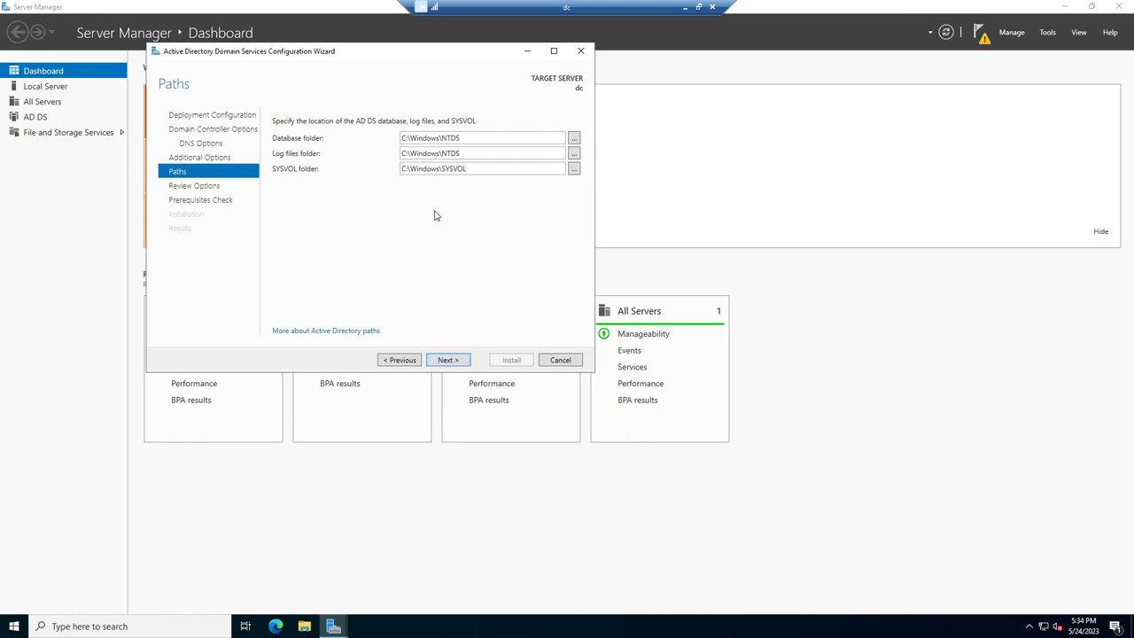
click(482, 152)
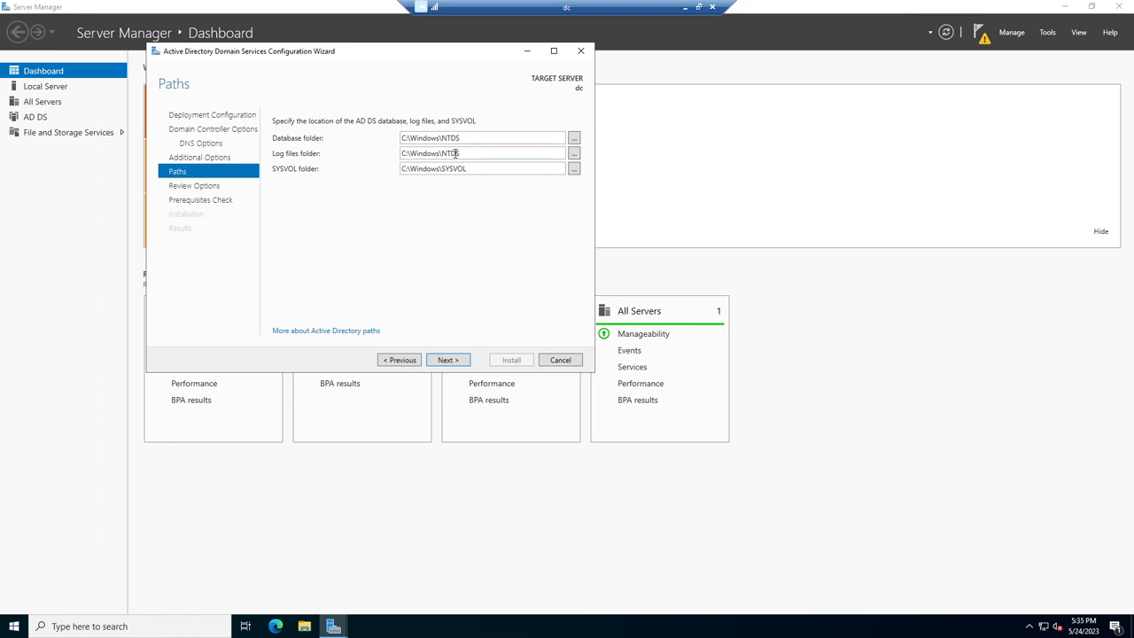
- Accept the default paths, pass the prerequisites check and start the domain controller installation
click(446, 359)
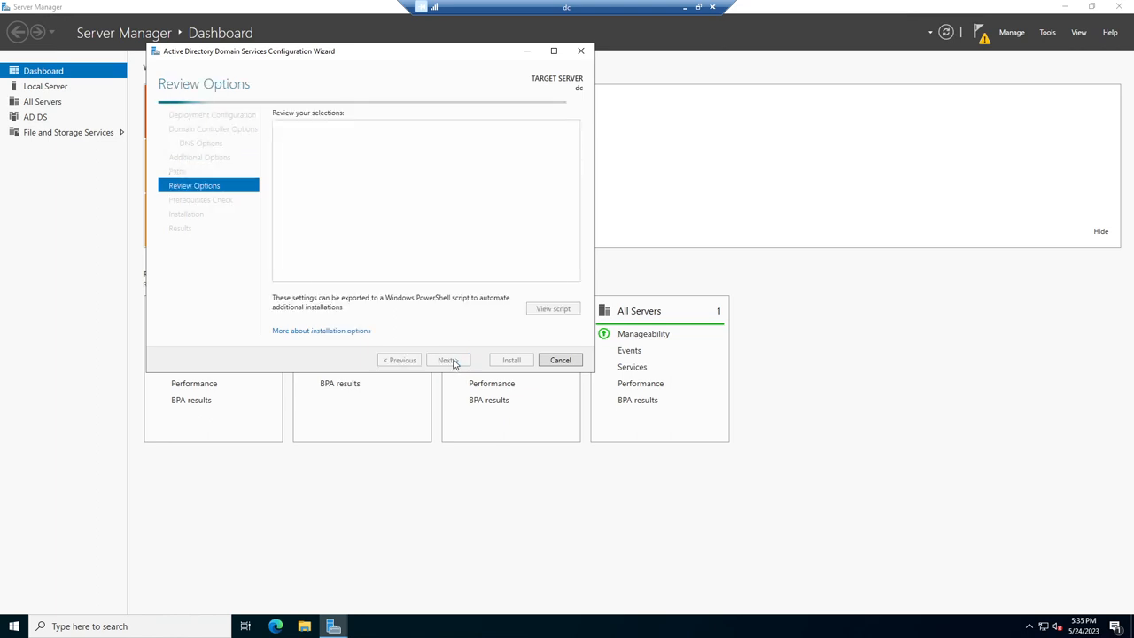
click(446, 359)
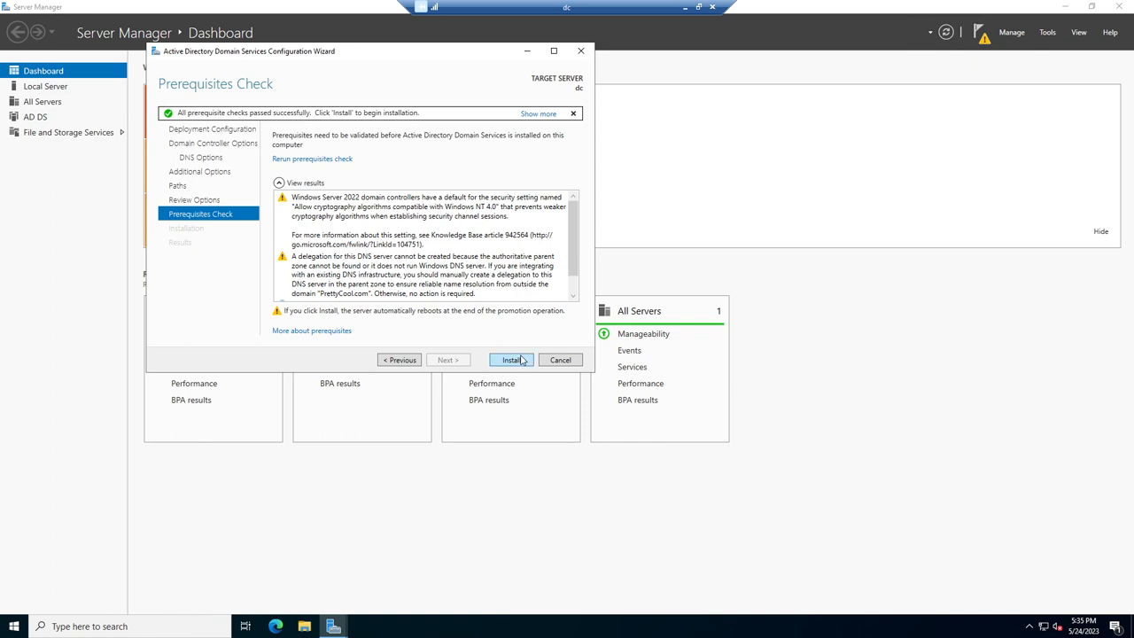
click(510, 359)
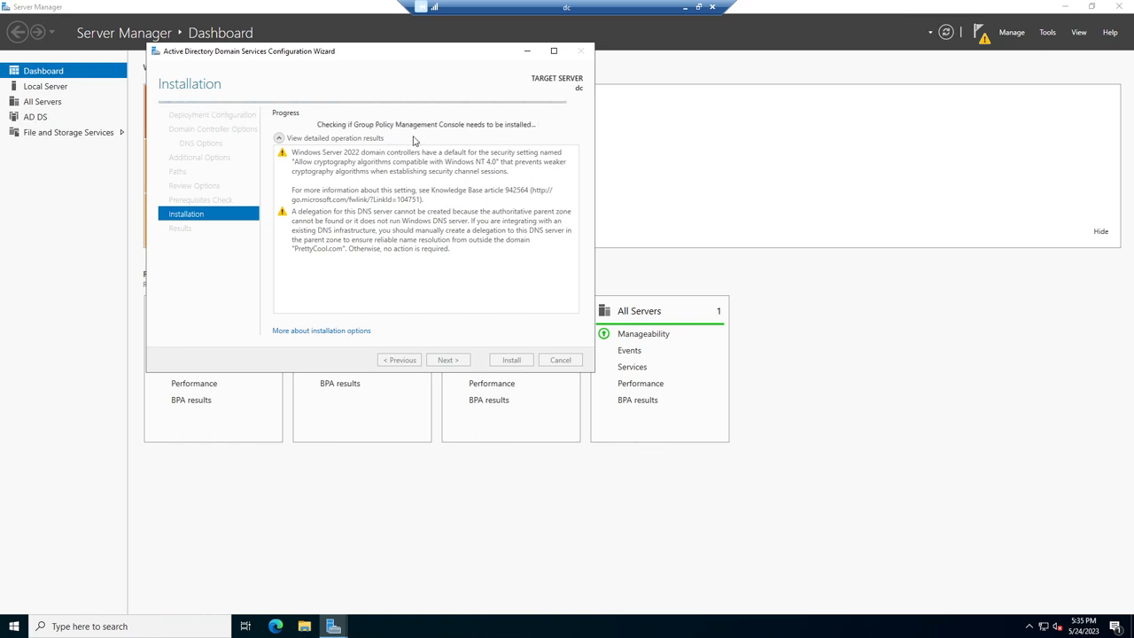
mouse_move(372, 138)
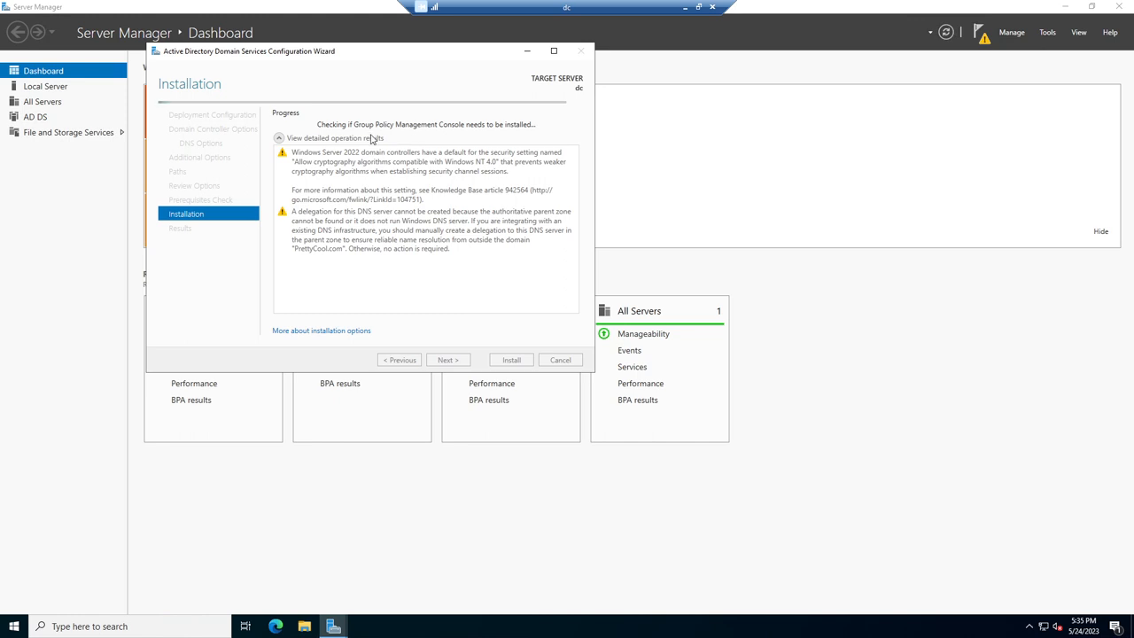
mouse_move(493, 132)
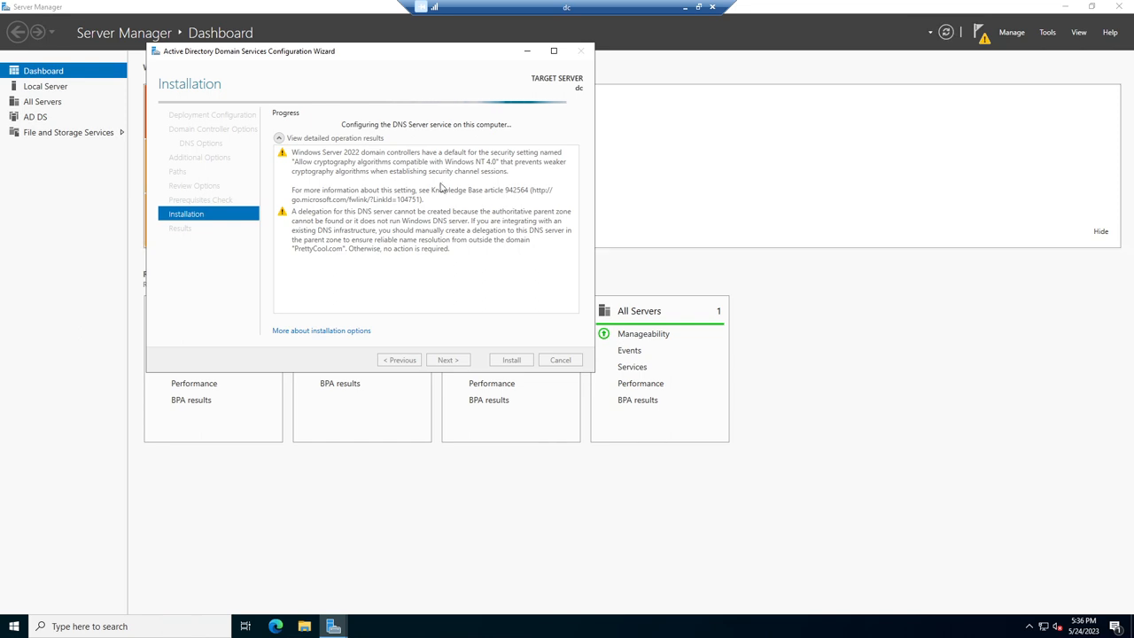
mouse_move(180, 115)
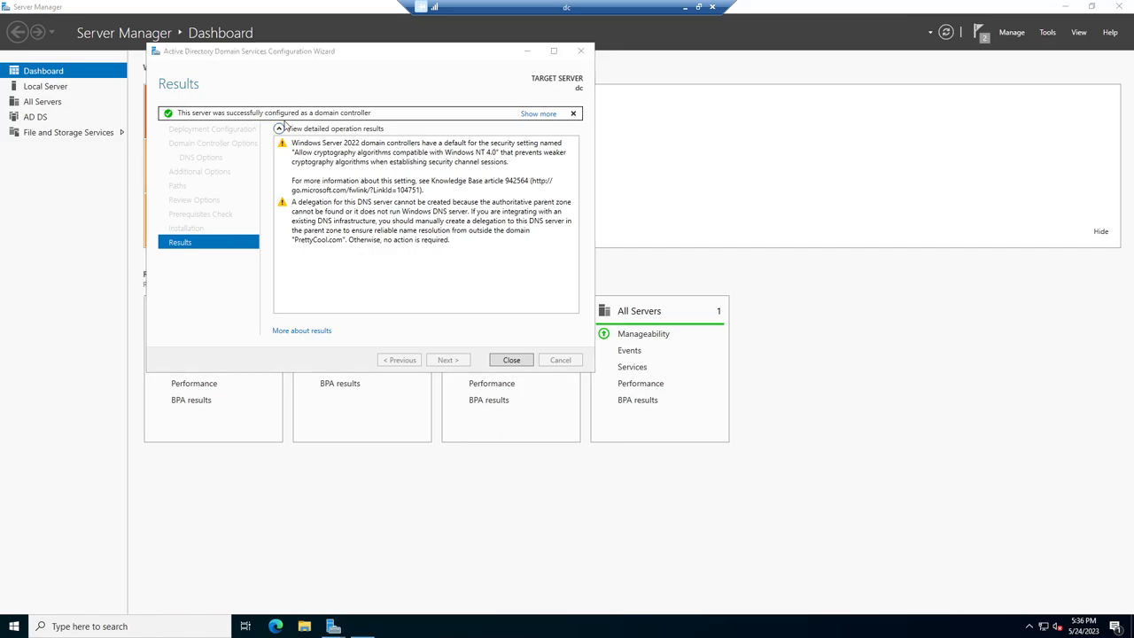
- Dismiss the sign-out warning and close the configuration wizard as the server restarts
click(510, 359)
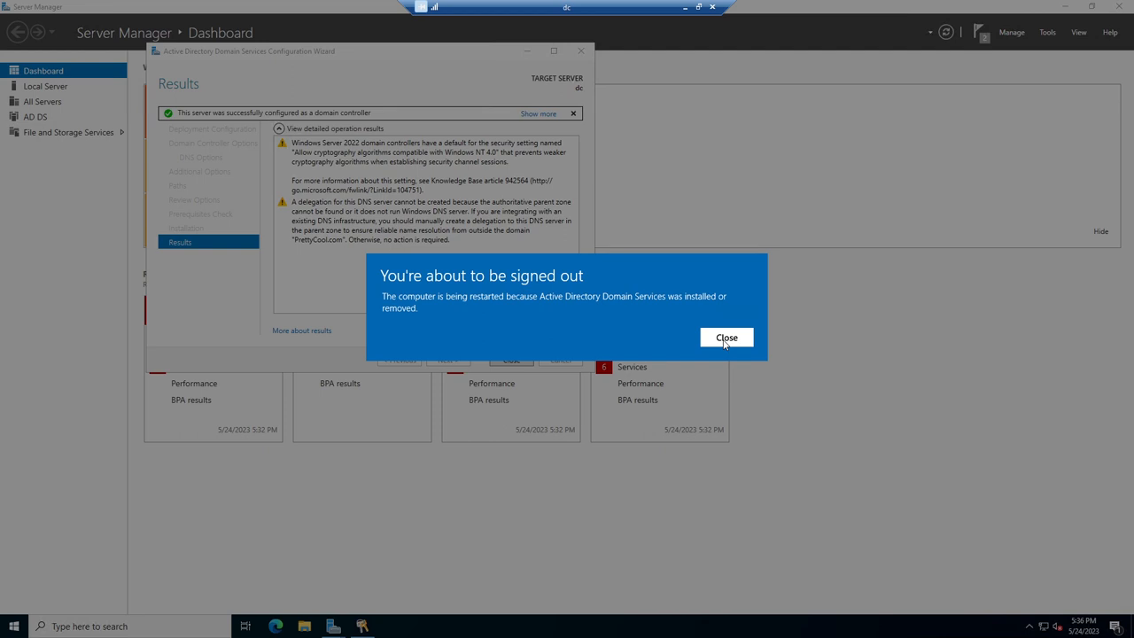
click(726, 336)
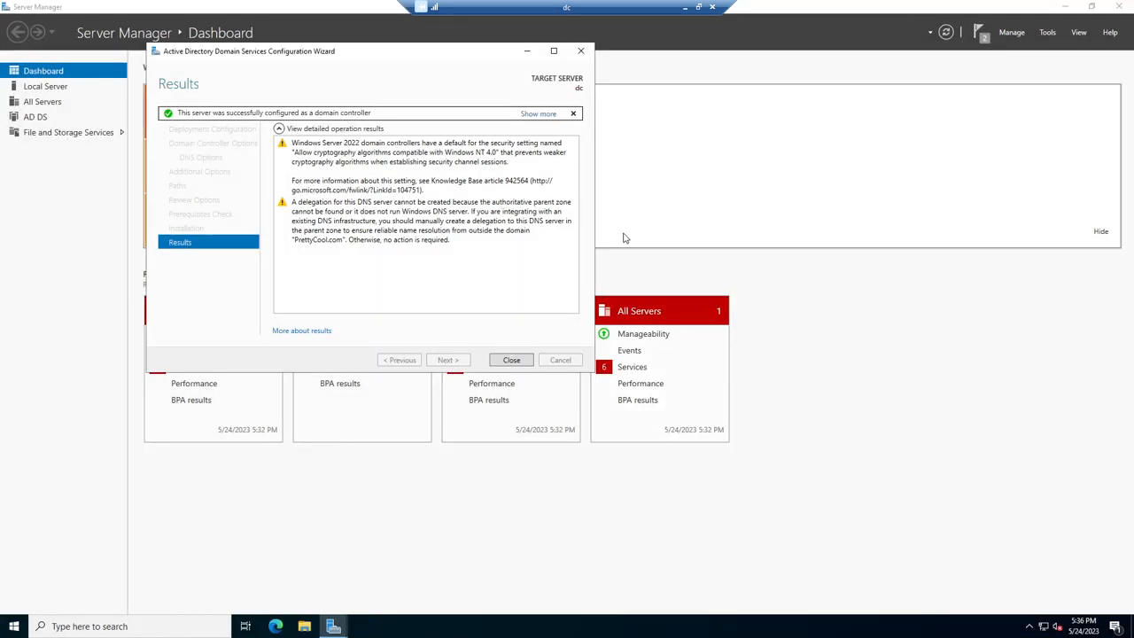
mouse_move(507, 310)
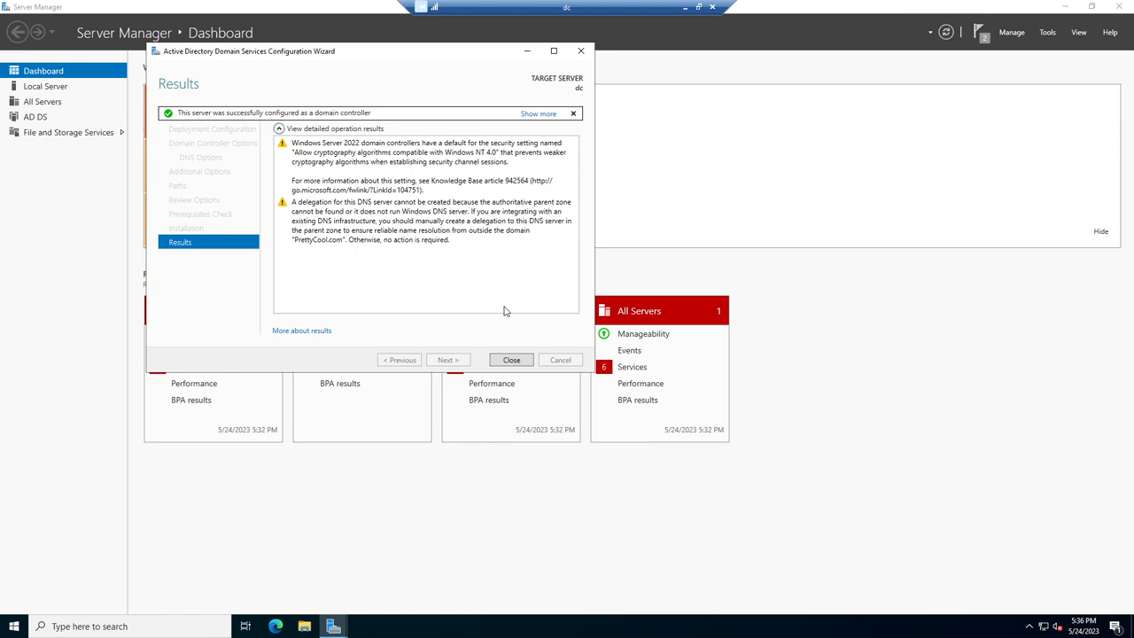
click(511, 359)
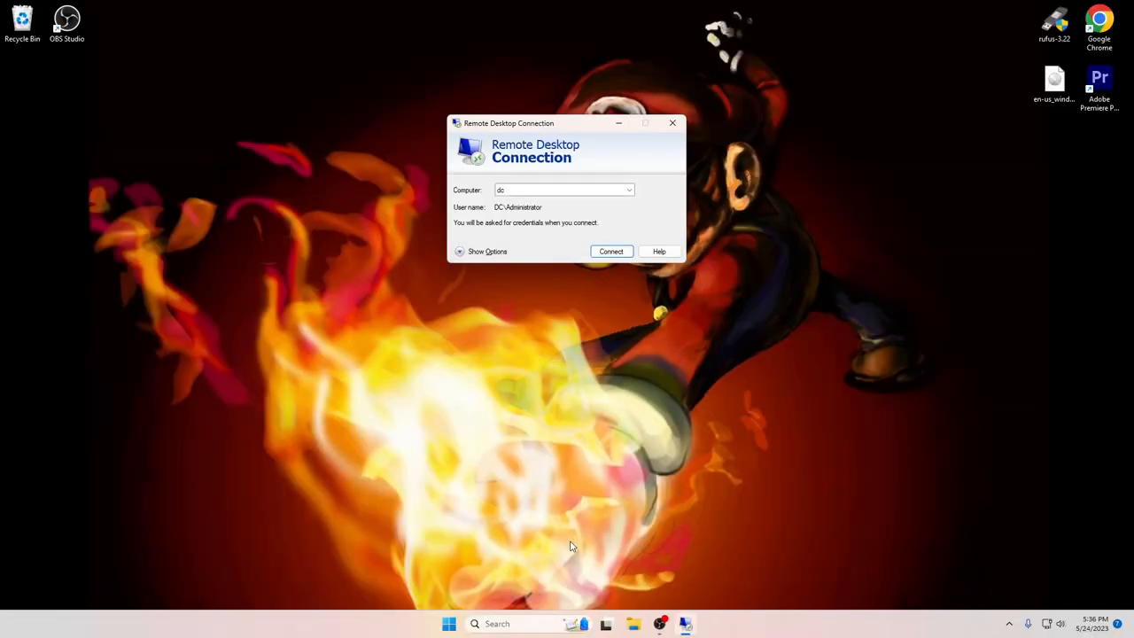
mouse_move(627, 484)
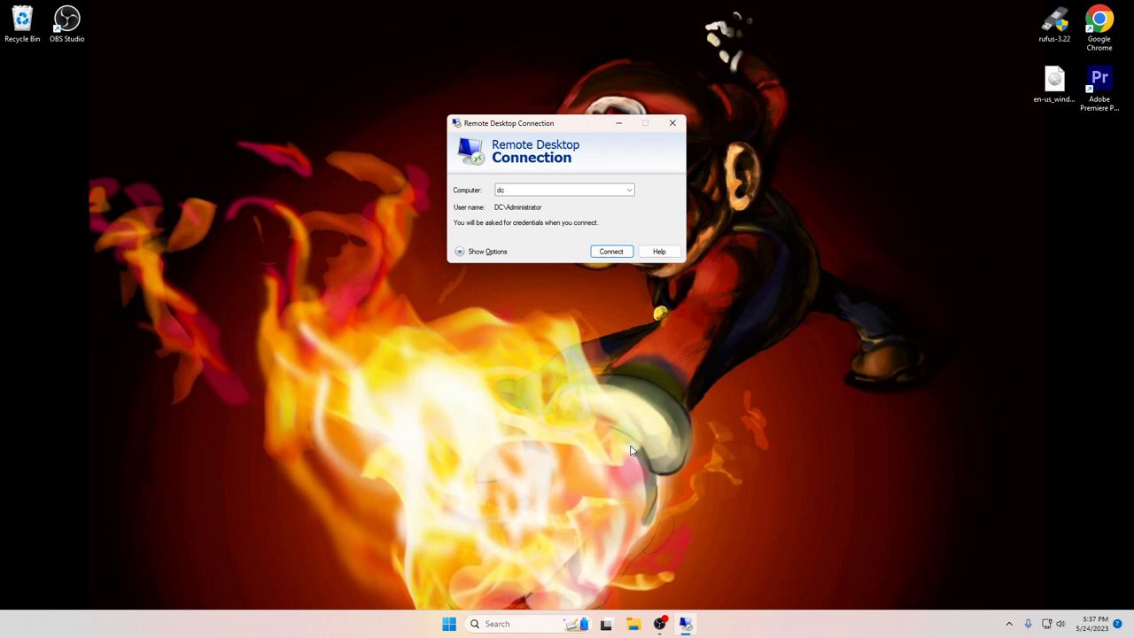
mouse_move(629, 447)
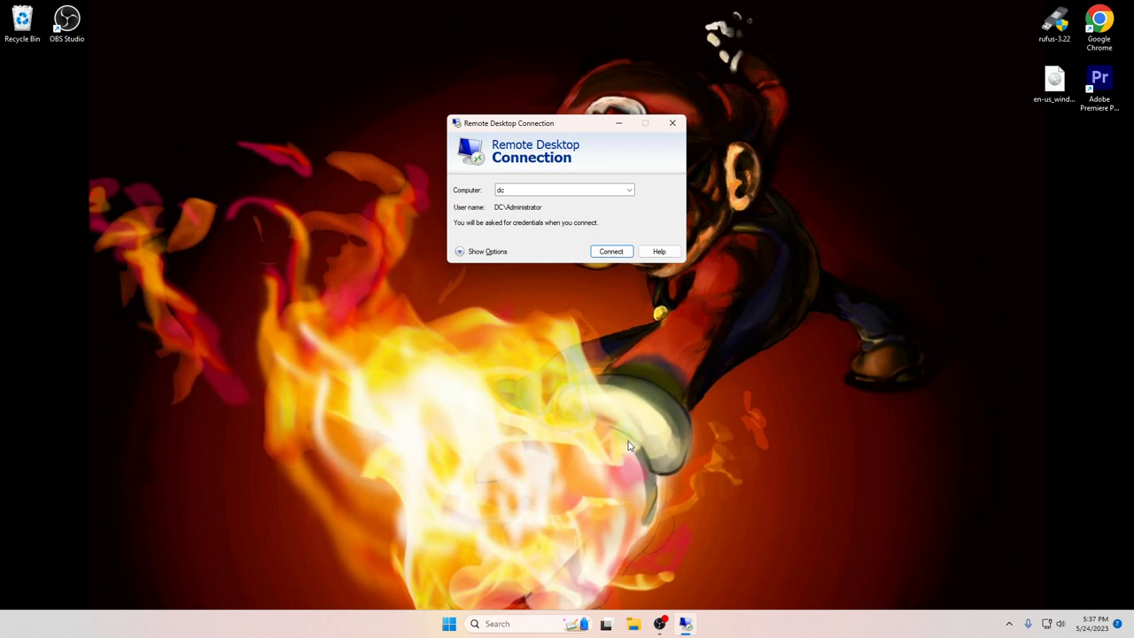
mouse_move(652, 423)
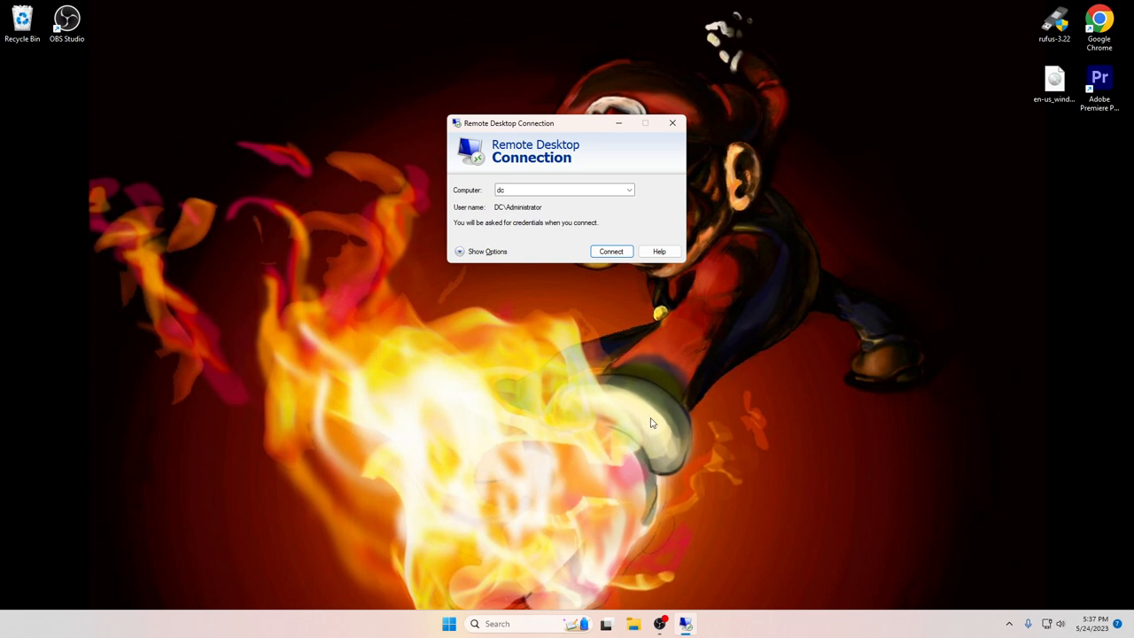
mouse_move(647, 421)
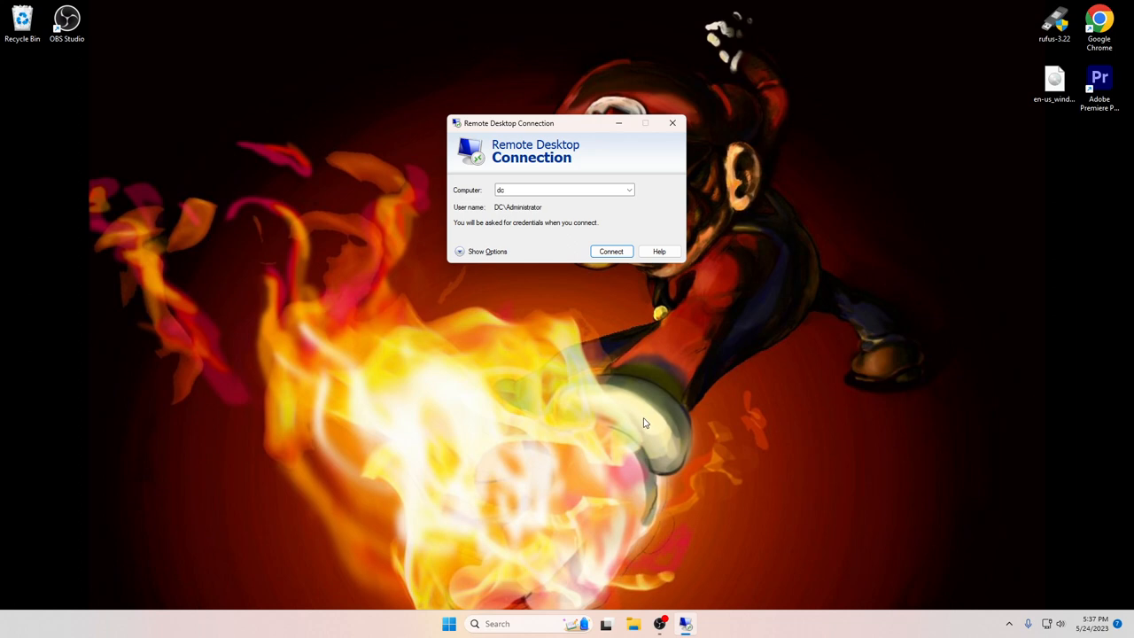
mouse_move(643, 425)
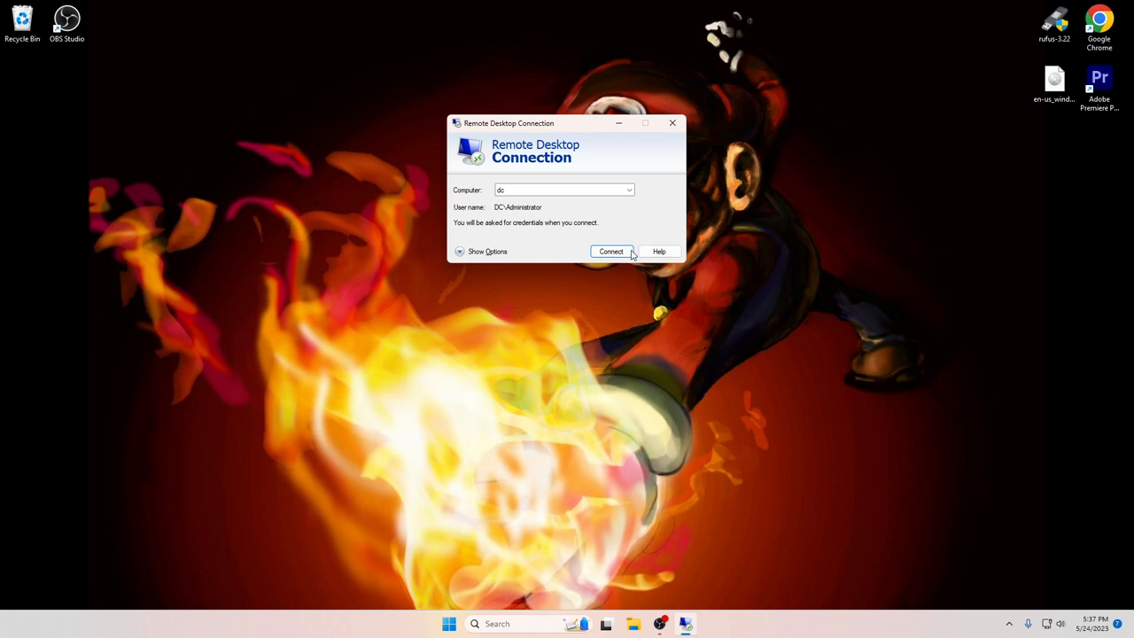
- Reconnect to dc as Administrator and dismiss the certificate connection error
click(609, 252)
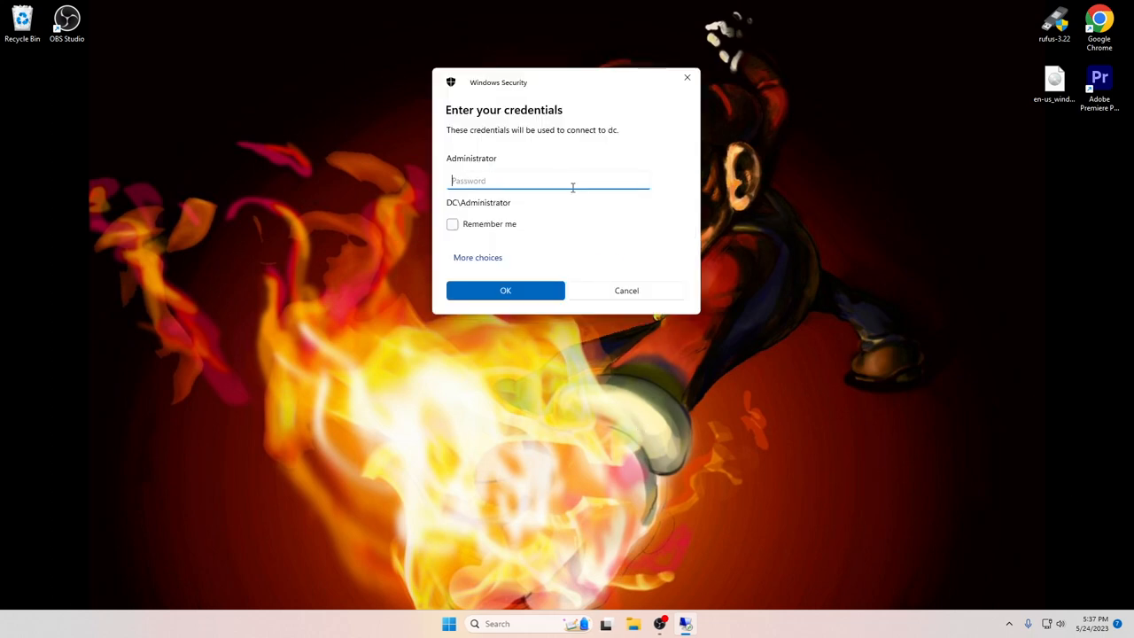
text(••)
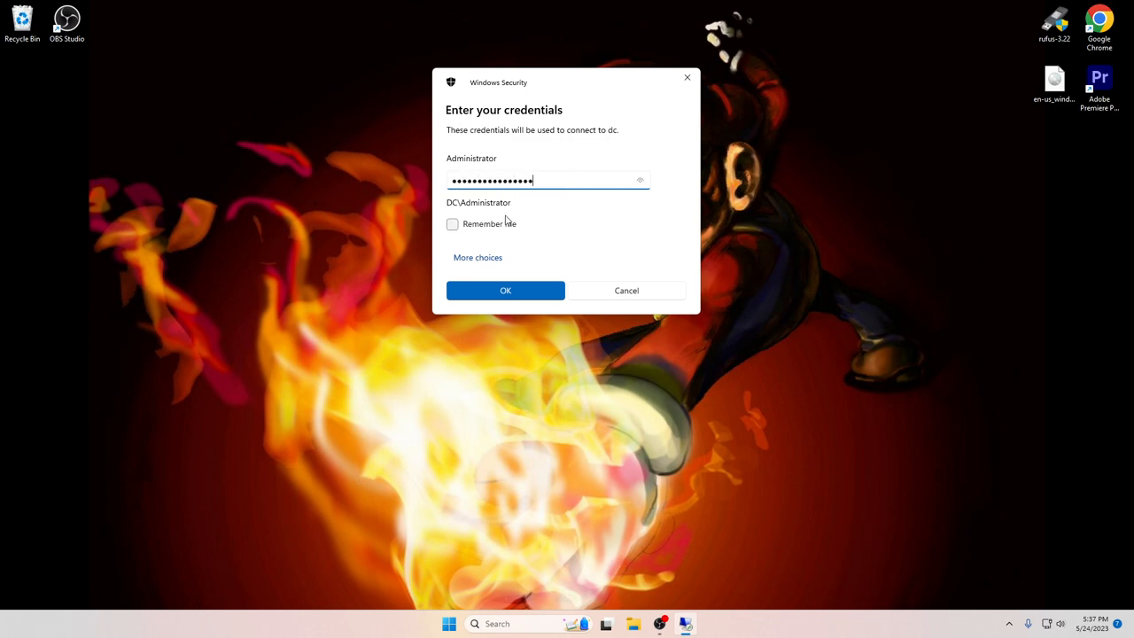
click(505, 290)
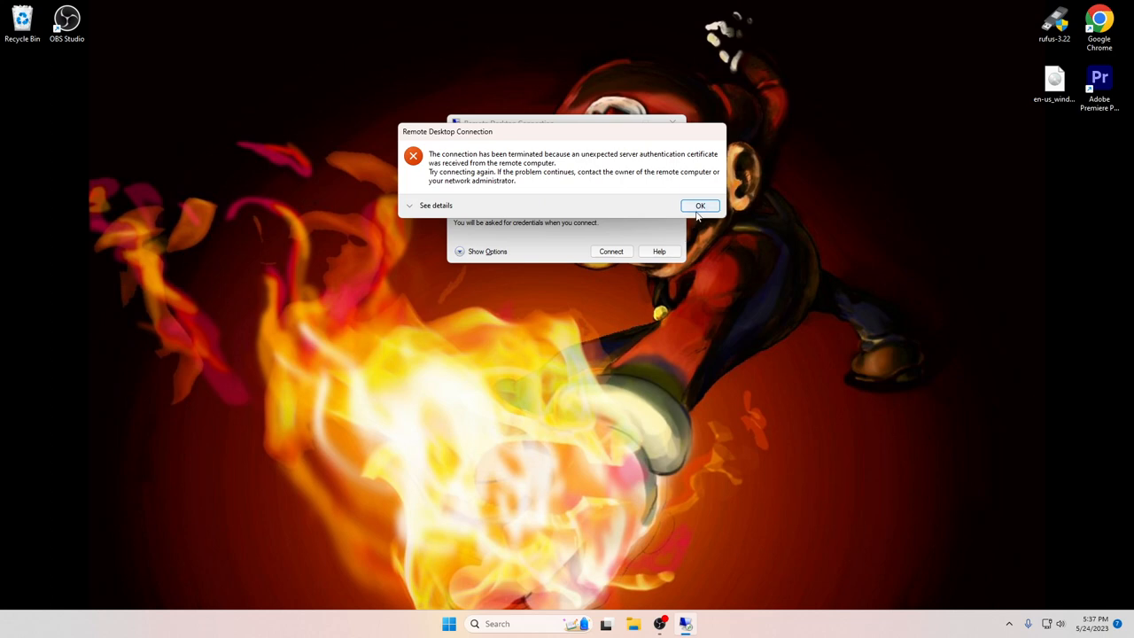
click(700, 205)
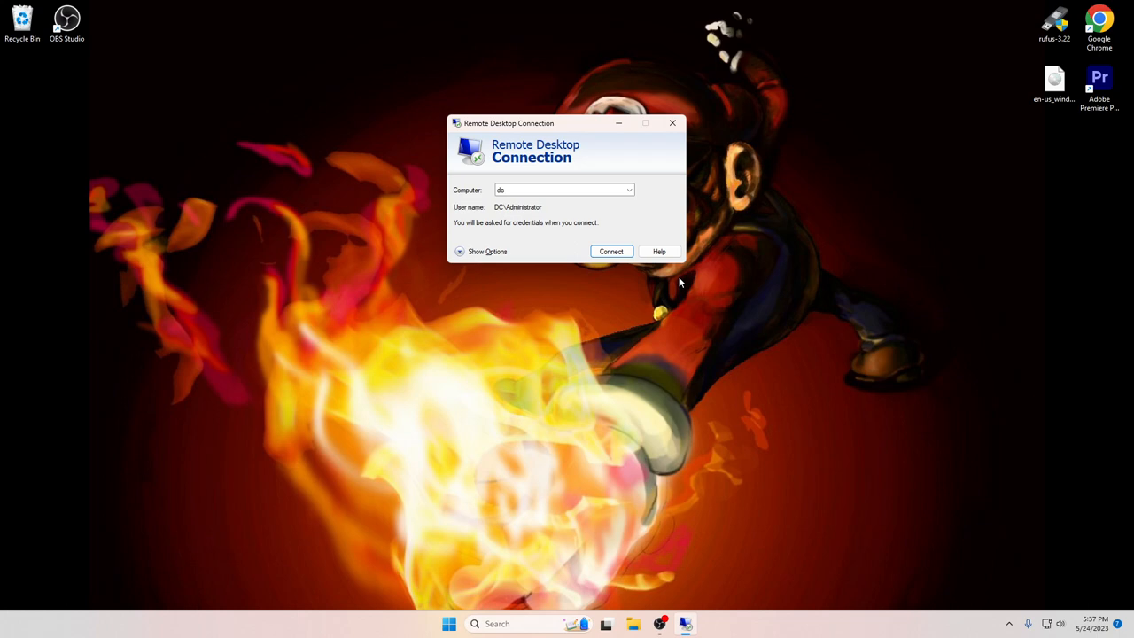
mouse_move(521, 6)
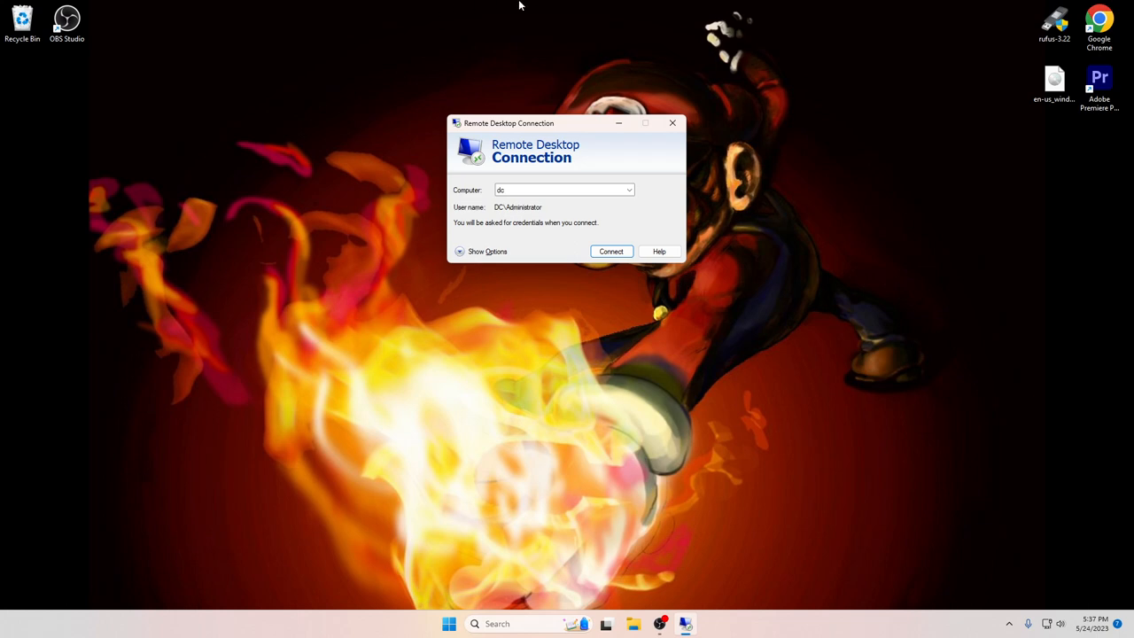
mouse_move(549, 258)
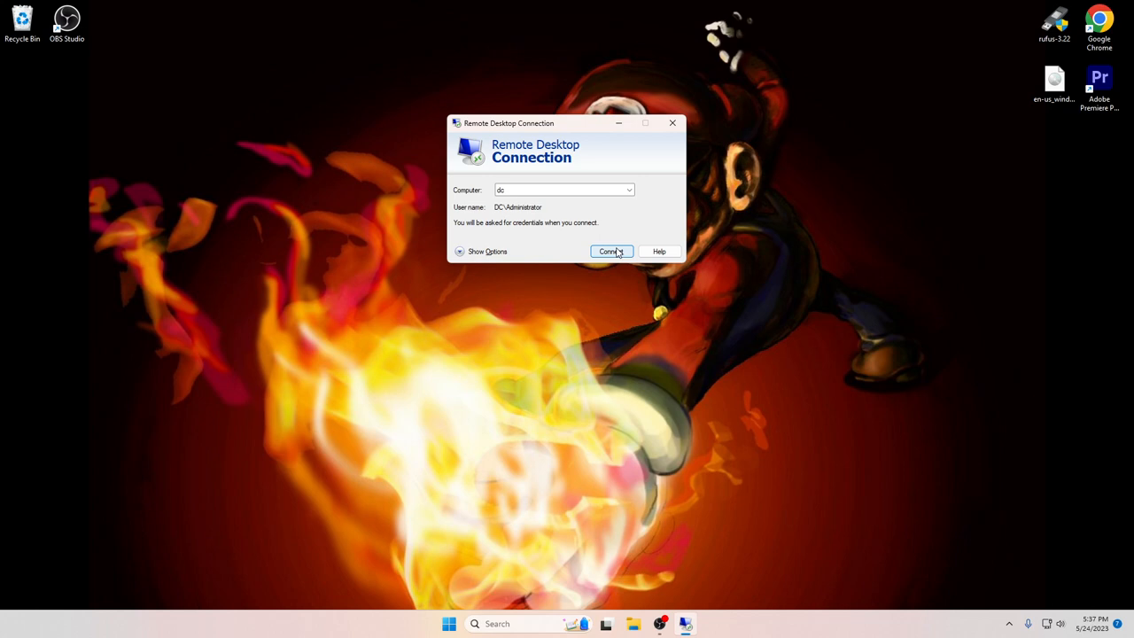
mouse_move(675, 152)
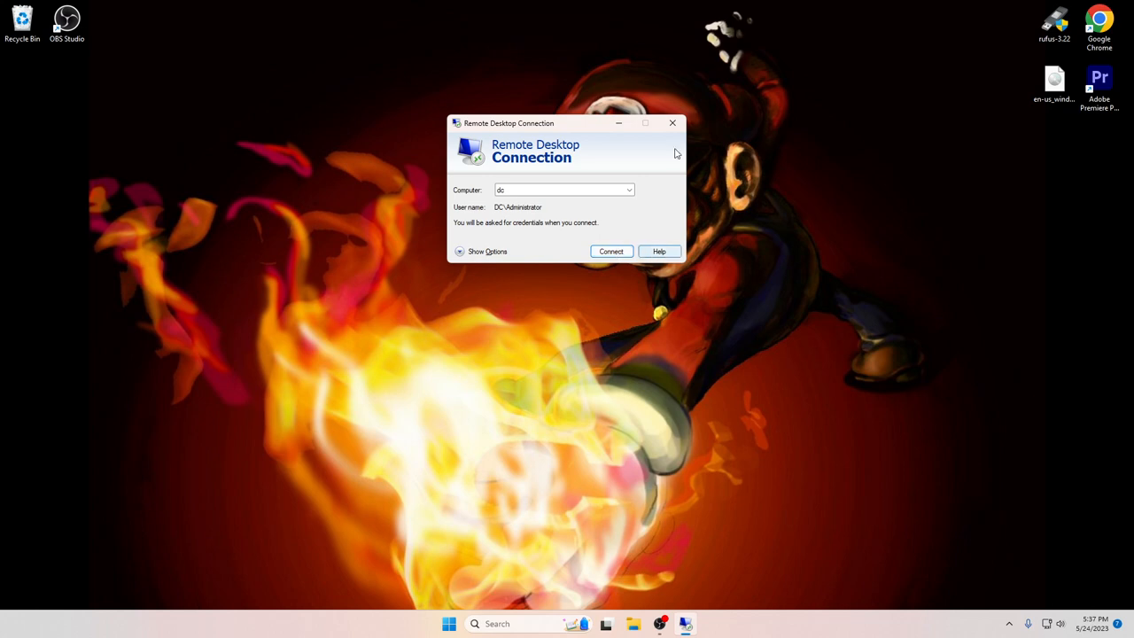
mouse_move(673, 122)
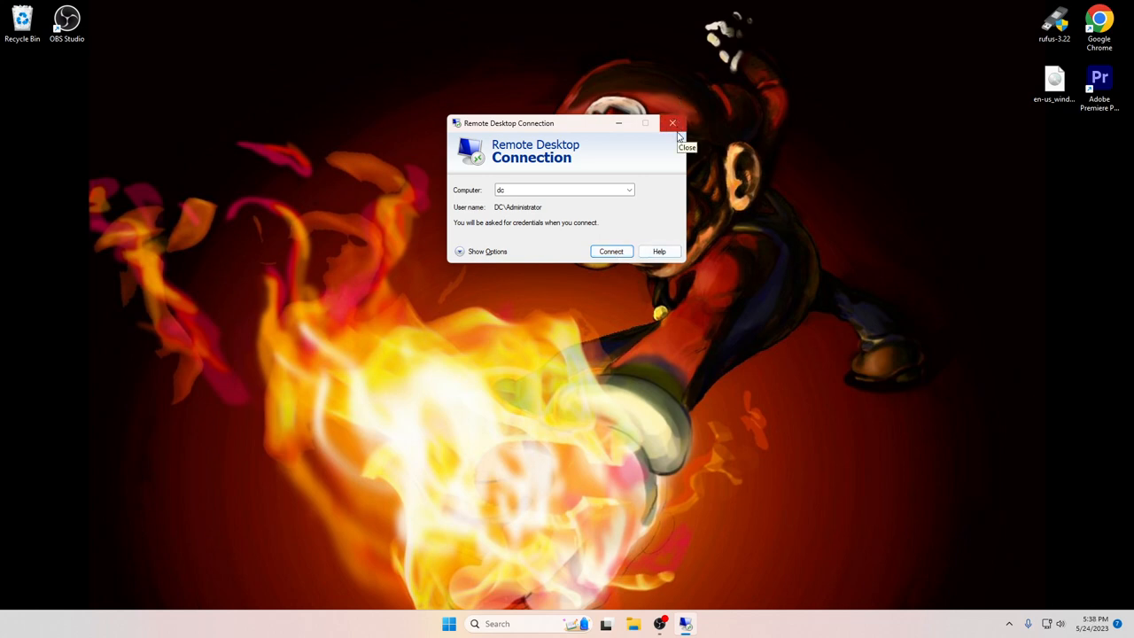
mouse_move(659, 142)
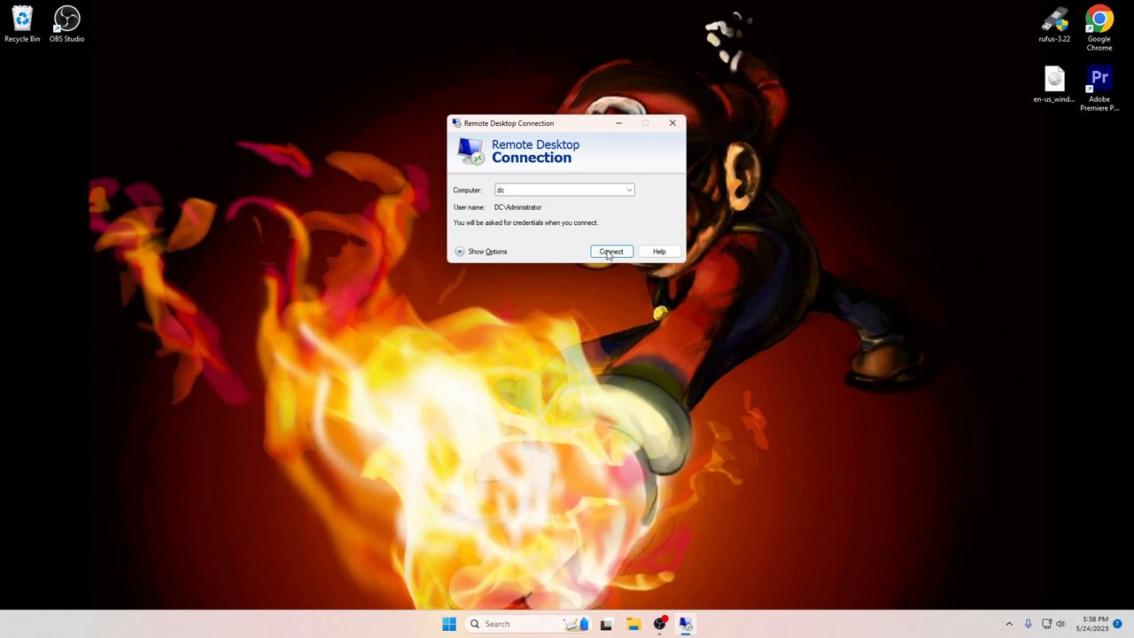
- Retry the dc connection with re-entered Administrator passwords, which are rejected
click(610, 251)
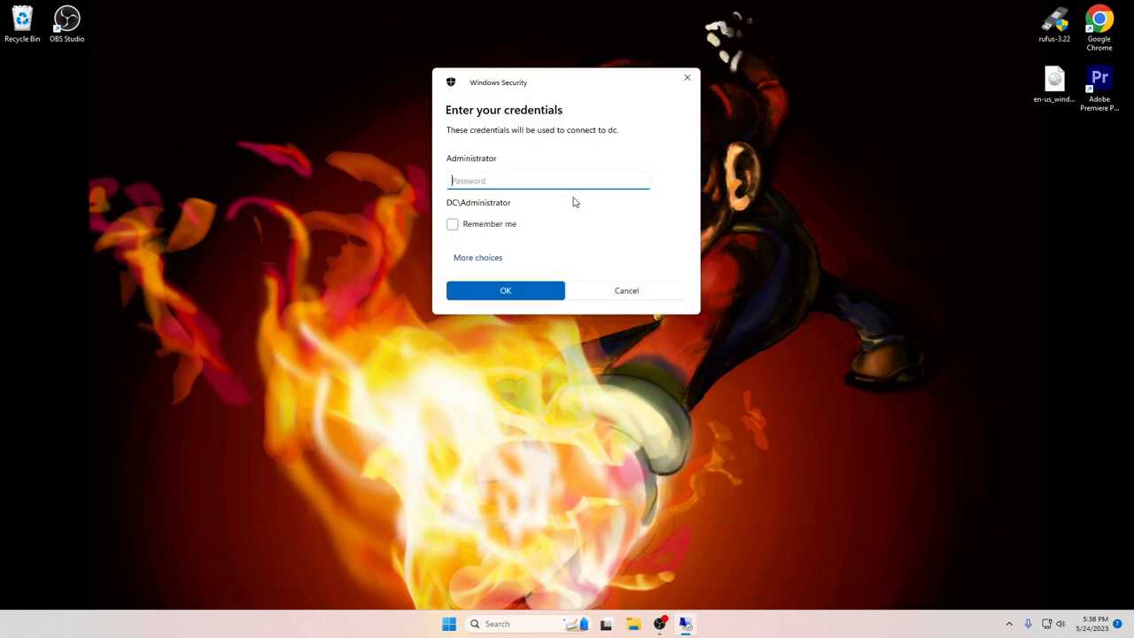
text(password)
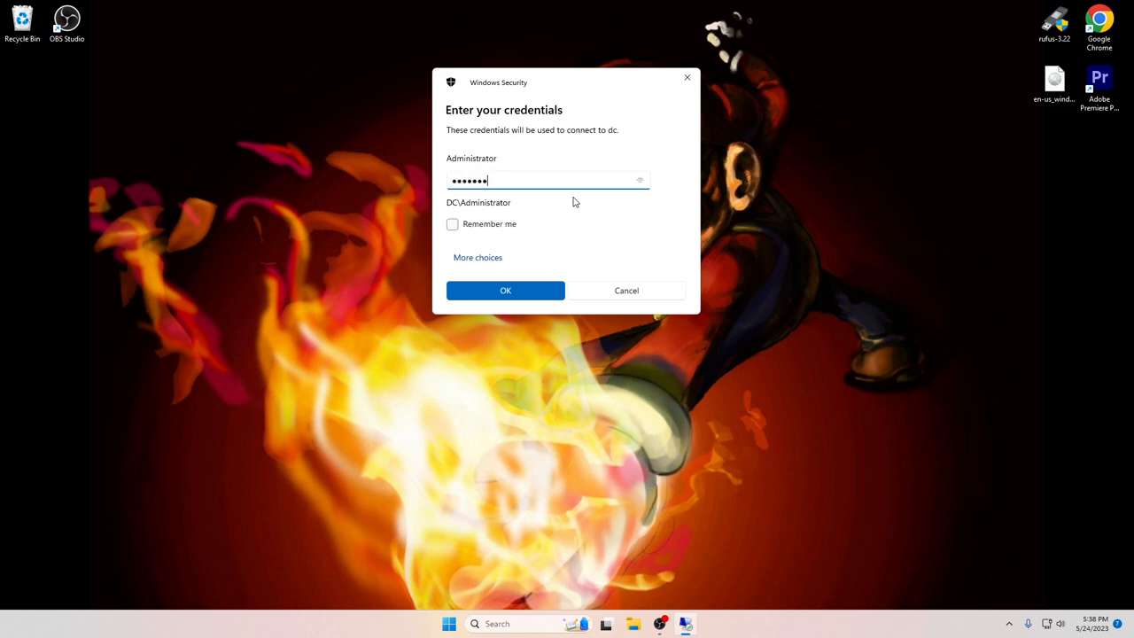
click(504, 291)
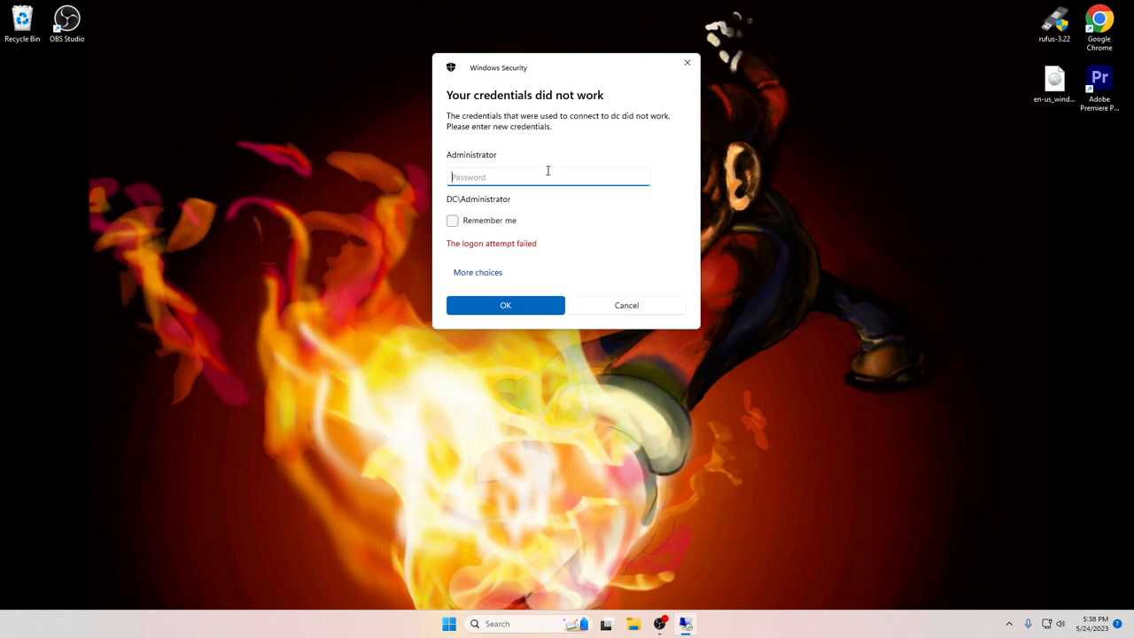
text(••)
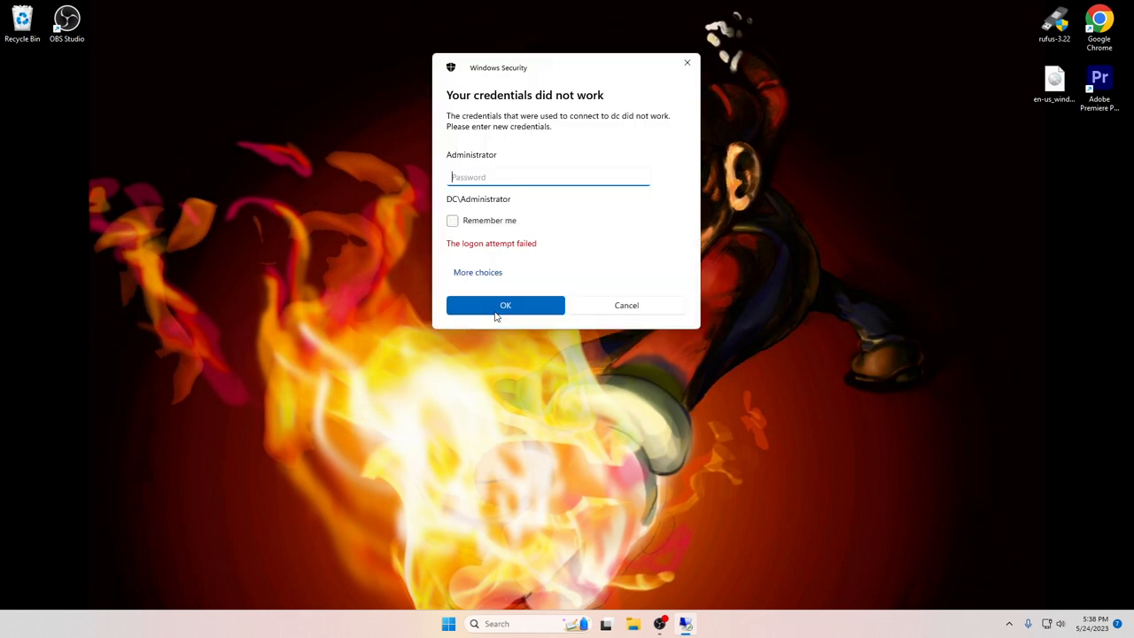
text(•)
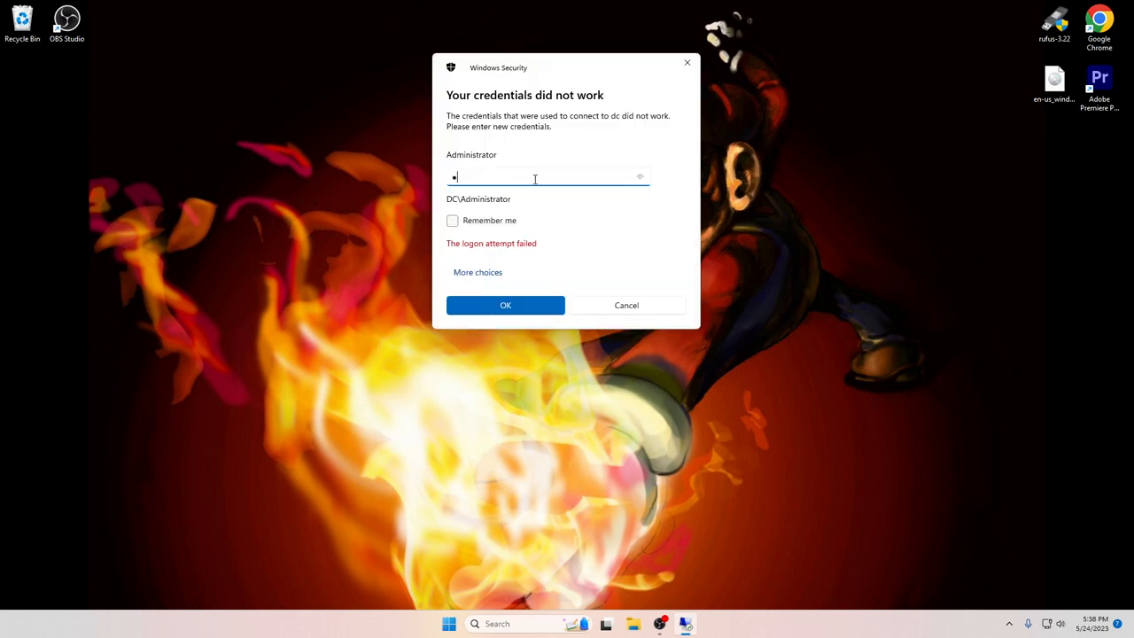
text(password)
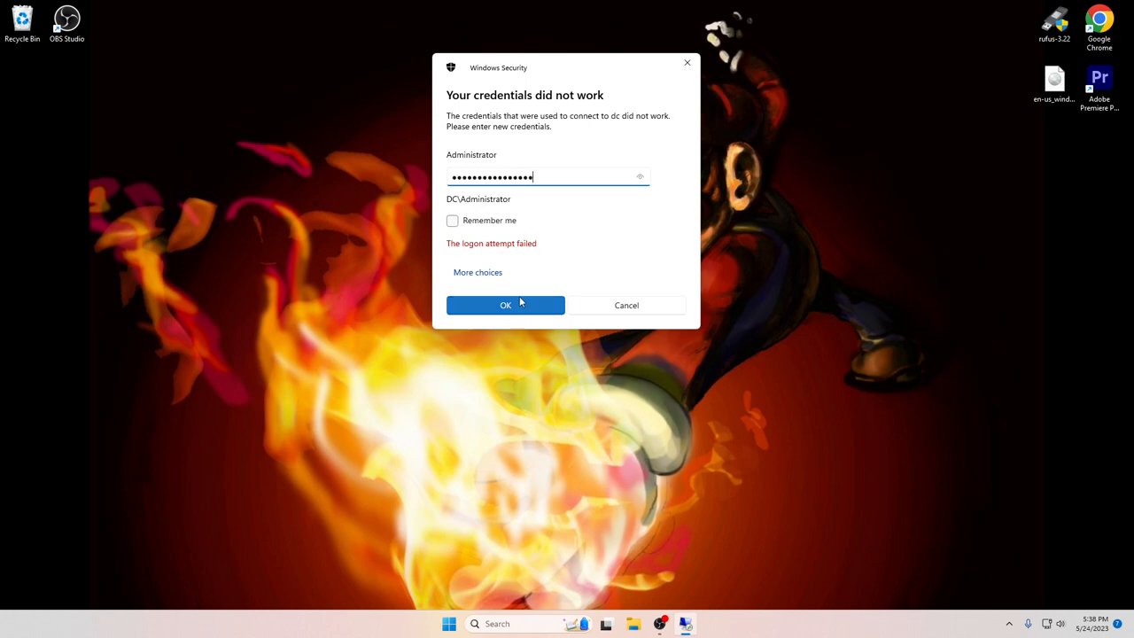
click(505, 304)
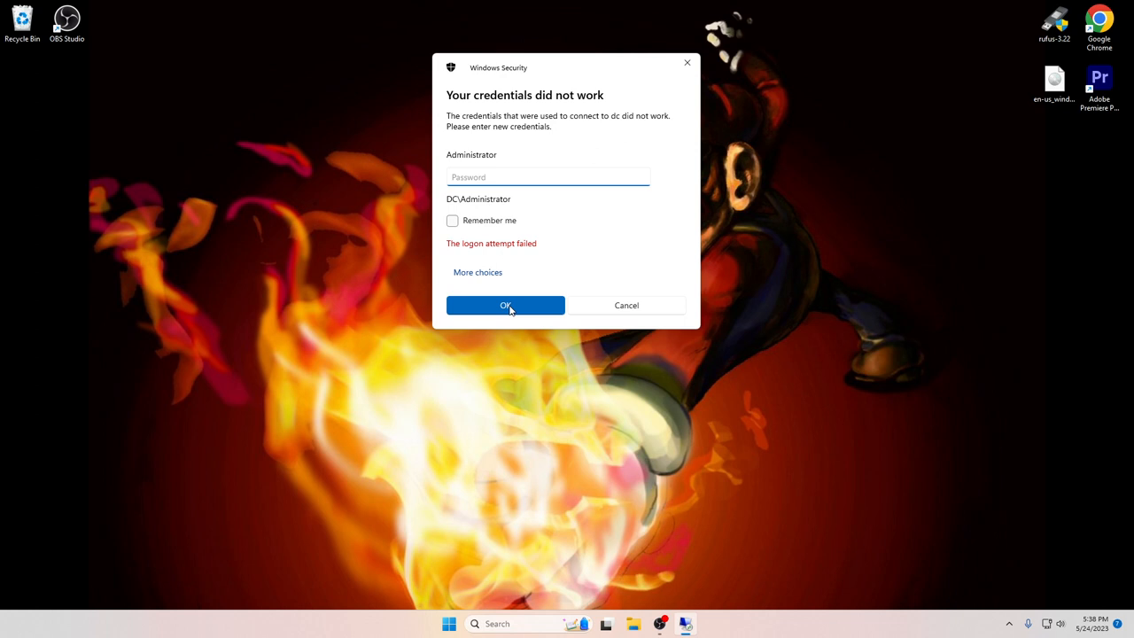
- Switch to signing in with a different account and begin entering a new user name
click(478, 273)
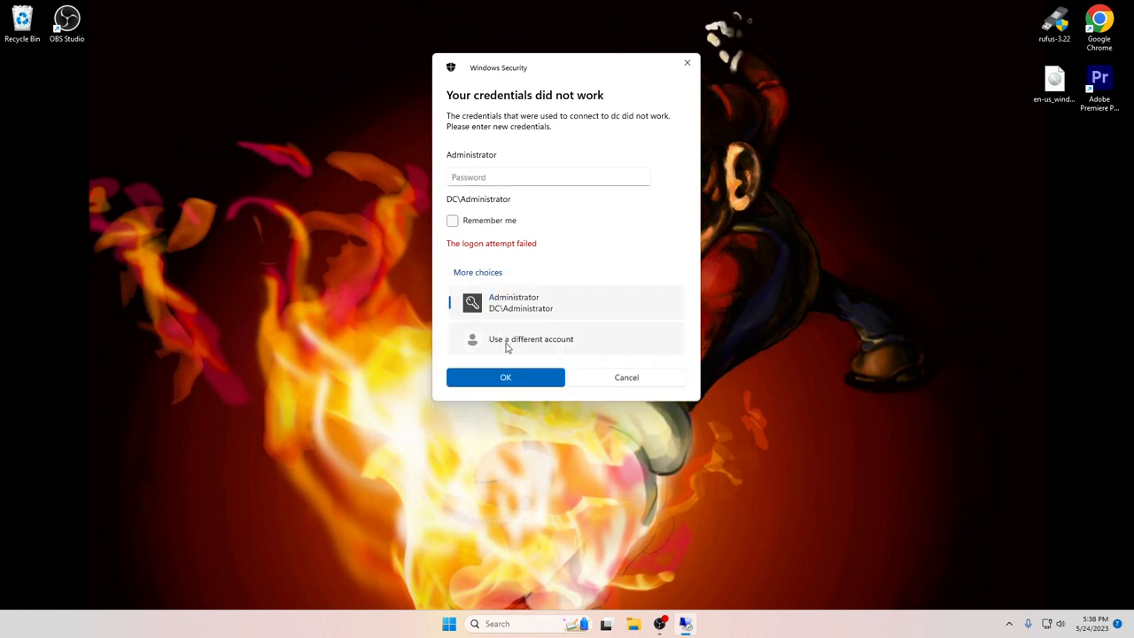
click(532, 340)
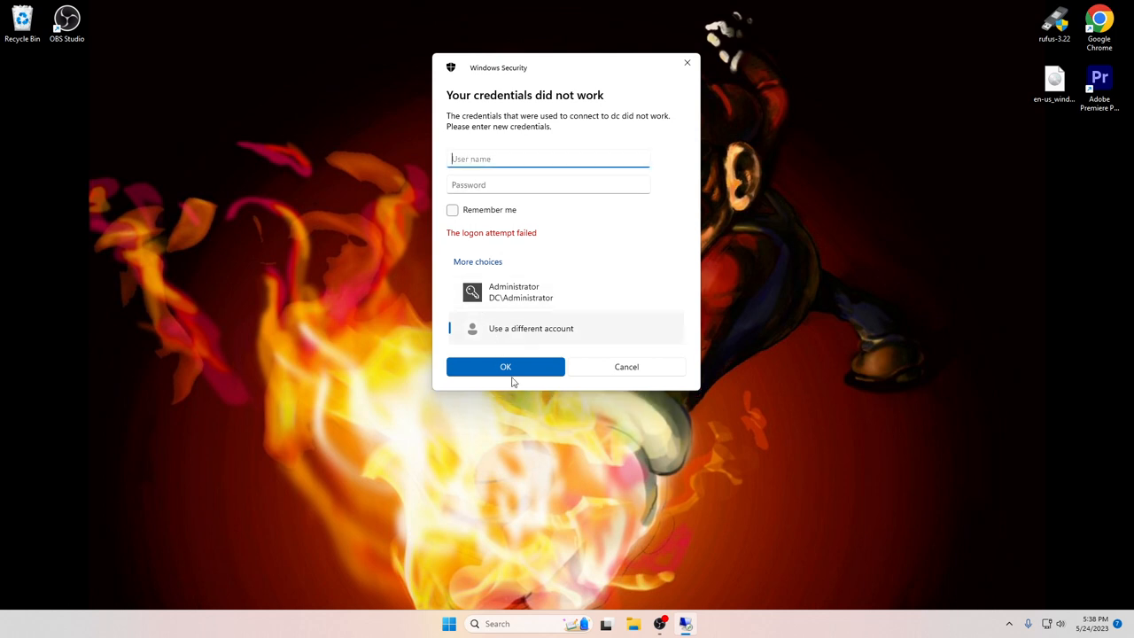
mouse_move(592, 365)
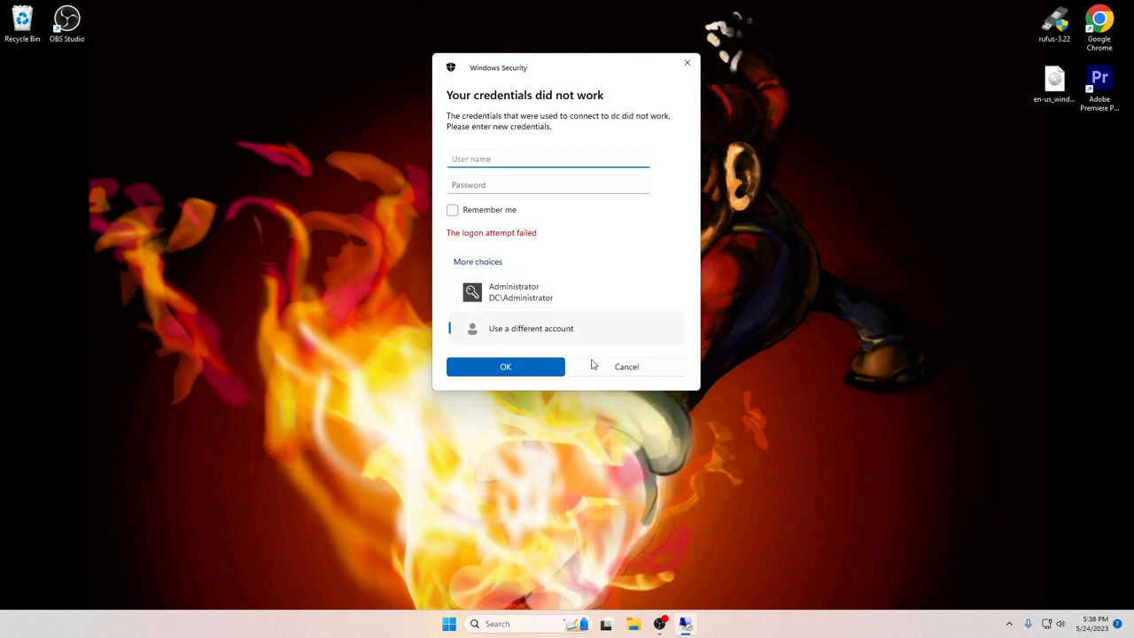
click(549, 159)
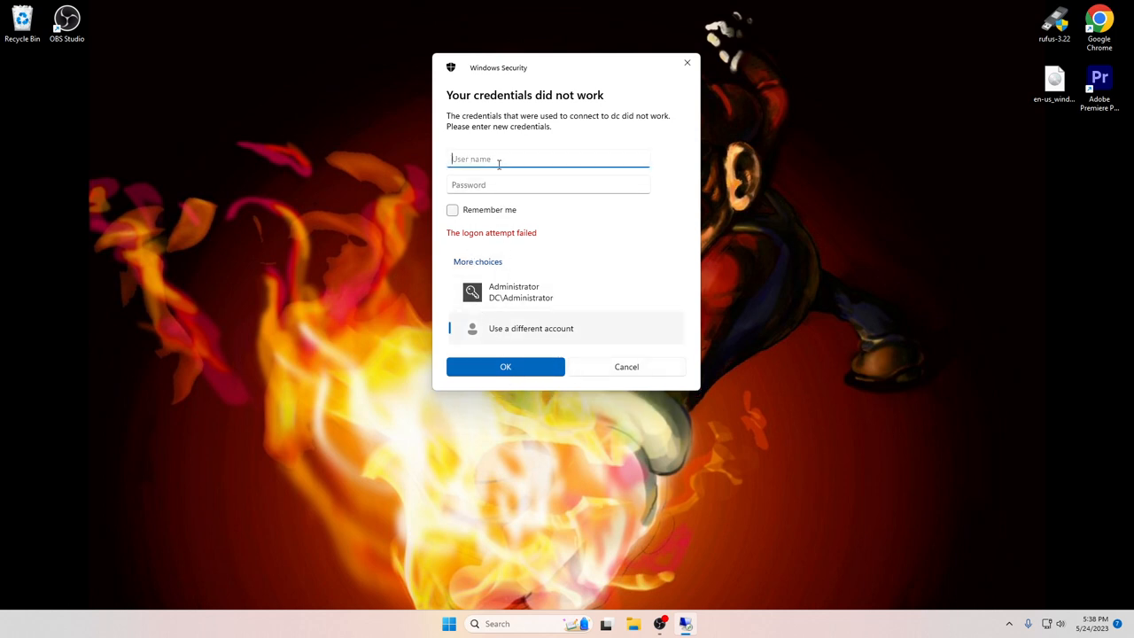
click(627, 365)
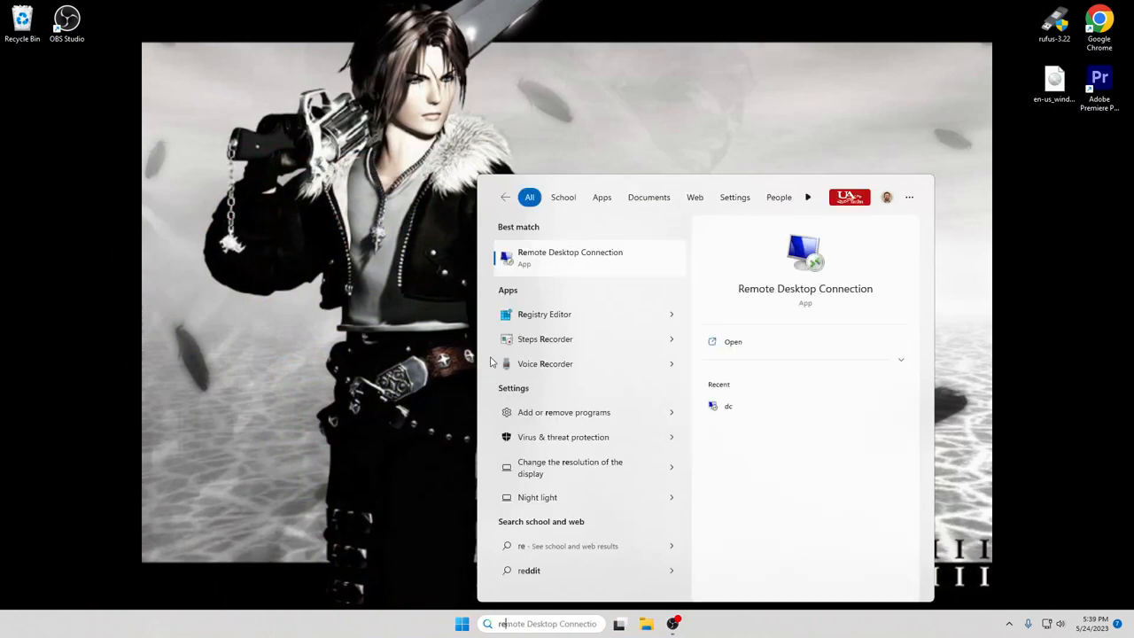
- Attempt an RDP sign-in to dc as DC\administrator with the password; the logon is rejected
click(571, 256)
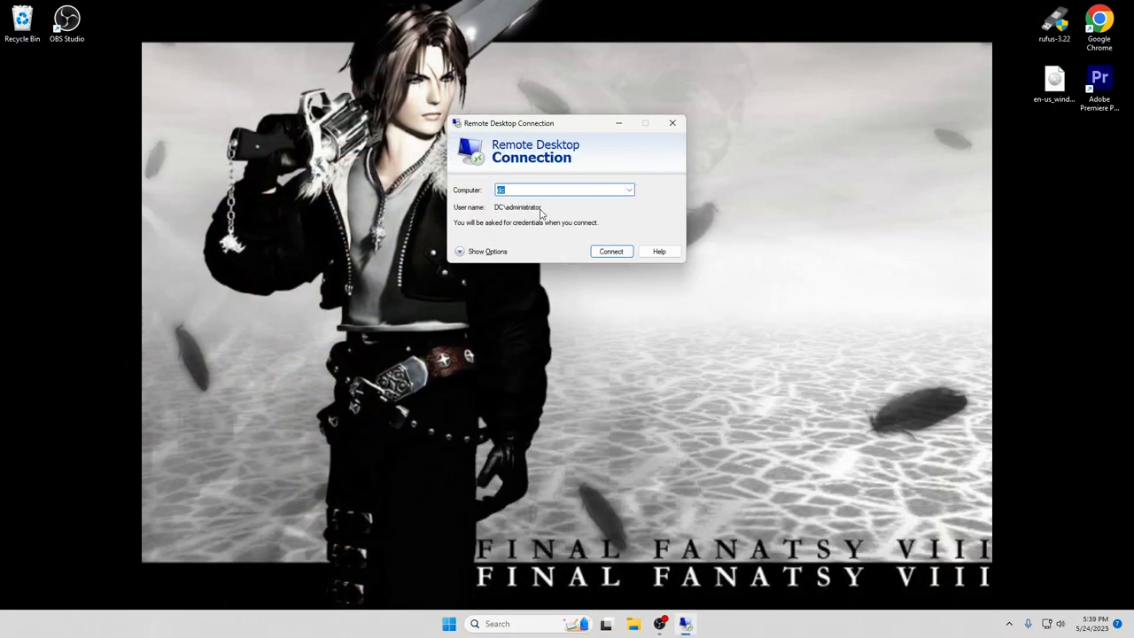
click(609, 251)
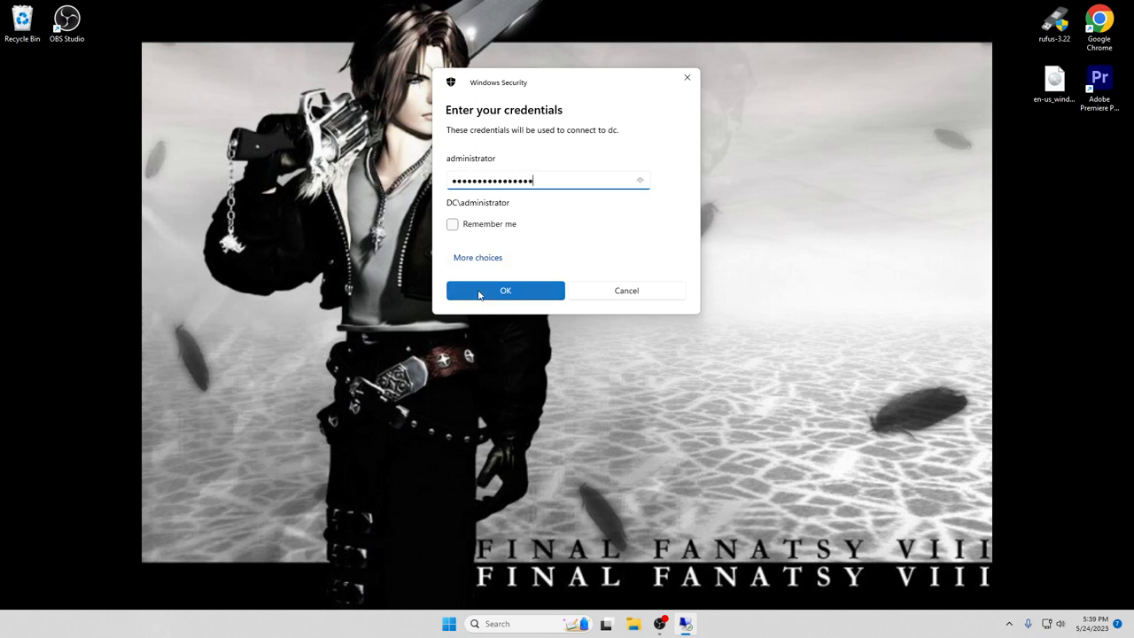
click(505, 291)
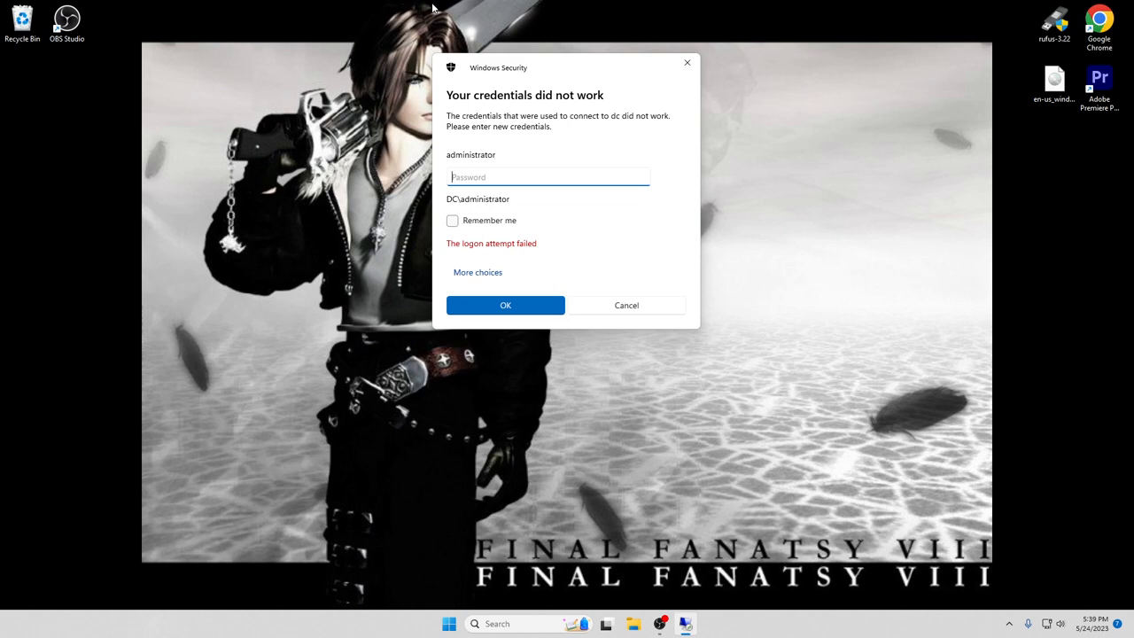
mouse_move(768, 170)
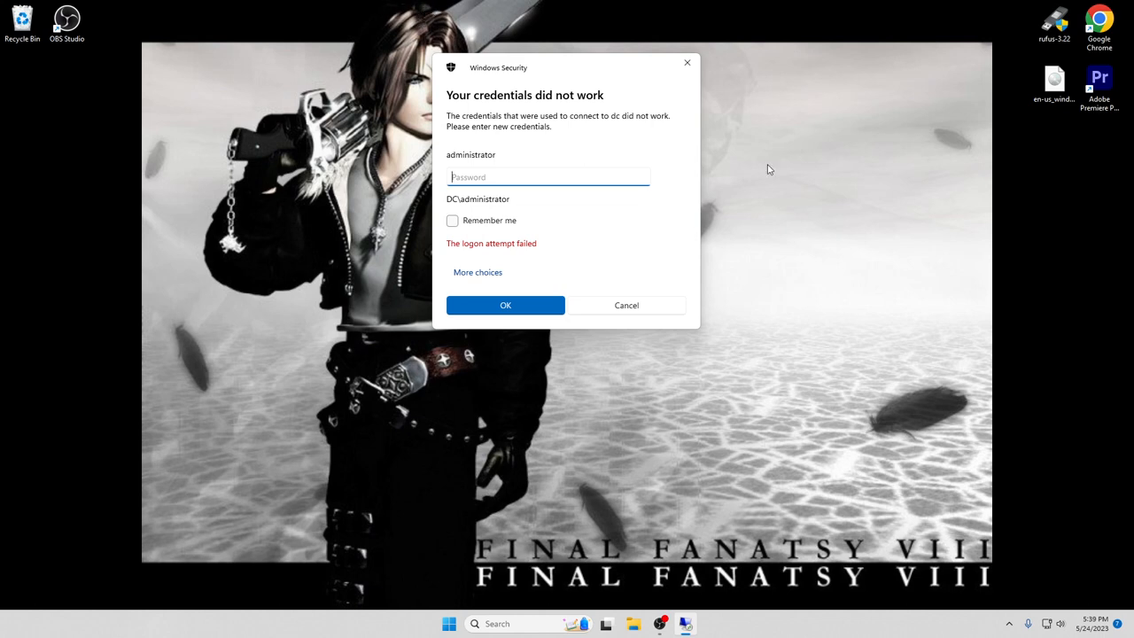
mouse_move(611, 67)
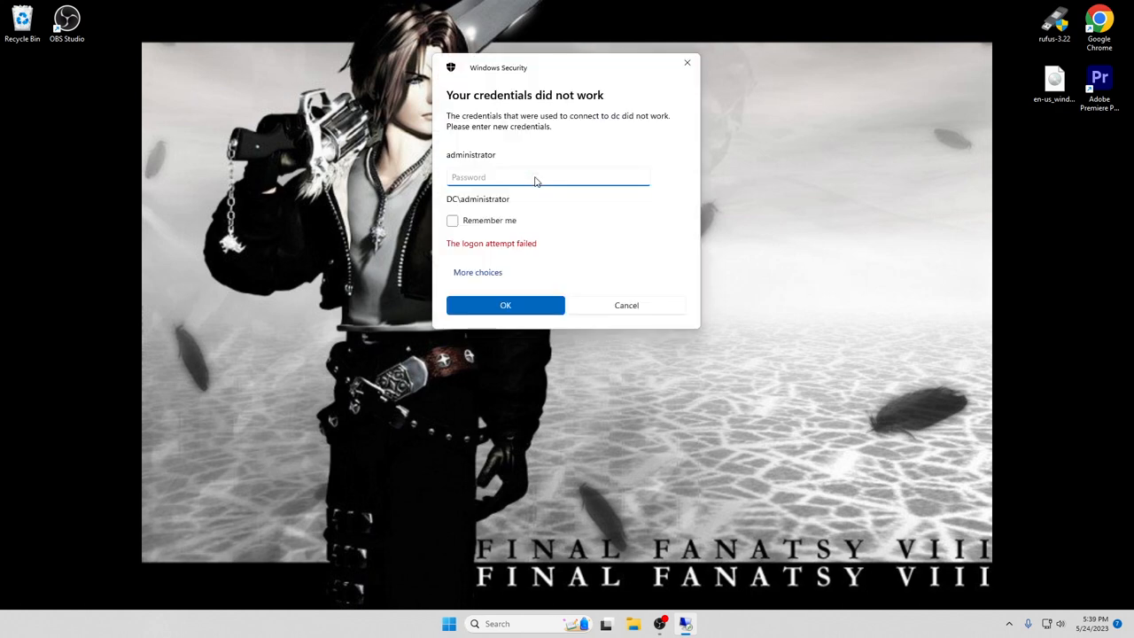
text(password)
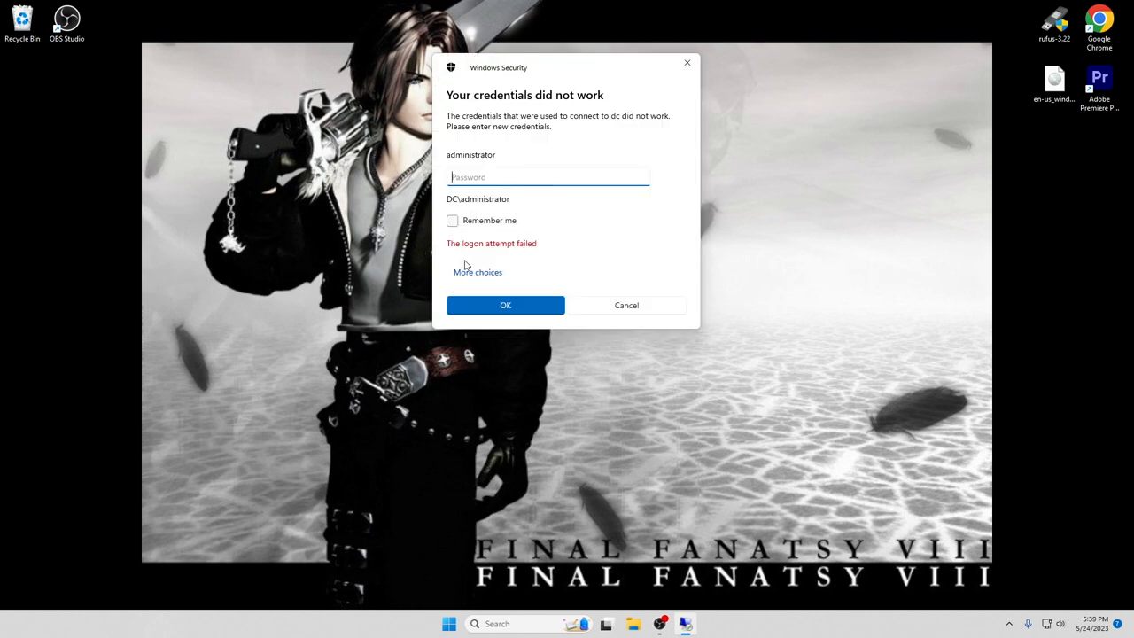
click(627, 305)
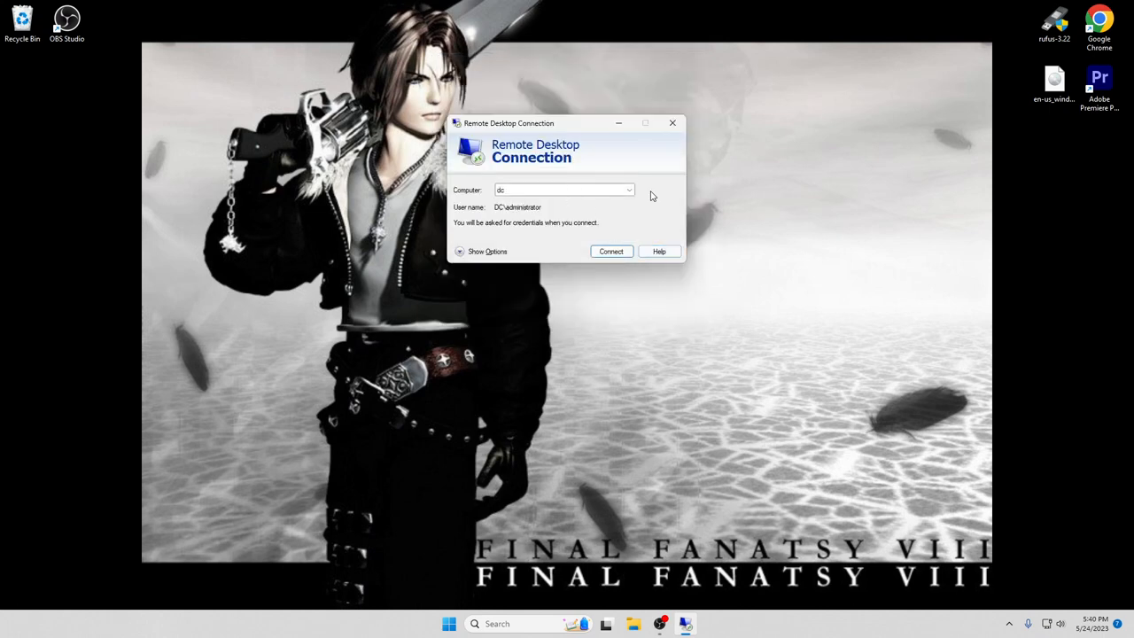
- Connect to computer dc as prettycool\administrator with the password; the remote session opens
click(485, 252)
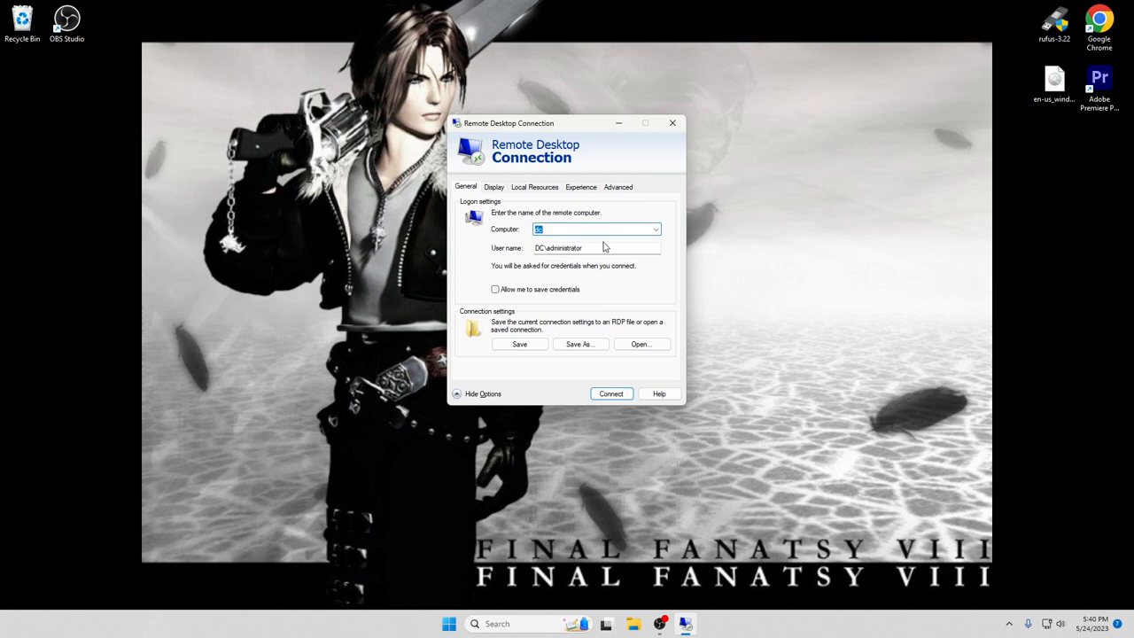
mouse_move(560, 279)
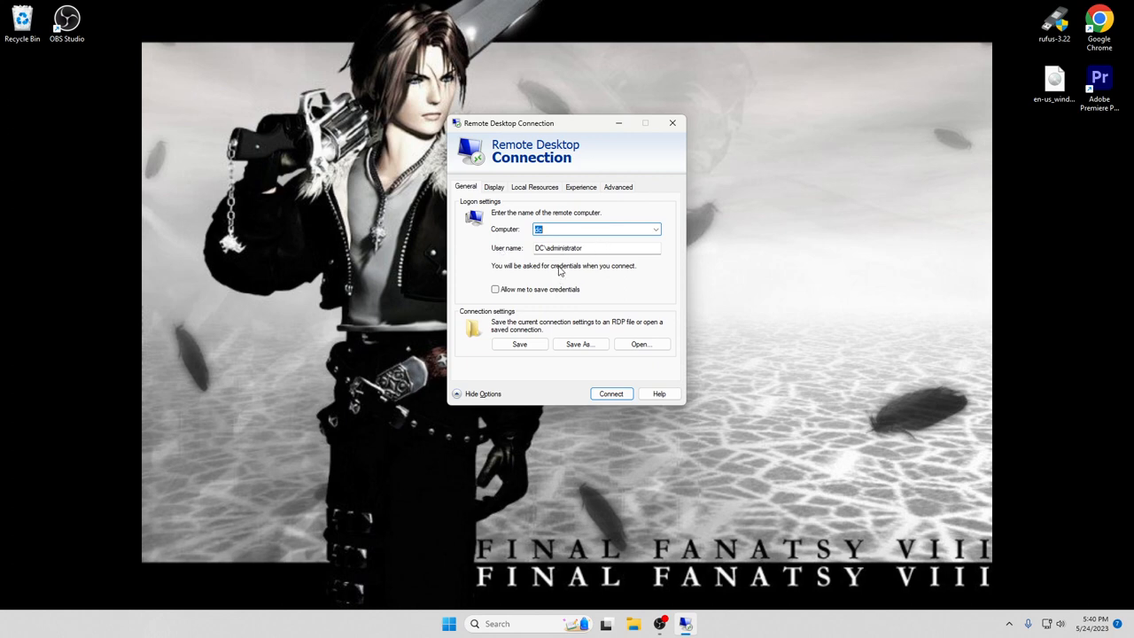
text(dc)
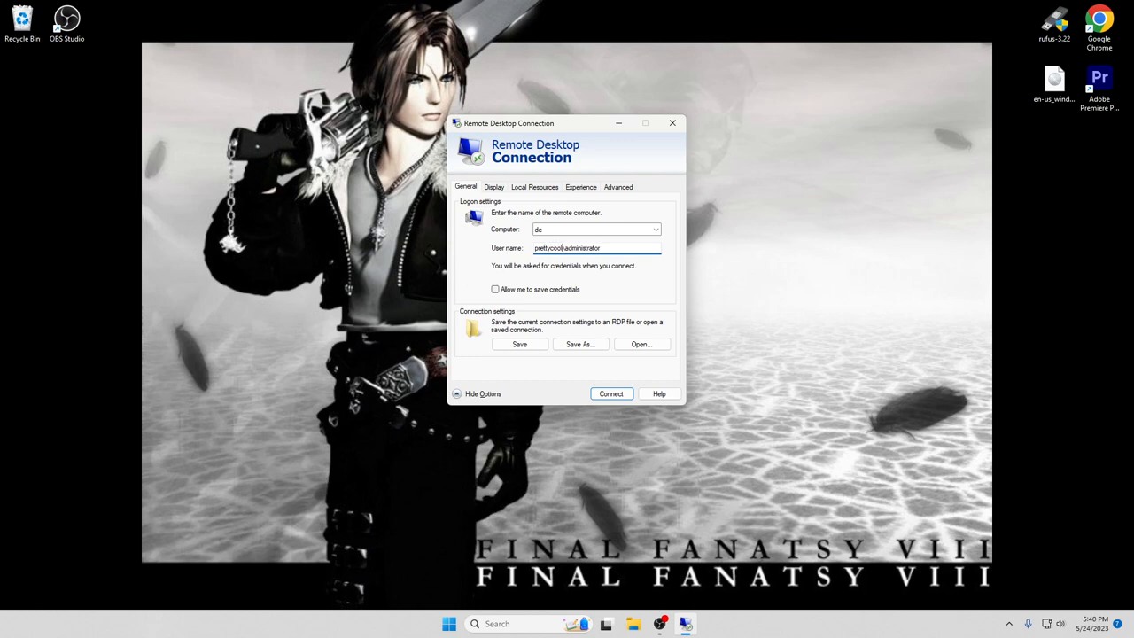
click(611, 393)
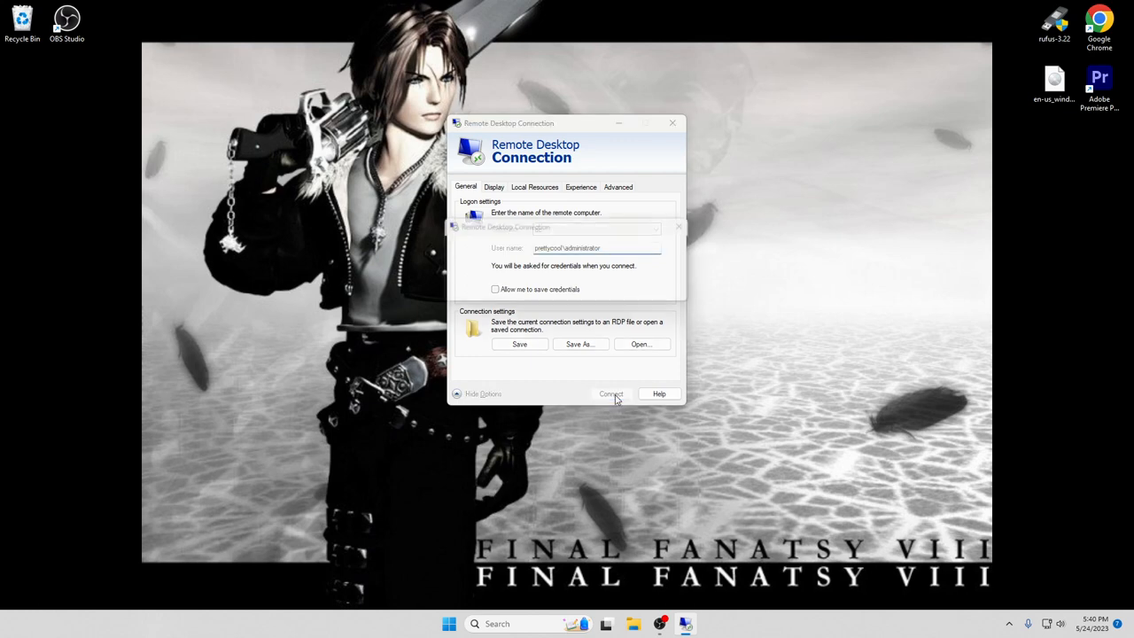
click(609, 393)
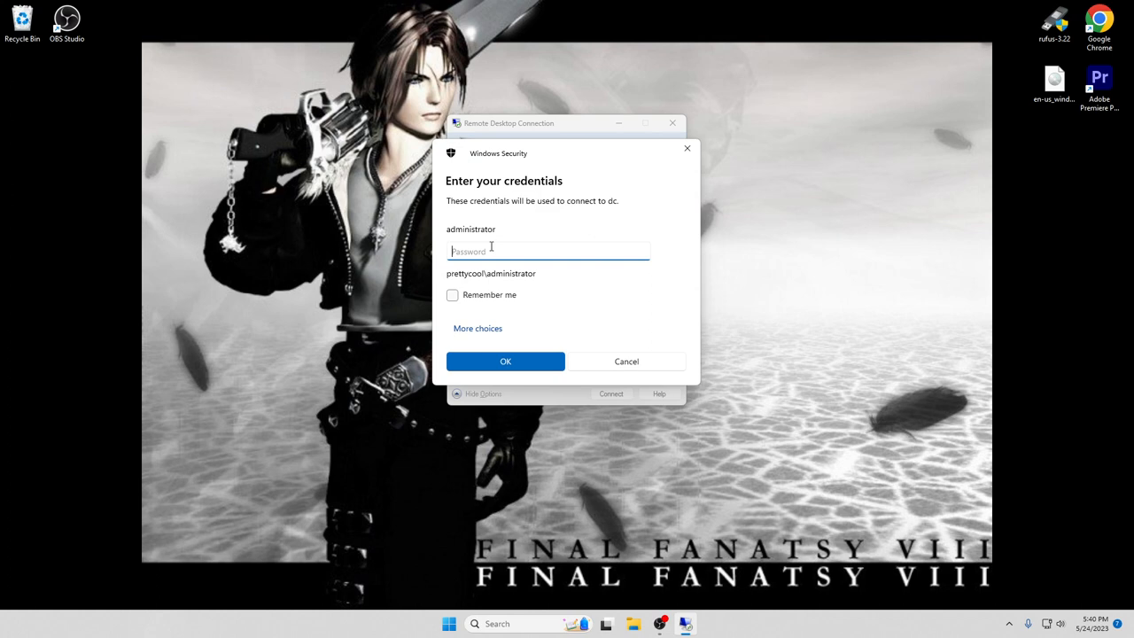
text(password)
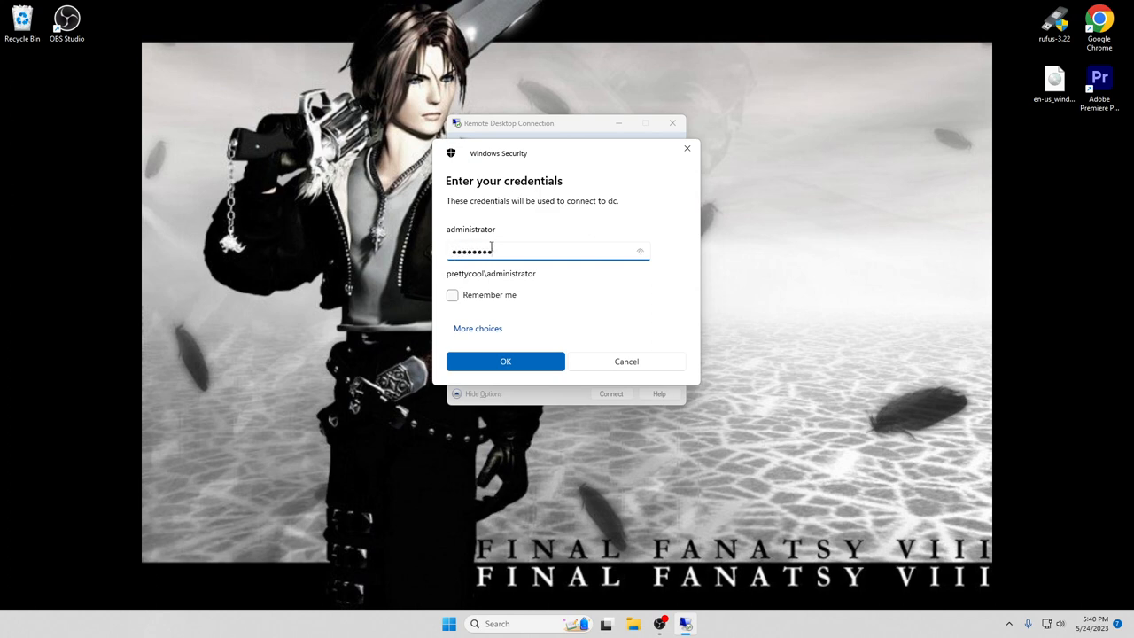
click(505, 361)
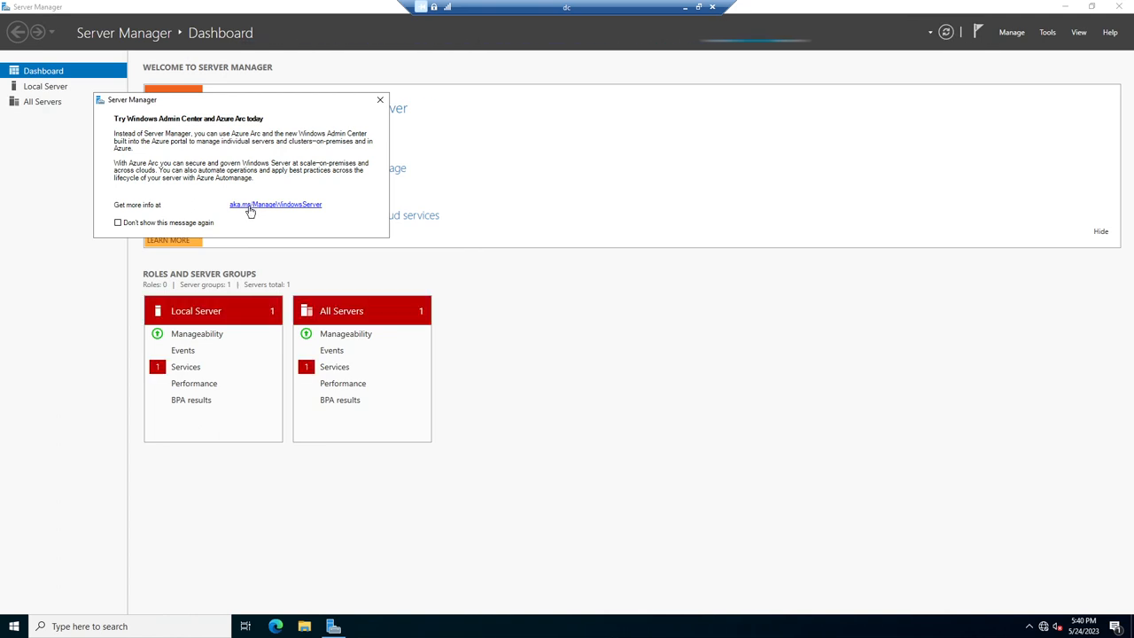
- Dismiss the Admin Center notice and view All Servers, AD DS, DNS and File and Storage Services pages, then the dashboard
click(379, 99)
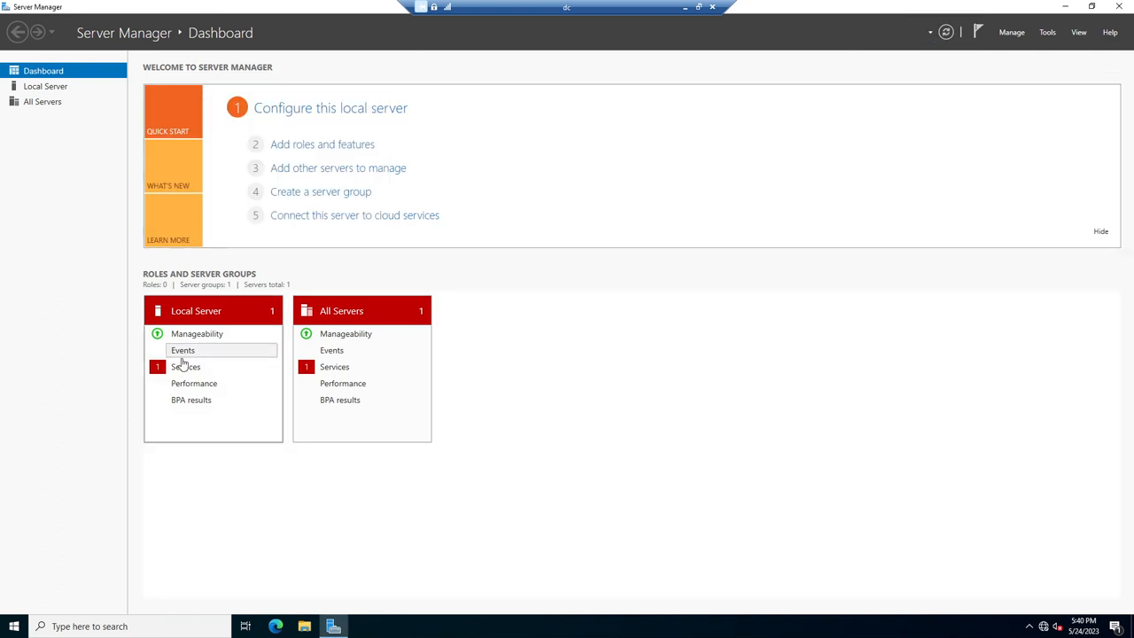
mouse_move(763, 177)
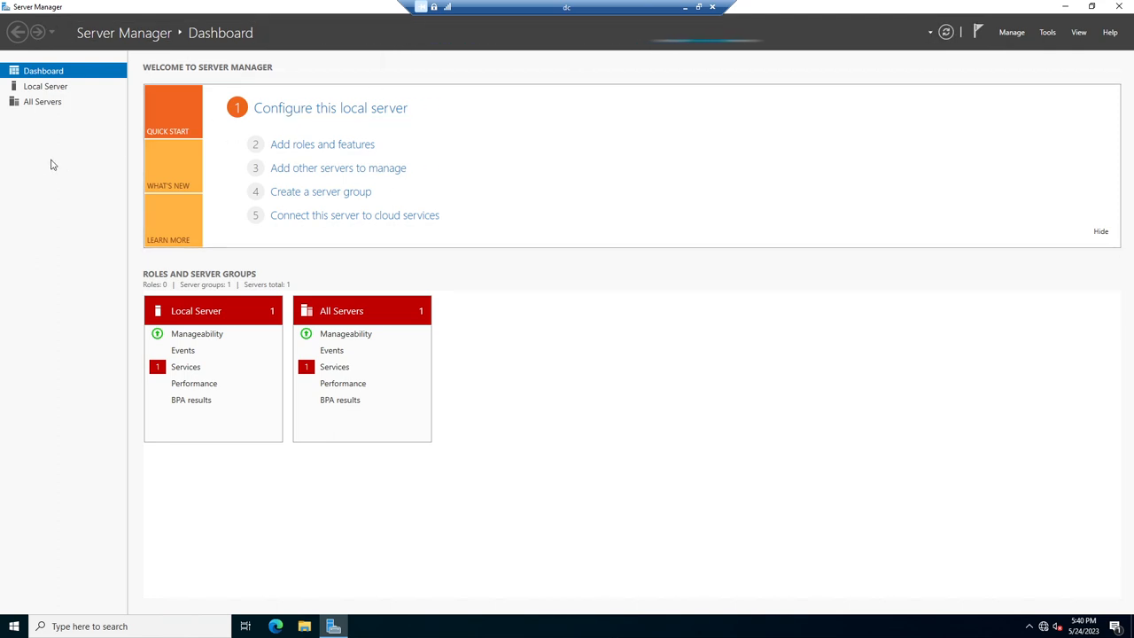
mouse_move(72, 138)
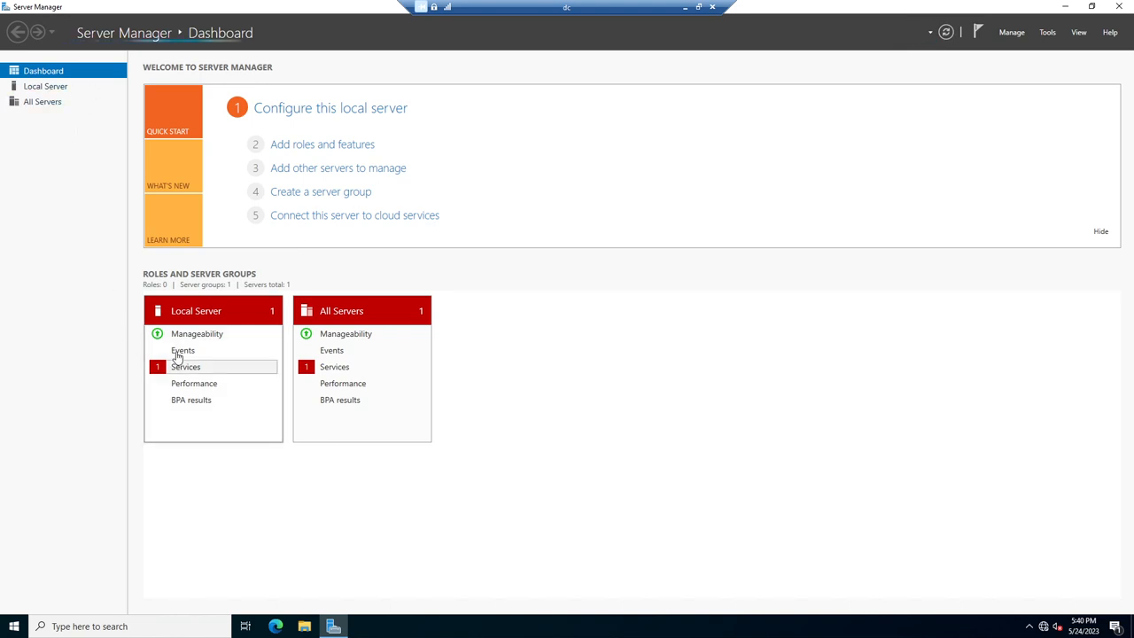
click(43, 71)
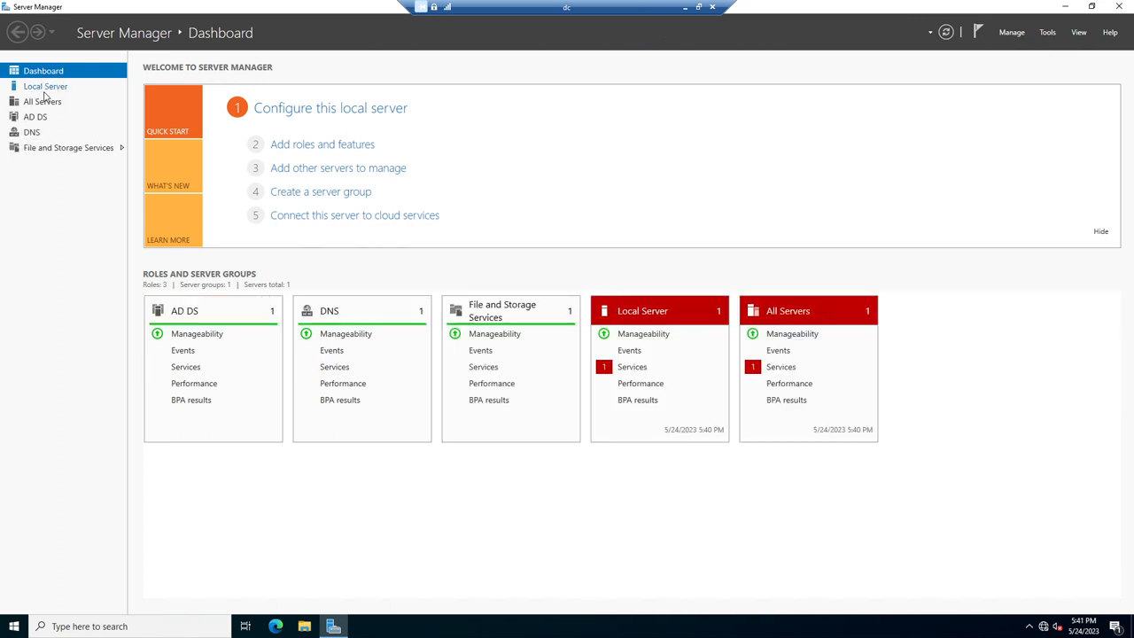
click(43, 101)
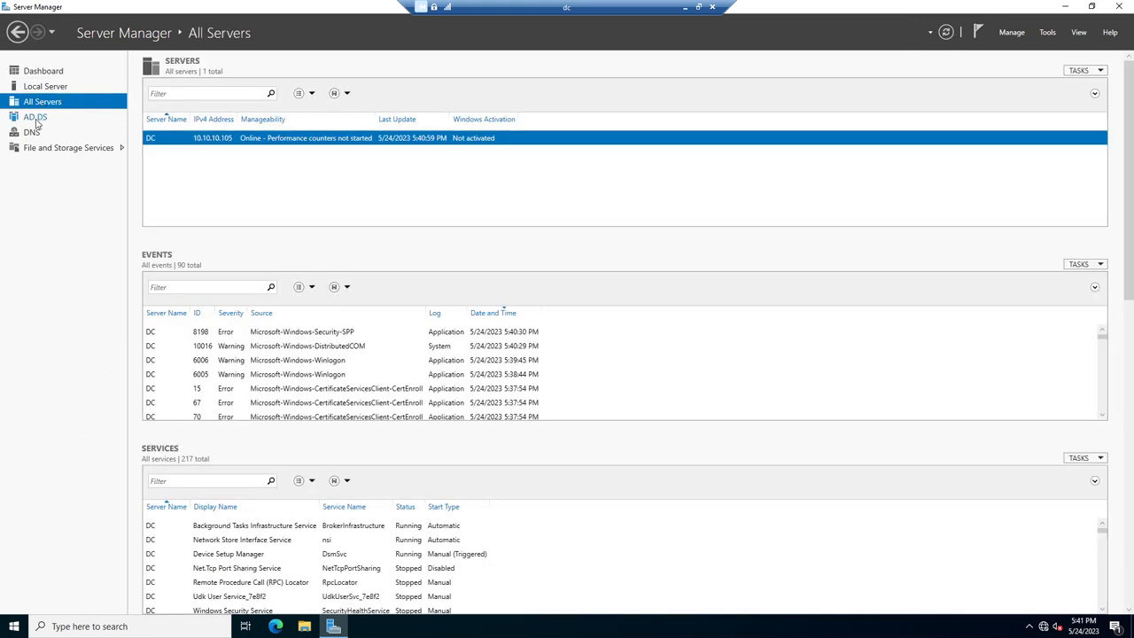
click(36, 116)
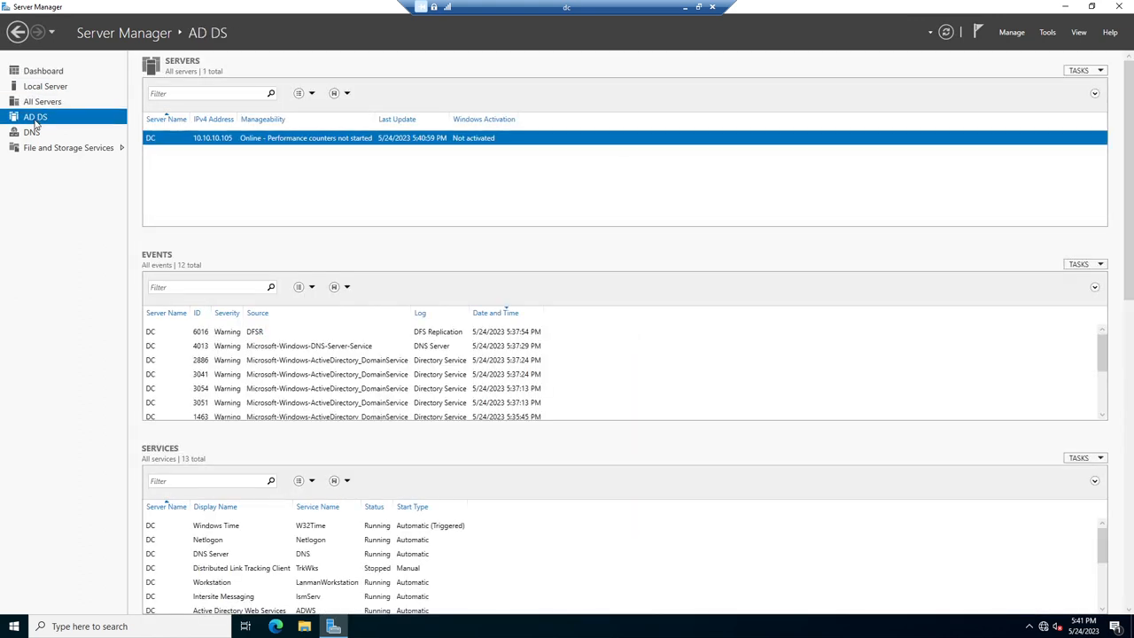
click(32, 131)
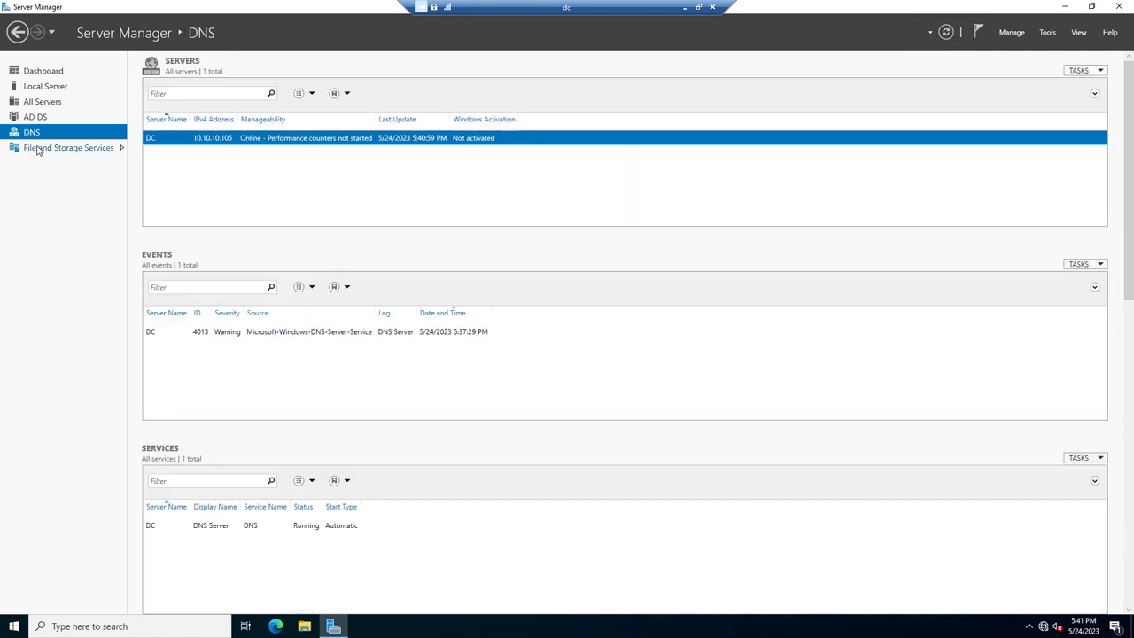
click(67, 147)
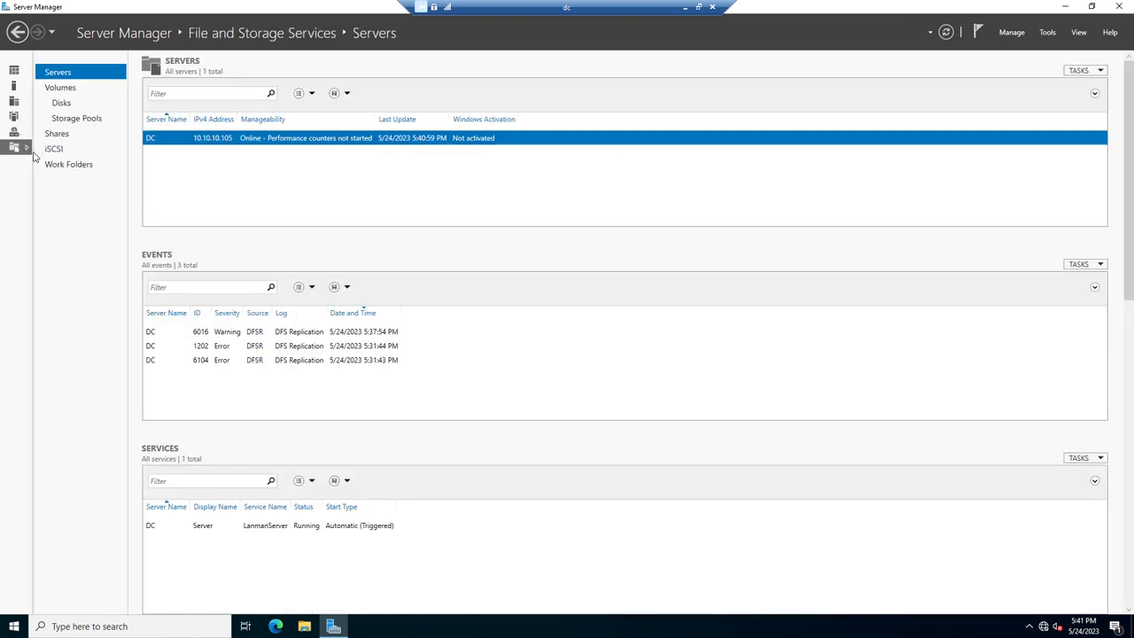
click(32, 131)
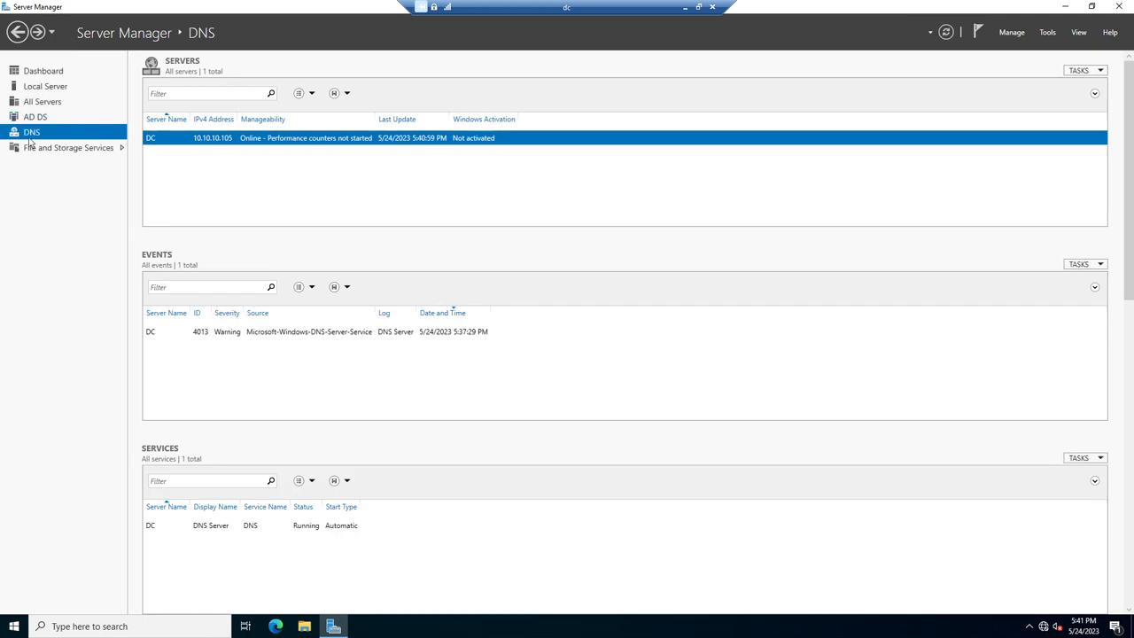
mouse_move(92, 124)
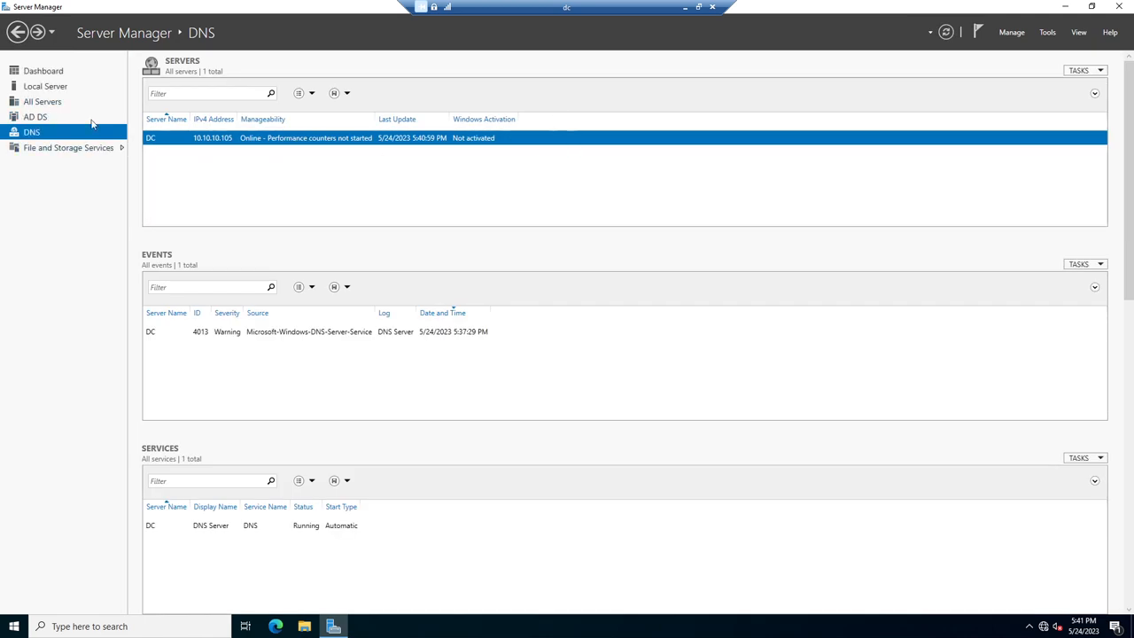
click(43, 71)
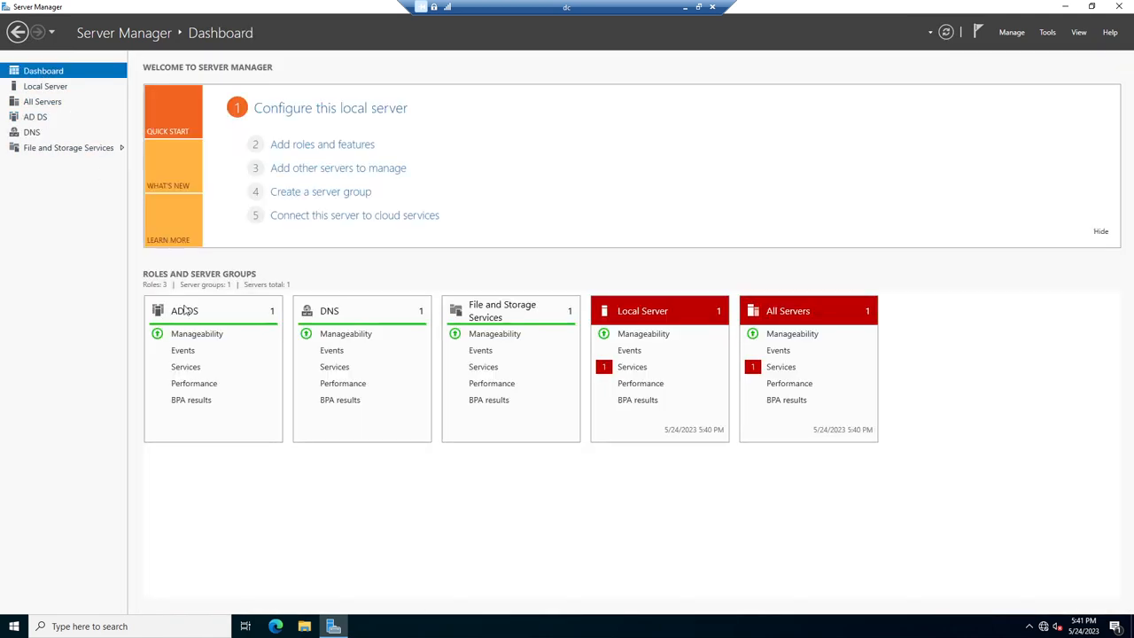
- Review the Local Server stopped Clipboard User Service alert and check the task notifications
click(603, 365)
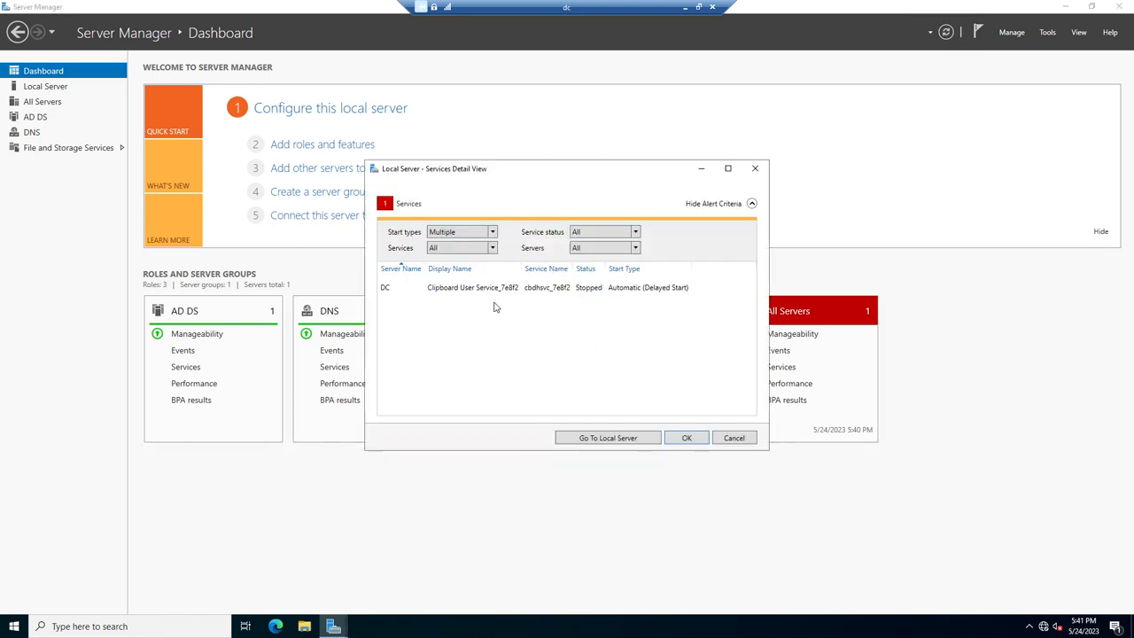
click(471, 287)
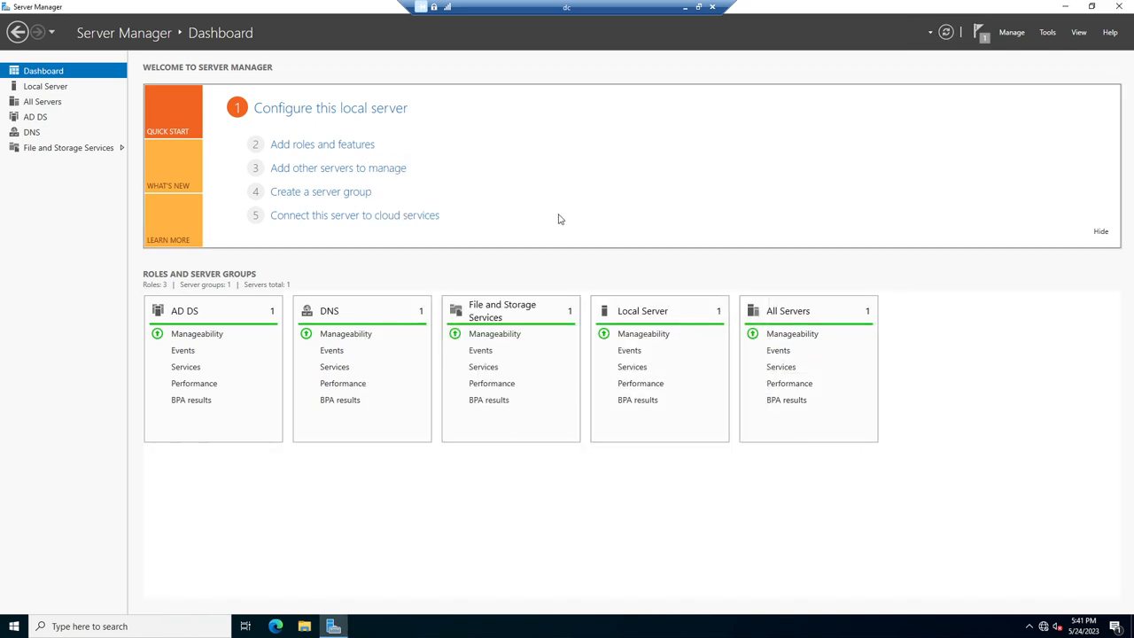
mouse_move(928, 345)
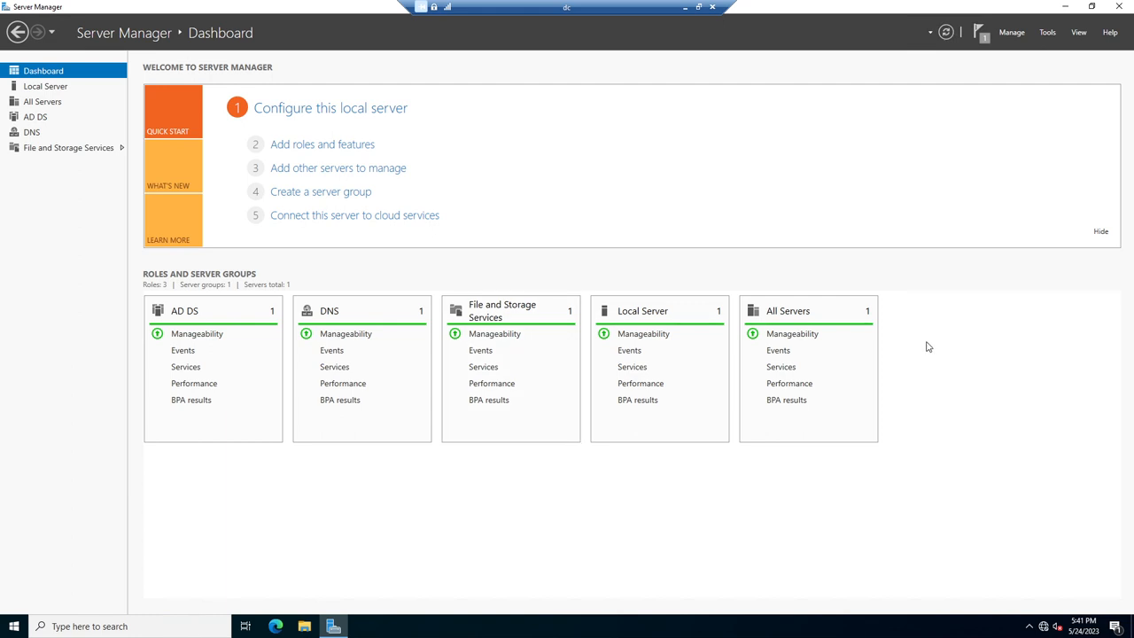
click(978, 32)
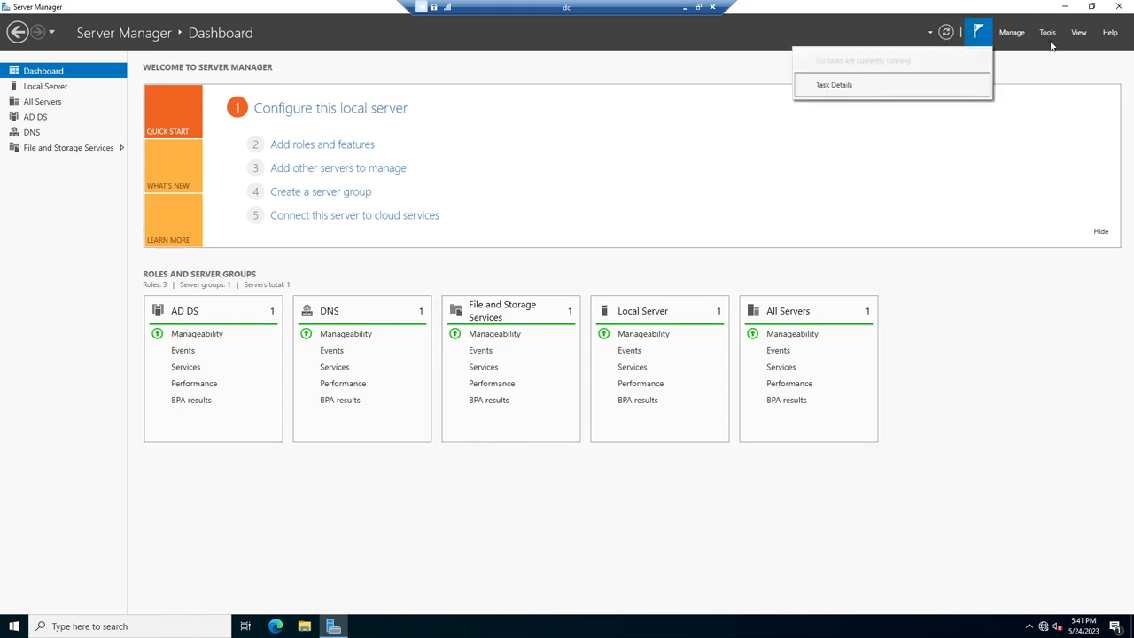
- Launch Active Directory Users and Computers from the Tools menu and maximize it
click(978, 32)
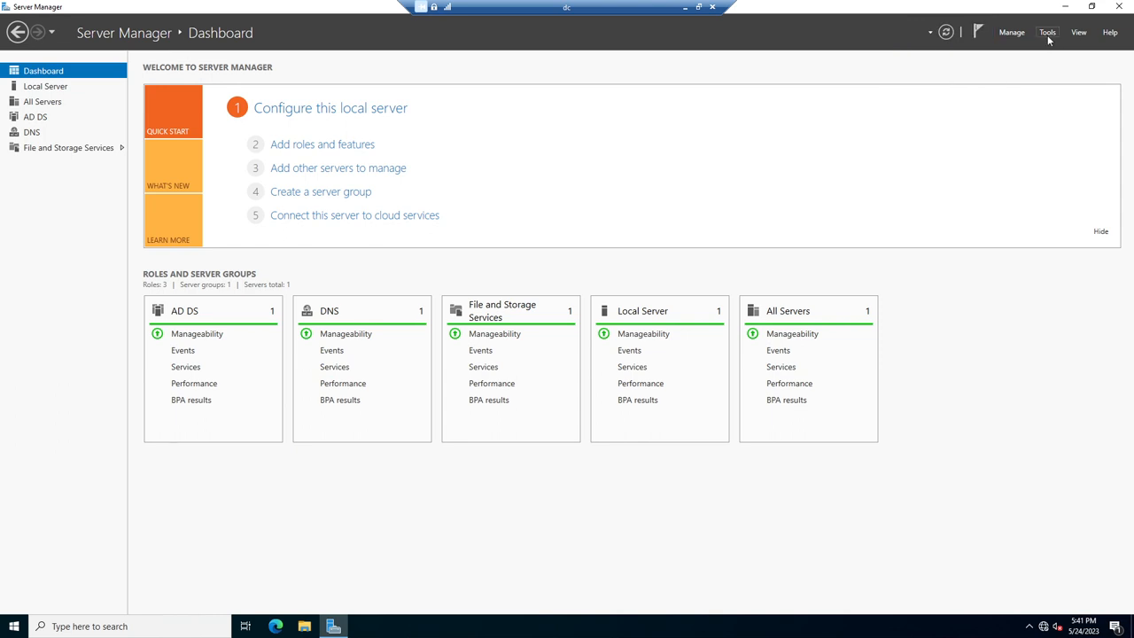
click(1046, 32)
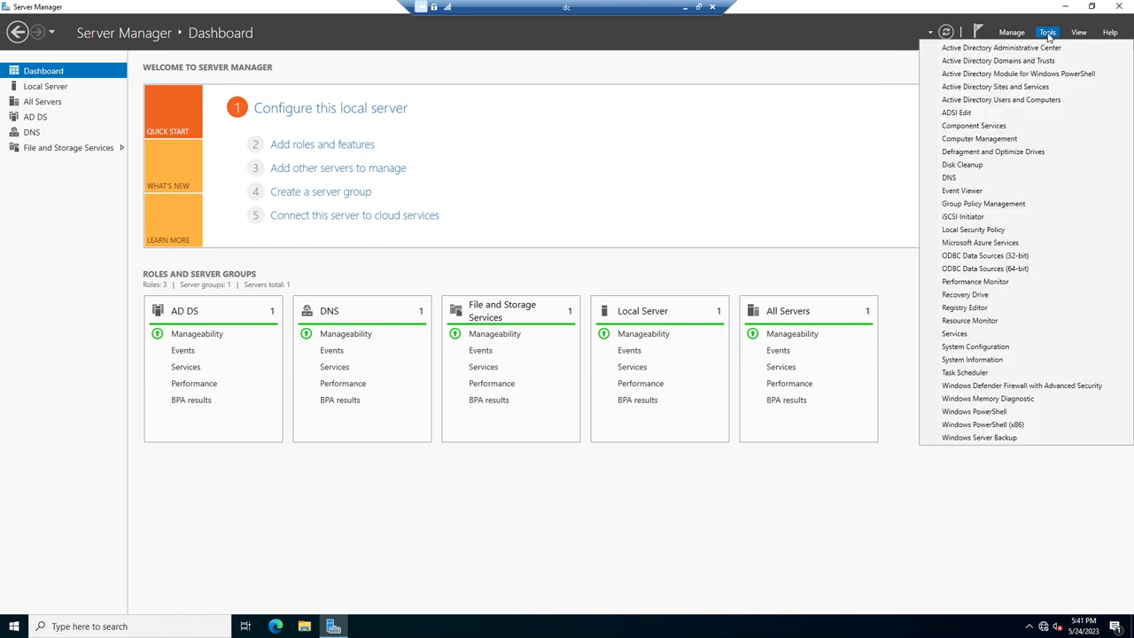
mouse_move(996, 85)
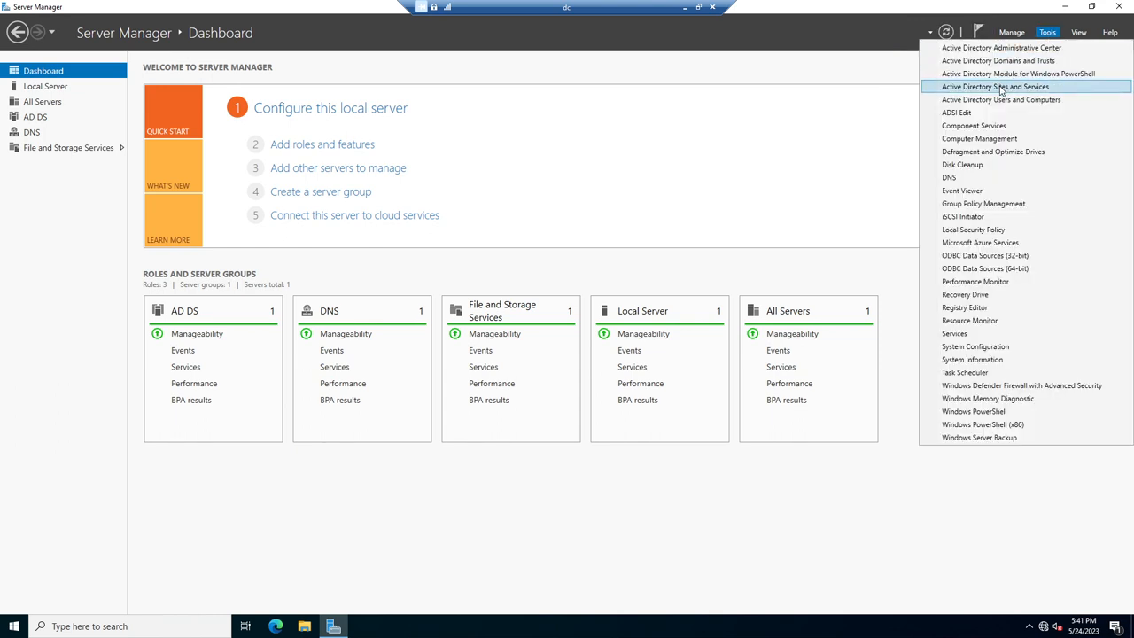
mouse_move(1045, 32)
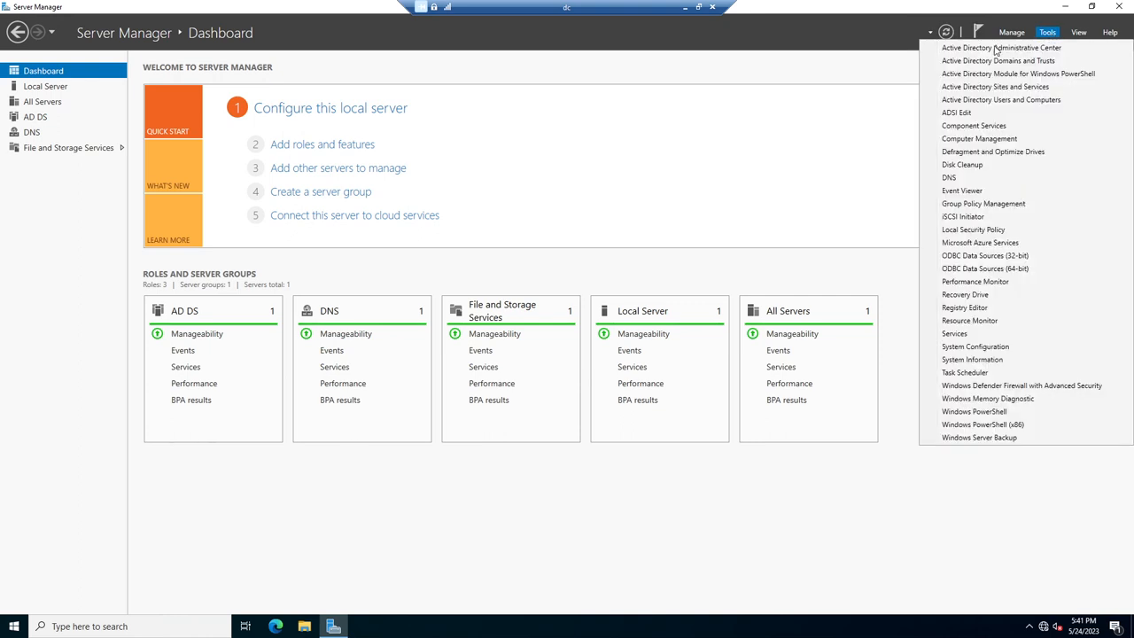
mouse_move(999, 99)
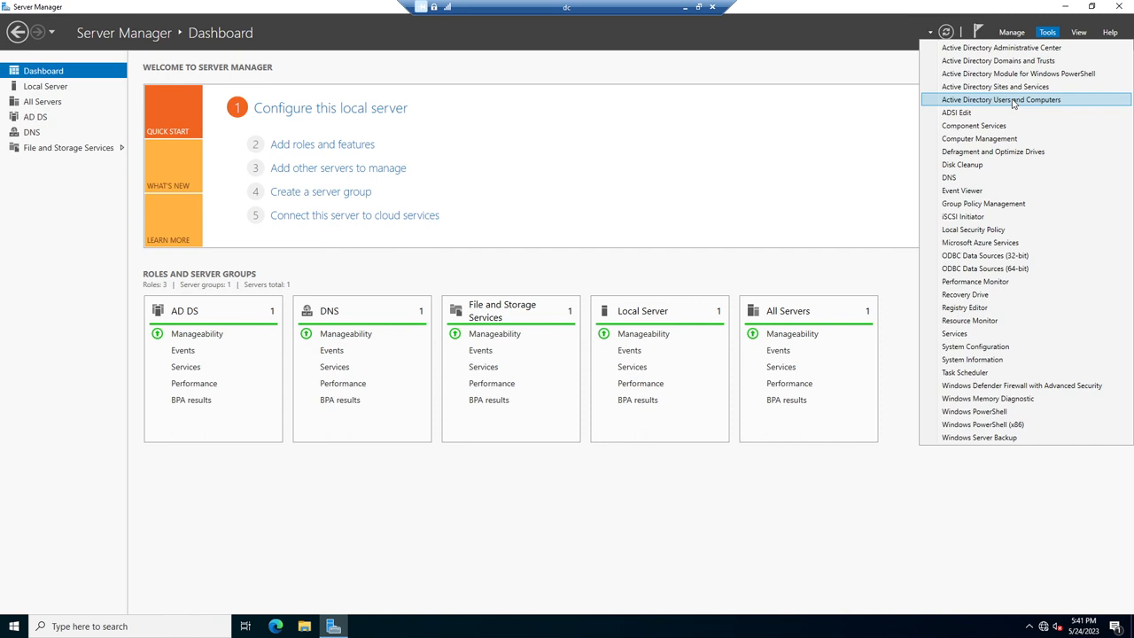
click(1001, 99)
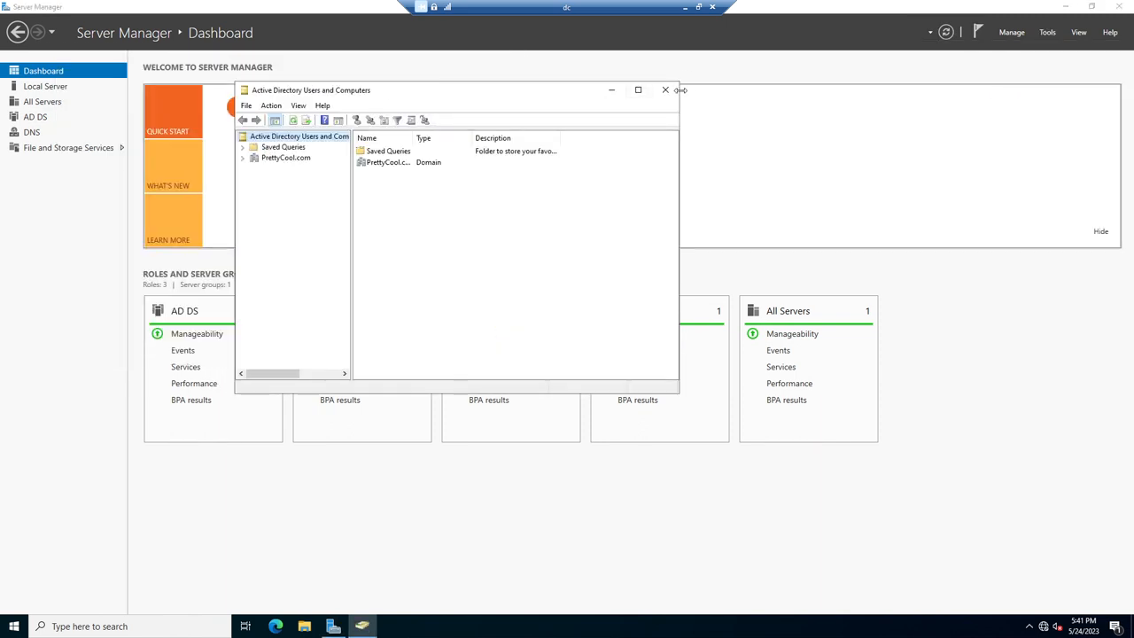
click(638, 88)
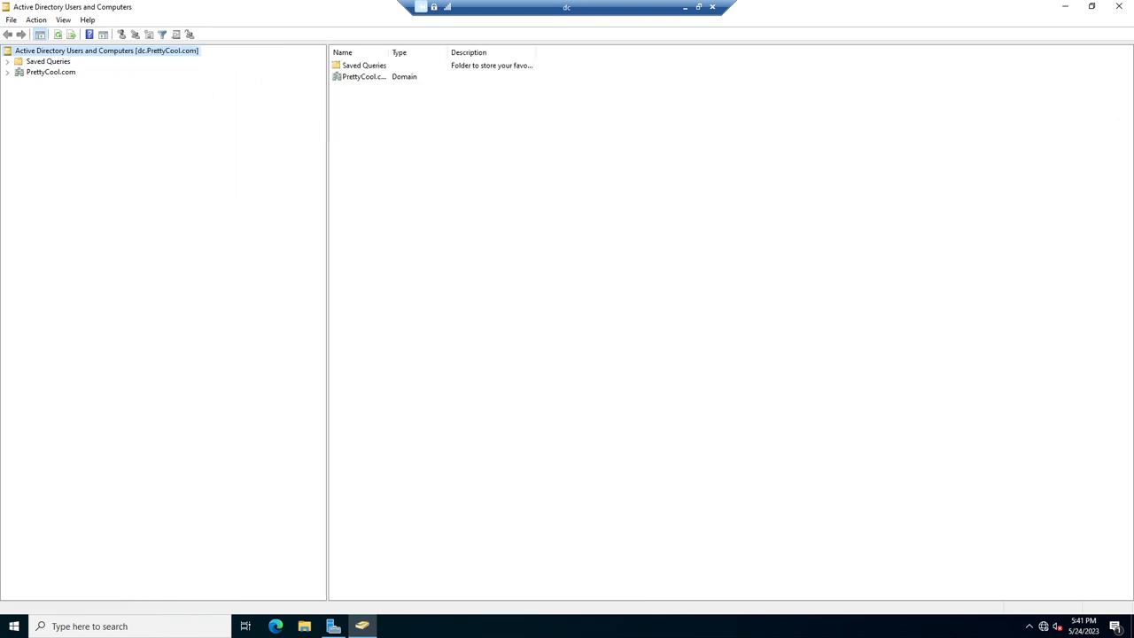
mouse_move(8, 76)
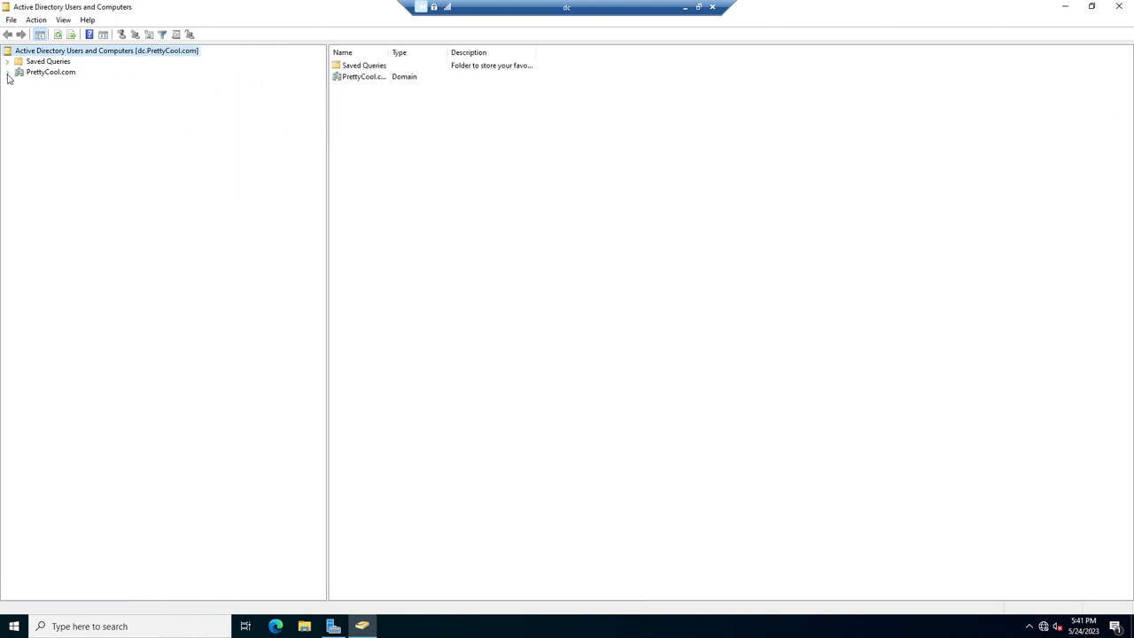
- Expand PrettyCool.com and show the built-in accounts and groups in its Users container
click(7, 71)
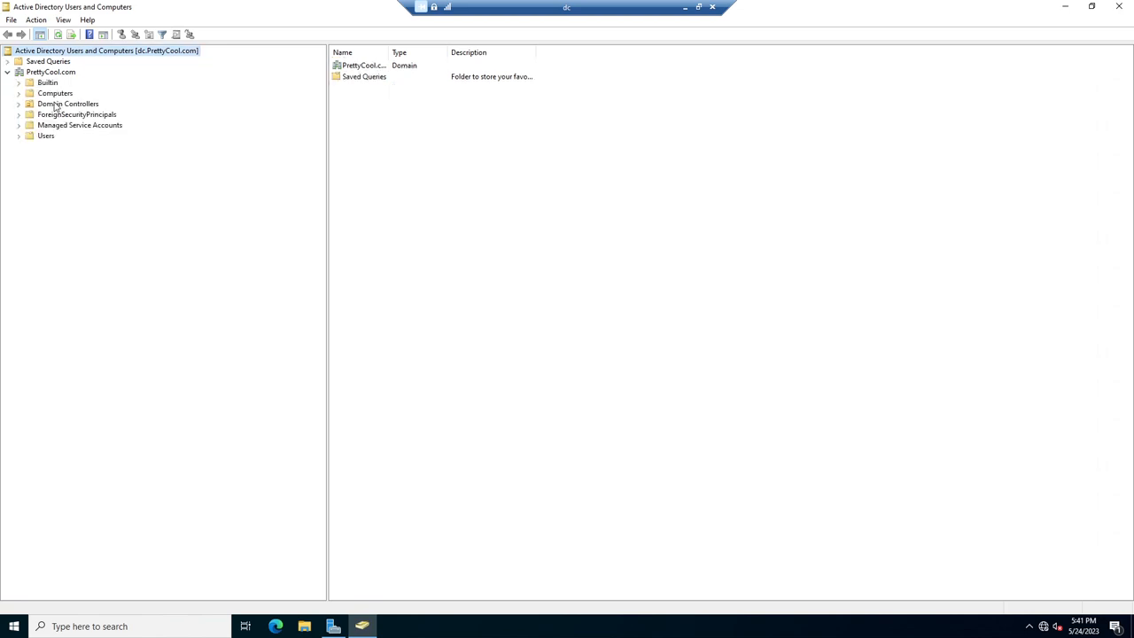
click(46, 134)
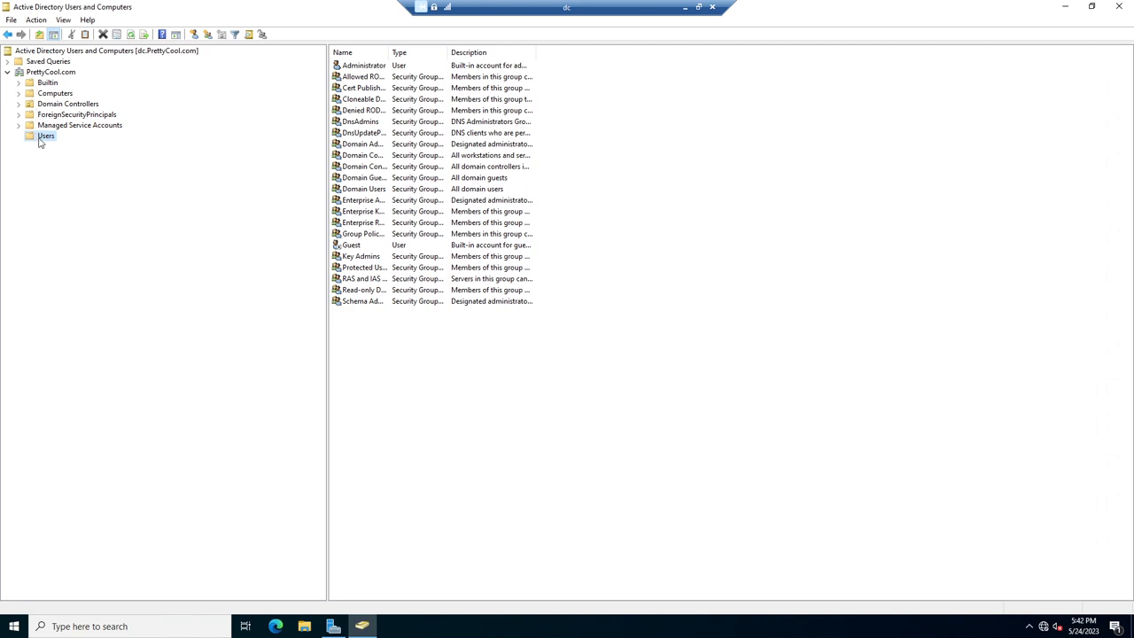
mouse_move(49, 116)
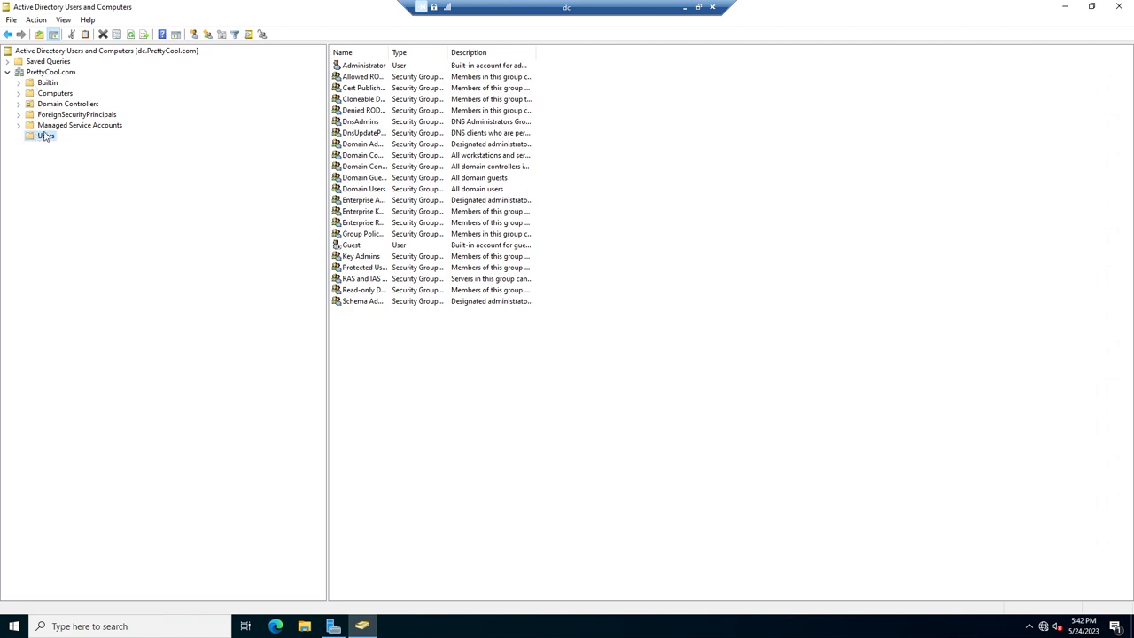
click(46, 134)
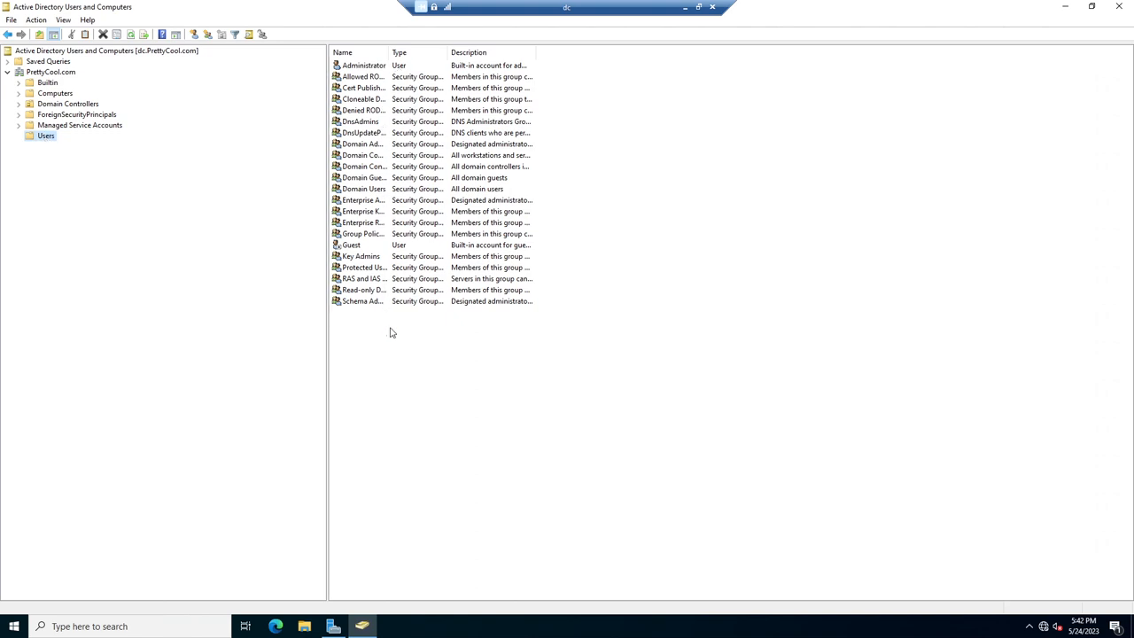
- Start a new user in Users with first name S-HIT and logon name S-hit
right_click(391, 333)
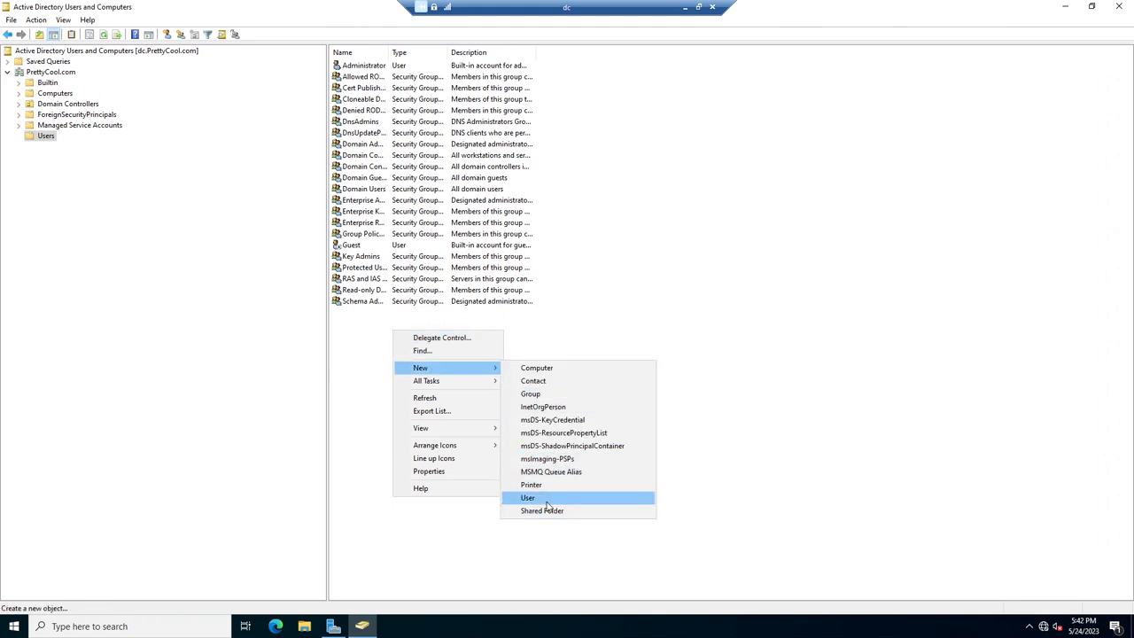
click(528, 496)
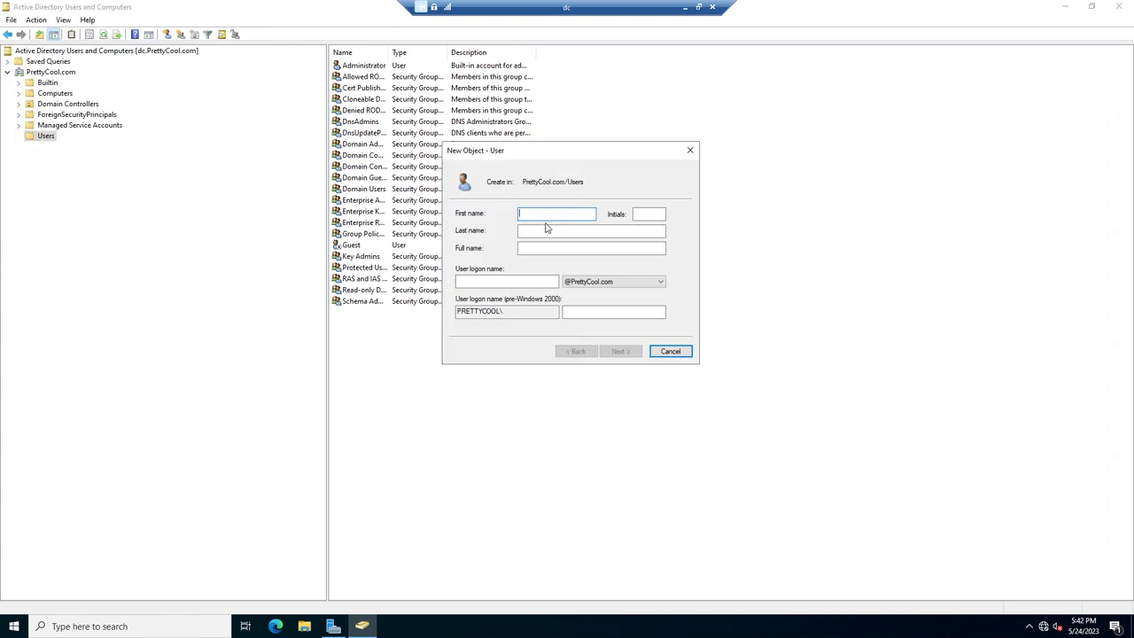
text(S)
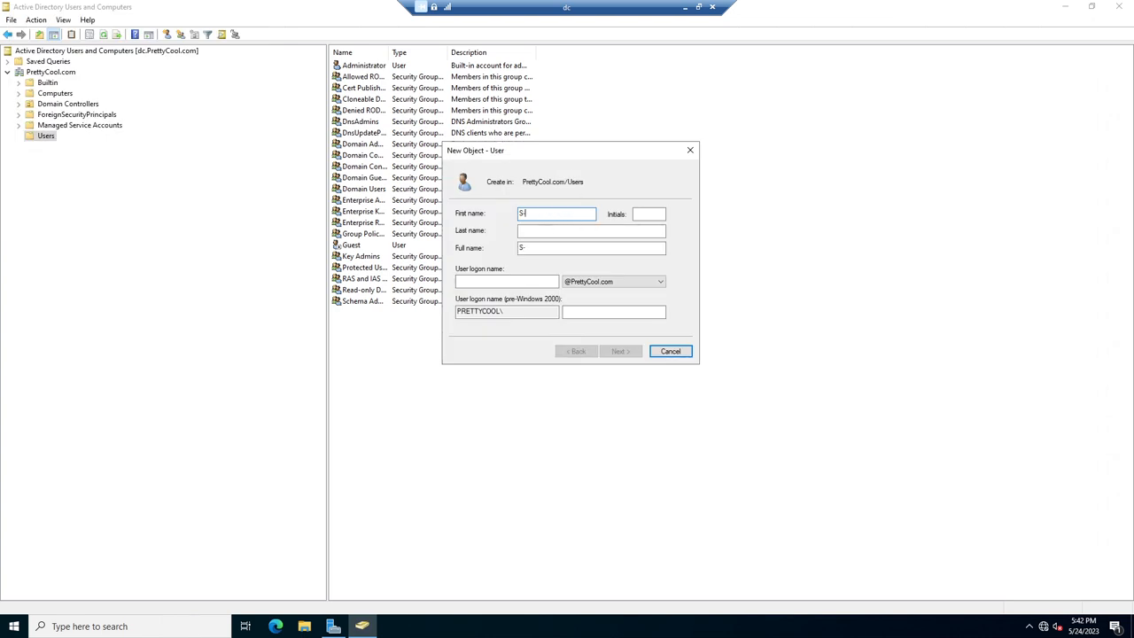
text(-HIT)
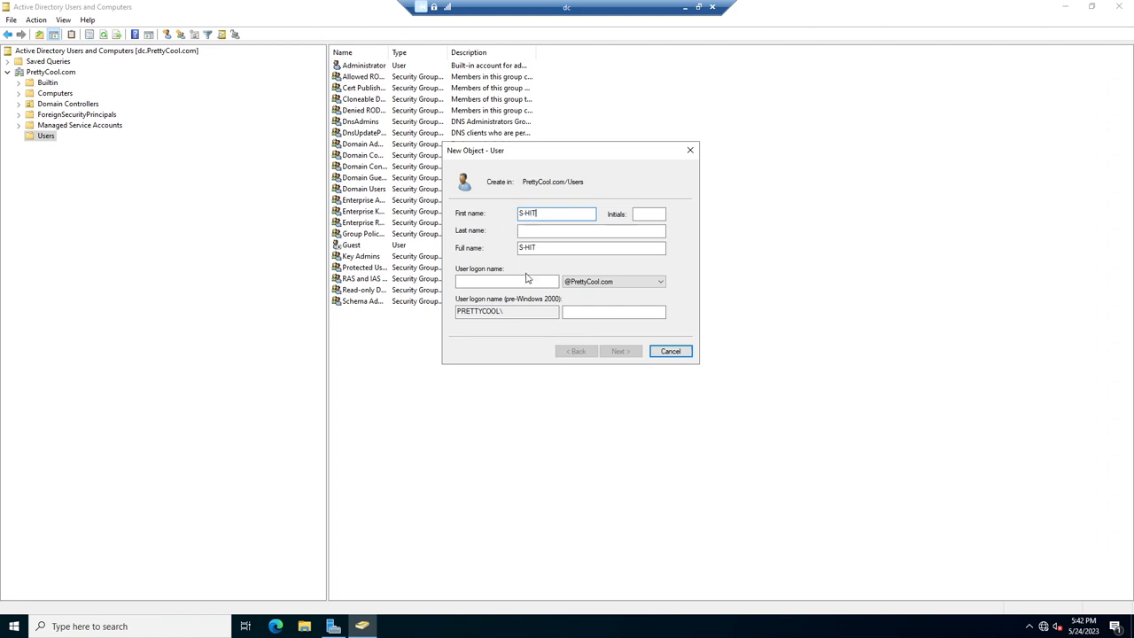
text(S)
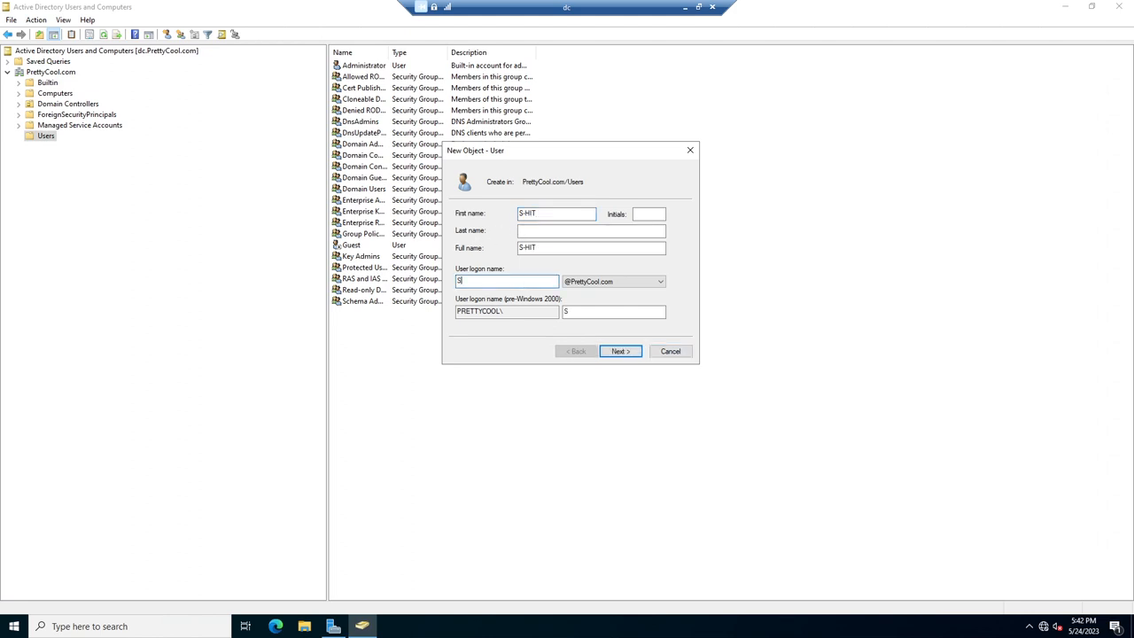
text(-hit)
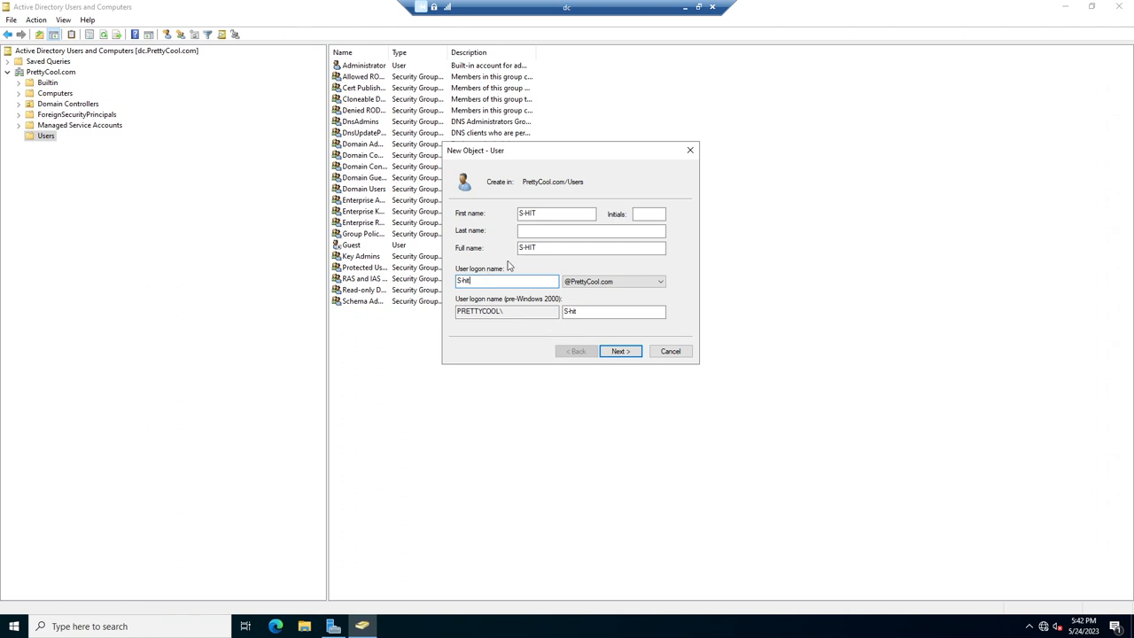
- Set the account to 'Password never expires' and enter and confirm the password
click(620, 350)
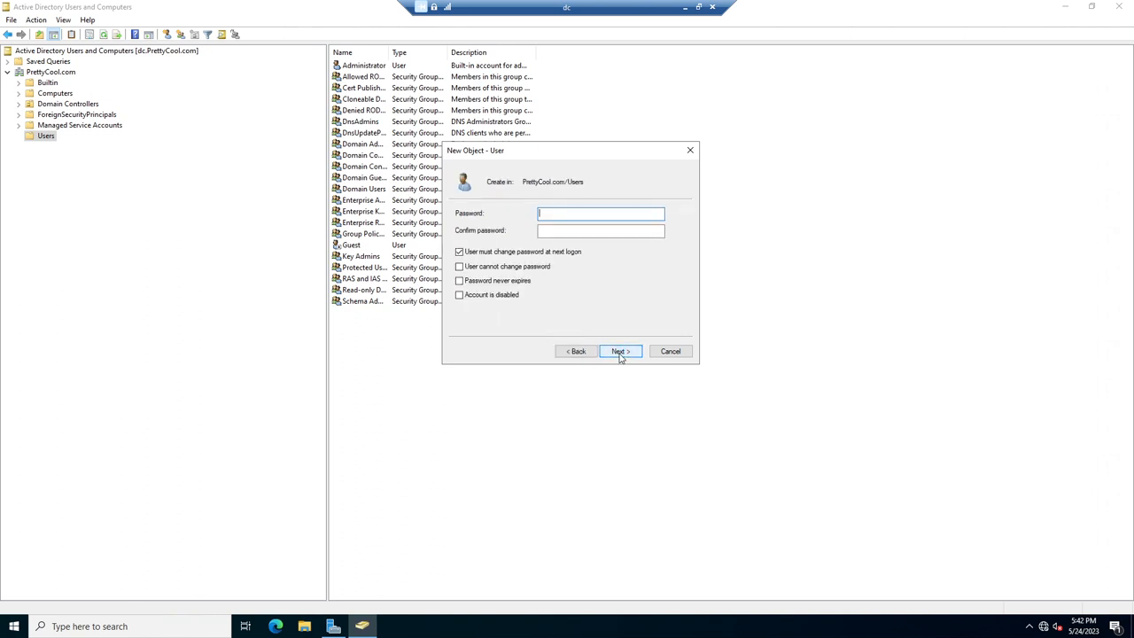
click(620, 351)
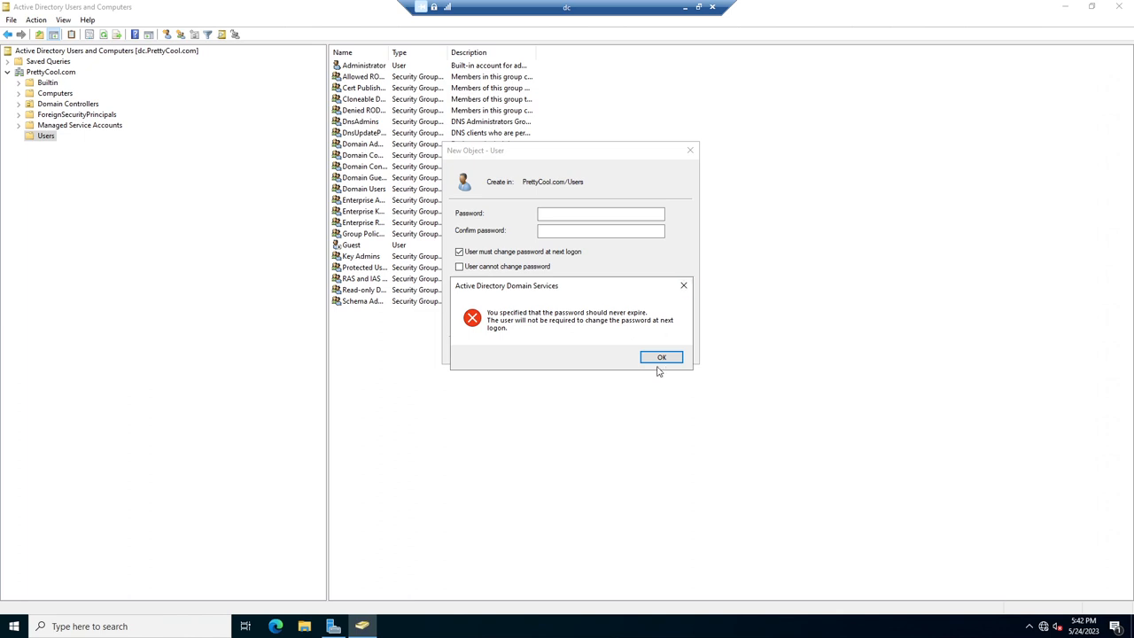
click(661, 356)
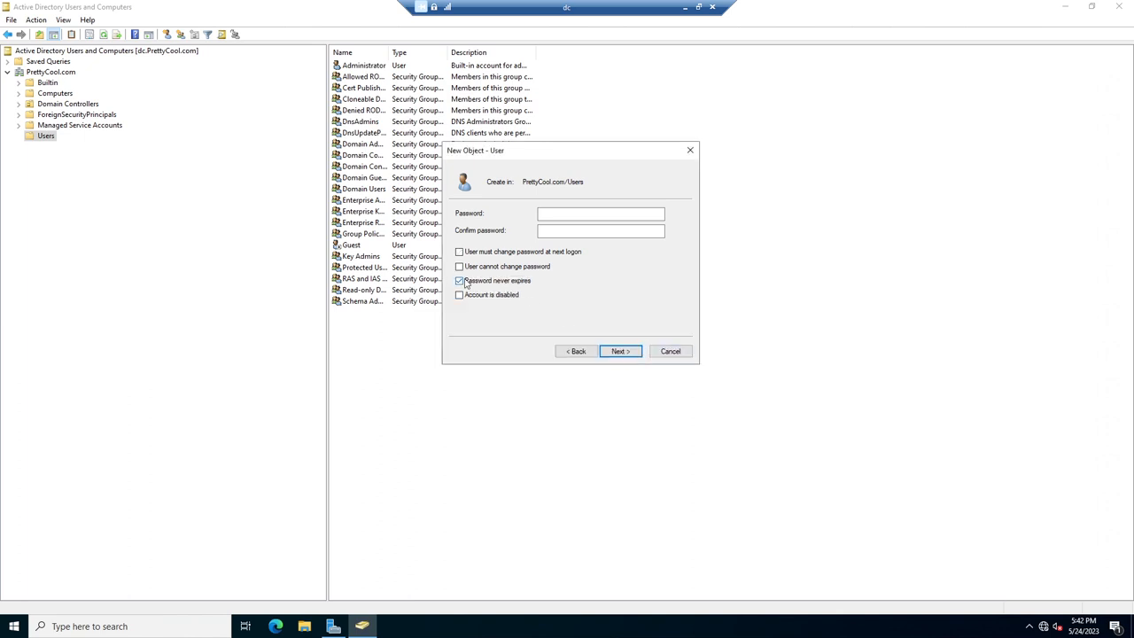
click(460, 280)
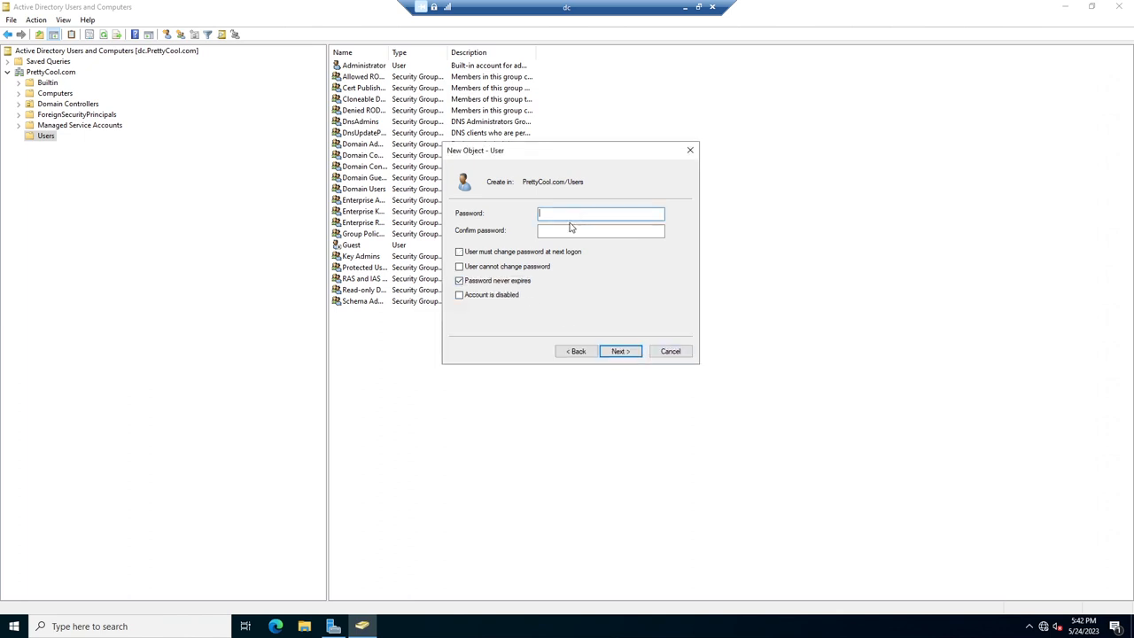
text(password)
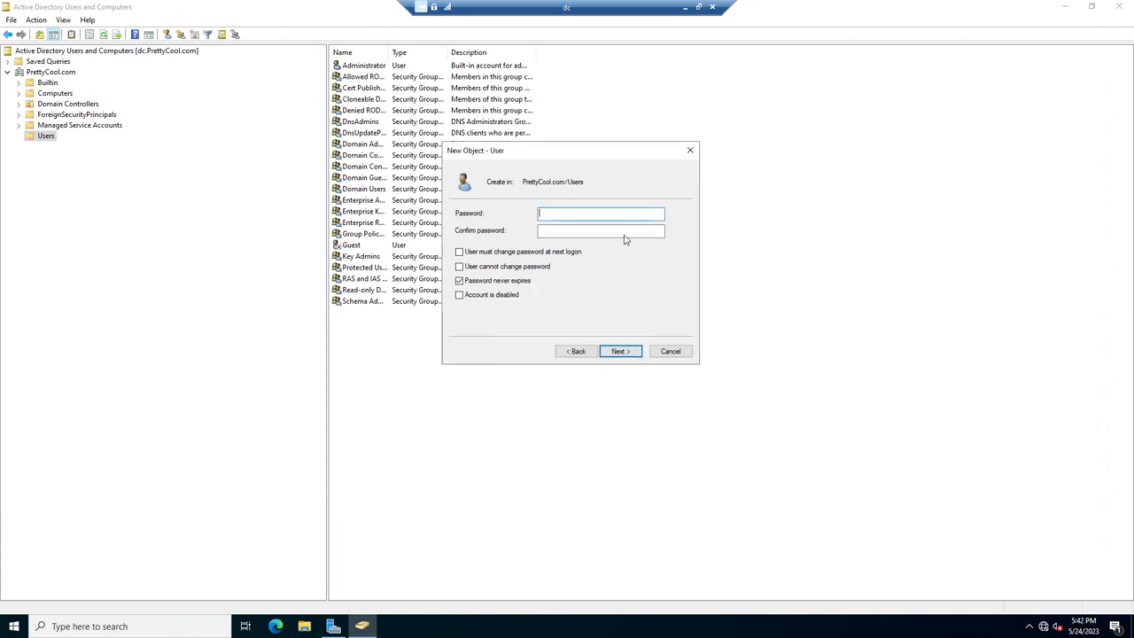
text(•)
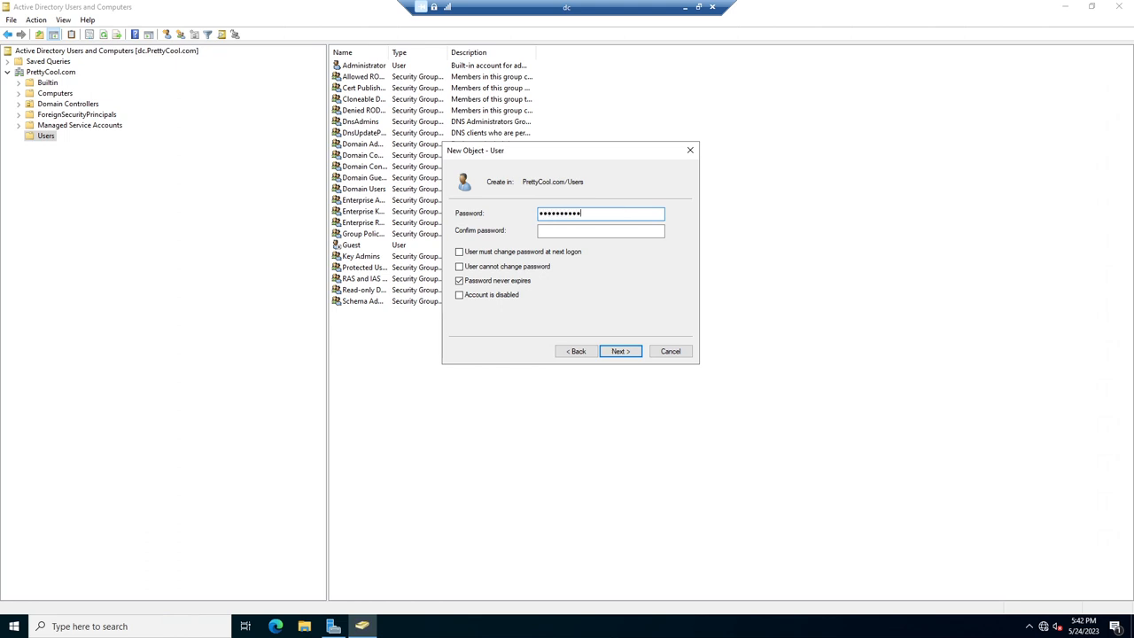
text(••)
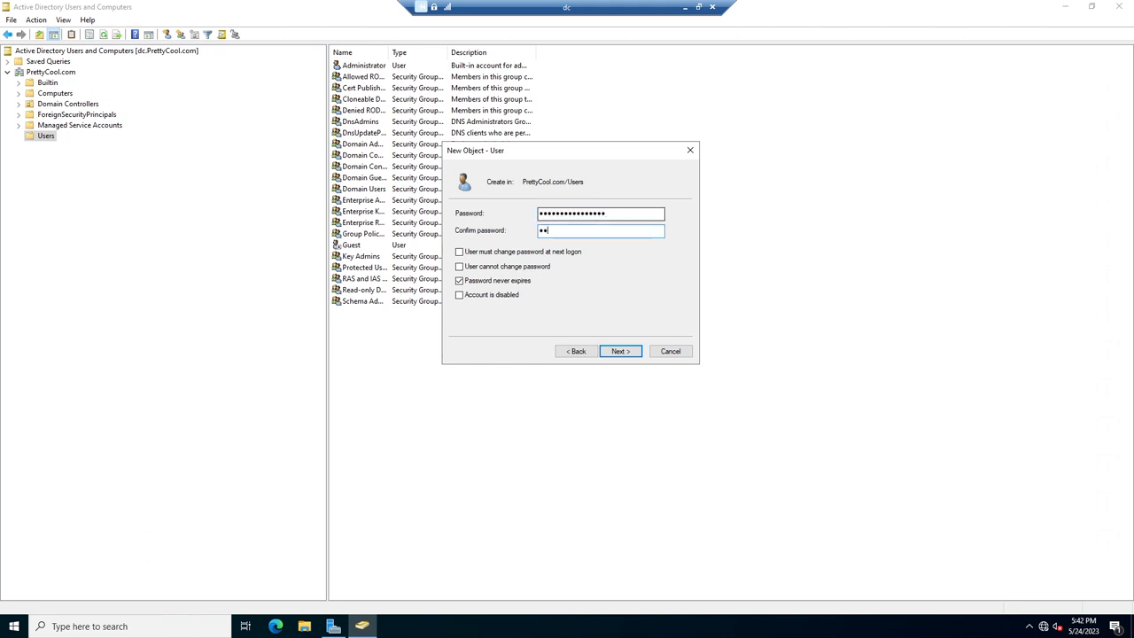
text(•••••••••••)
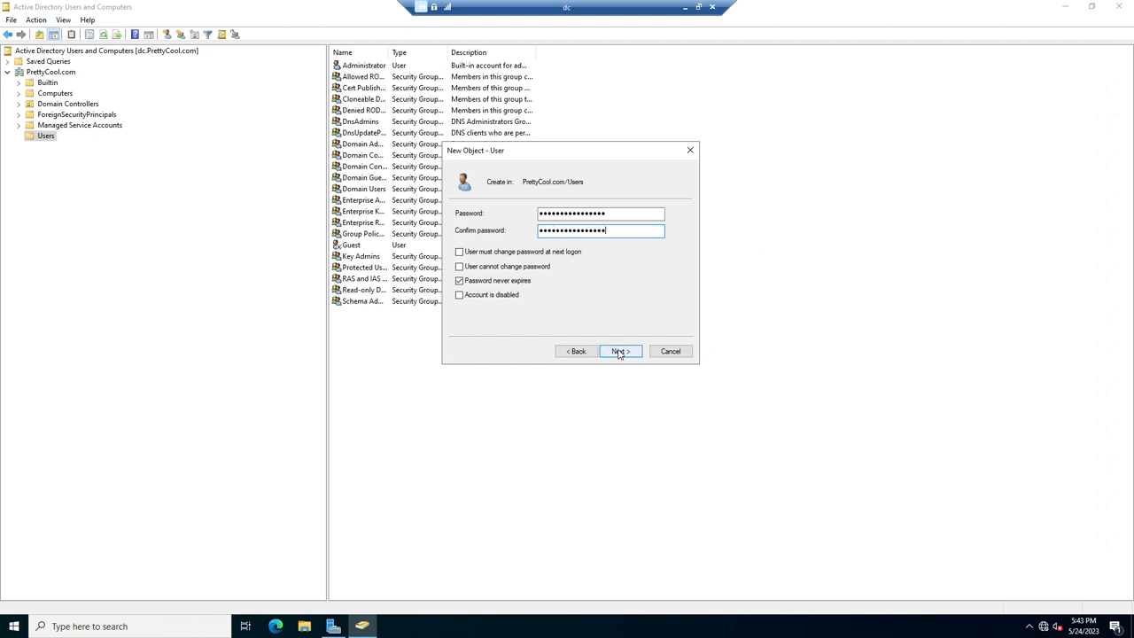
- Finish the wizard, creating the S-HIT user in the Users container
click(620, 351)
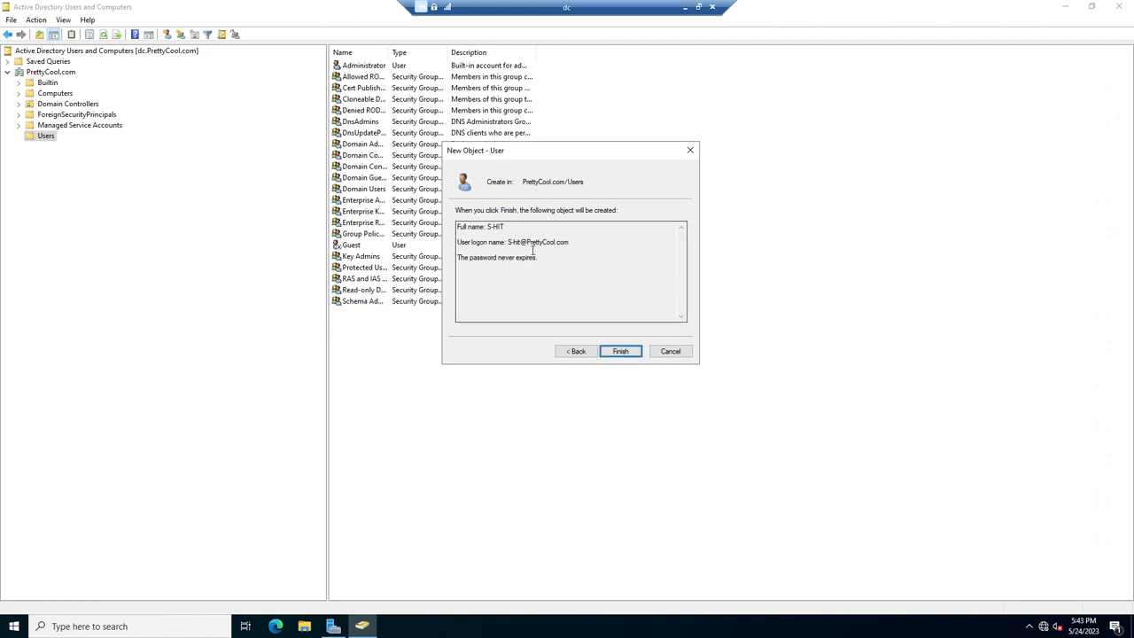
click(620, 351)
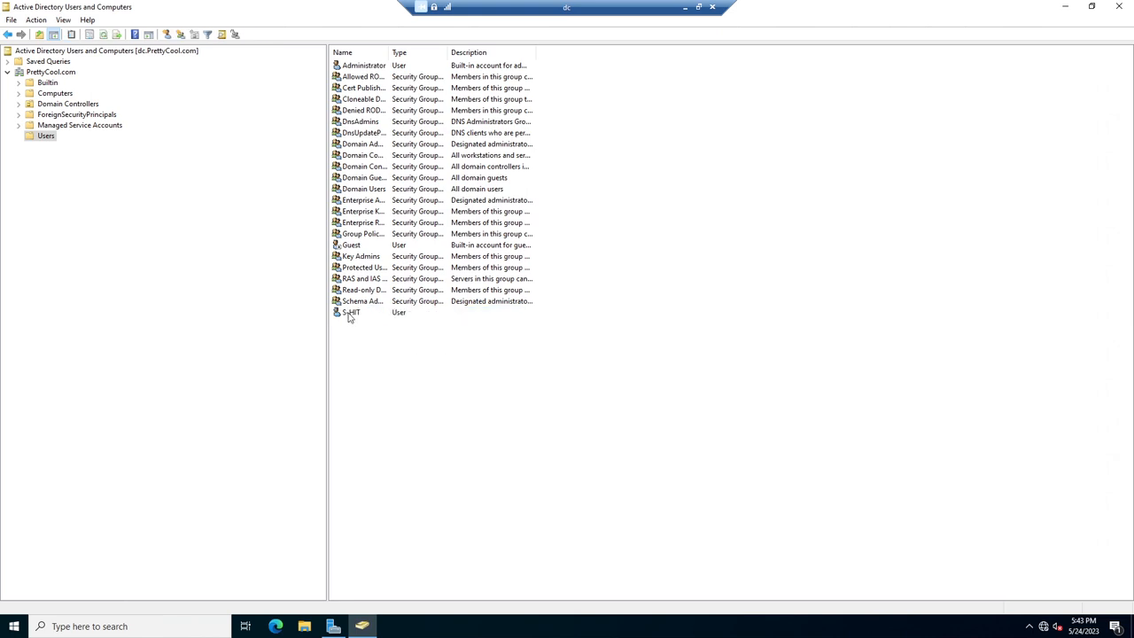
- In S-HIT's Member Of properties, add the Administrators group using Check Names
right_click(351, 312)
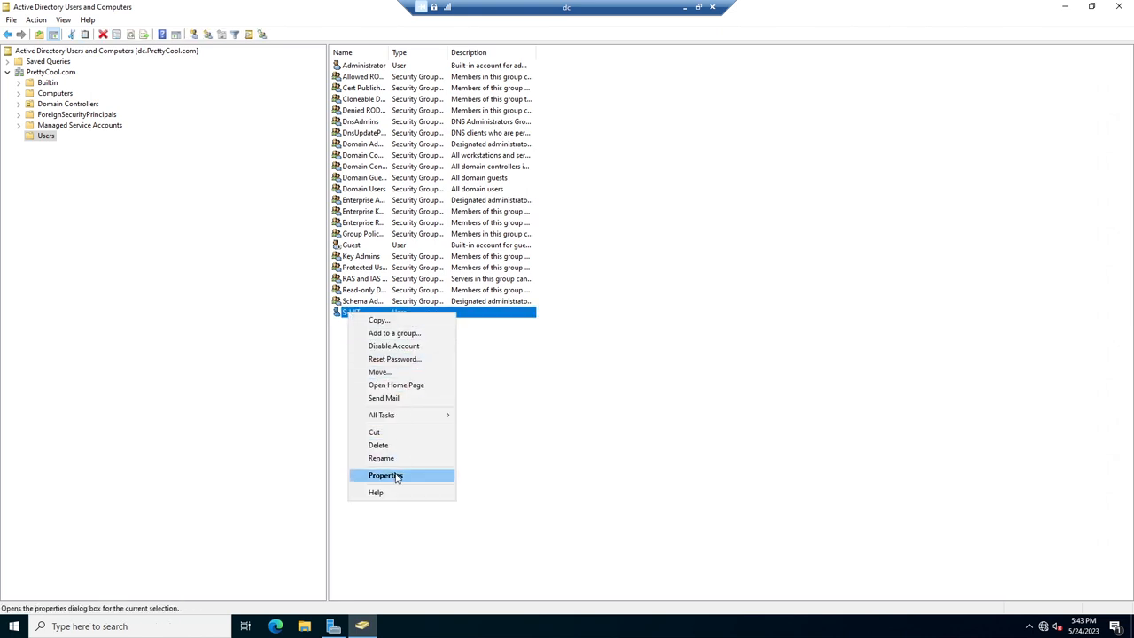
click(383, 475)
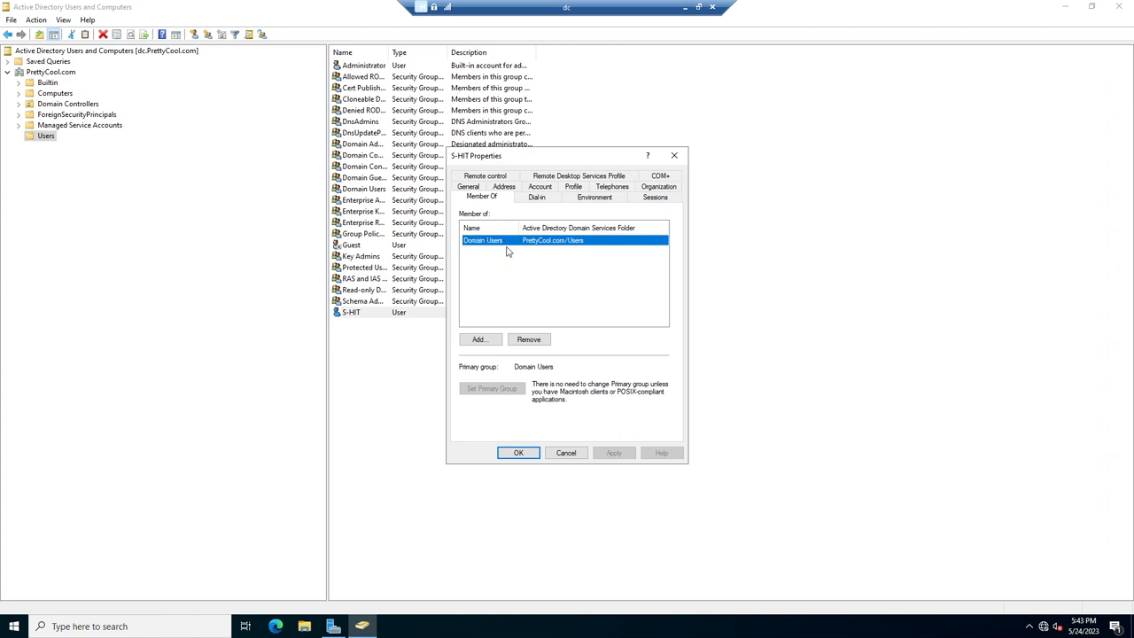
click(478, 340)
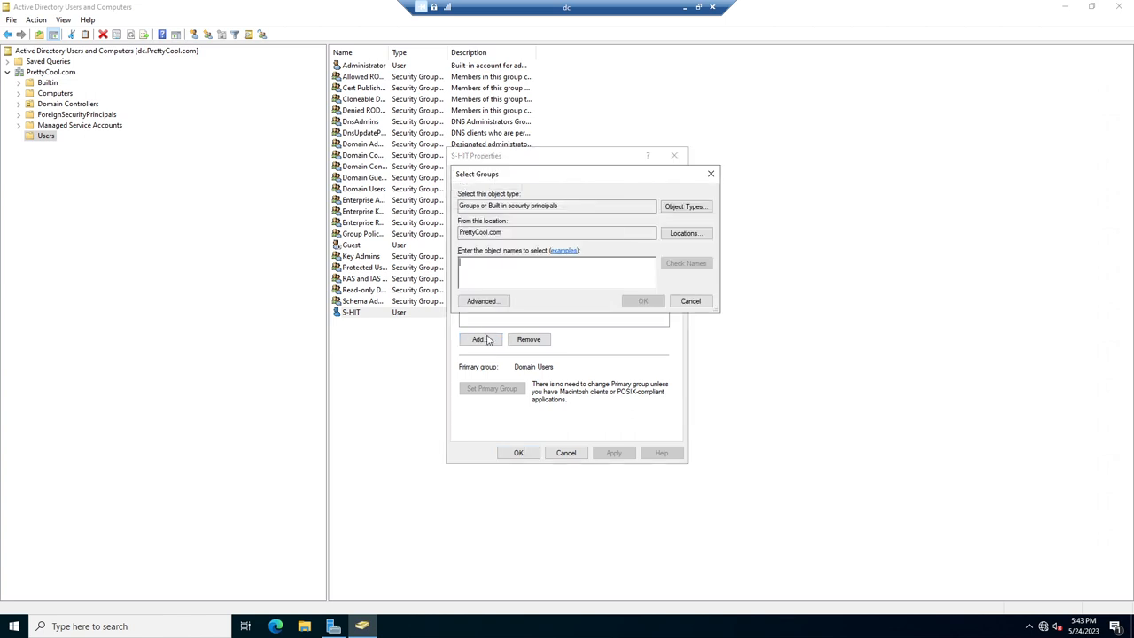
text(a)
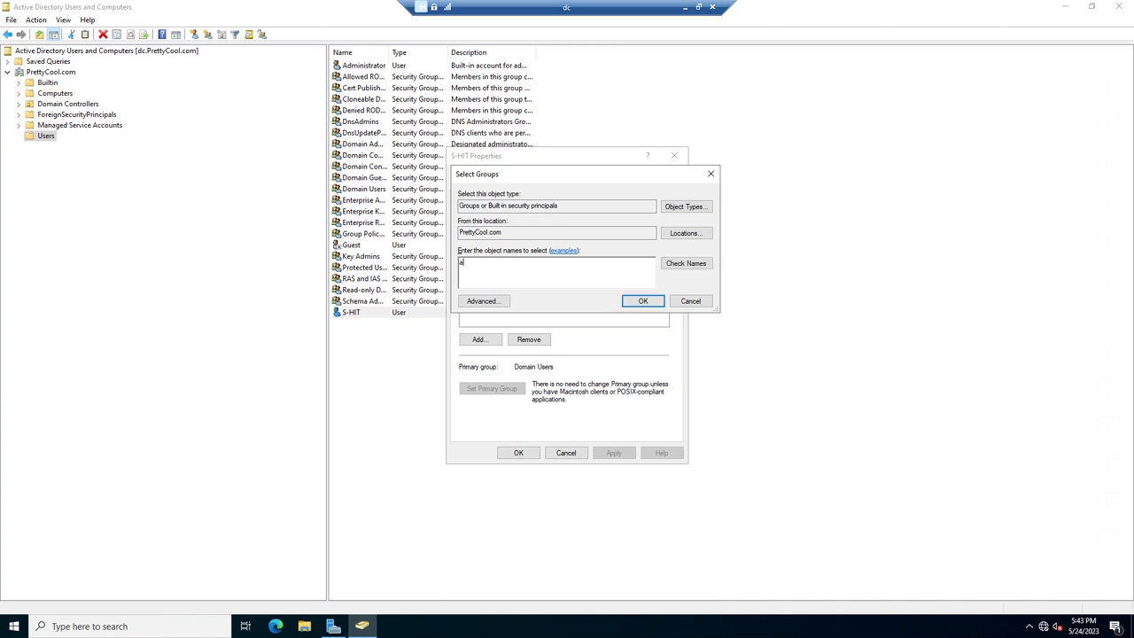
text(dminist)
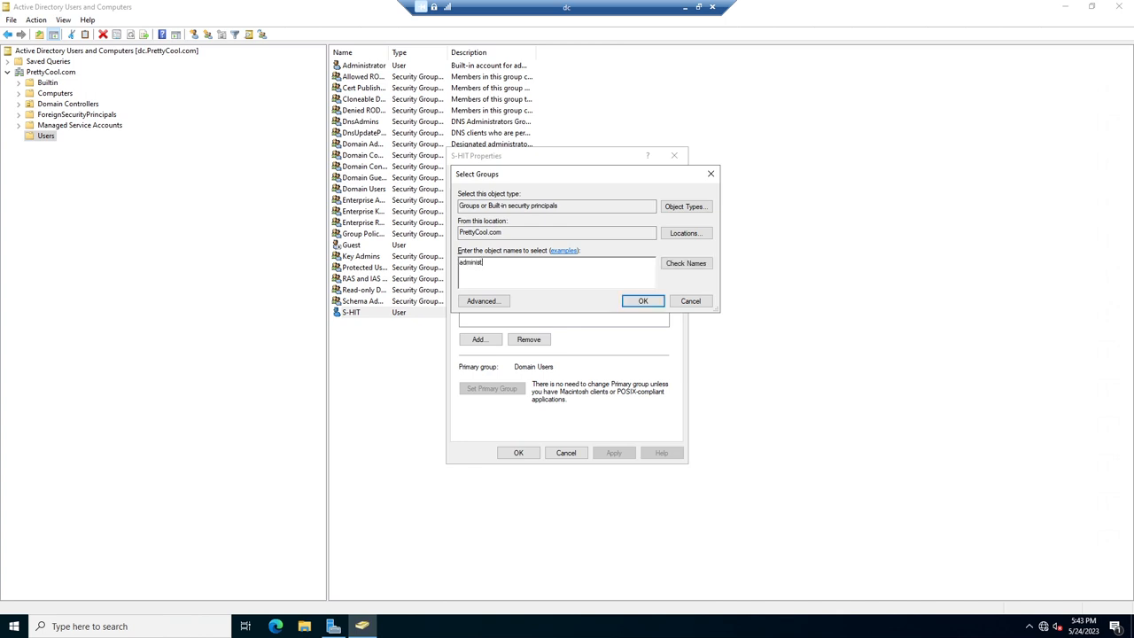
click(685, 262)
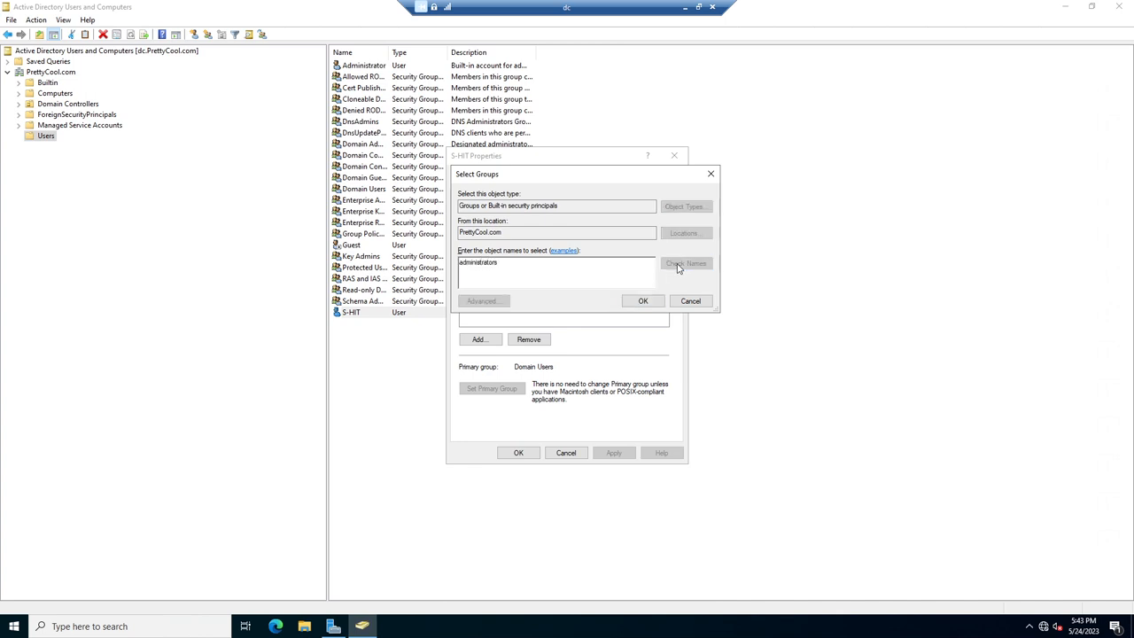
click(686, 262)
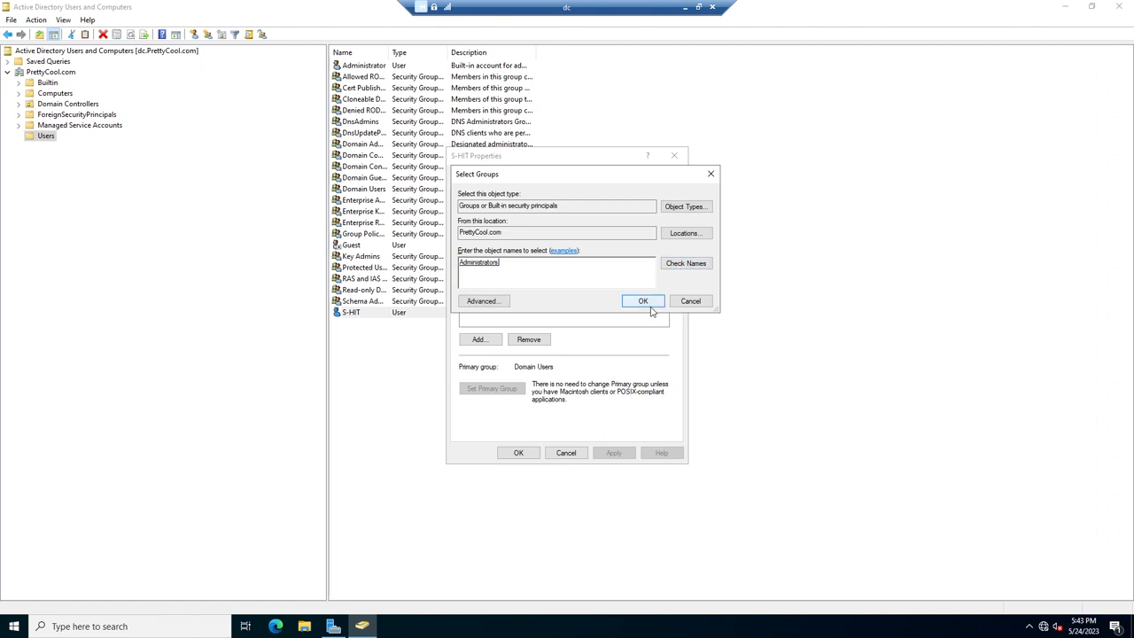
click(643, 302)
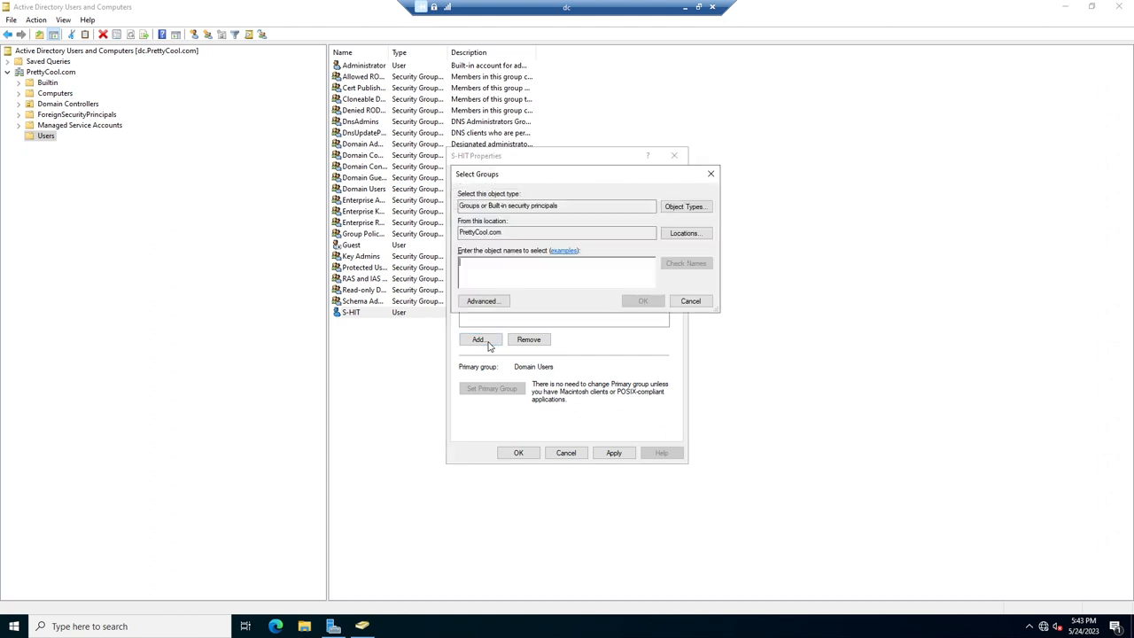
- Add the Domain Admins group as well, then apply and save the memberships
text(domain a)
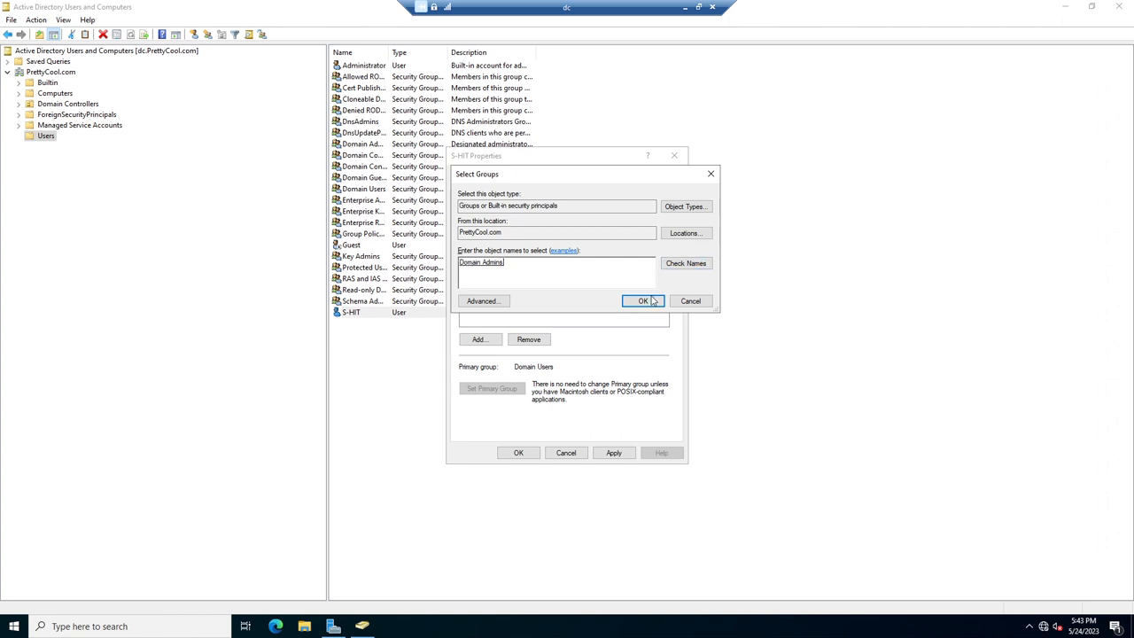
click(643, 301)
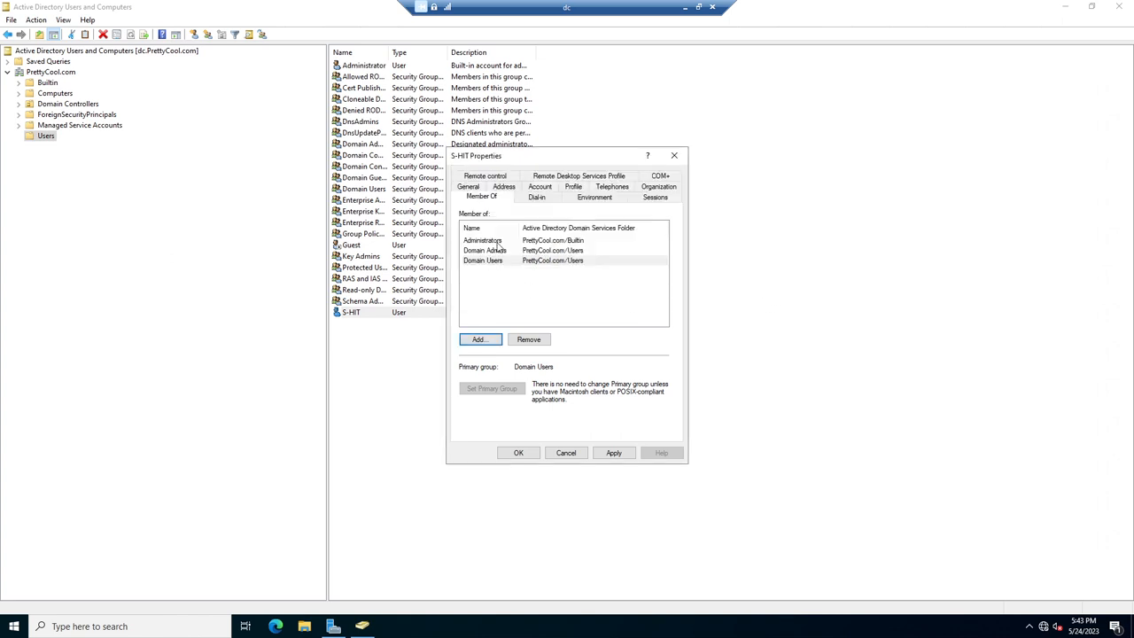
click(482, 260)
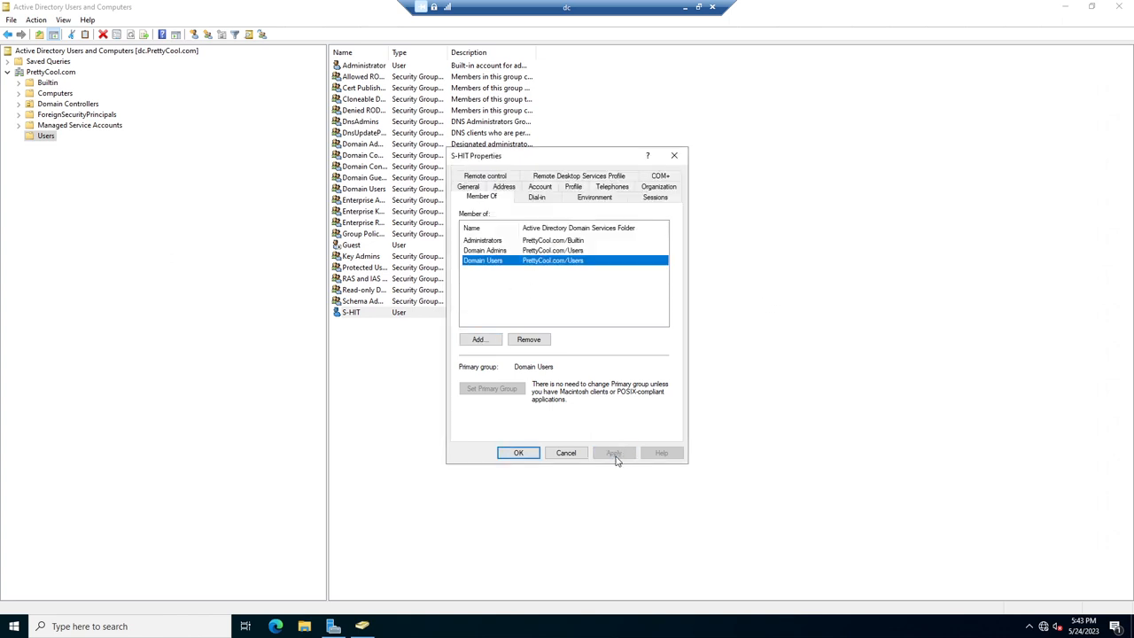
click(517, 453)
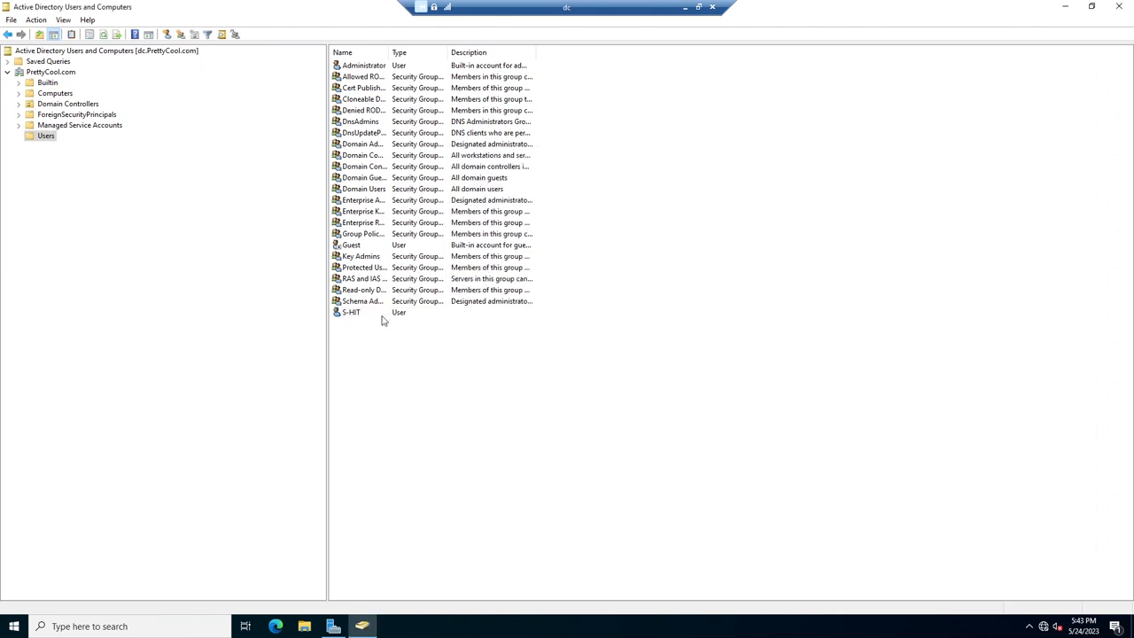
mouse_move(359, 321)
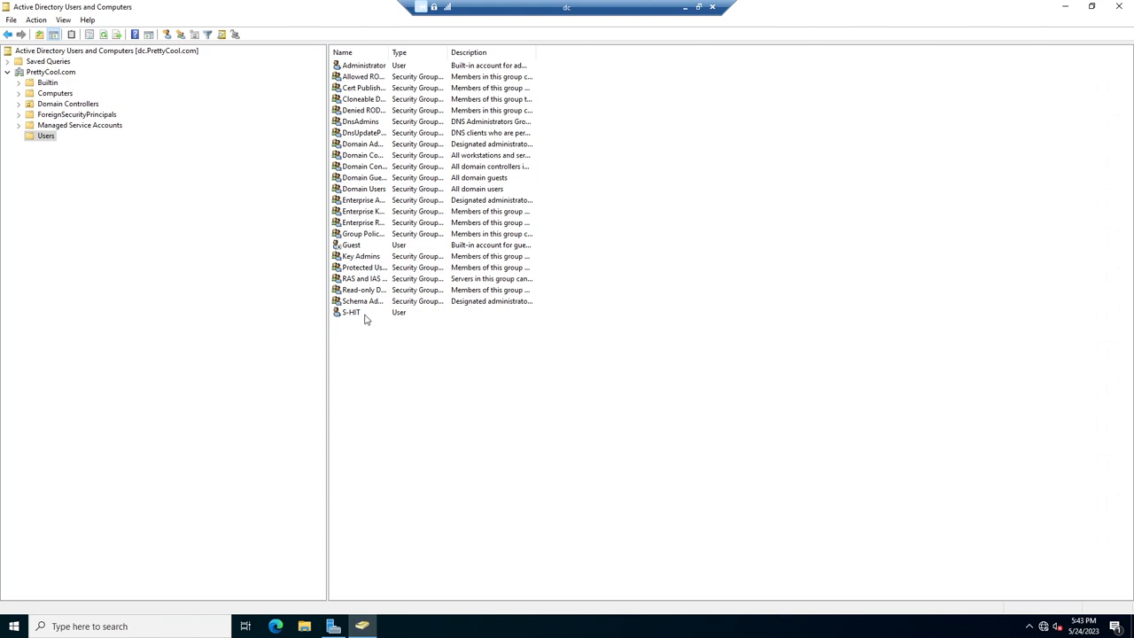
mouse_move(364, 315)
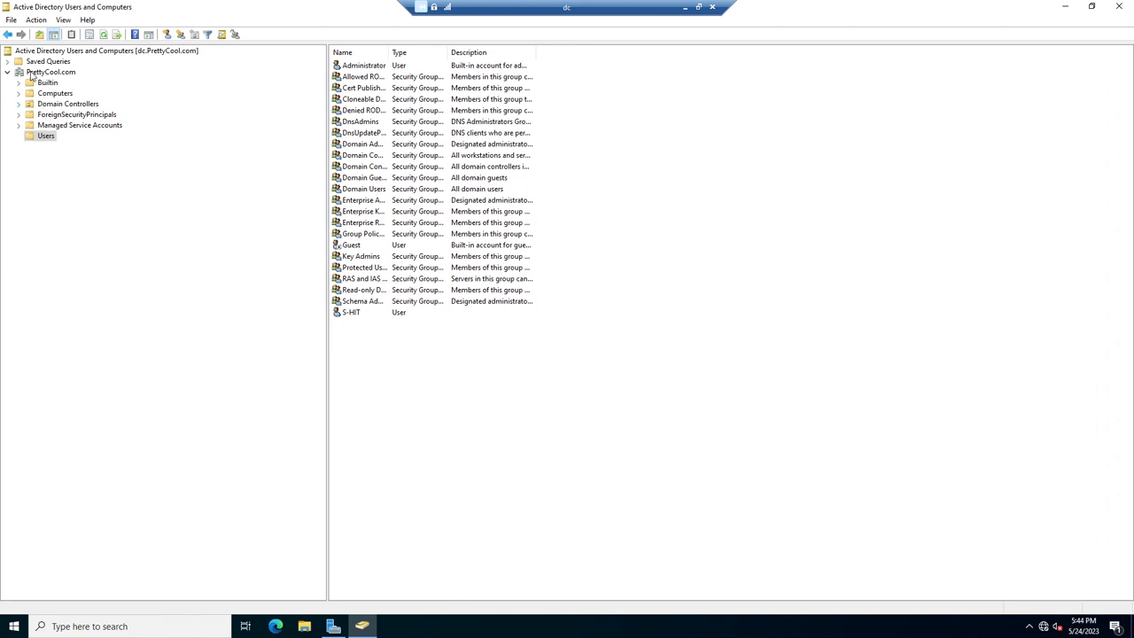
- Create an organizational unit named 'Domain Admins' directly under PrettyCool.com
right_click(50, 71)
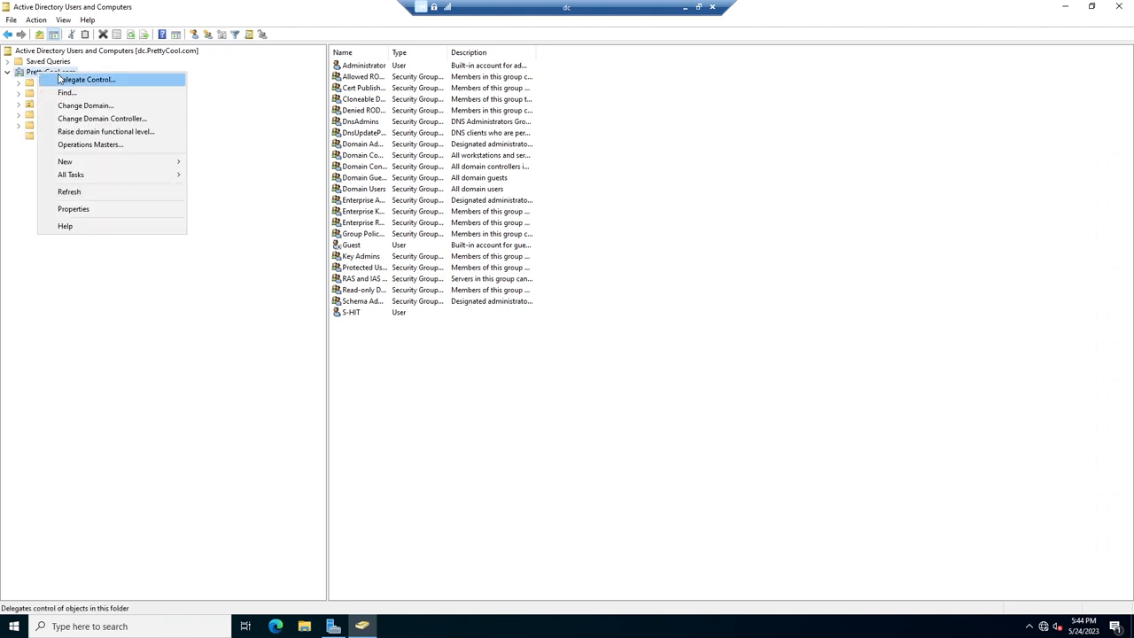
mouse_move(102, 117)
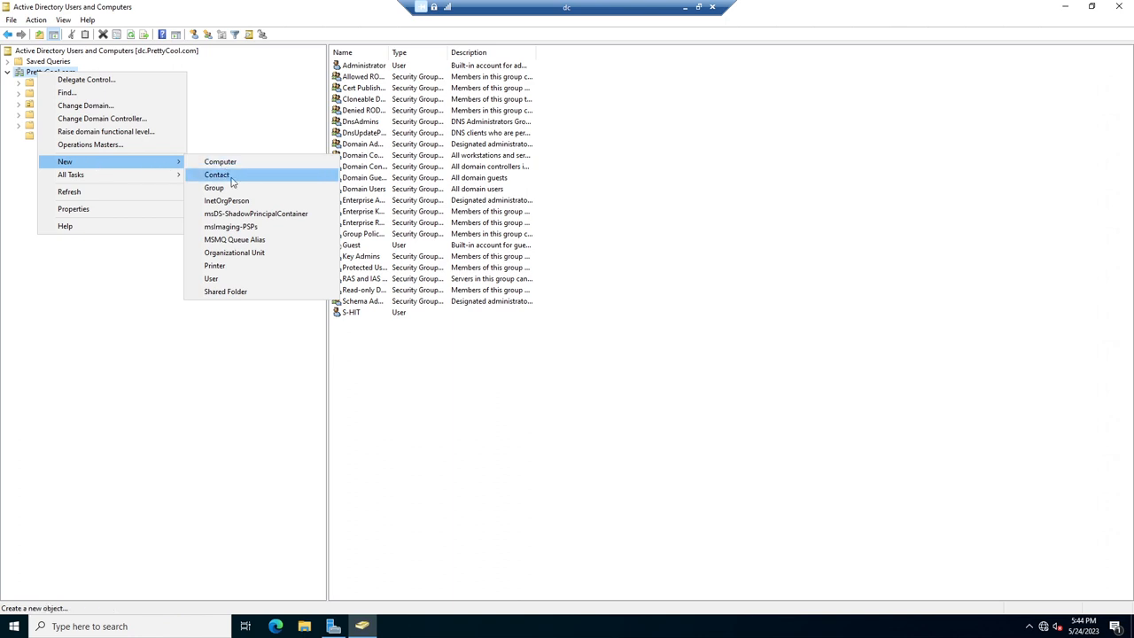
mouse_move(234, 252)
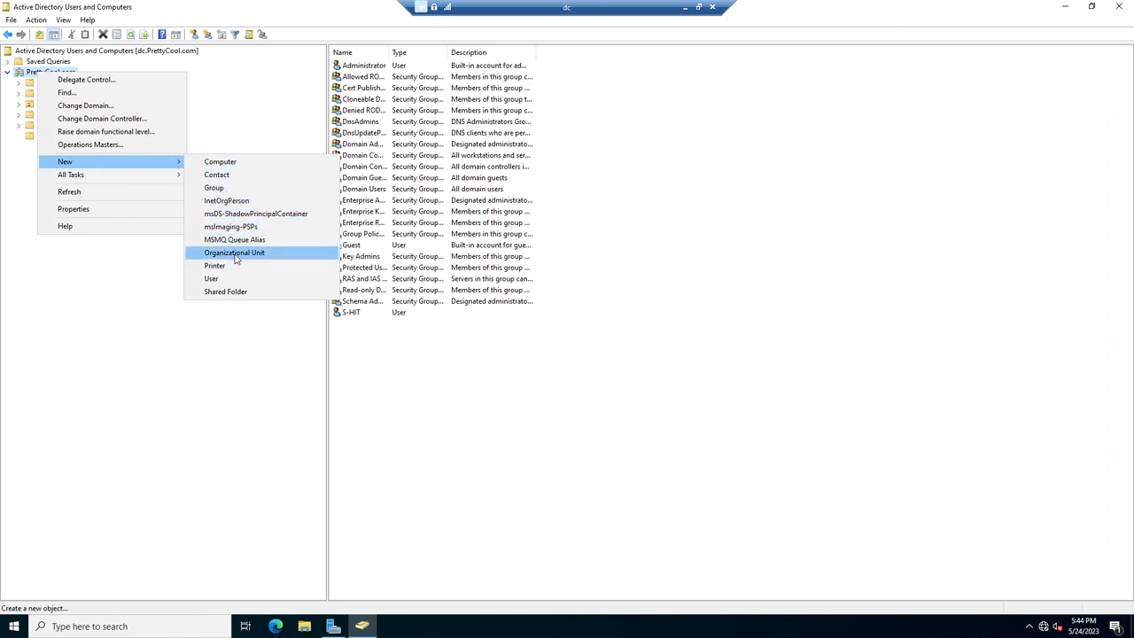
click(234, 251)
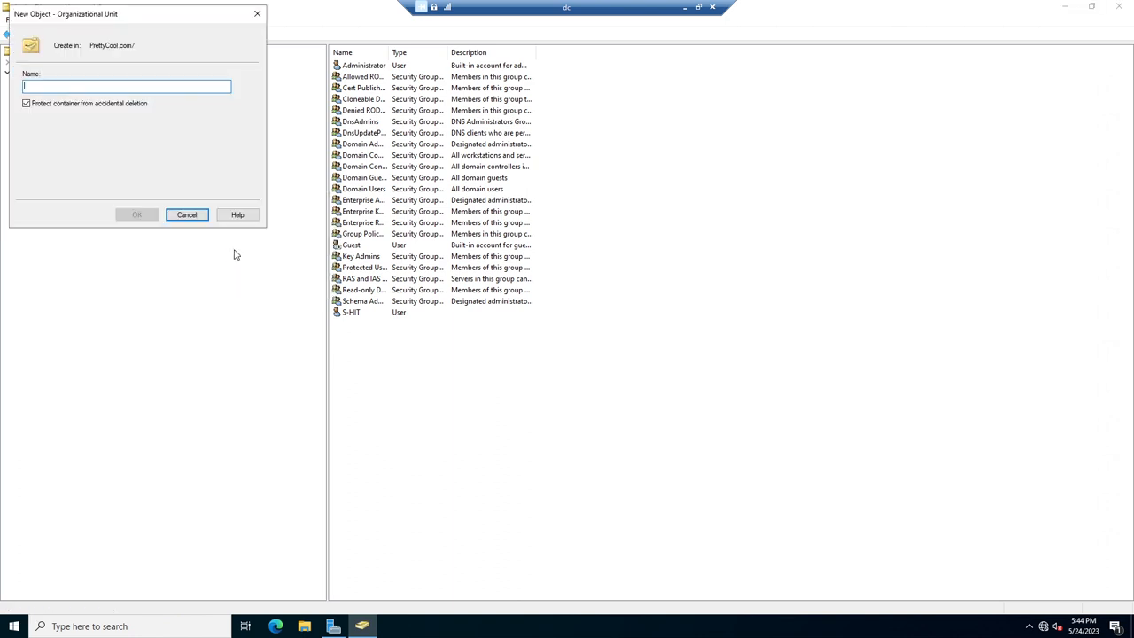
text(Domain A)
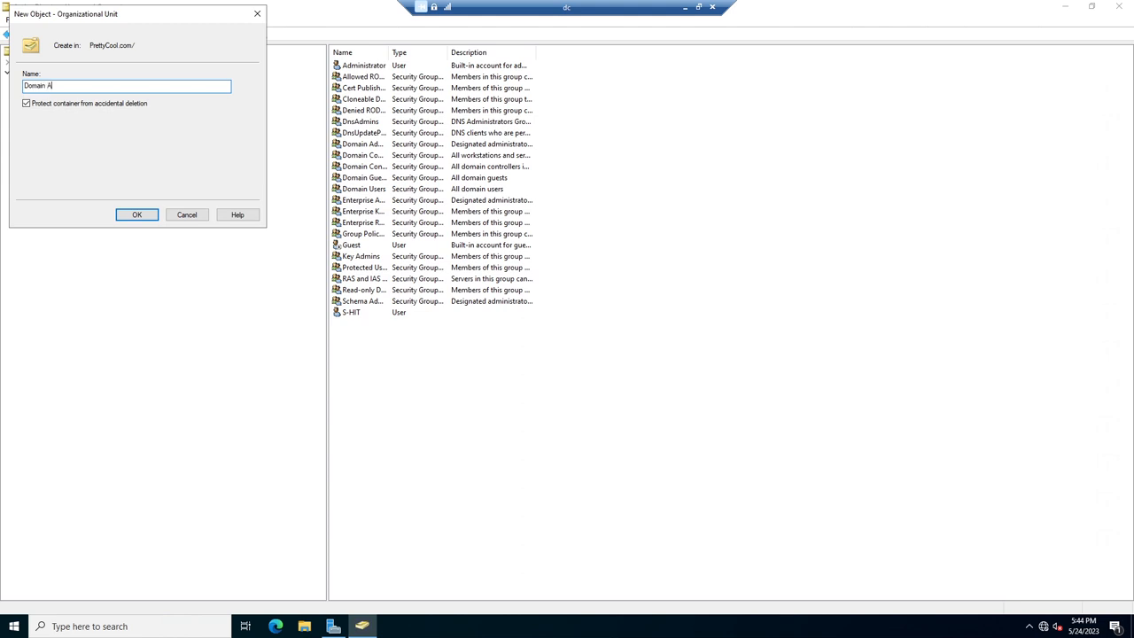
text(dmins)
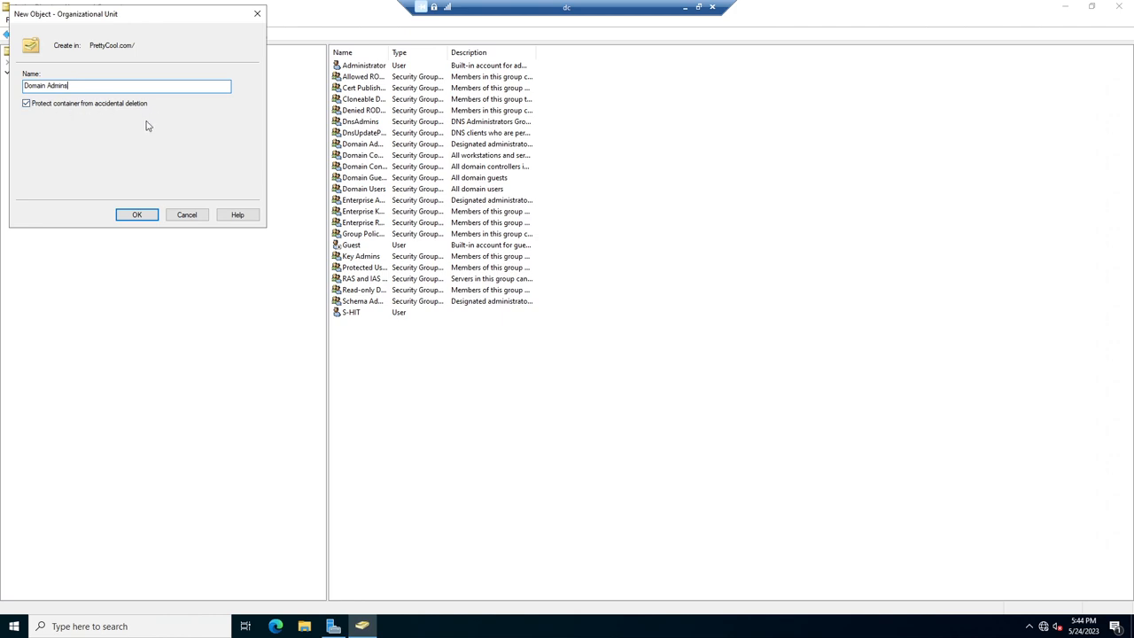
mouse_move(110, 133)
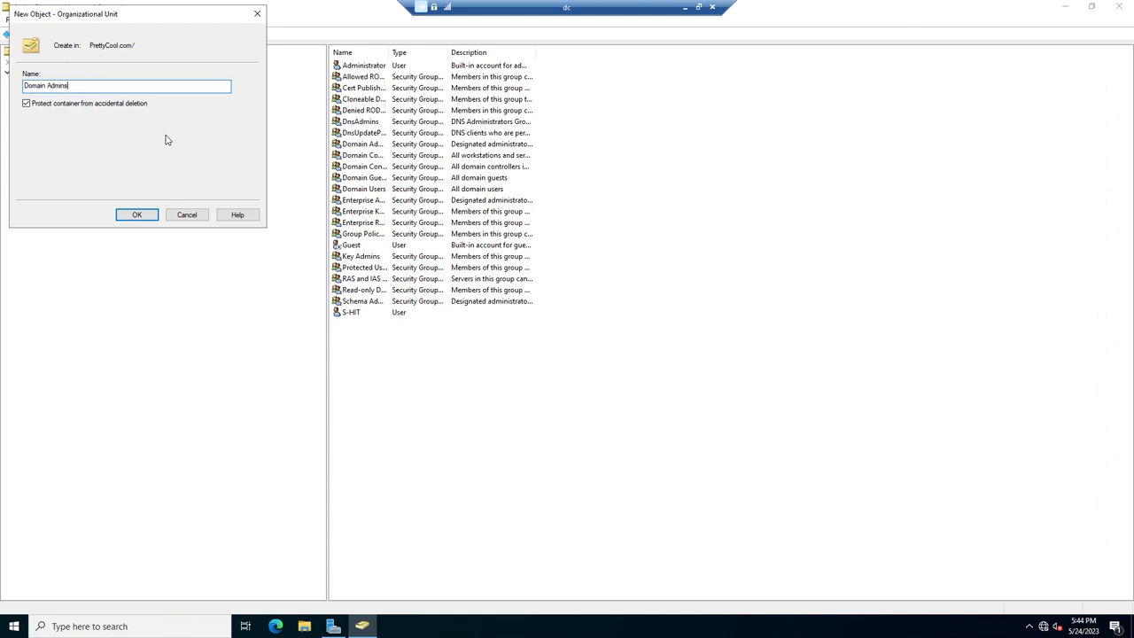
mouse_move(161, 142)
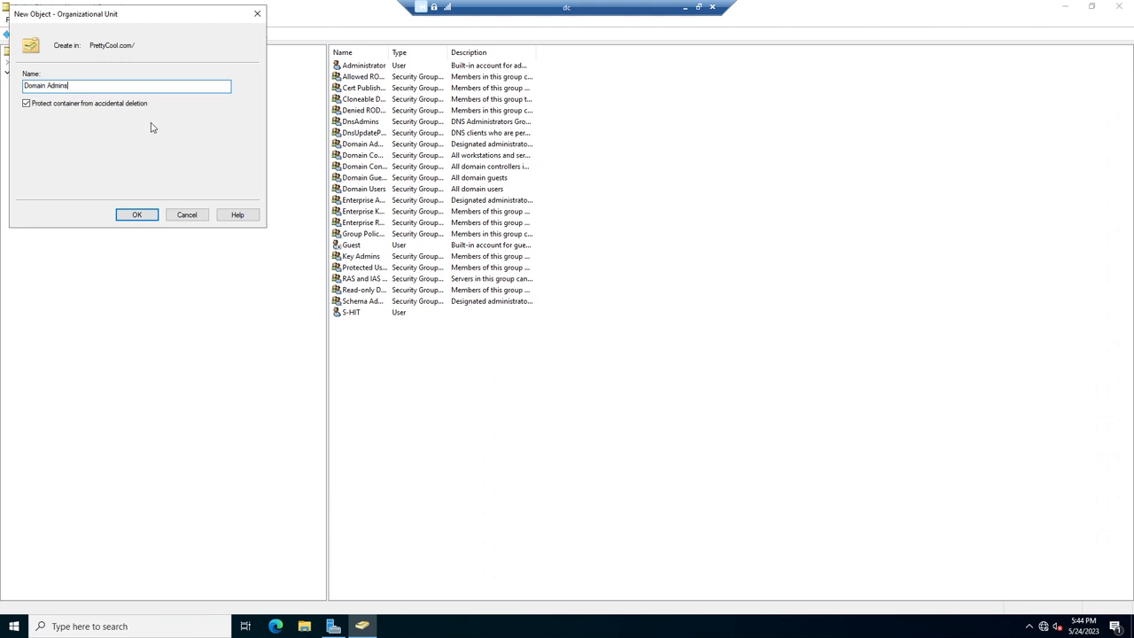
mouse_move(149, 135)
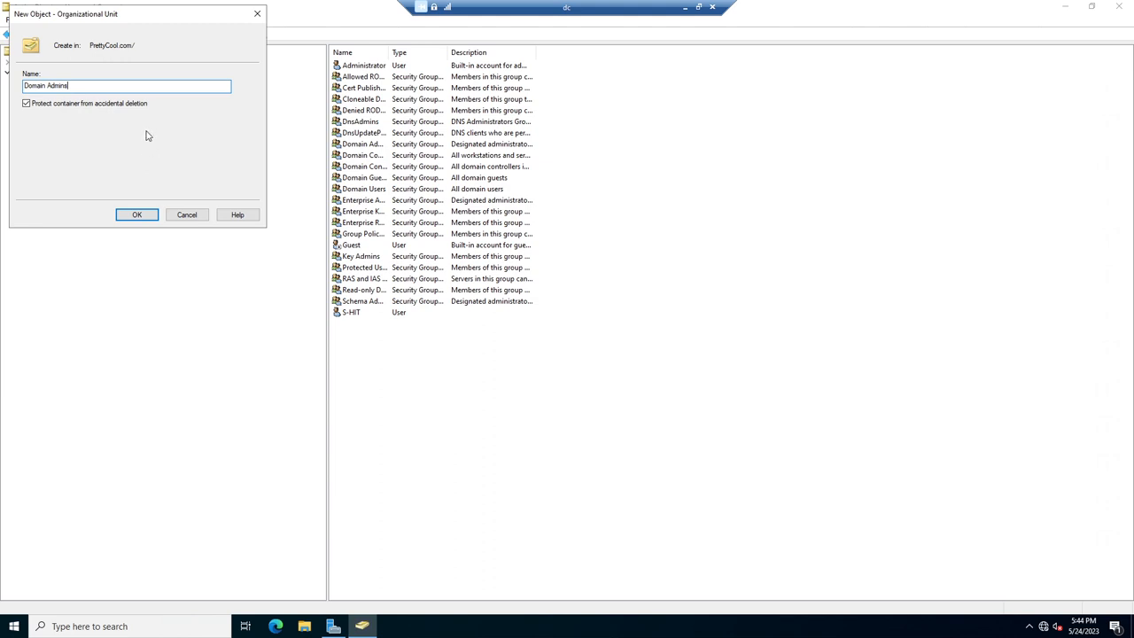
mouse_move(131, 144)
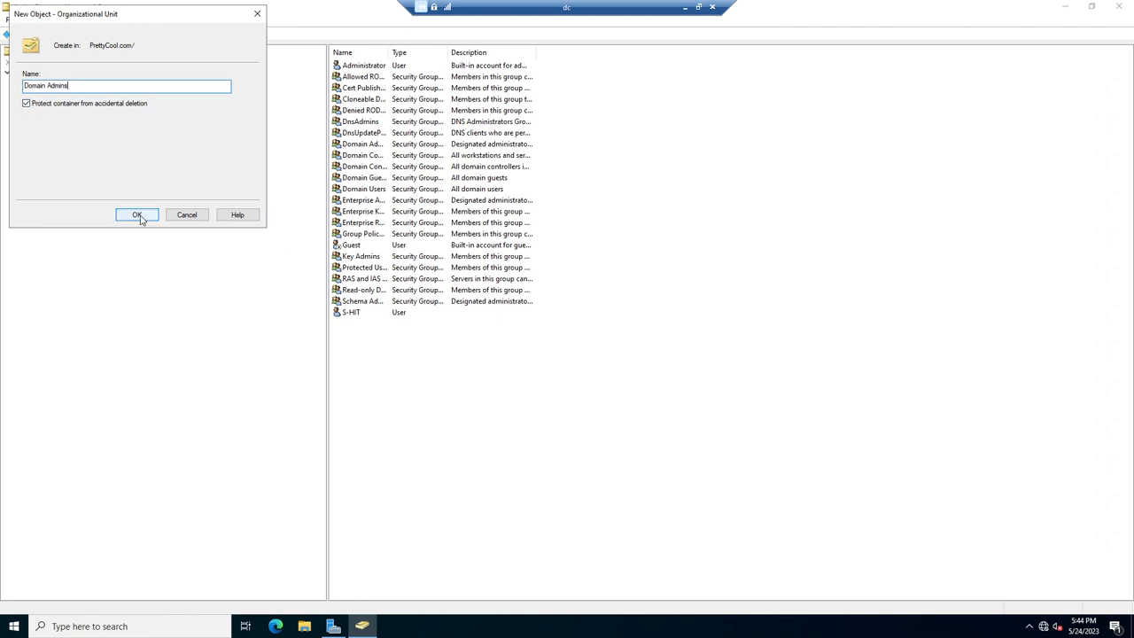
click(137, 215)
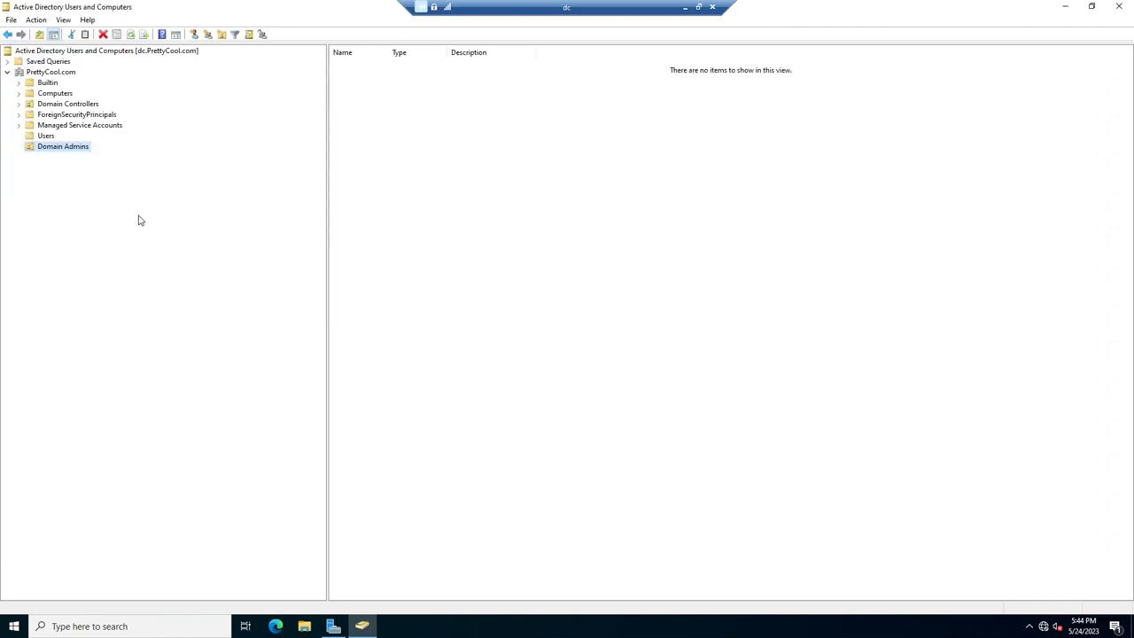
- Confirm the move warning so S-HIT leaves Users and appears alone in Domain Admins
click(46, 134)
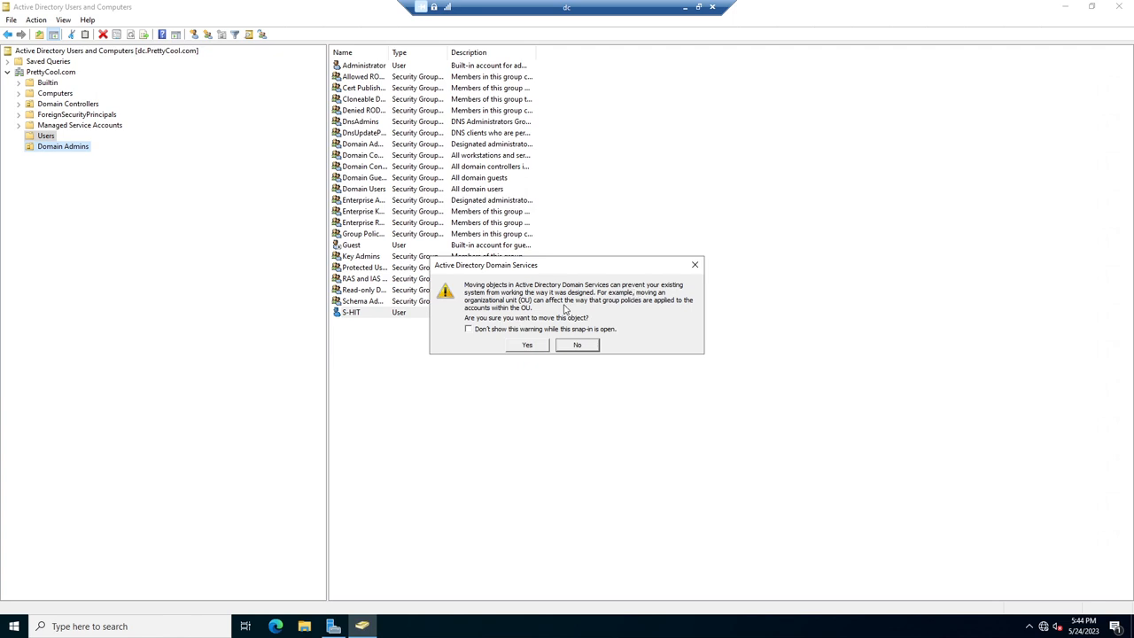
mouse_move(542, 333)
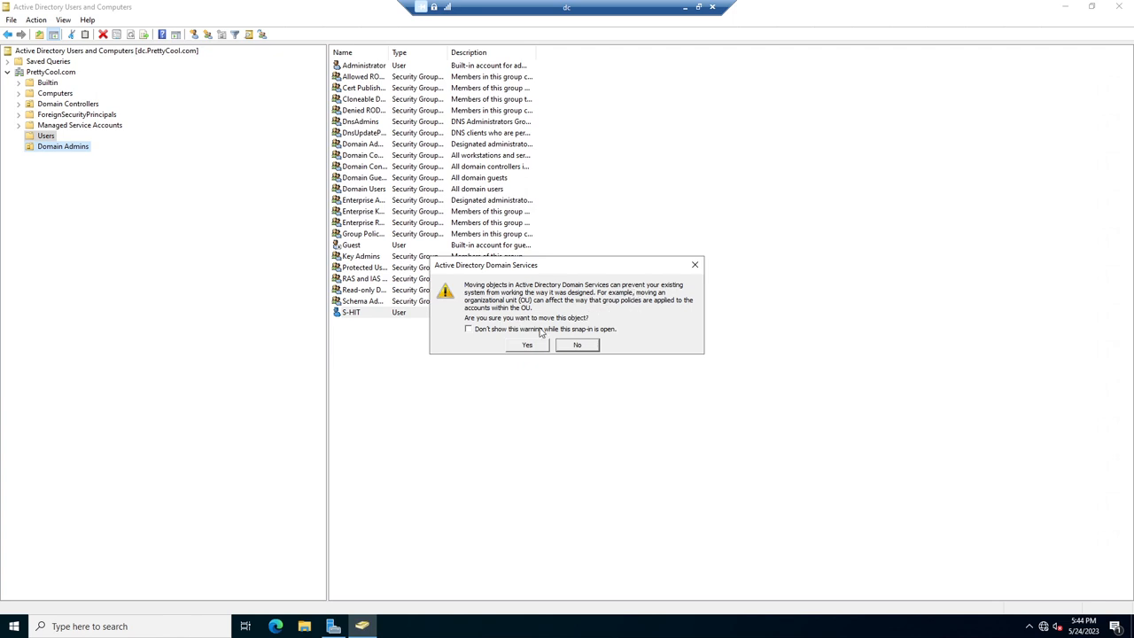
click(528, 344)
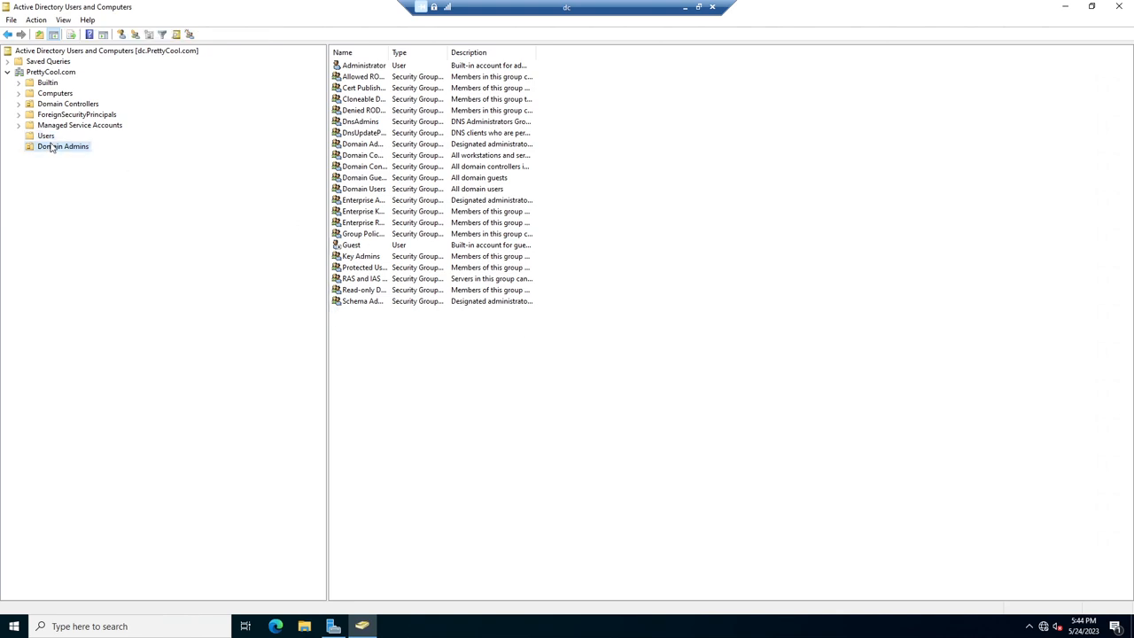
click(64, 145)
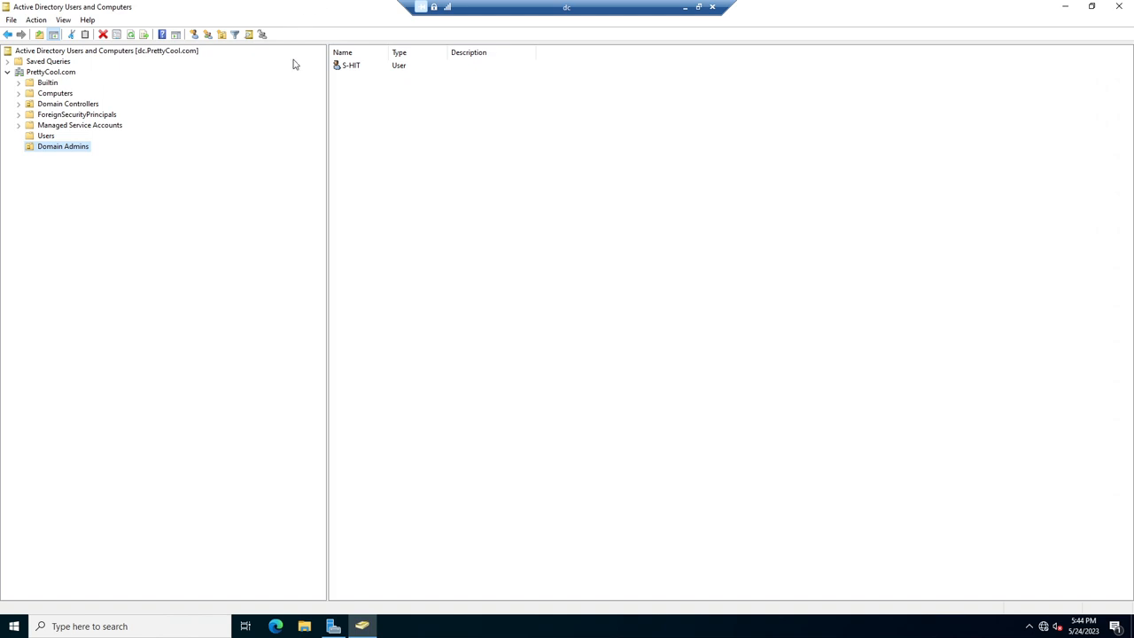
mouse_move(535, 354)
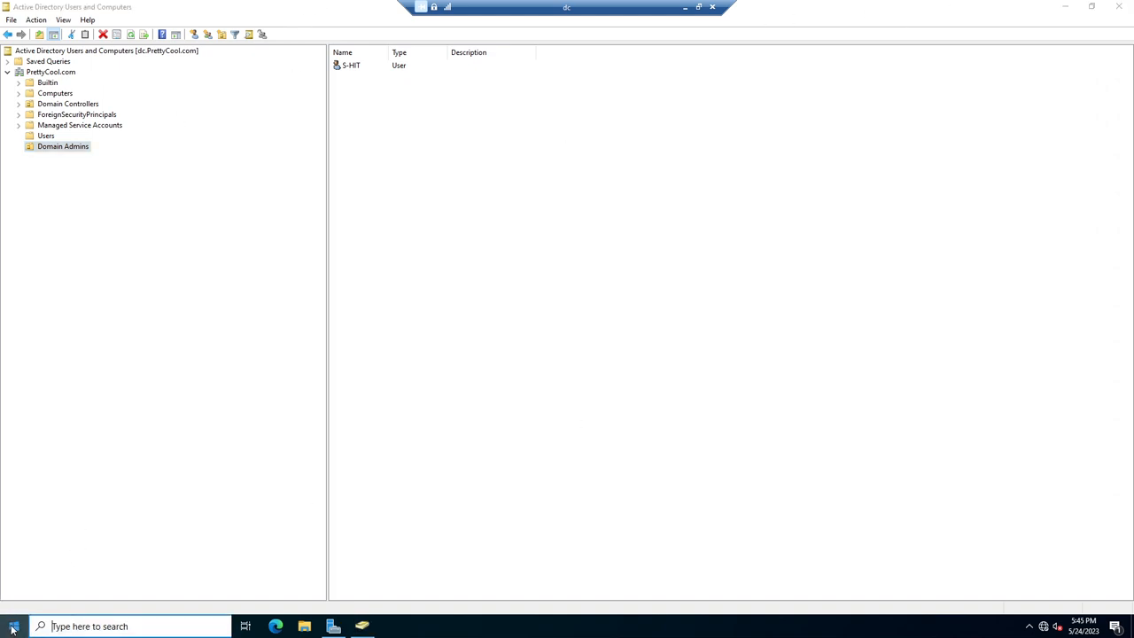
- Sign the administrator out via Start, choosing Sign out anyway despite open apps
click(13, 628)
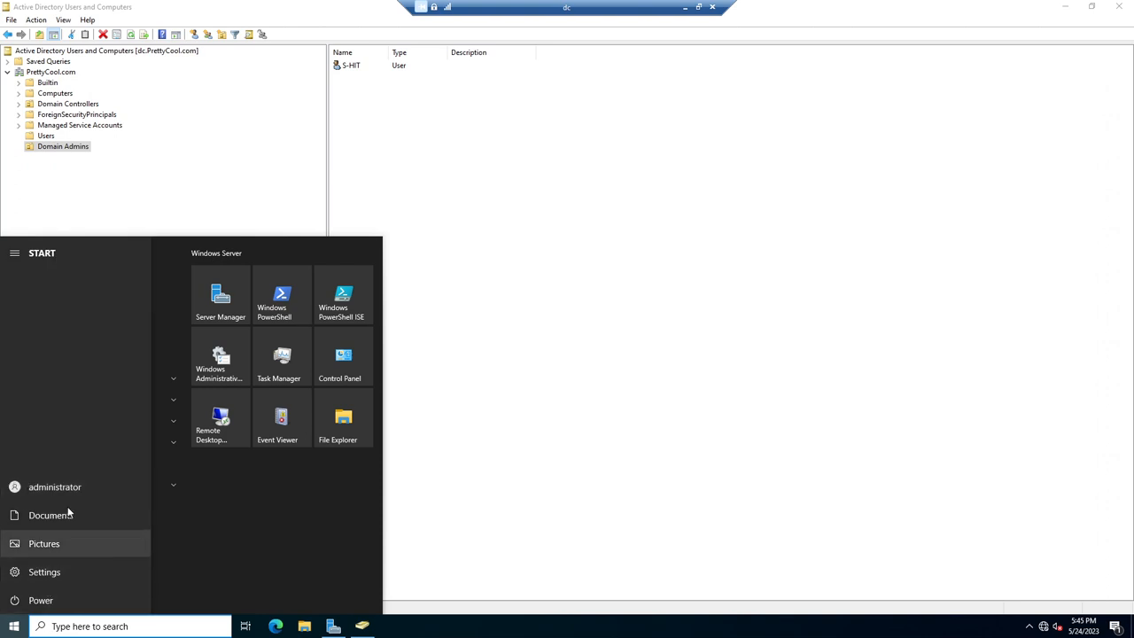
click(55, 486)
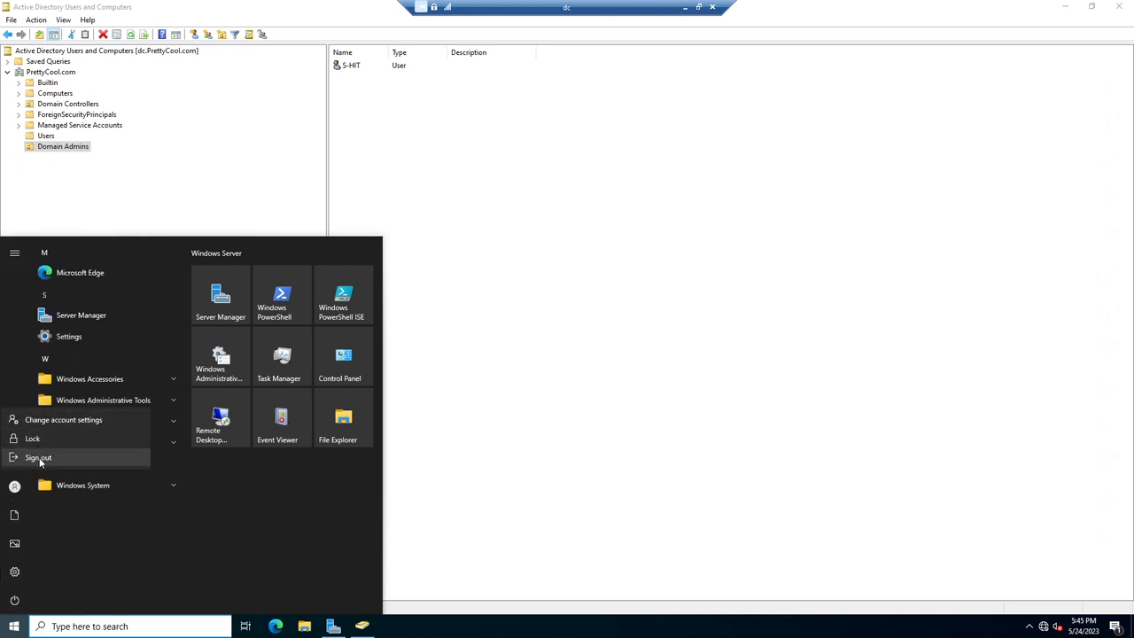
click(39, 457)
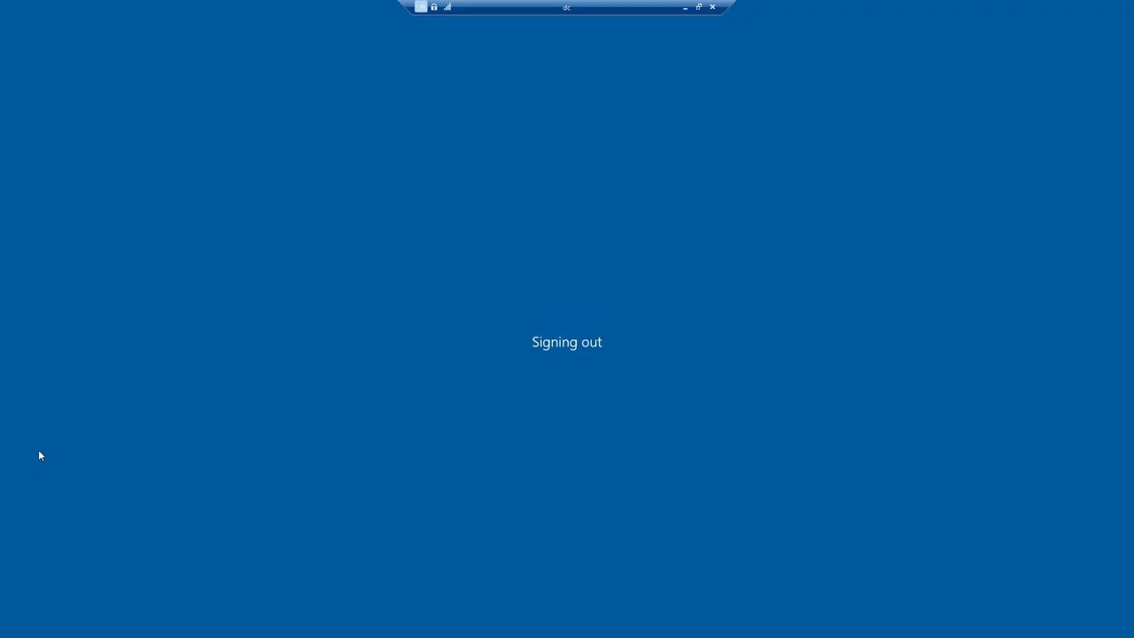
mouse_move(41, 443)
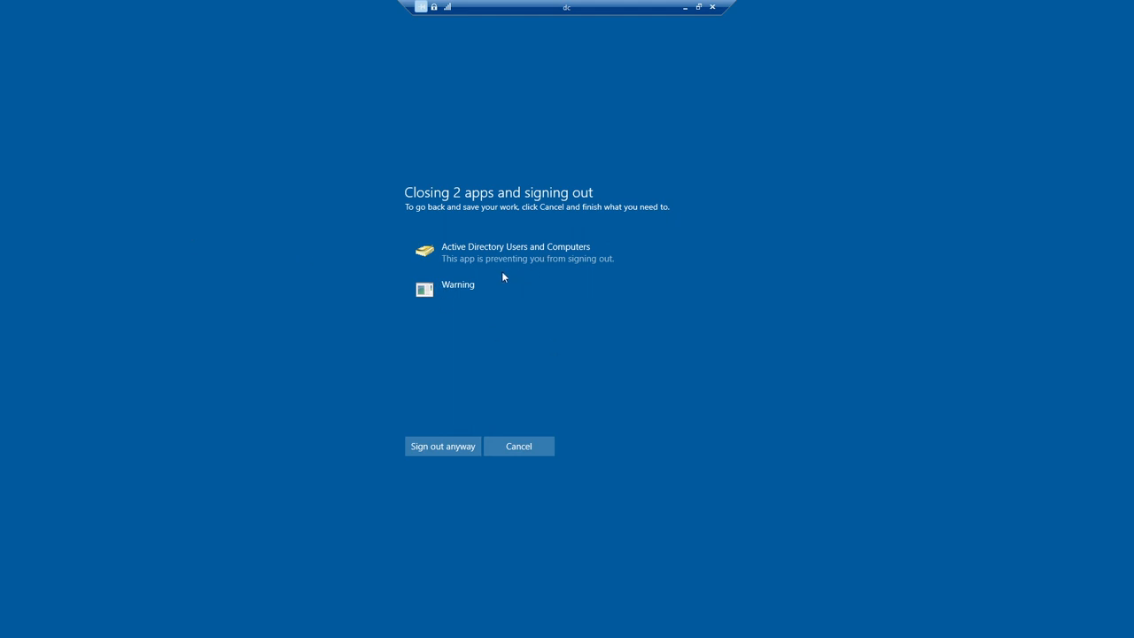
mouse_move(520, 264)
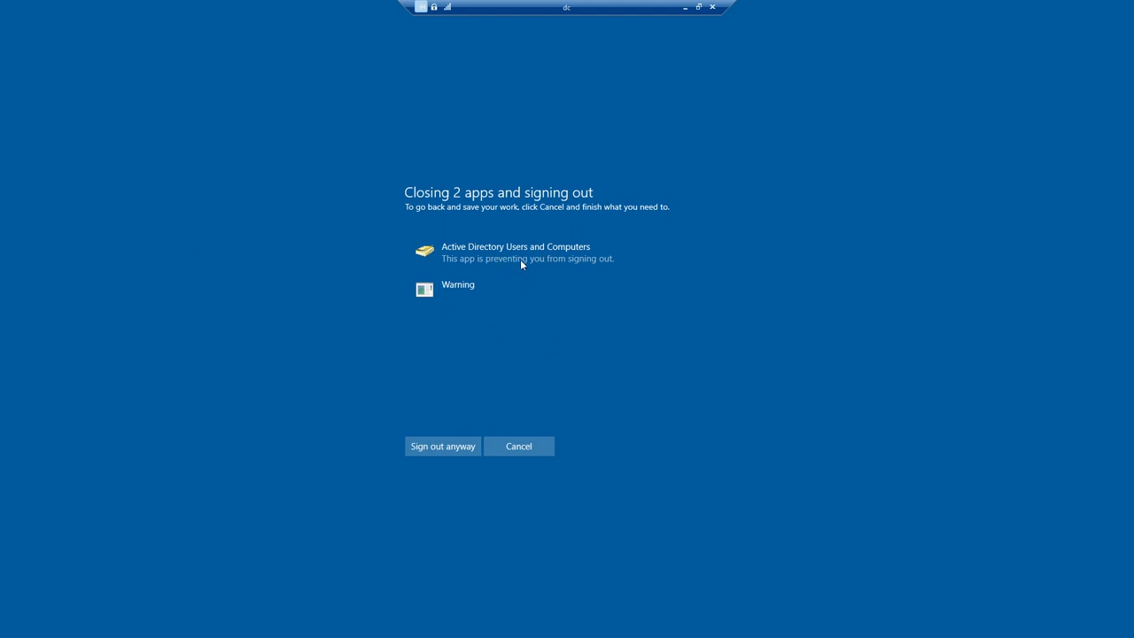
click(443, 447)
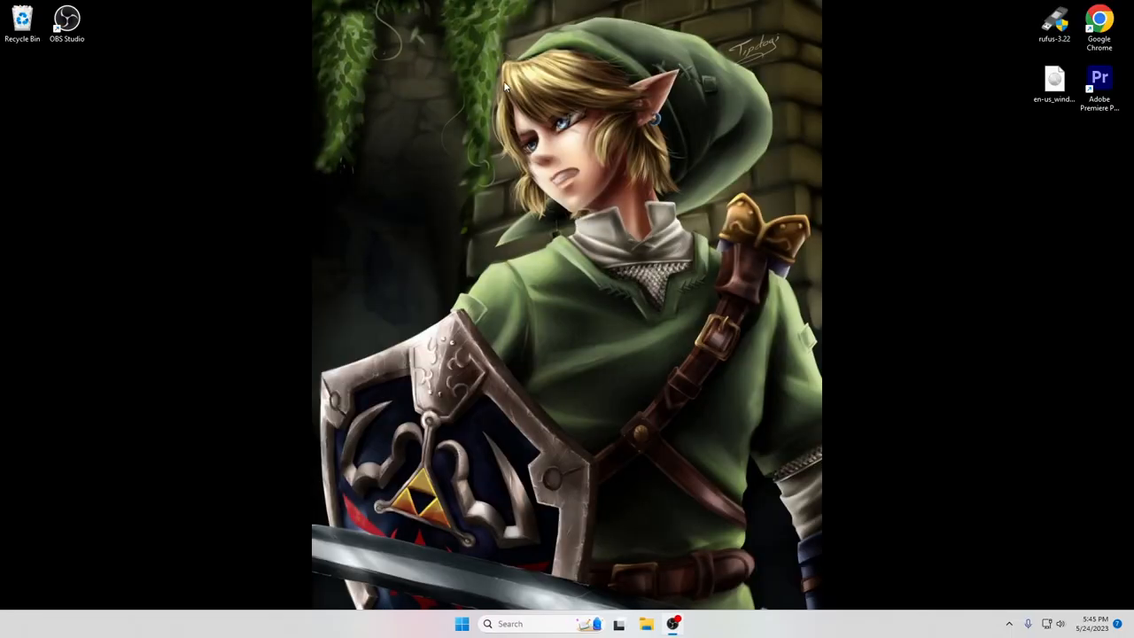
- Start a Remote Desktop connection to dc with user name s-hit entered in the options
click(460, 624)
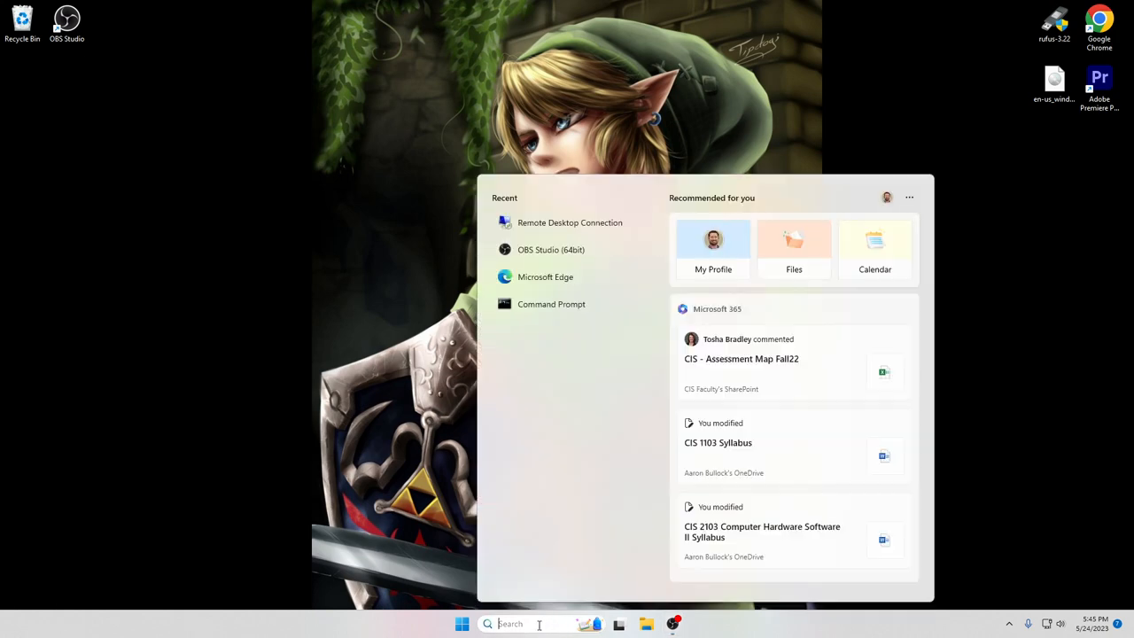
click(571, 223)
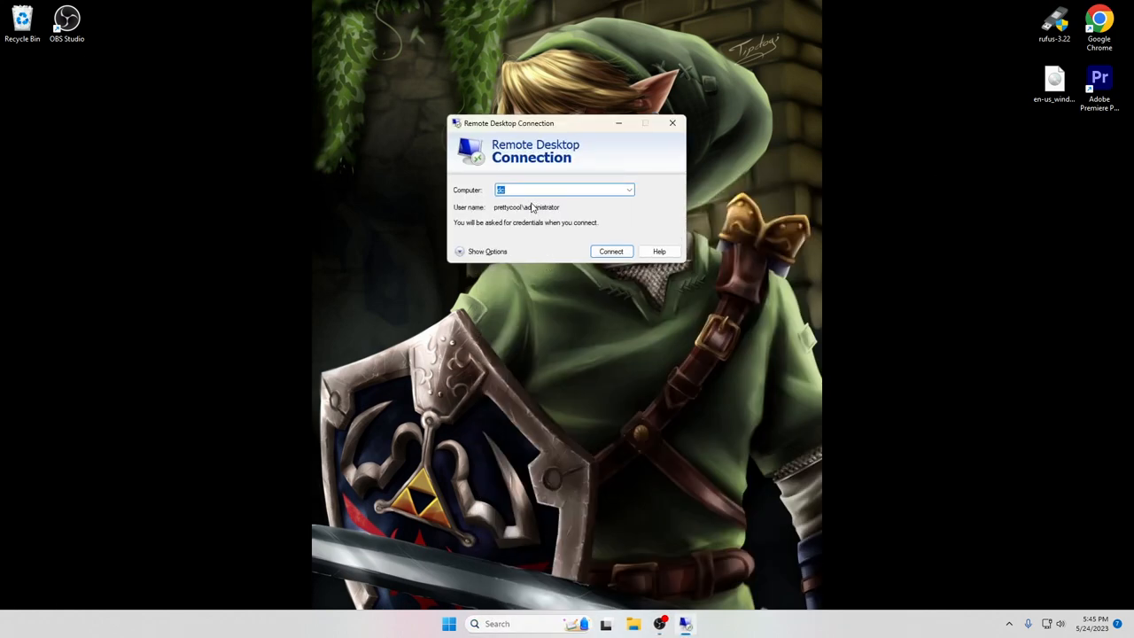
click(486, 251)
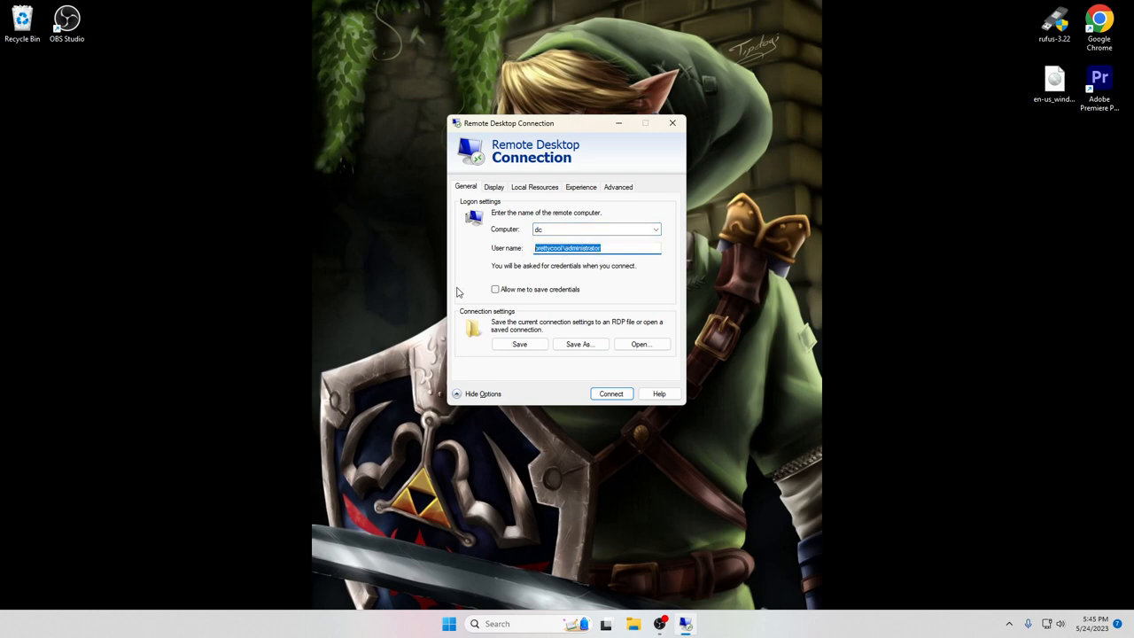
text(s-hit)
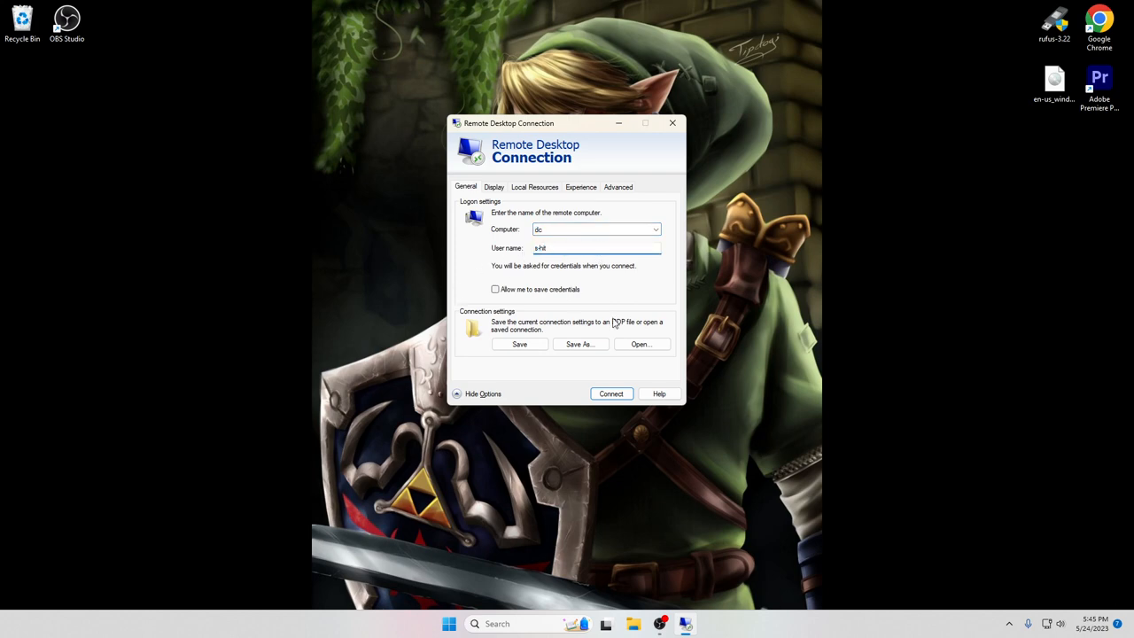
click(609, 394)
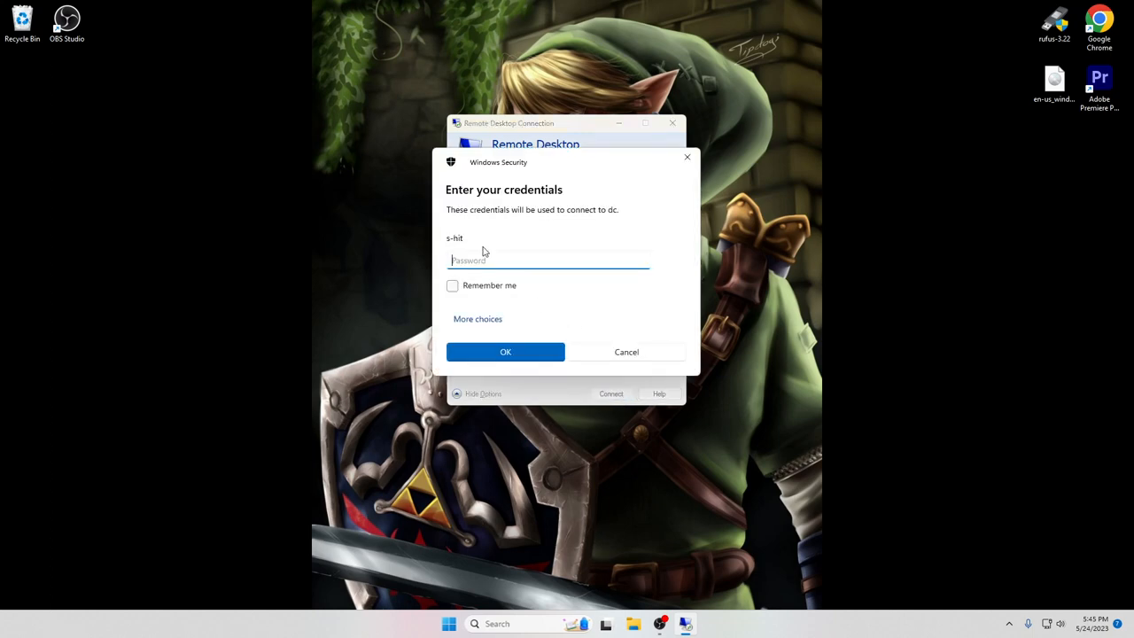
text(••)
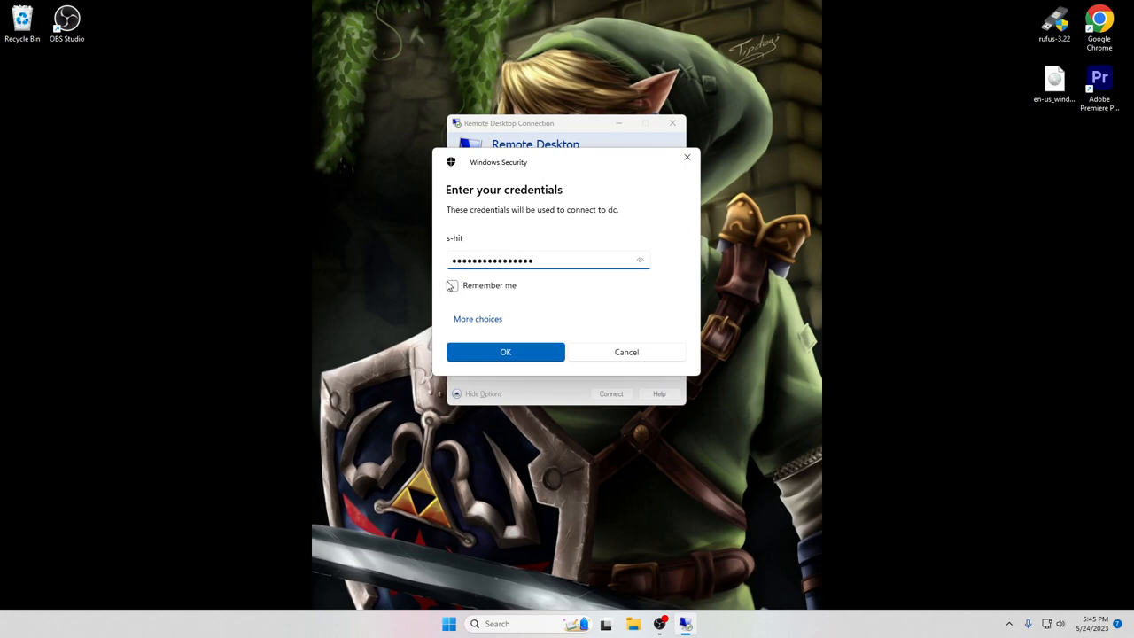
click(453, 285)
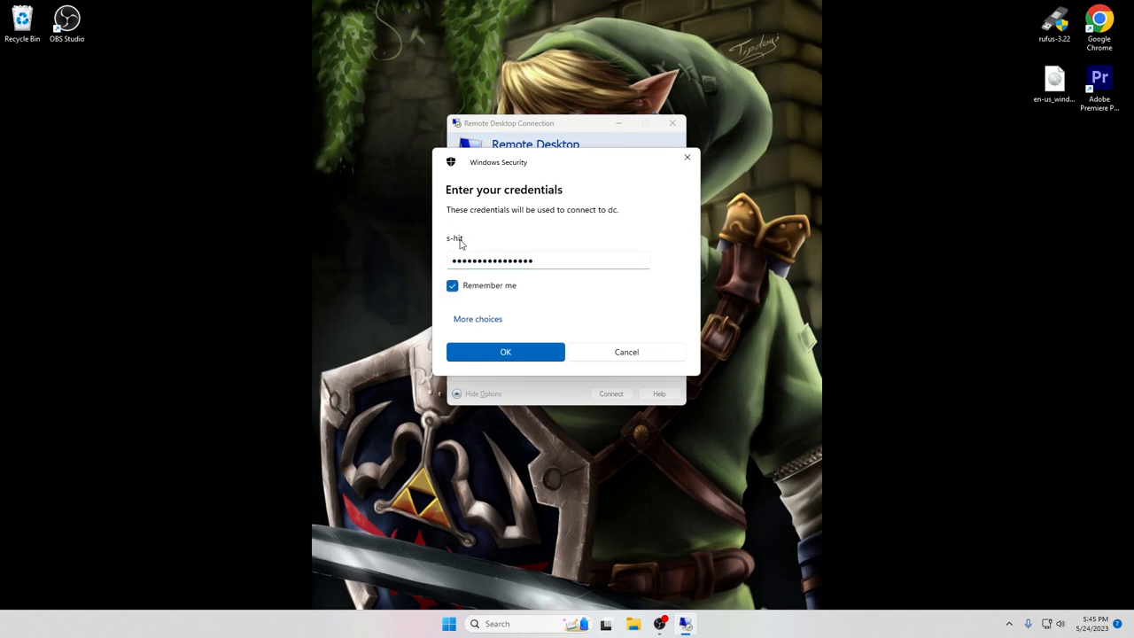
click(505, 351)
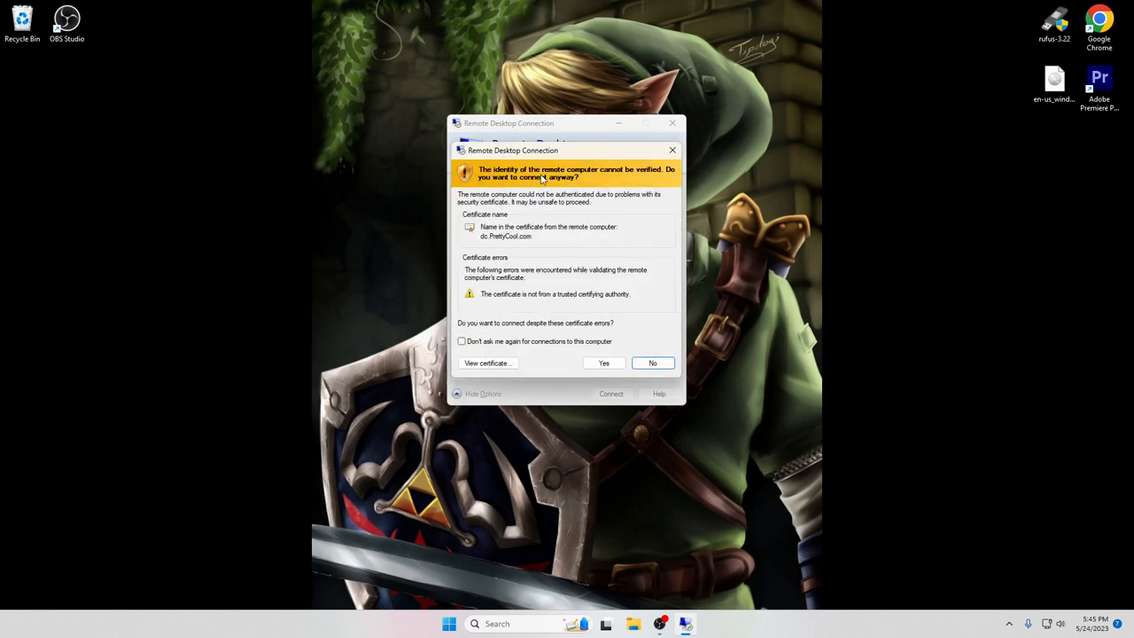
mouse_move(500, 266)
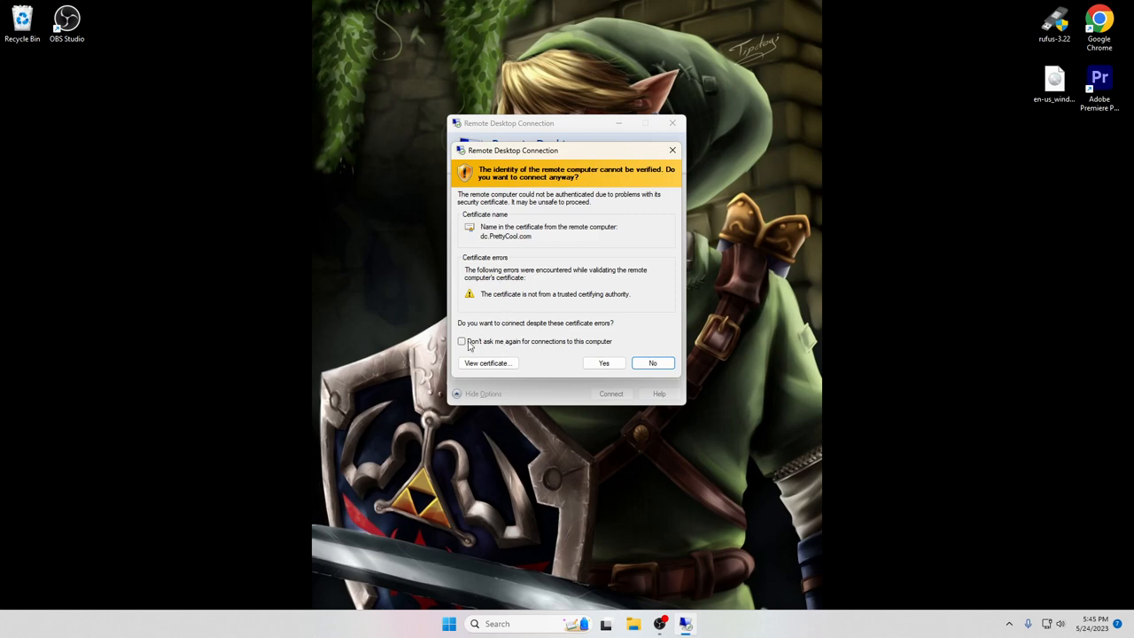
click(603, 363)
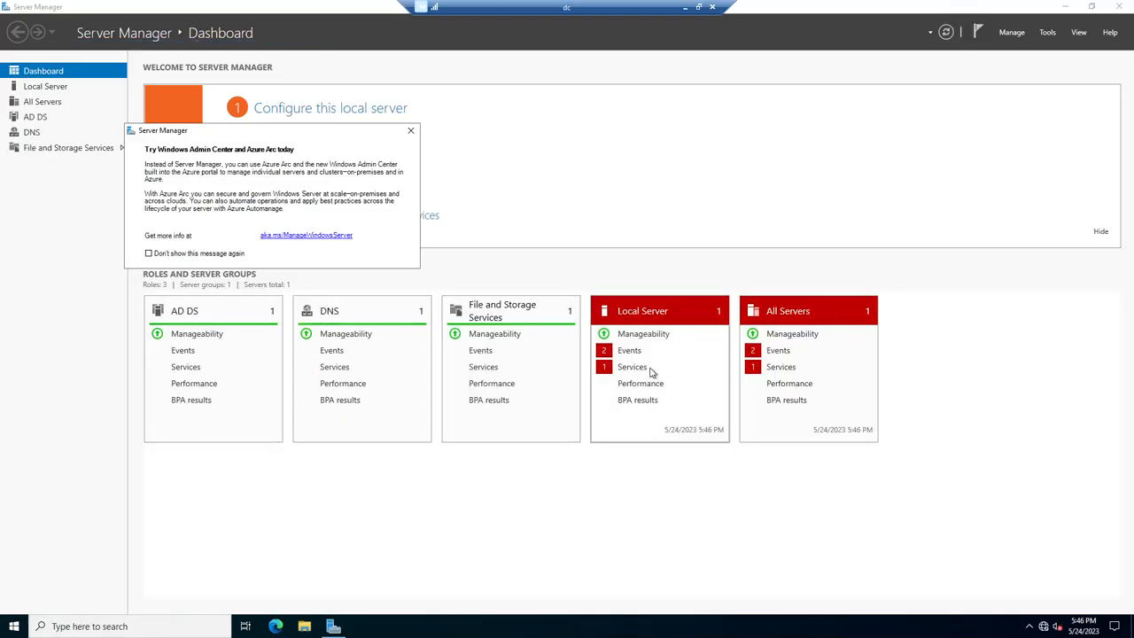
- Dismiss the Windows Admin Center notice and hide the local server's critical event alerts
click(411, 131)
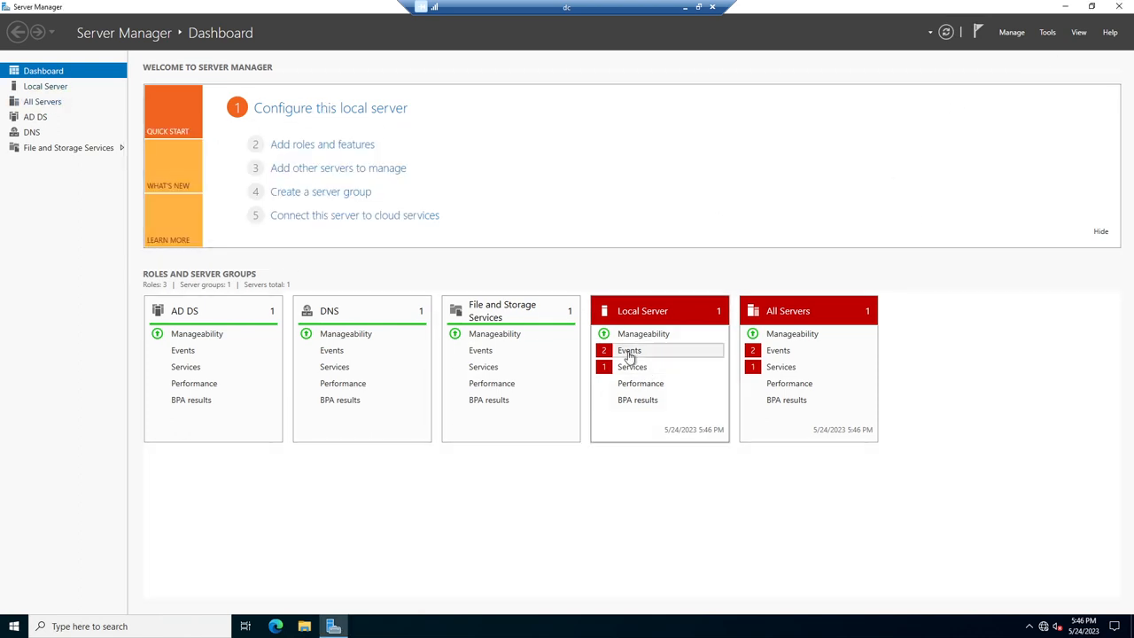
click(629, 351)
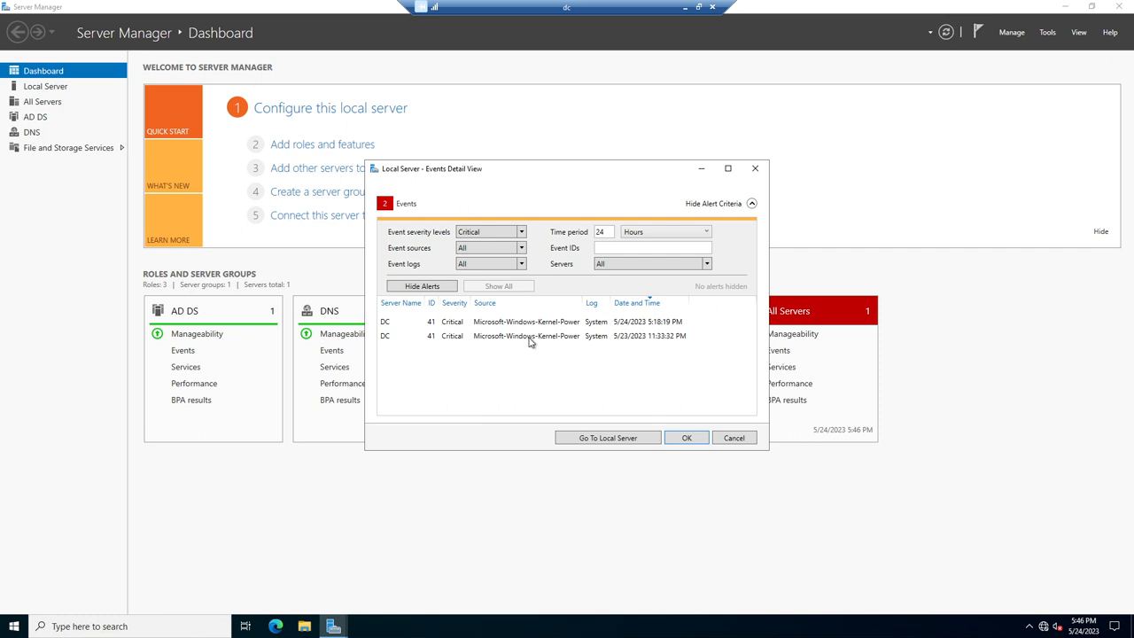
click(526, 336)
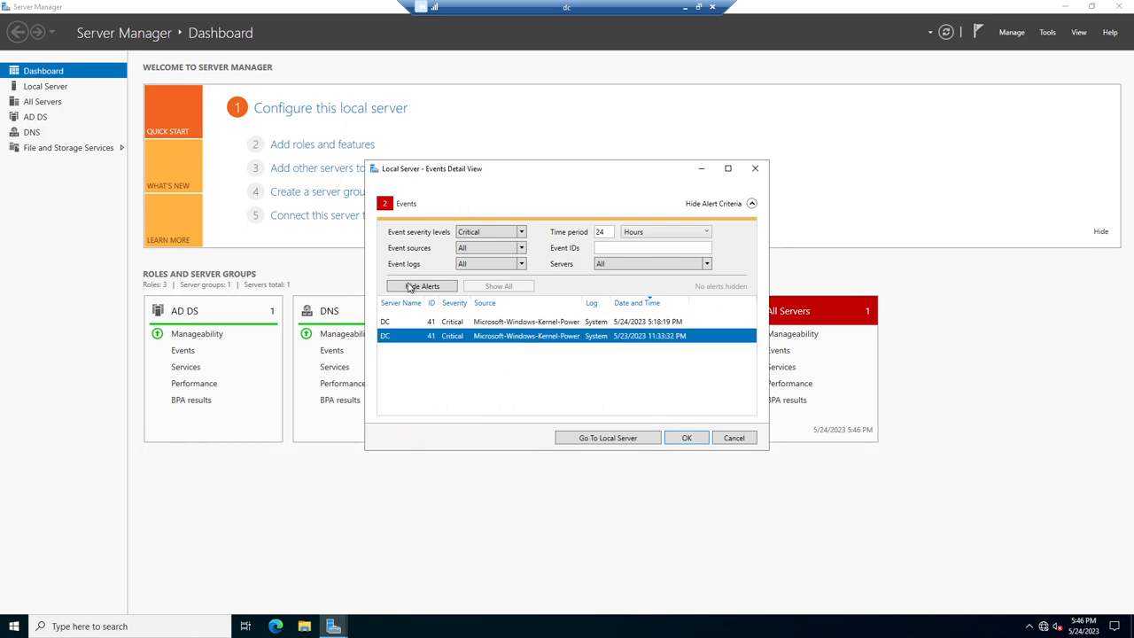
click(421, 285)
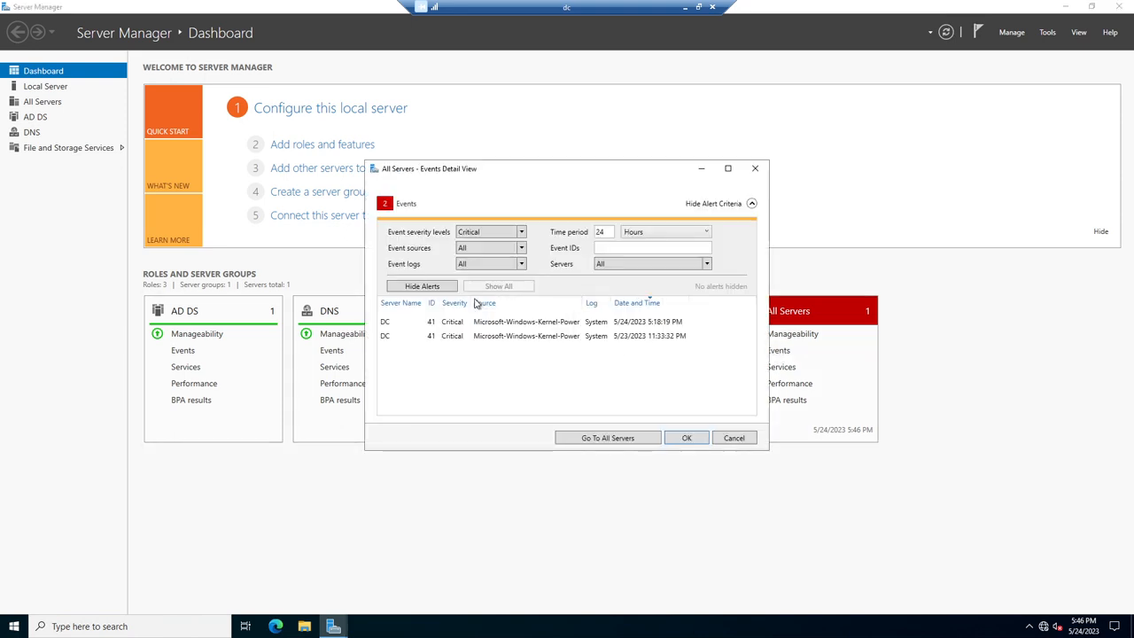
- Clear the stopped-service alerts on the All Servers and Local Server tiles so they show green
click(422, 285)
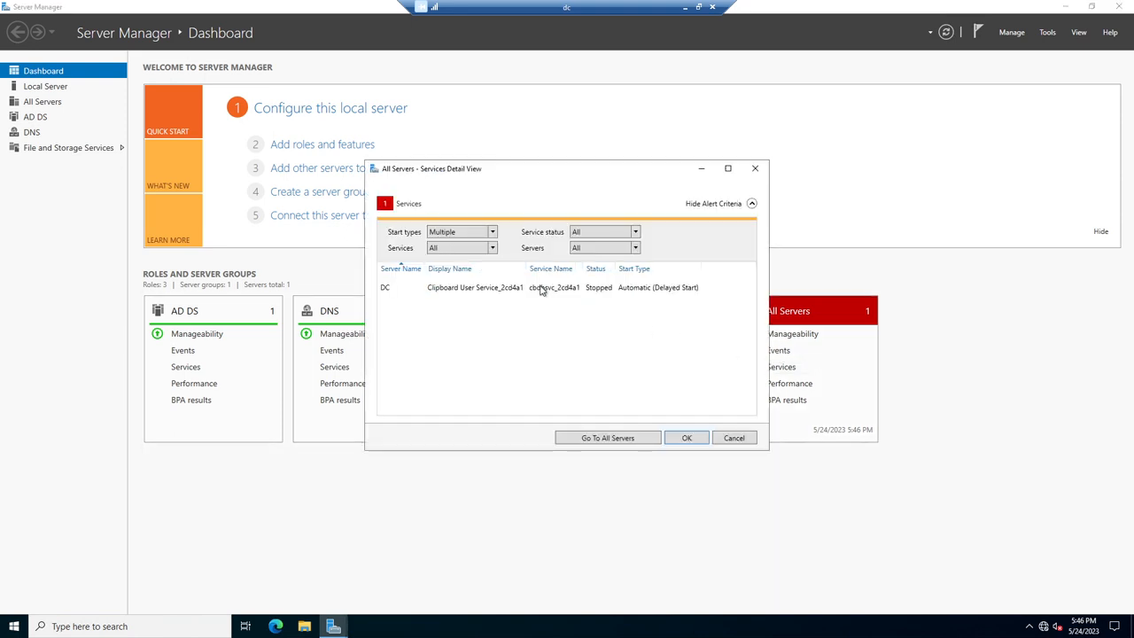
click(734, 437)
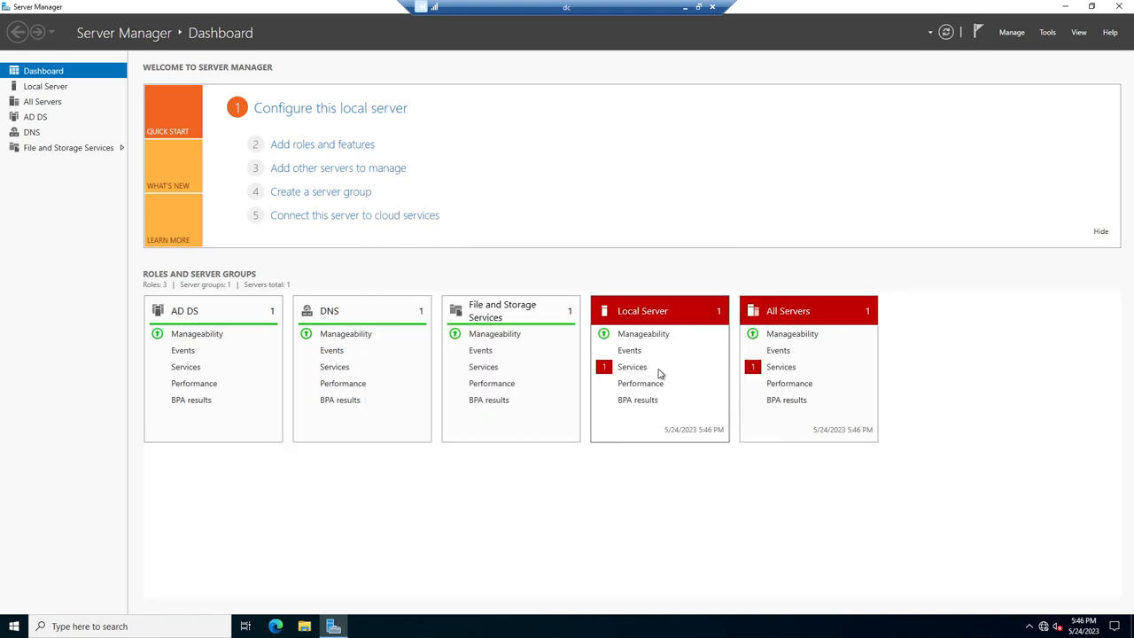
click(603, 367)
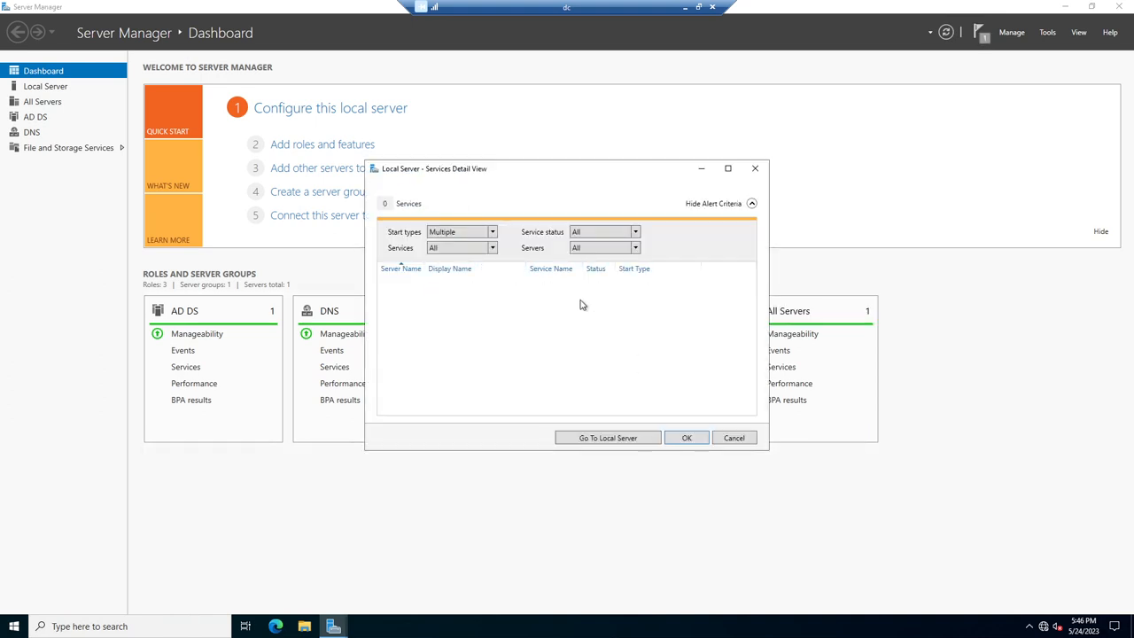
click(734, 436)
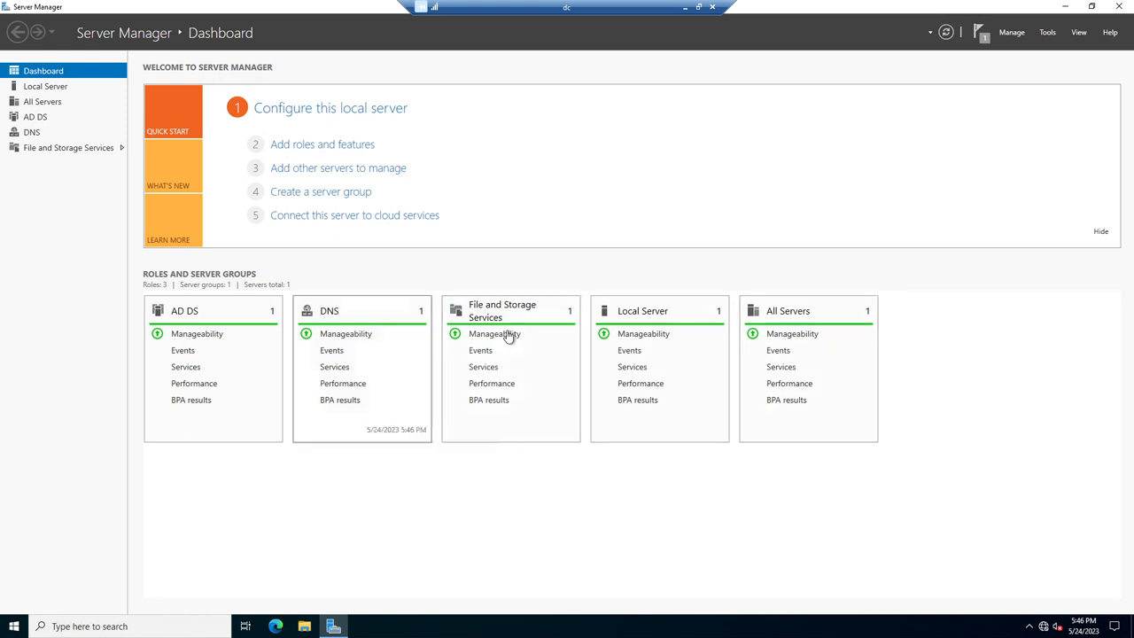
click(1047, 32)
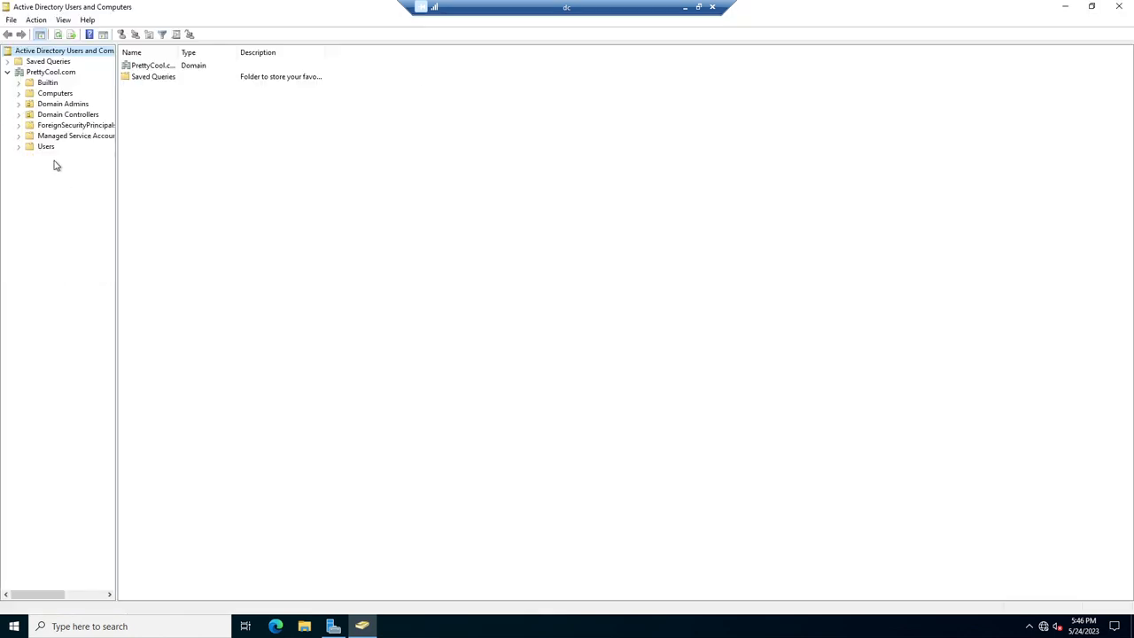
- Check the Users and Domain Admins folders, returning to the Users listing
click(46, 145)
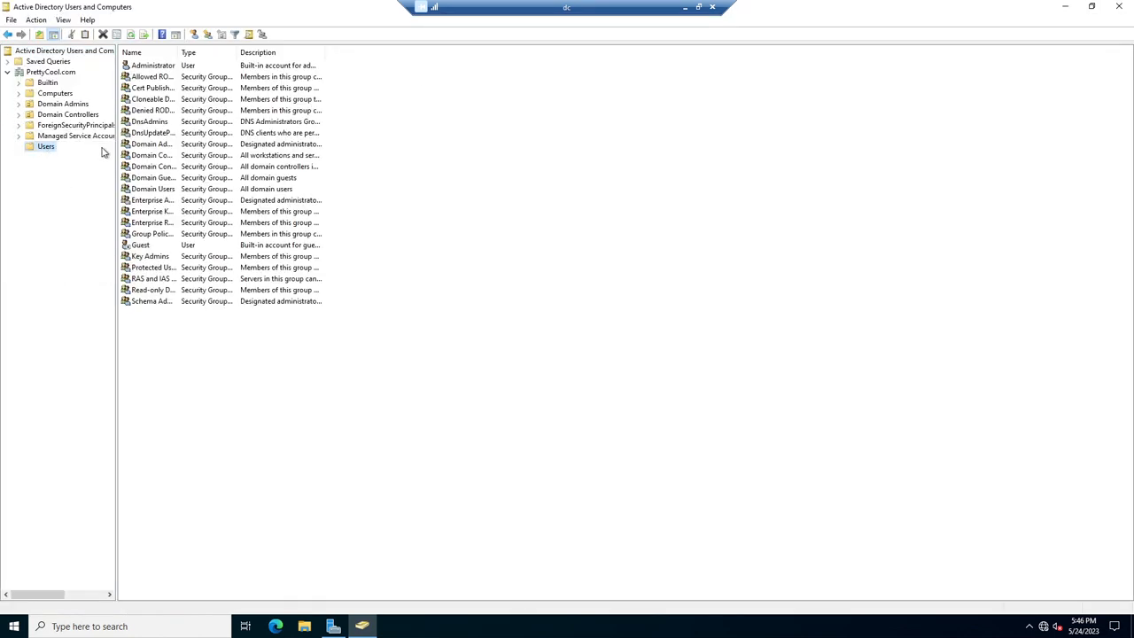
click(64, 102)
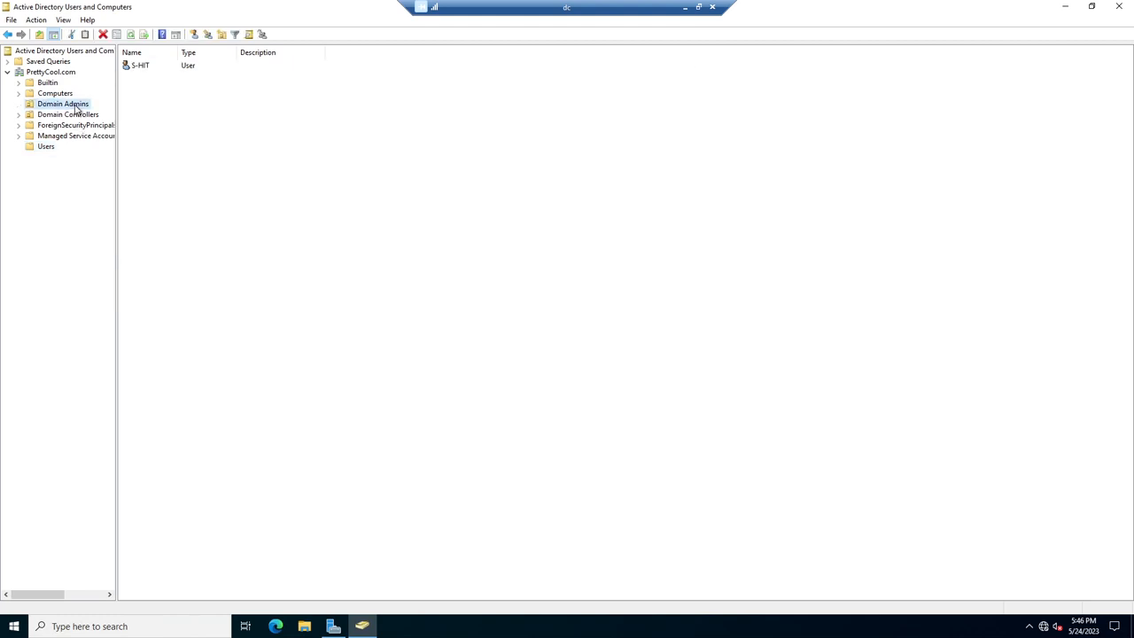
click(46, 145)
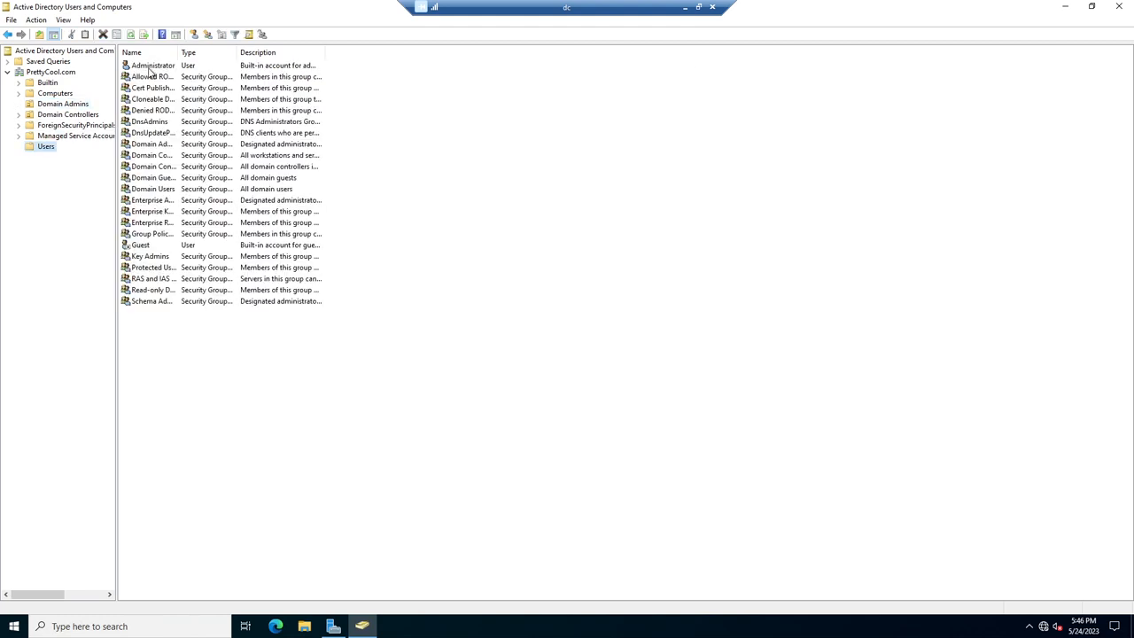
- Disable the built-in Administrator account and acknowledge the confirmation
right_click(152, 66)
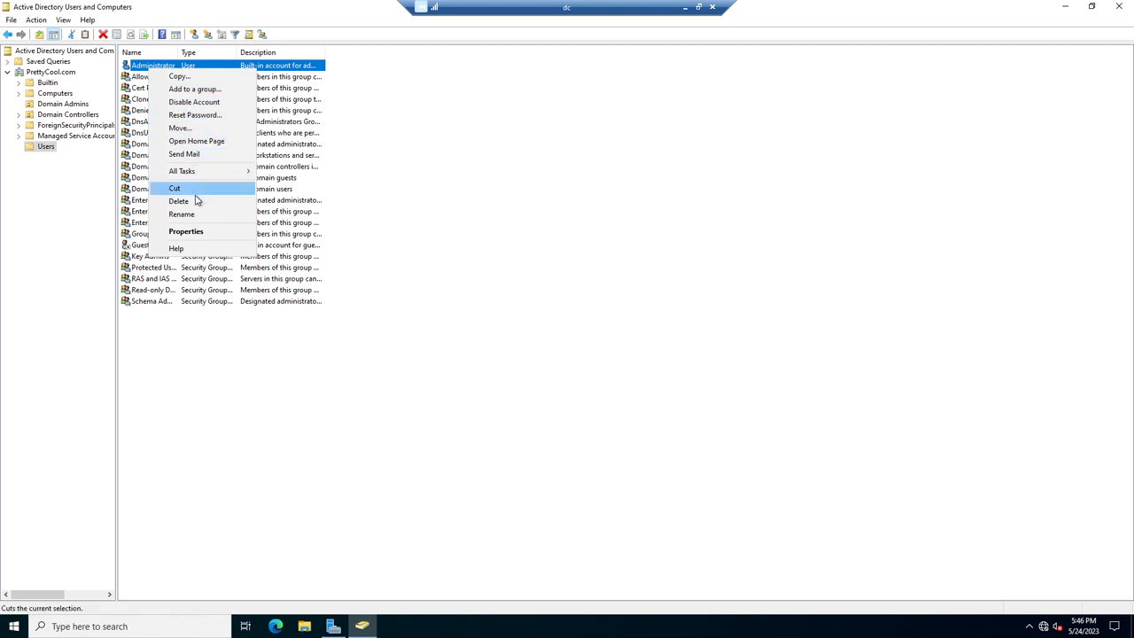
click(195, 101)
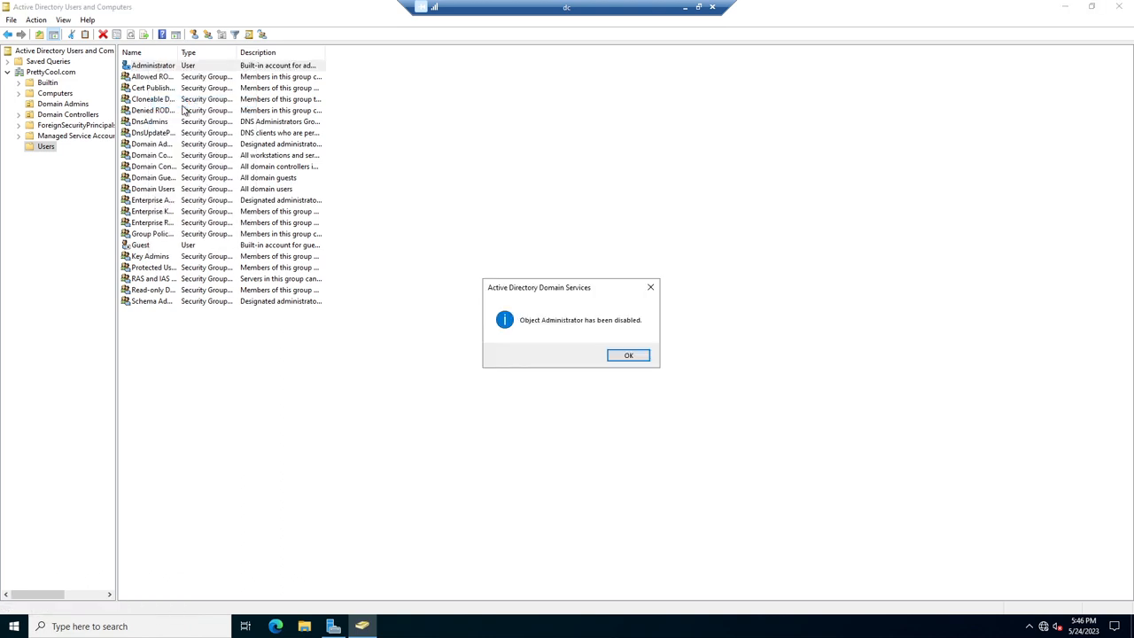
click(627, 355)
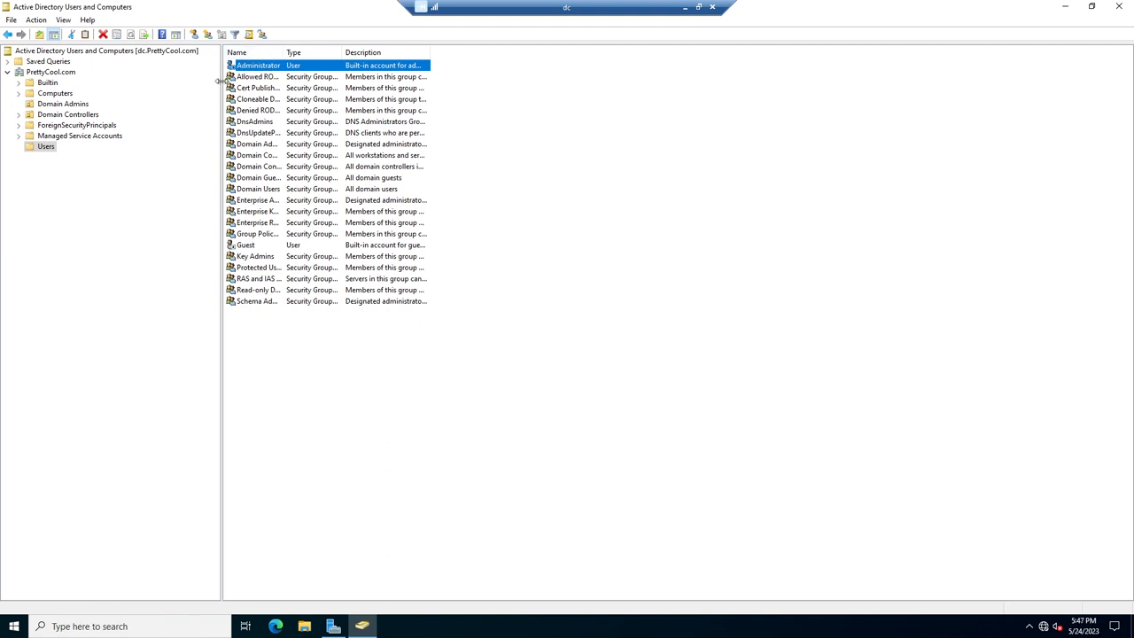
mouse_move(204, 122)
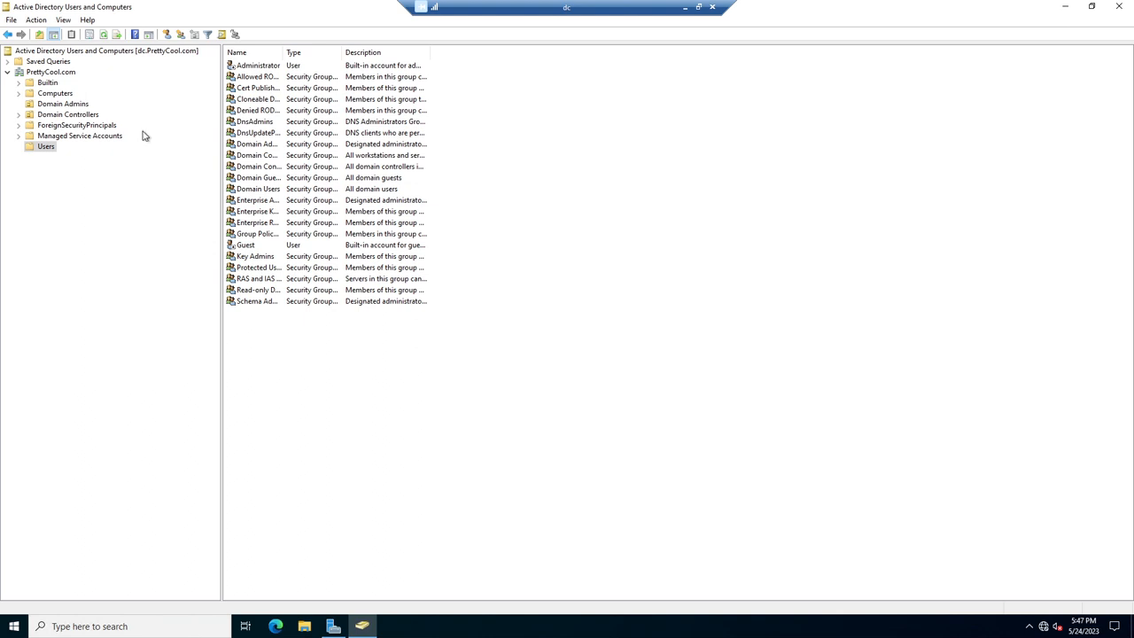
mouse_move(60, 101)
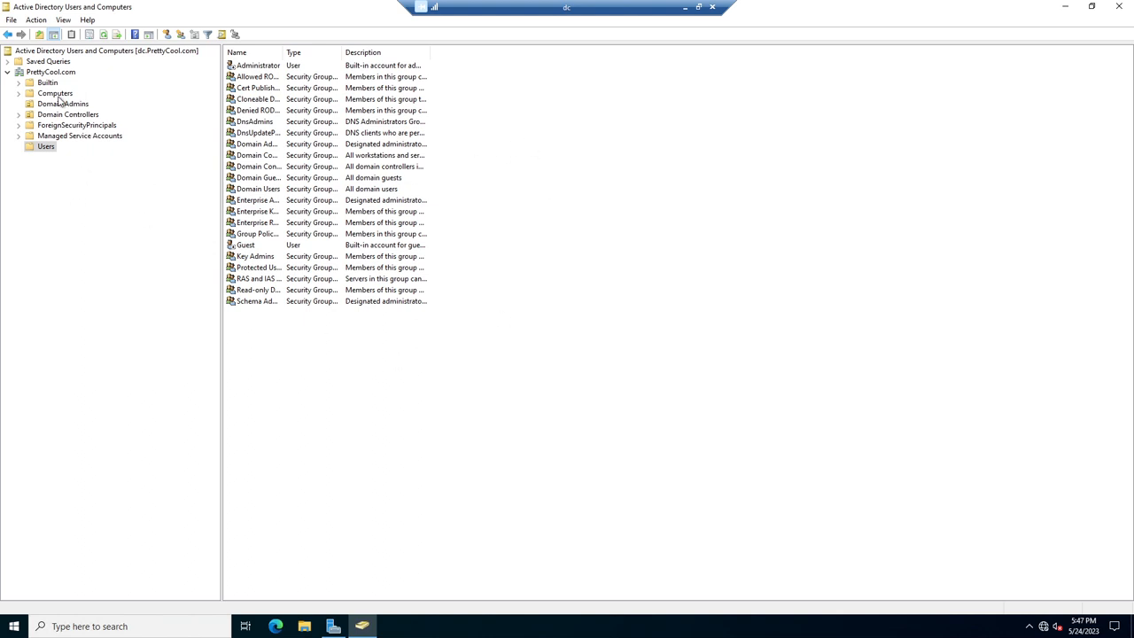
- View the empty Computers container, then bring Server Manager to the front
click(55, 92)
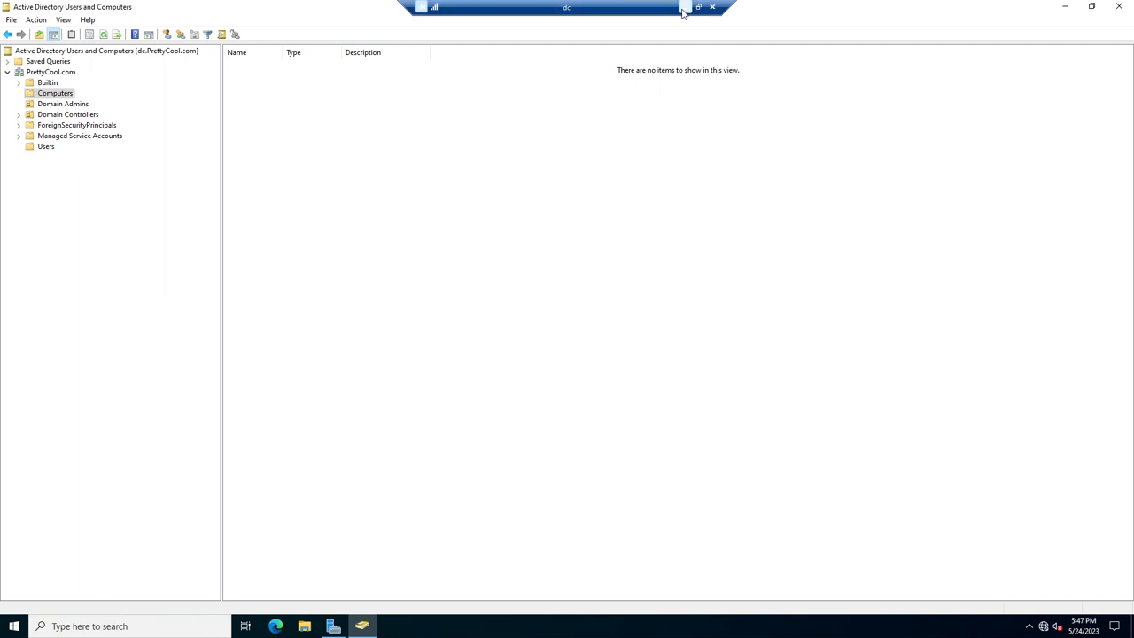
mouse_move(682, 7)
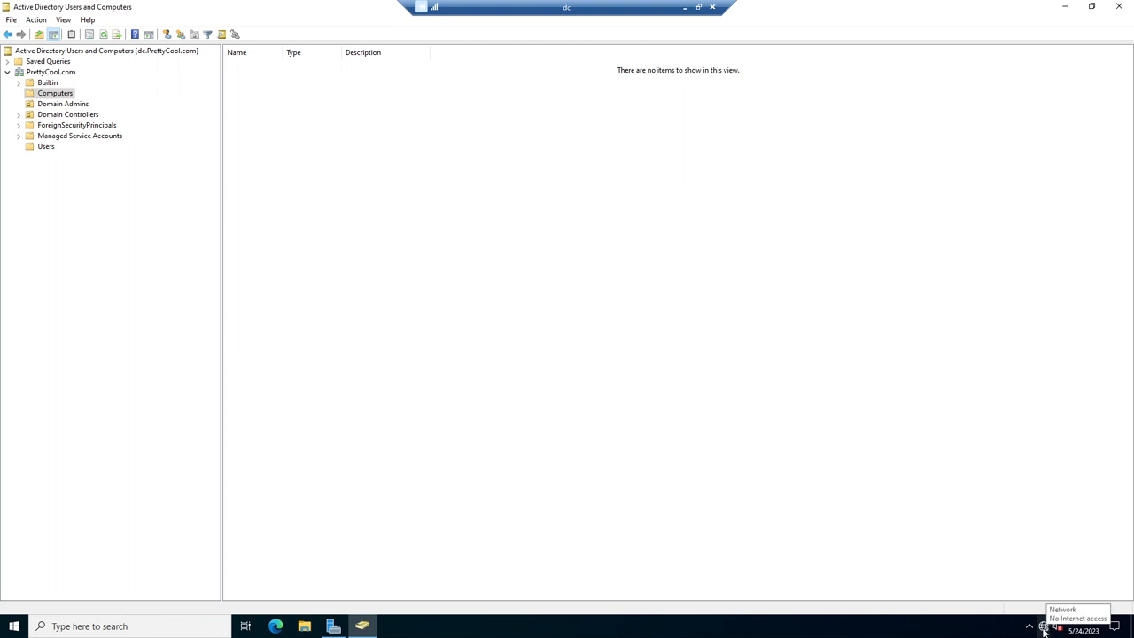
click(334, 626)
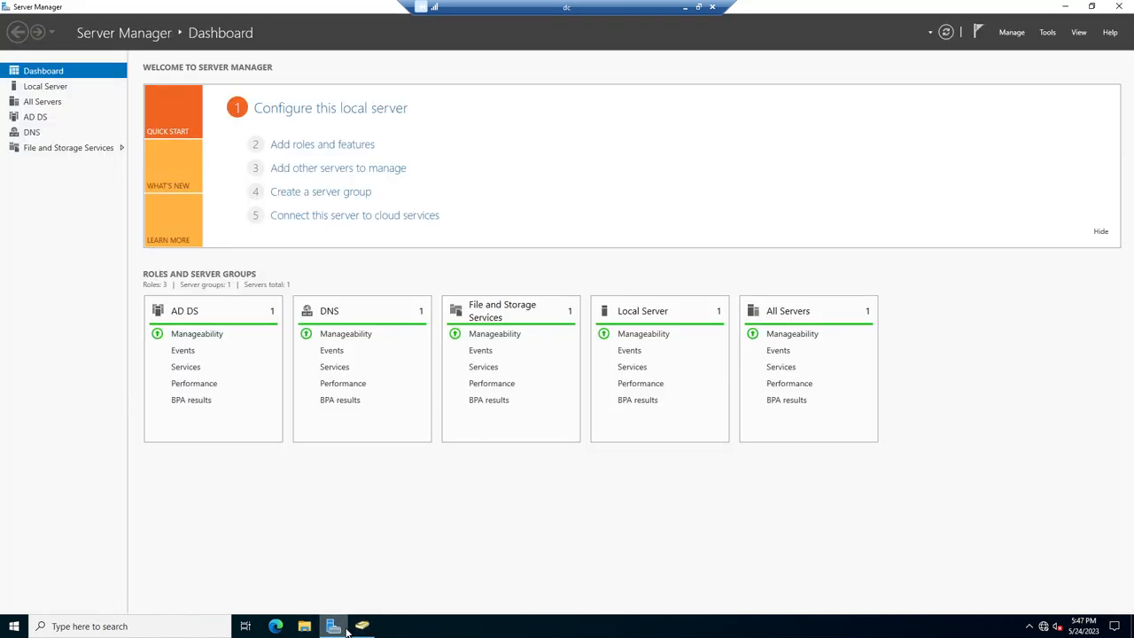
- View the Local Server page and the Ethernet connection's status
click(46, 85)
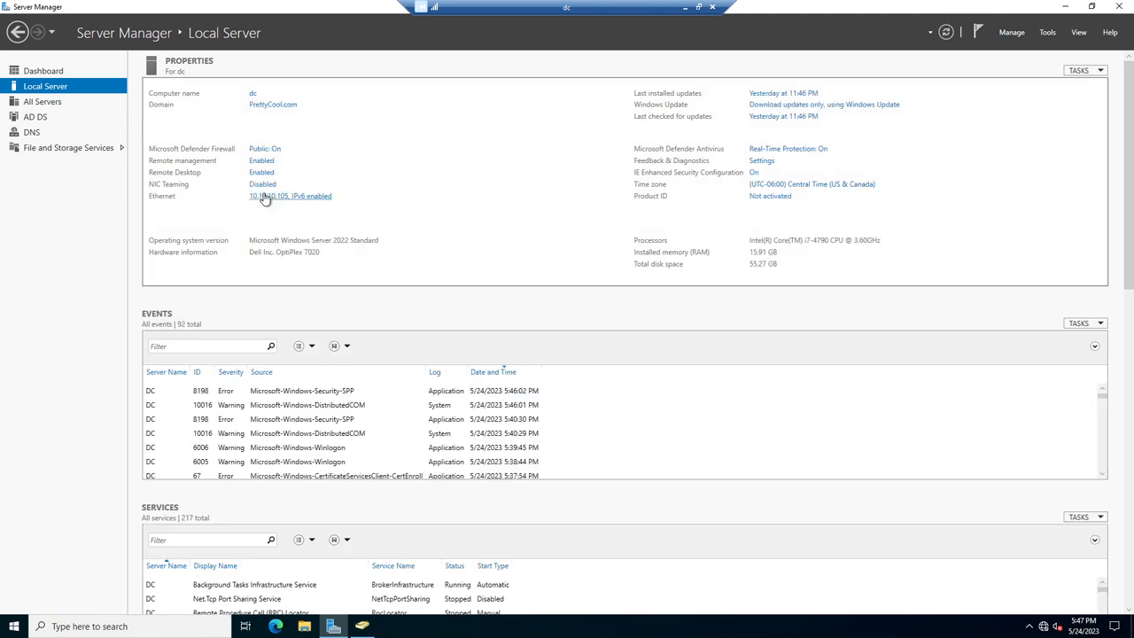
click(291, 195)
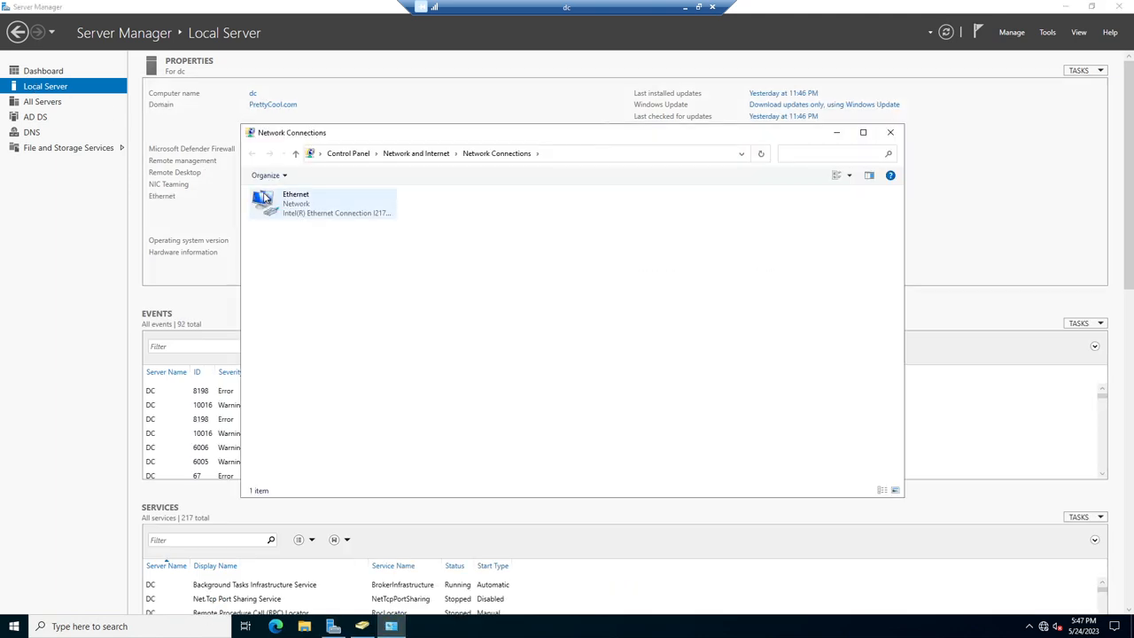
double_click(323, 204)
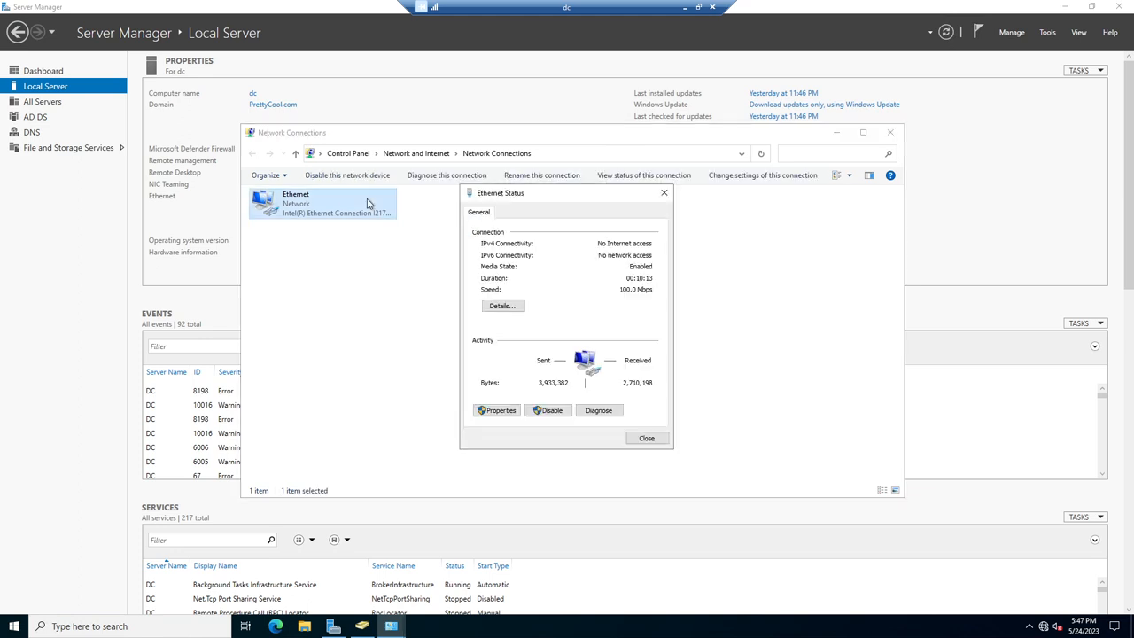
- Run ipconfig /all in a command prompt on dc, then launch DNS Manager from Tools
click(646, 437)
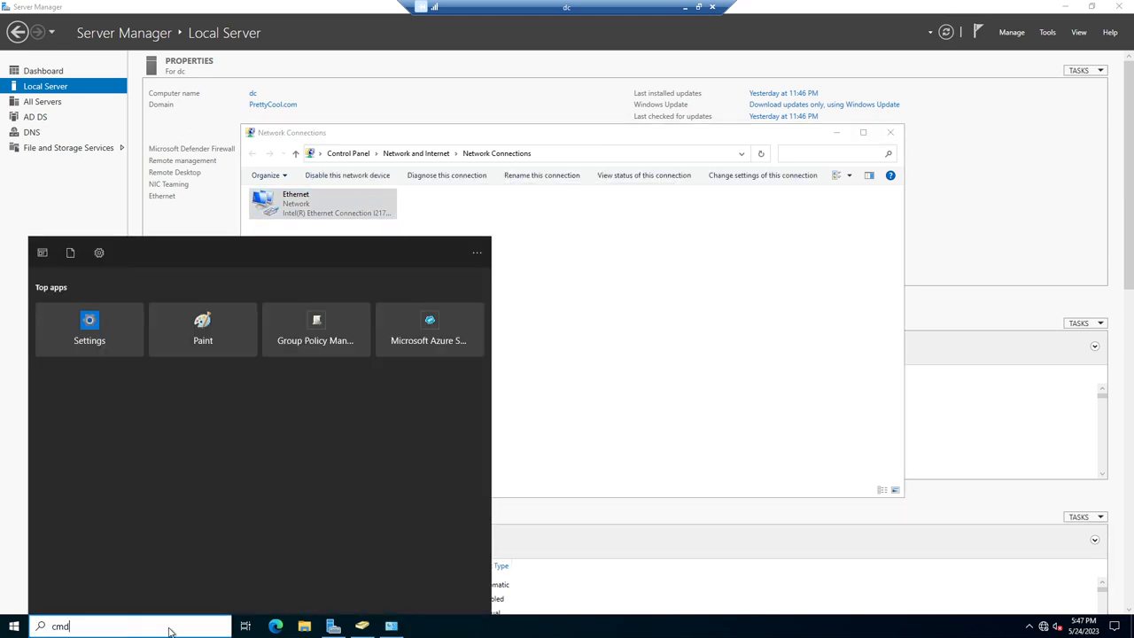
click(71, 328)
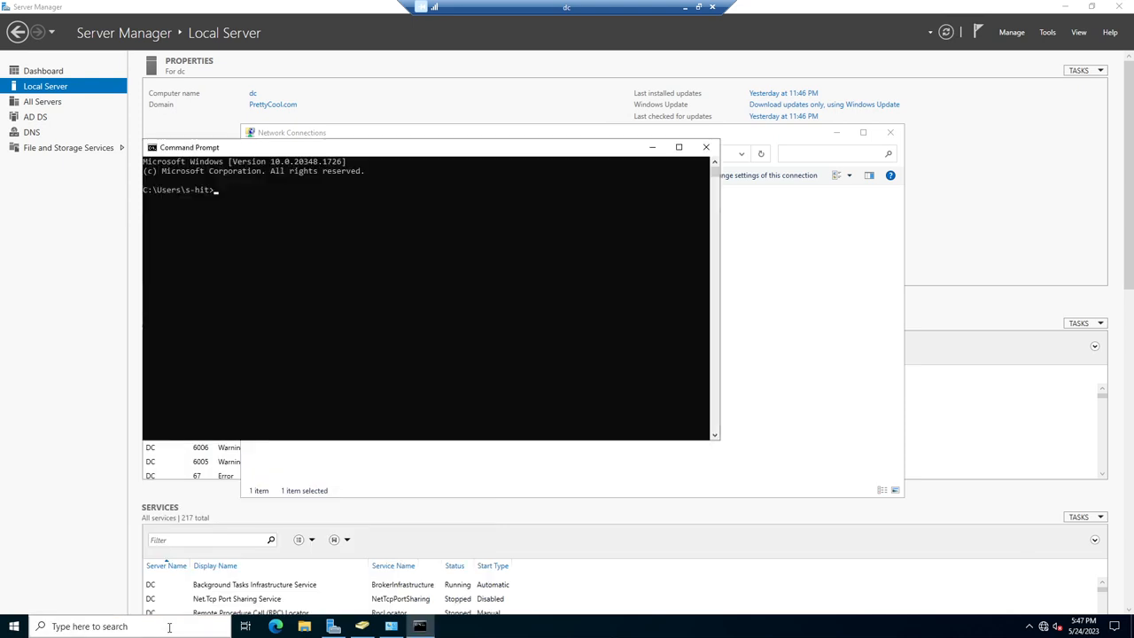
text(ipconfig /all)
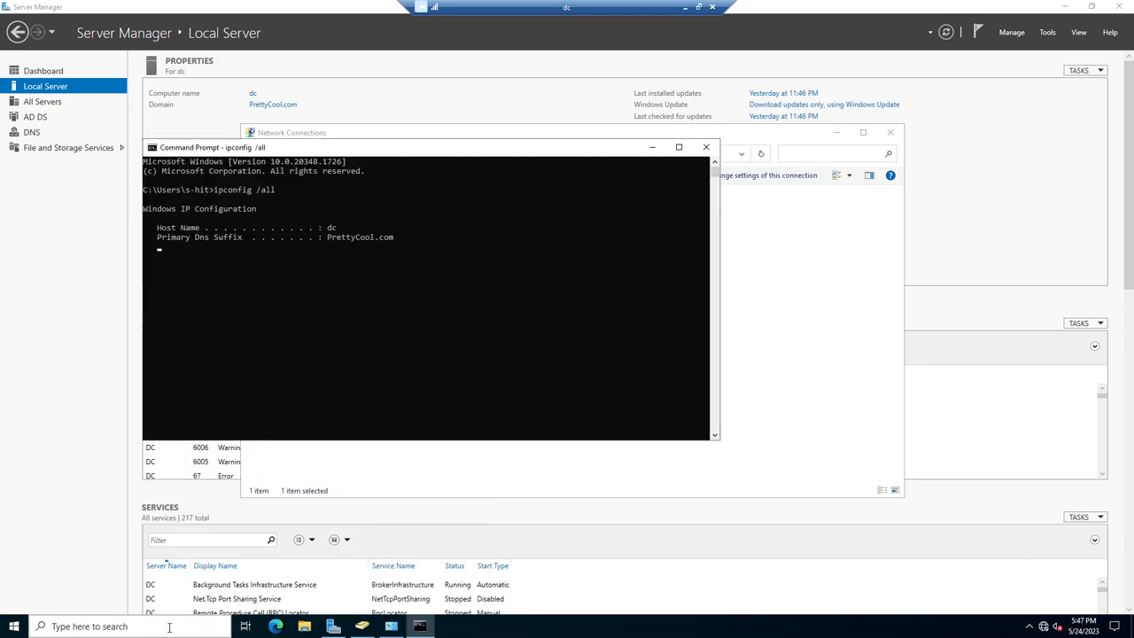
key(enter)
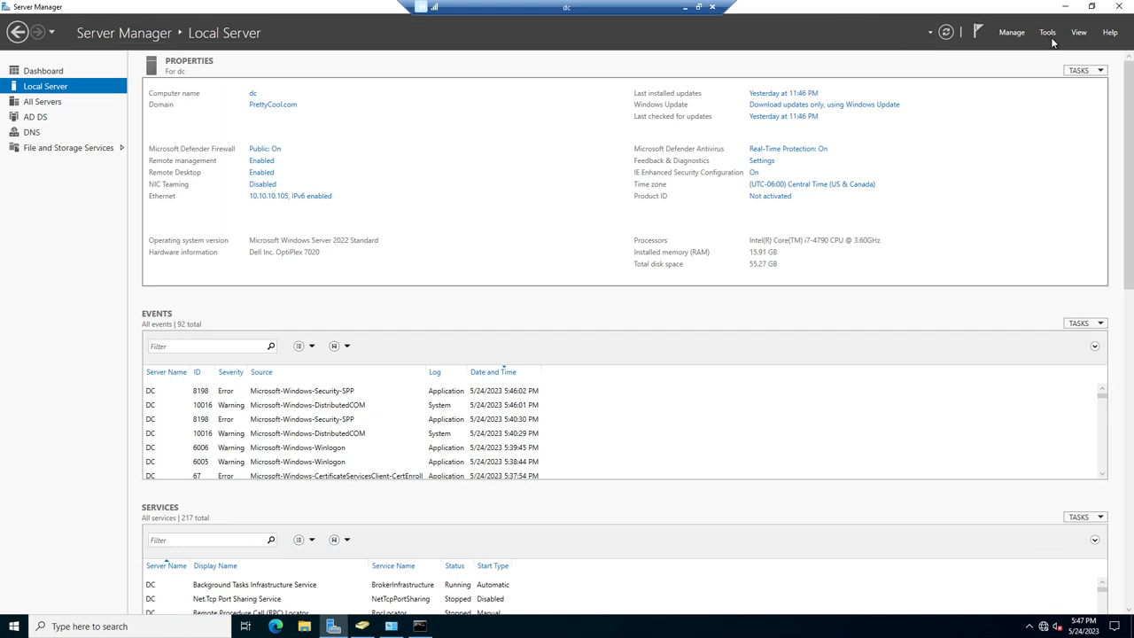
click(1047, 31)
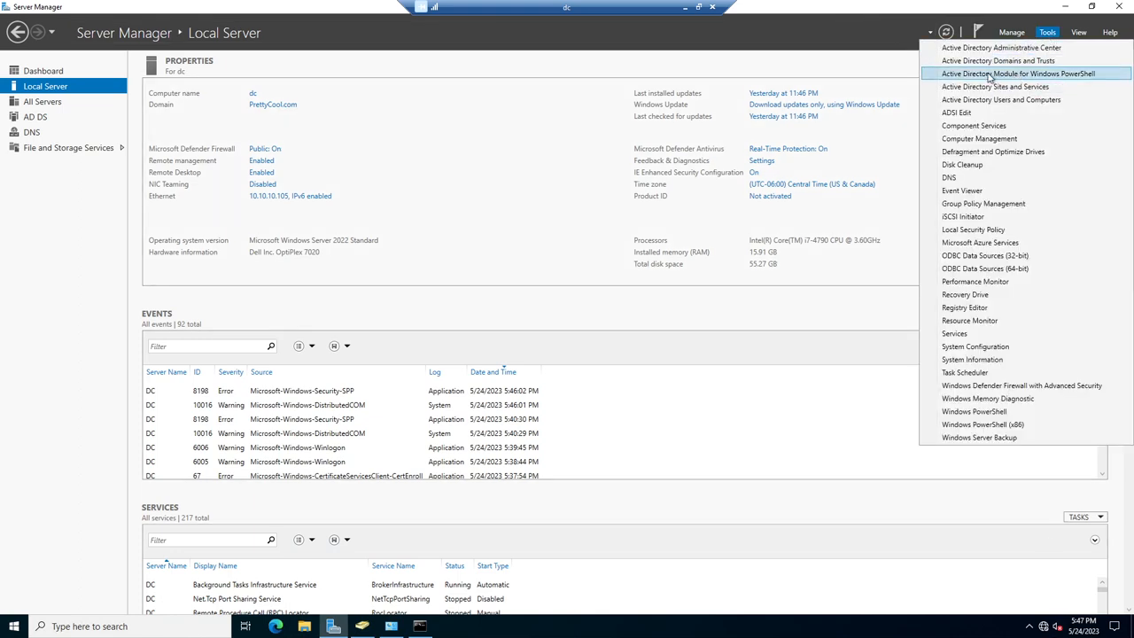
click(949, 177)
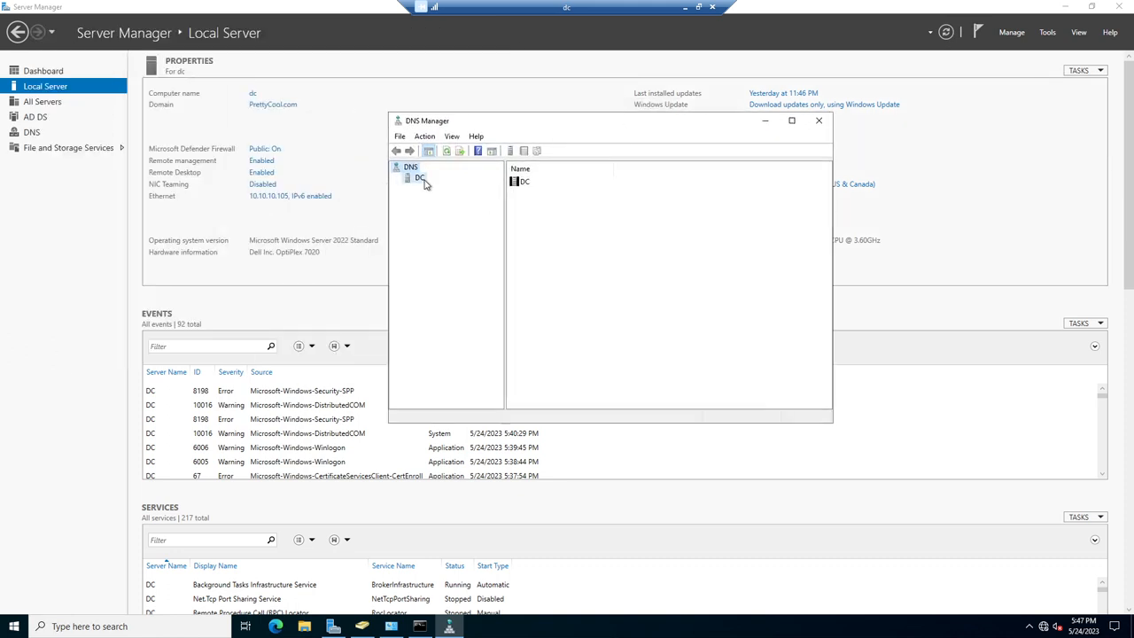
- Select the DC server in DNS Manager and run ipconfig /all on the client PC
click(418, 177)
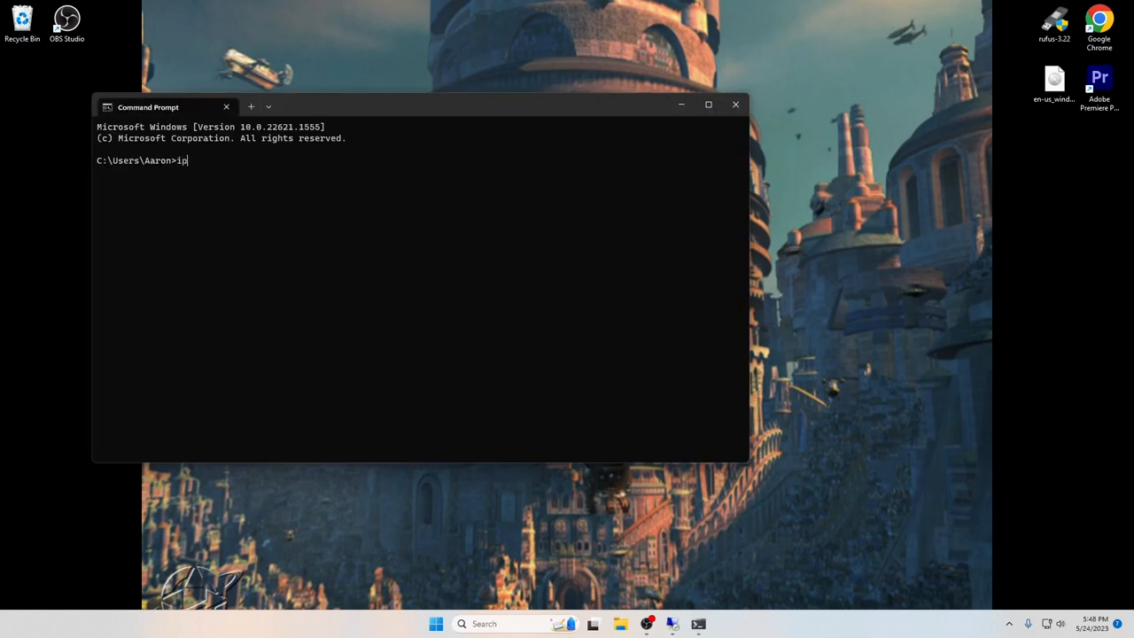
key(enter)
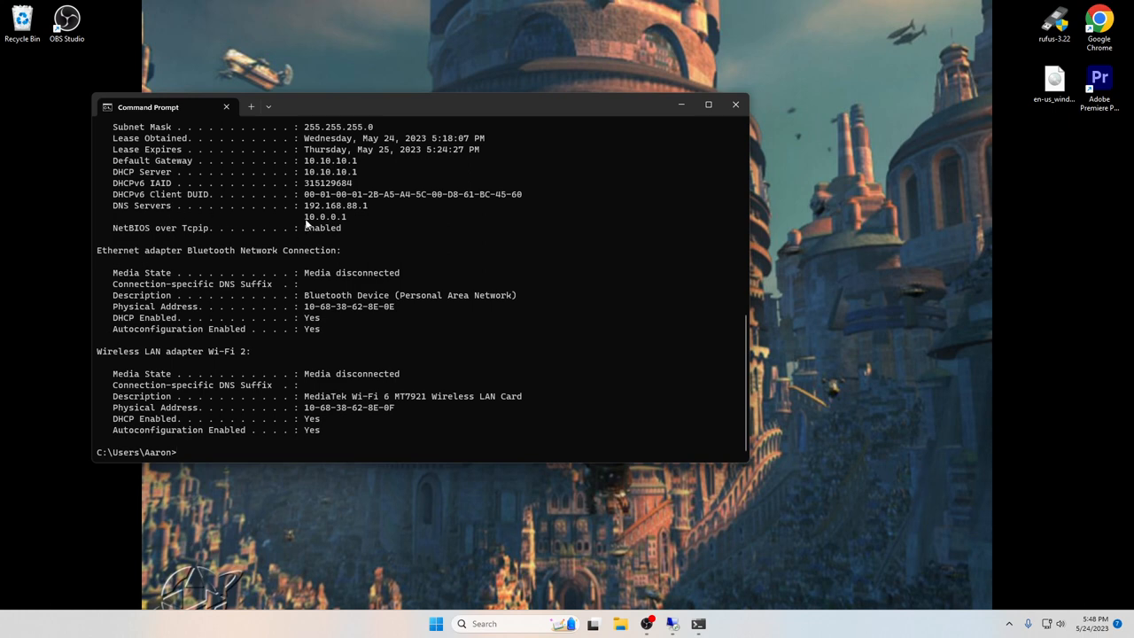
mouse_move(347, 209)
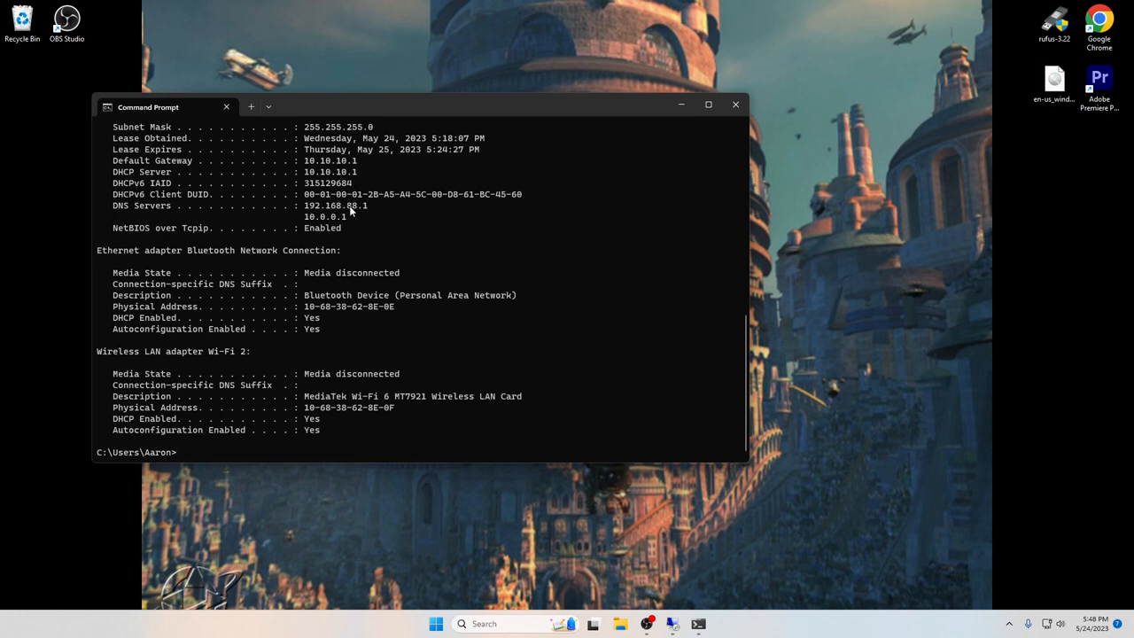
mouse_move(450, 264)
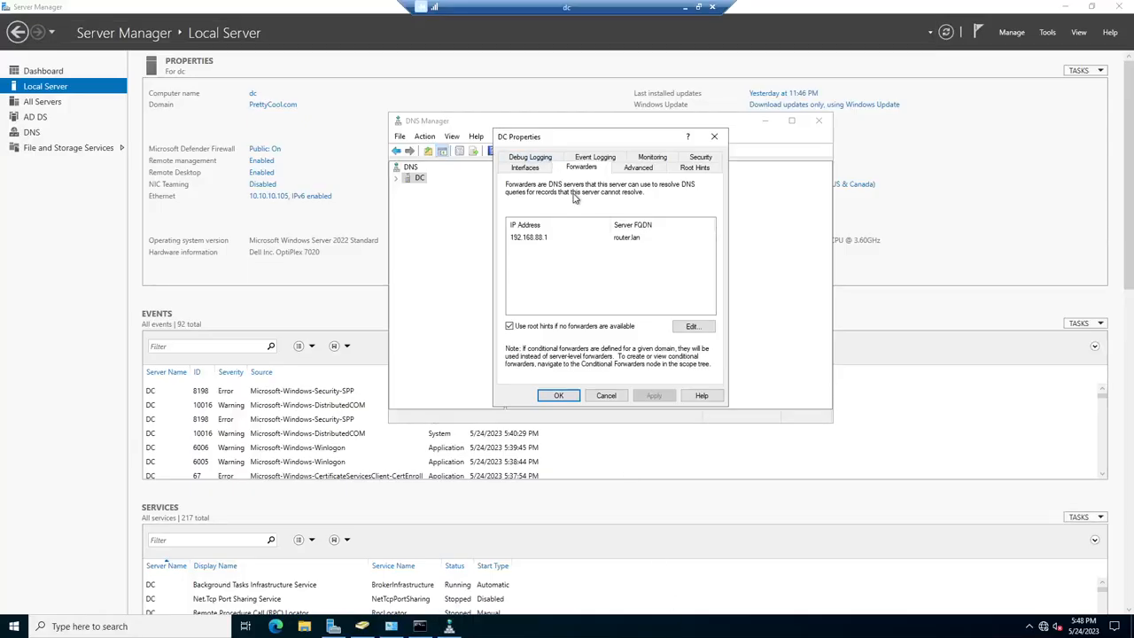
- Add 8.8.8.8 to DC's DNS forwarders alongside 192.168.88.1 and apply
click(527, 237)
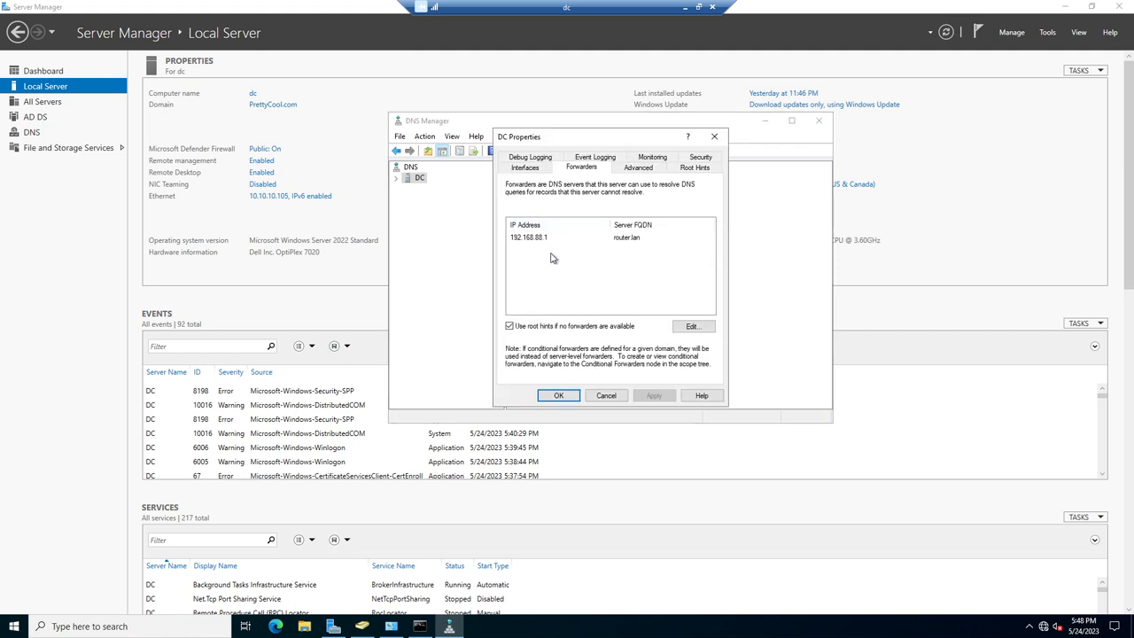
mouse_move(584, 170)
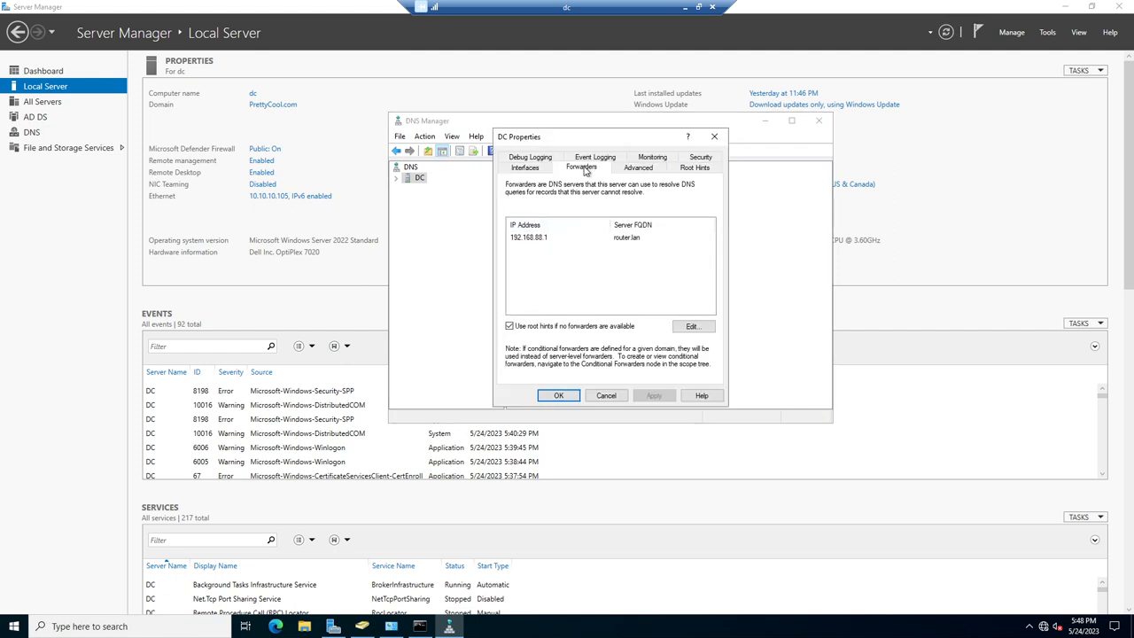
click(691, 326)
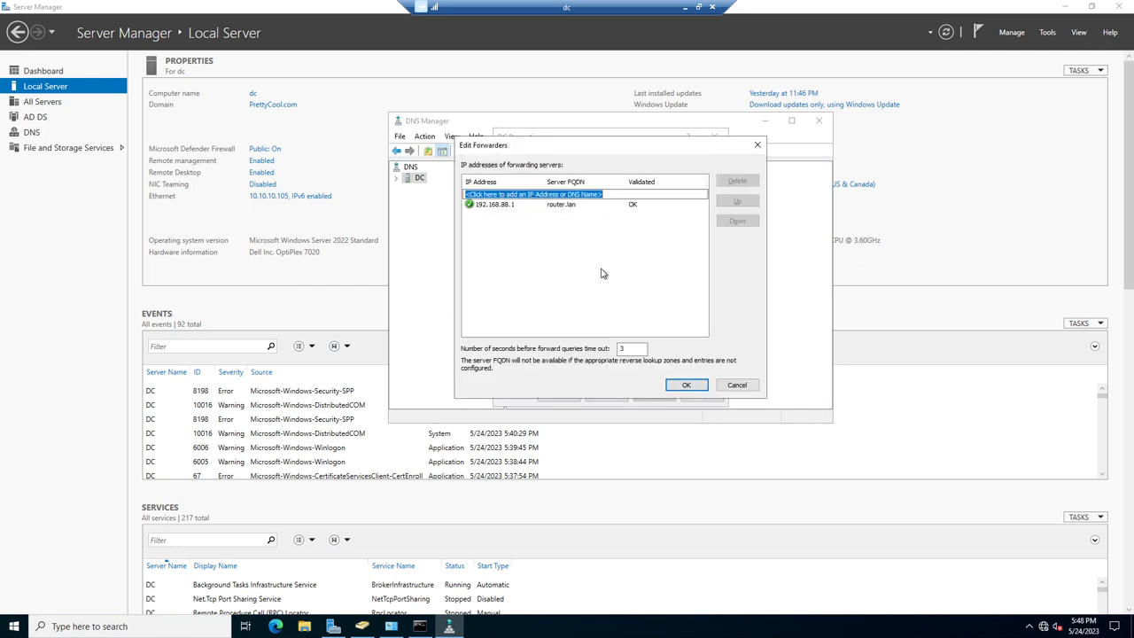
mouse_move(546, 248)
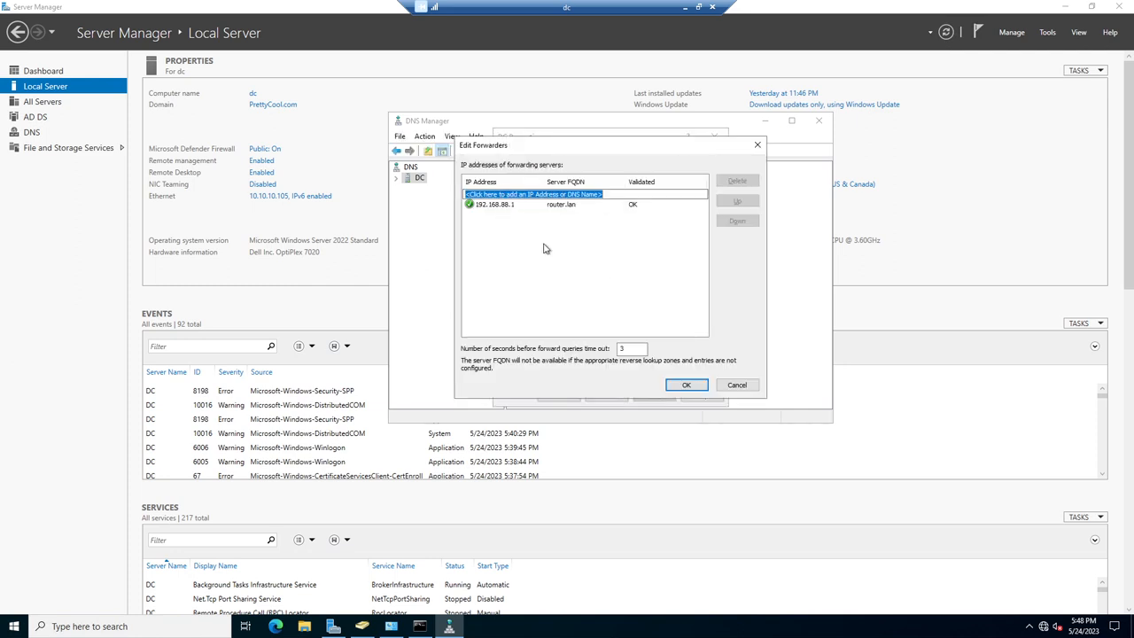
text(8.8.8.8)
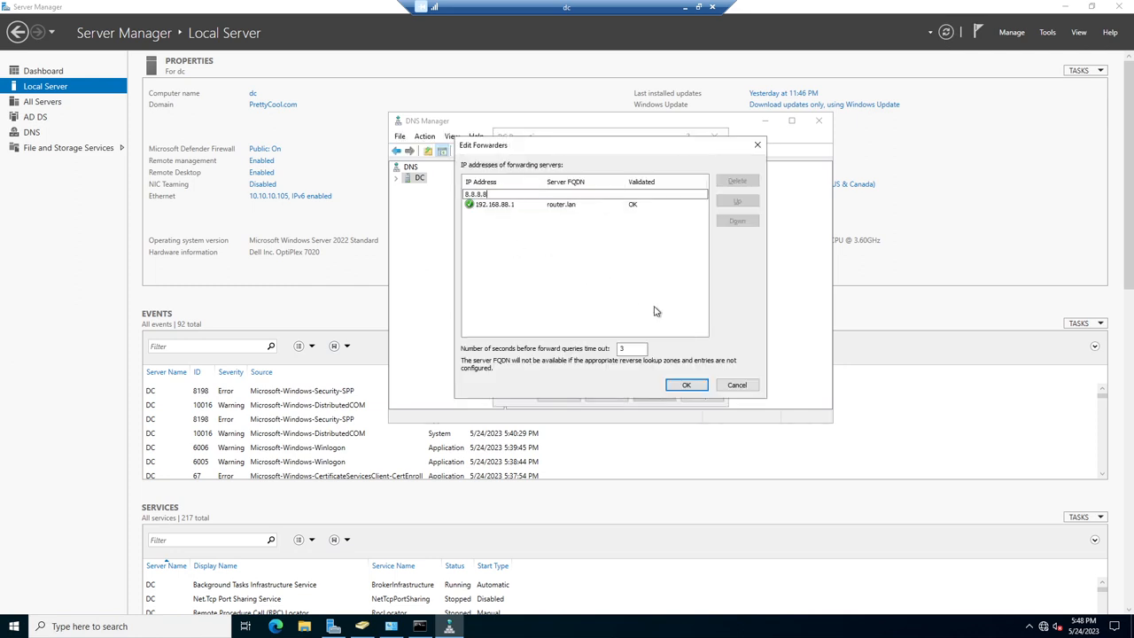
click(686, 384)
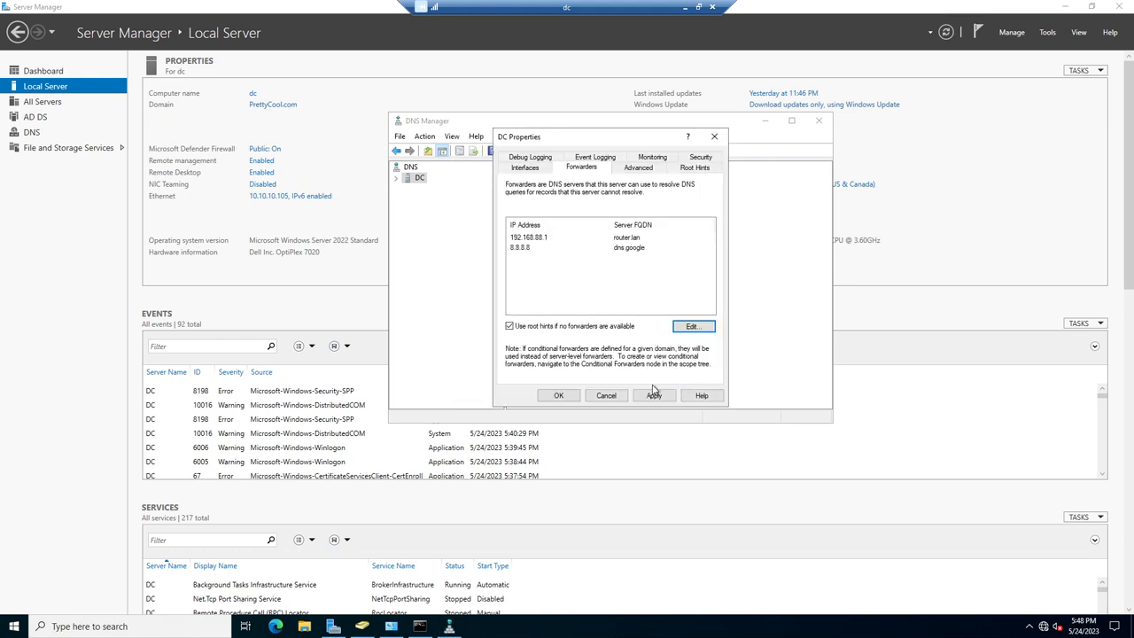
click(654, 395)
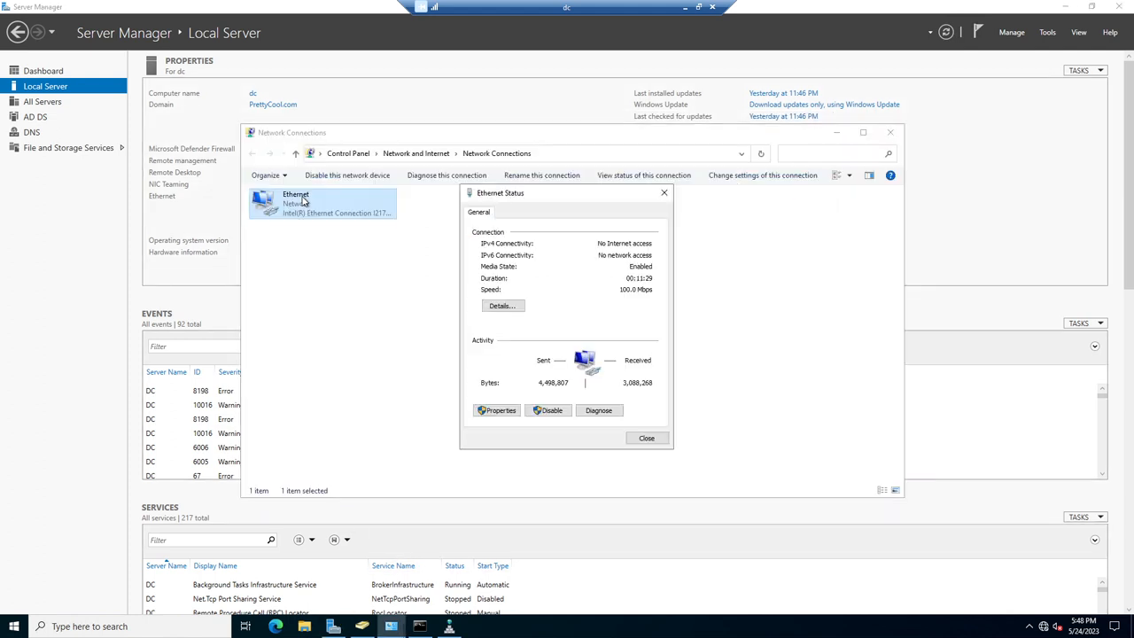
- Review the Ethernet IPv4 settings (static 10.10.10.105, DNS 127.0.0.1) and close both dialogs unchanged
click(496, 411)
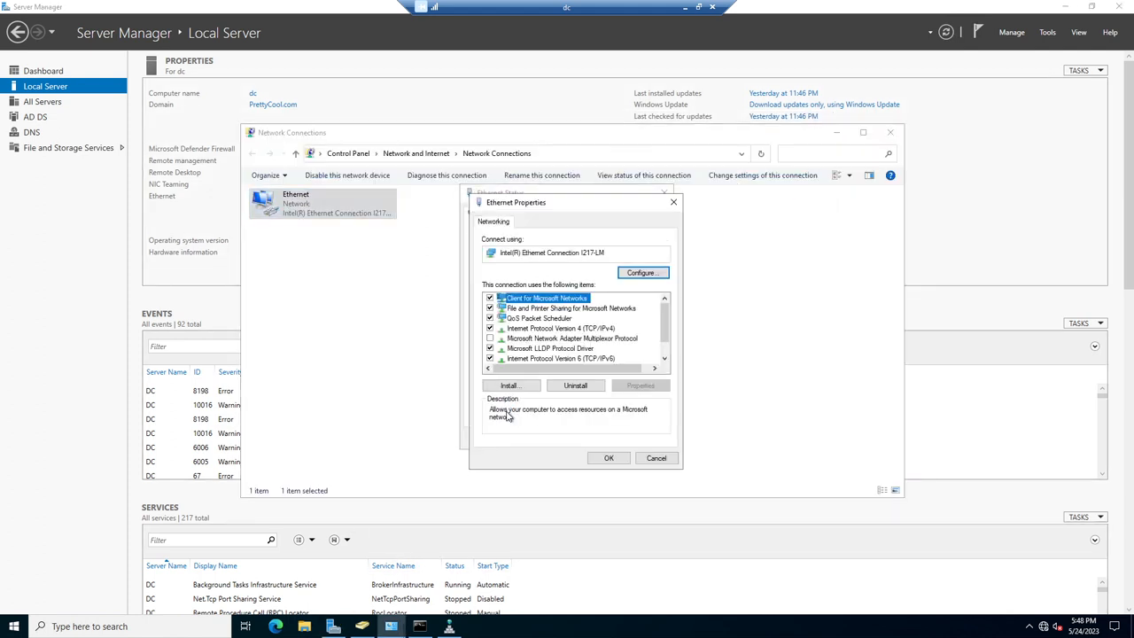
double_click(560, 327)
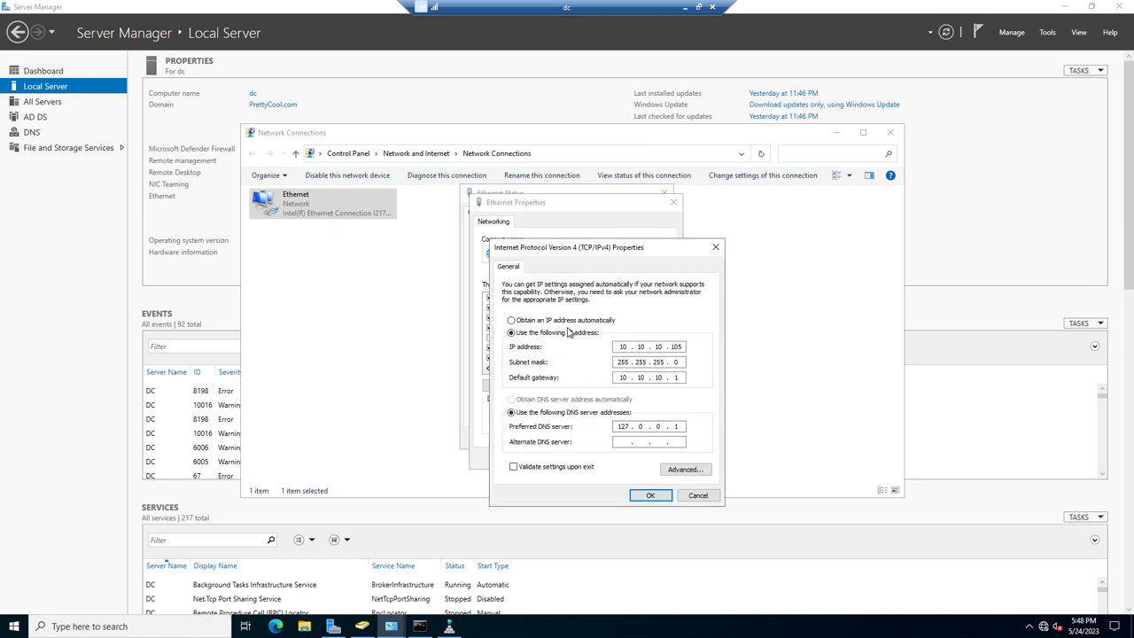
click(648, 425)
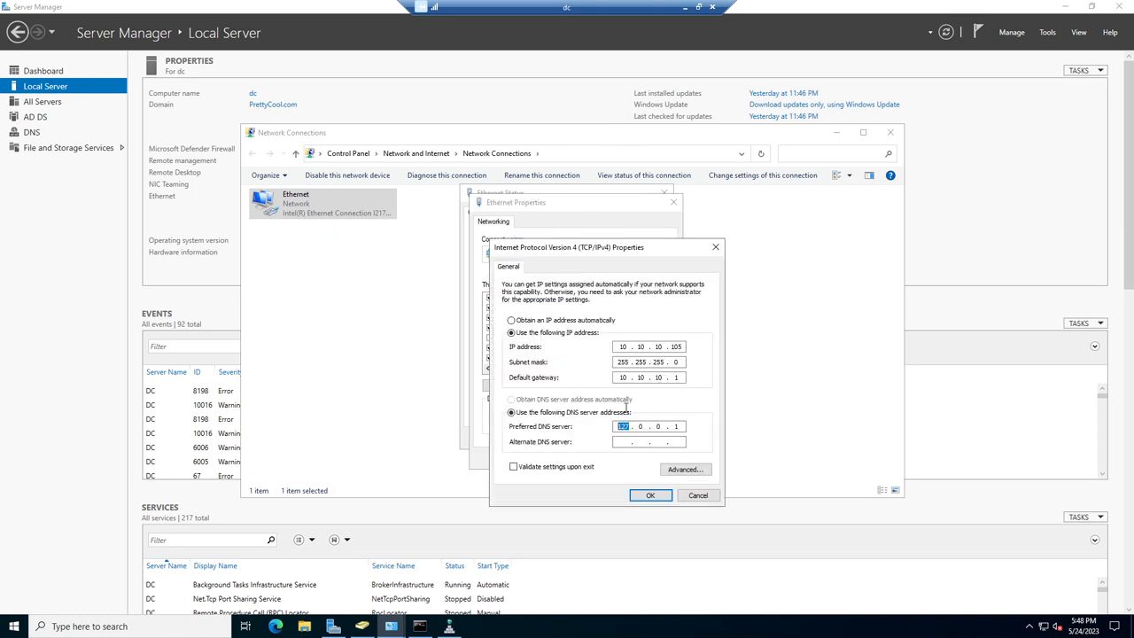
mouse_move(907, 246)
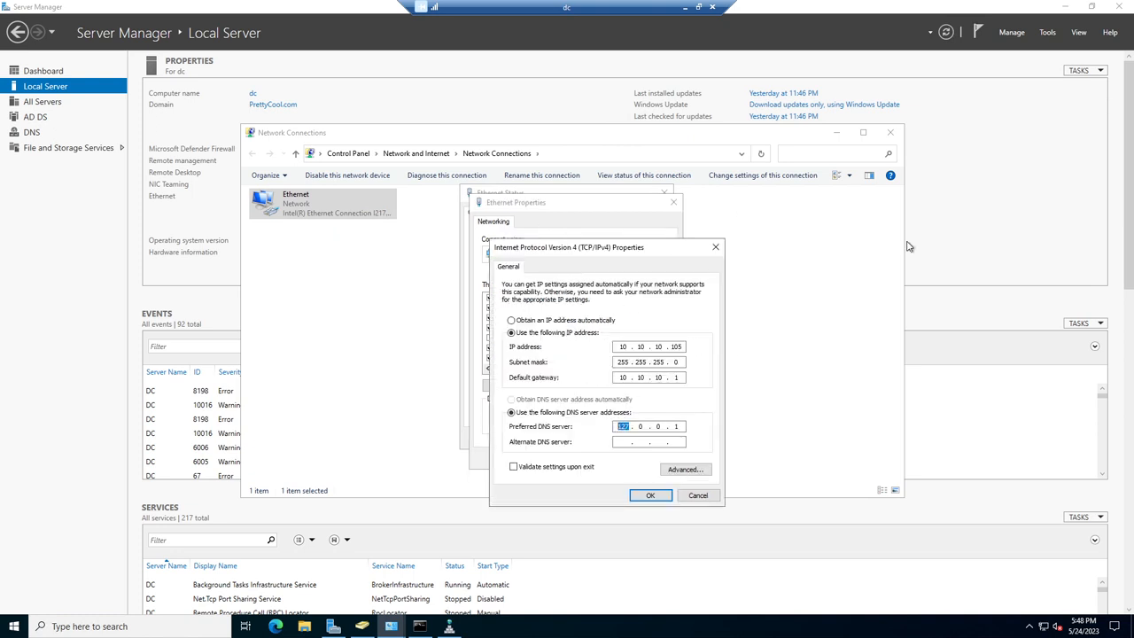
click(650, 495)
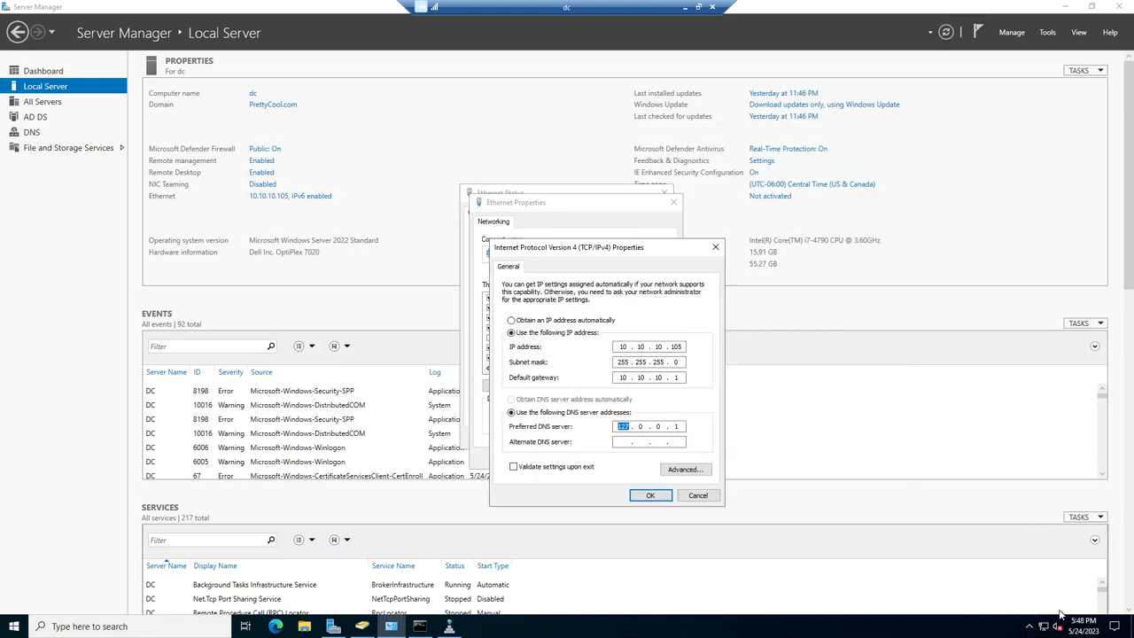
click(648, 495)
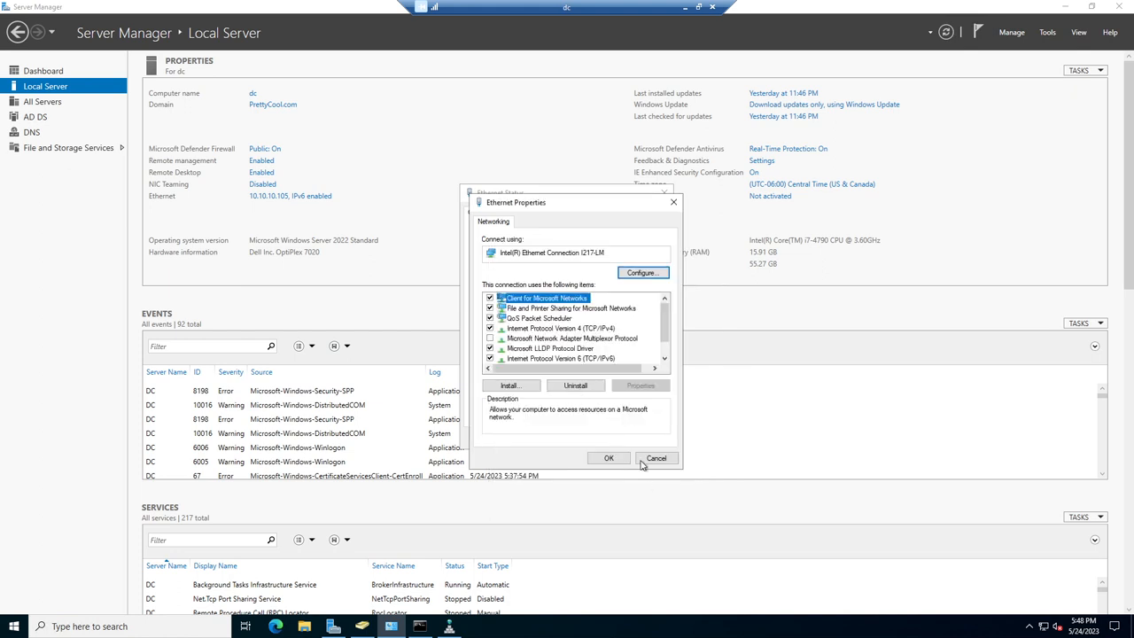
click(656, 457)
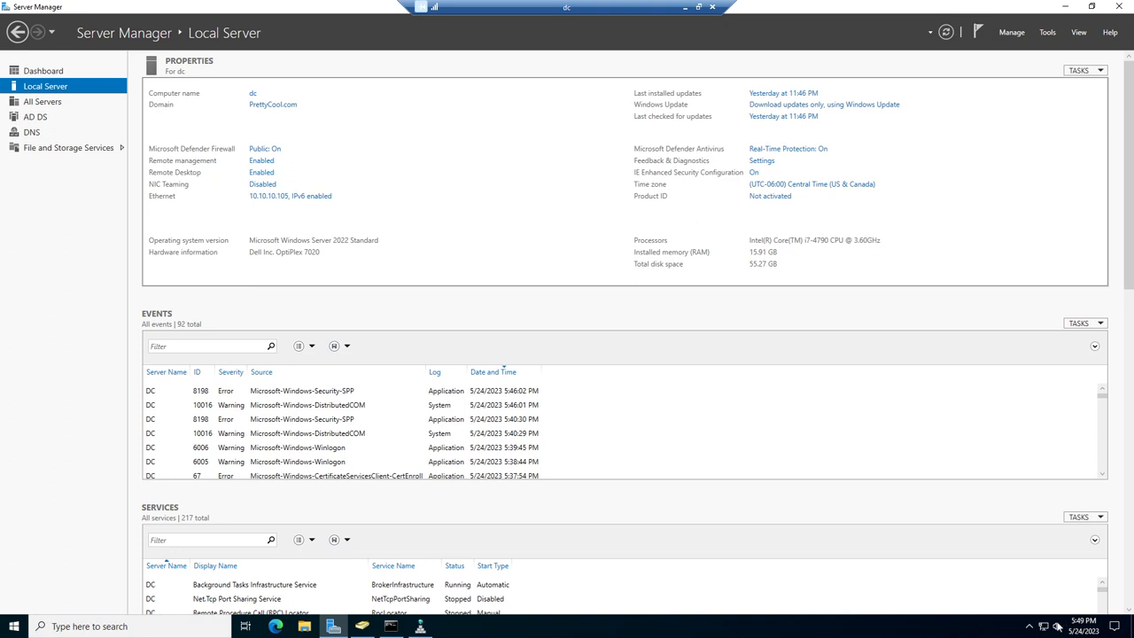
mouse_move(1043, 627)
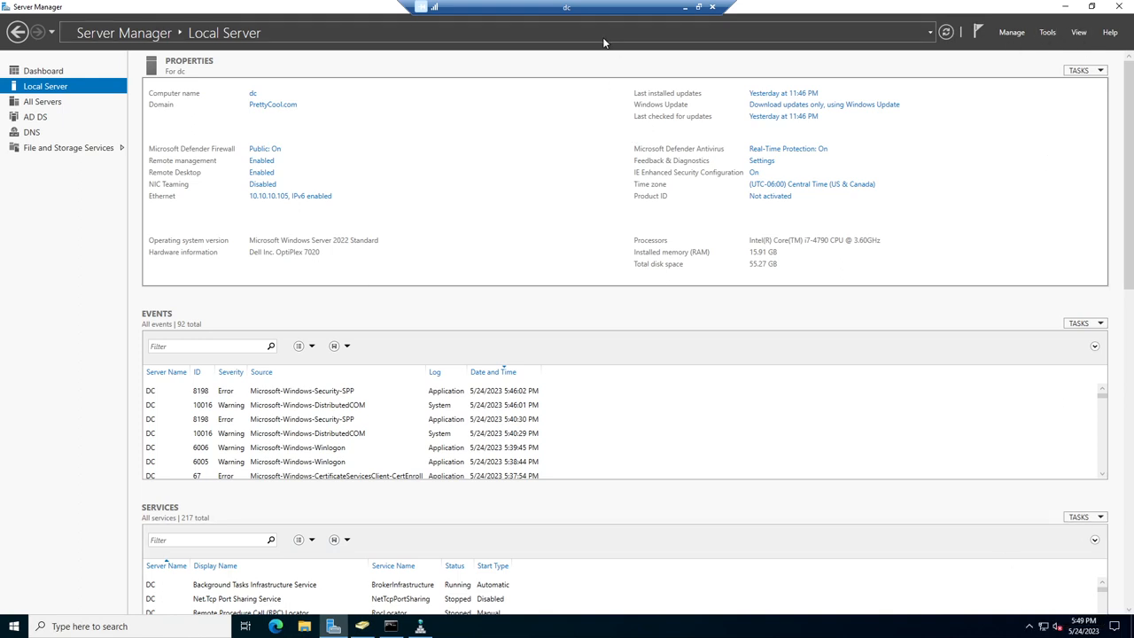
mouse_move(606, 35)
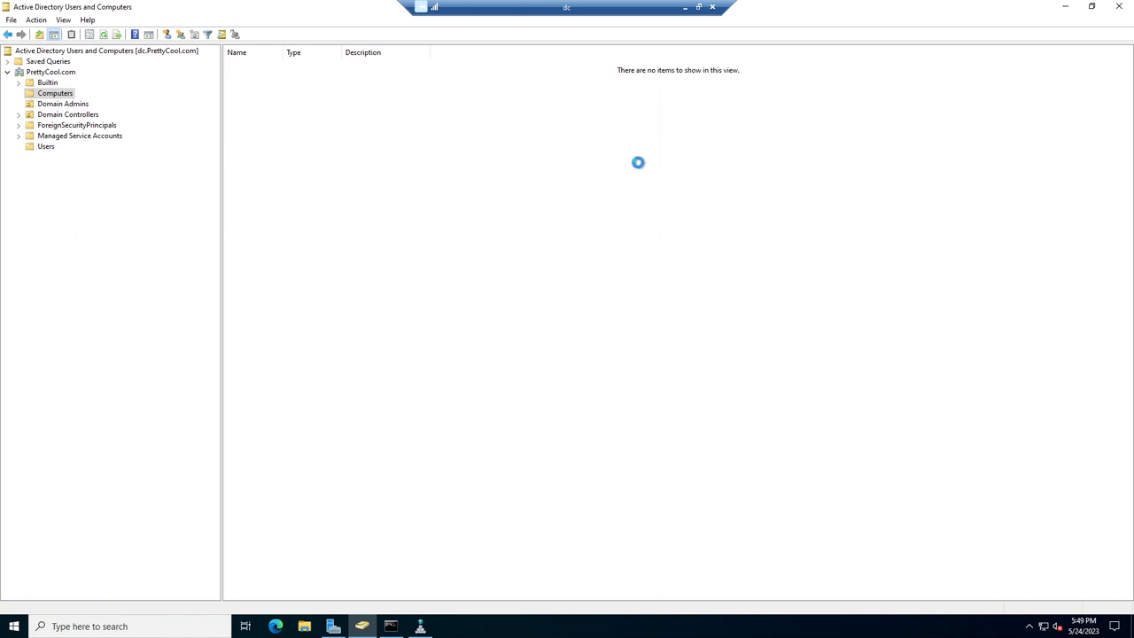
- Start a New Computer account in the Computers container, then cancel the form
right_click(638, 163)
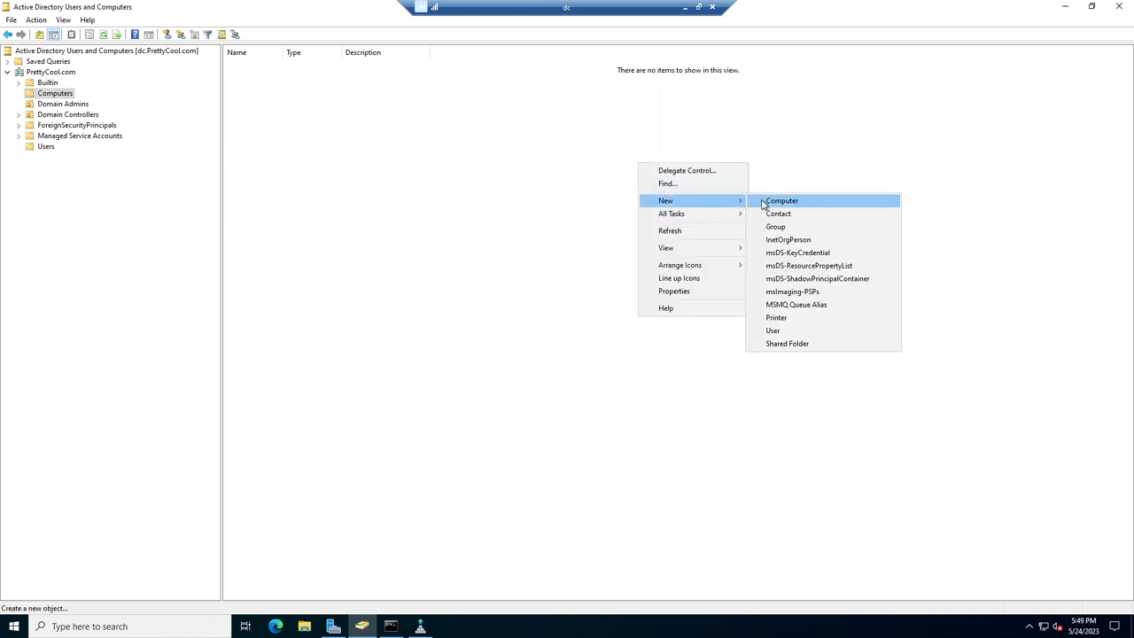
click(781, 201)
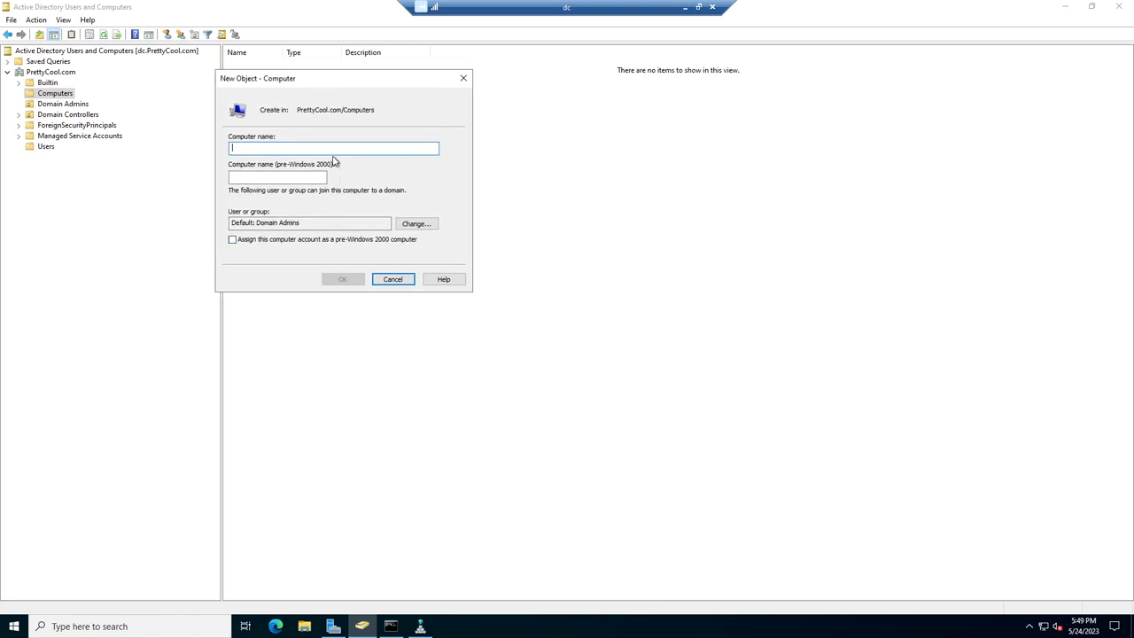
click(392, 280)
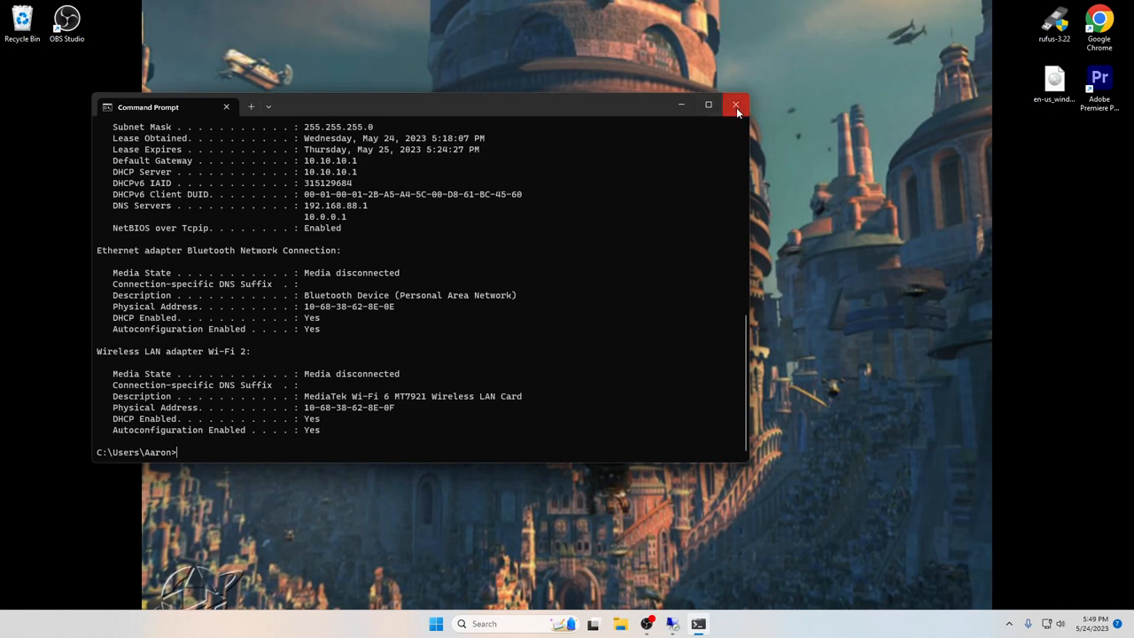
- Close the ipconfig window and reach the PC's domain settings via 'about your PC'
click(735, 106)
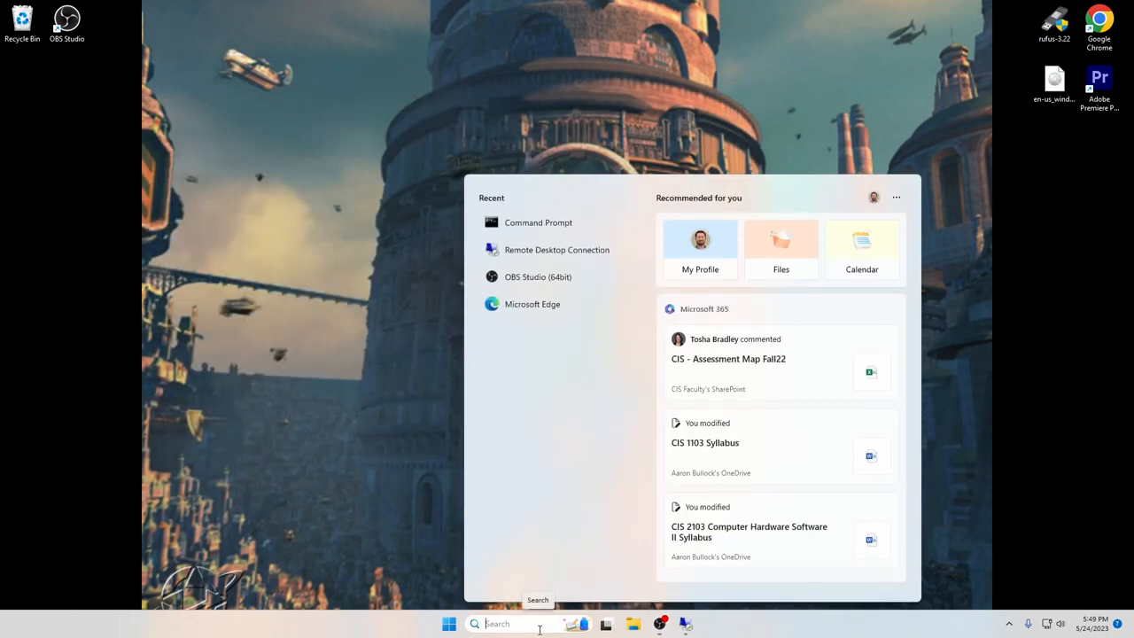
text(about your PC)
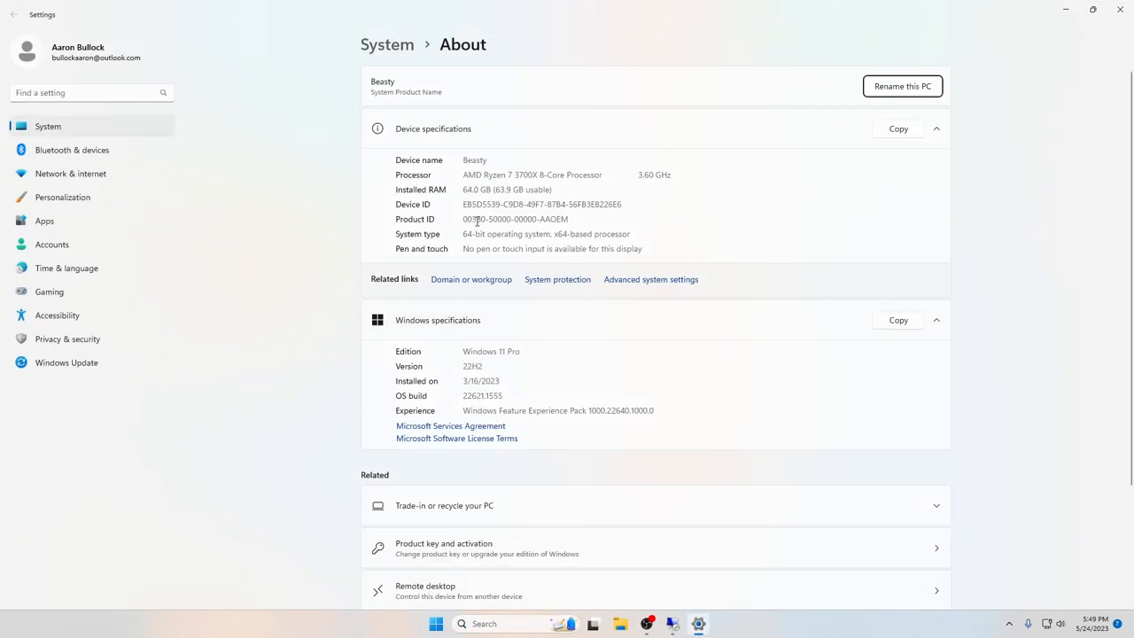
scroll(down, 3)
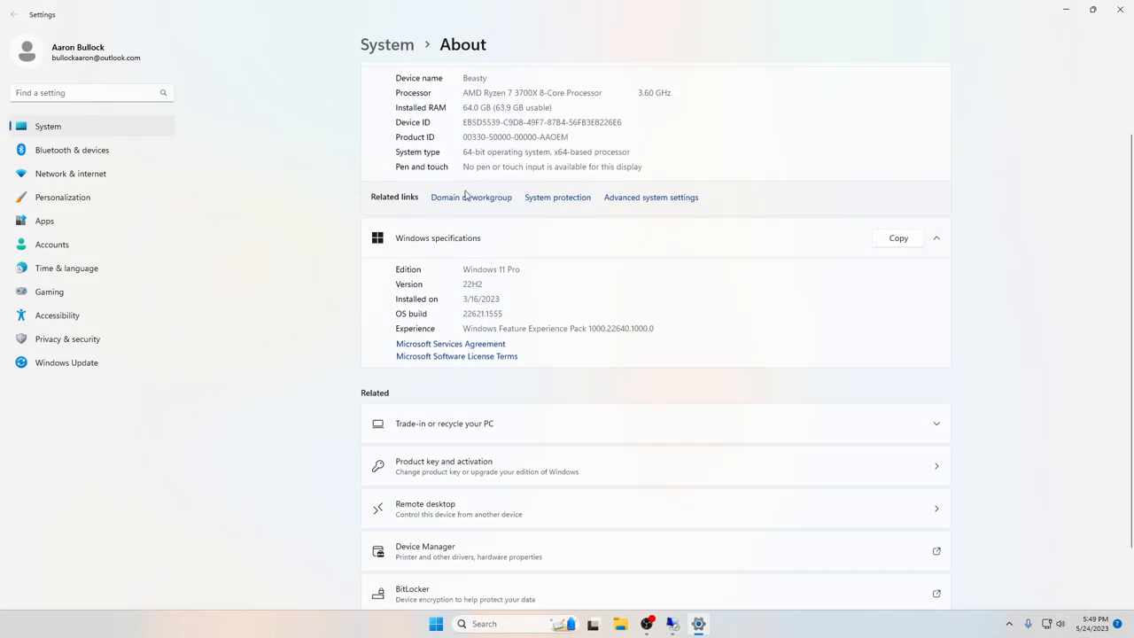
click(472, 196)
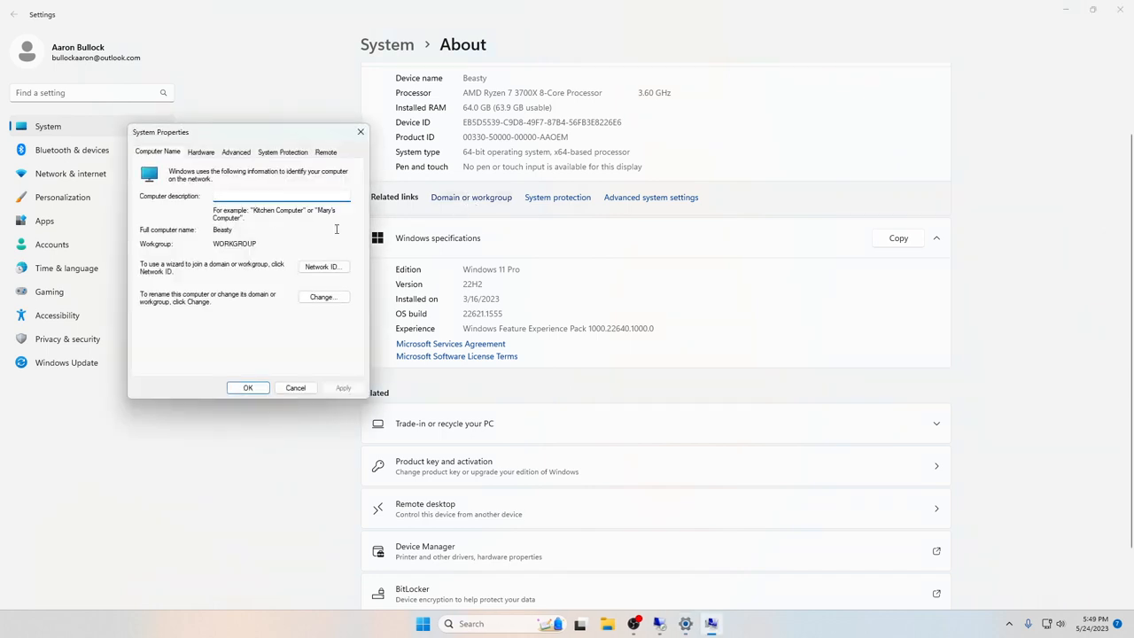
- Attempt to join this PC to the prettycool.com domain, which fails to reach a domain controller
click(322, 298)
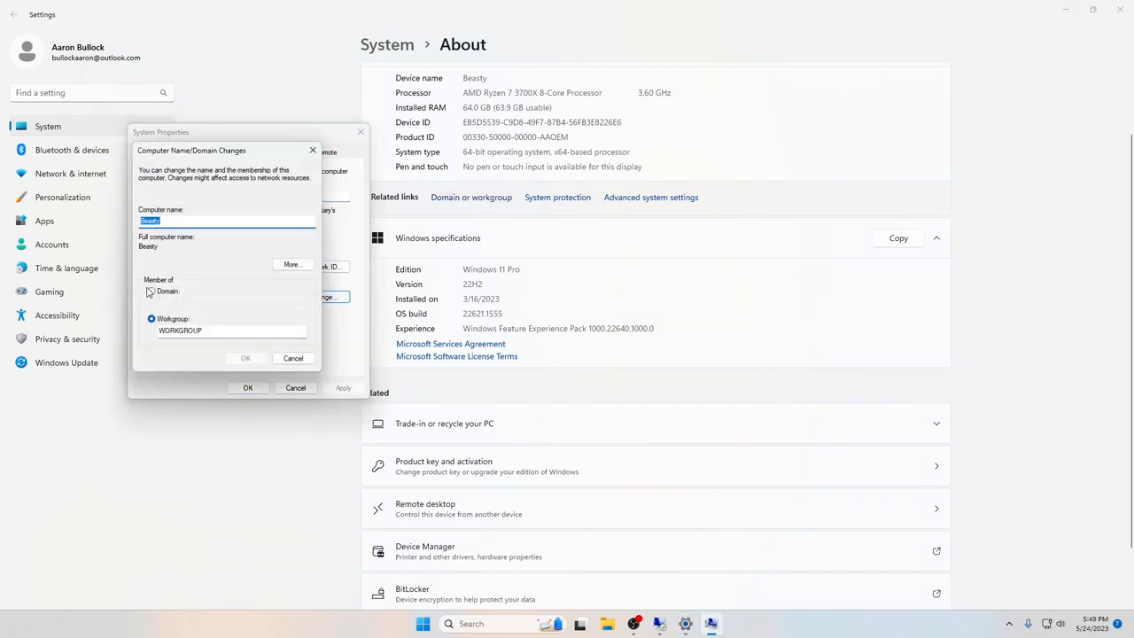
click(152, 291)
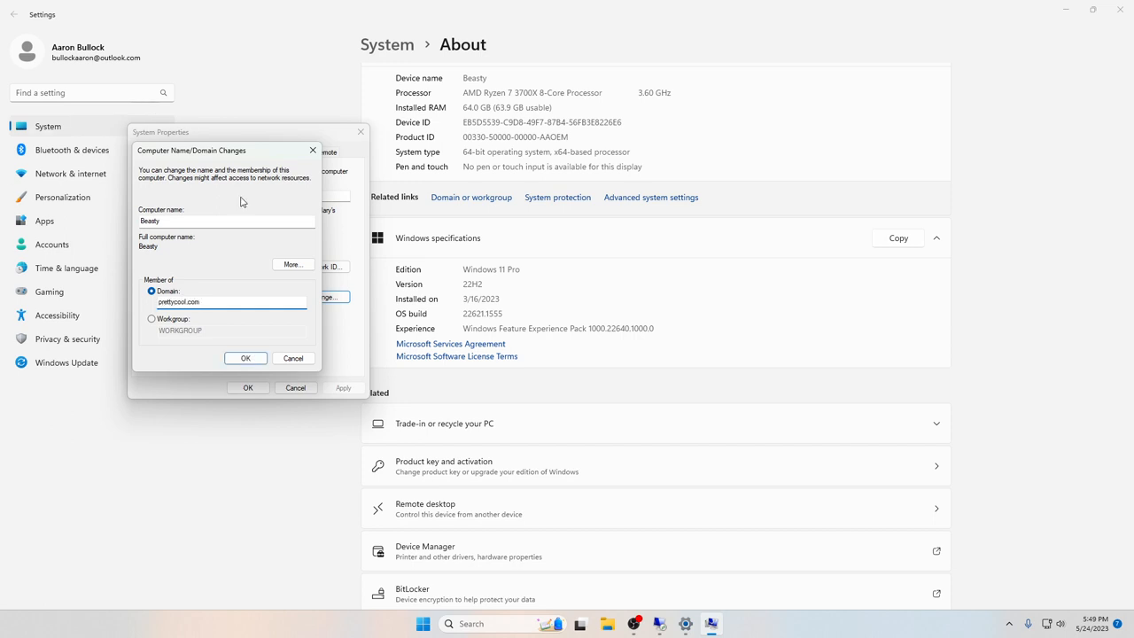
click(244, 358)
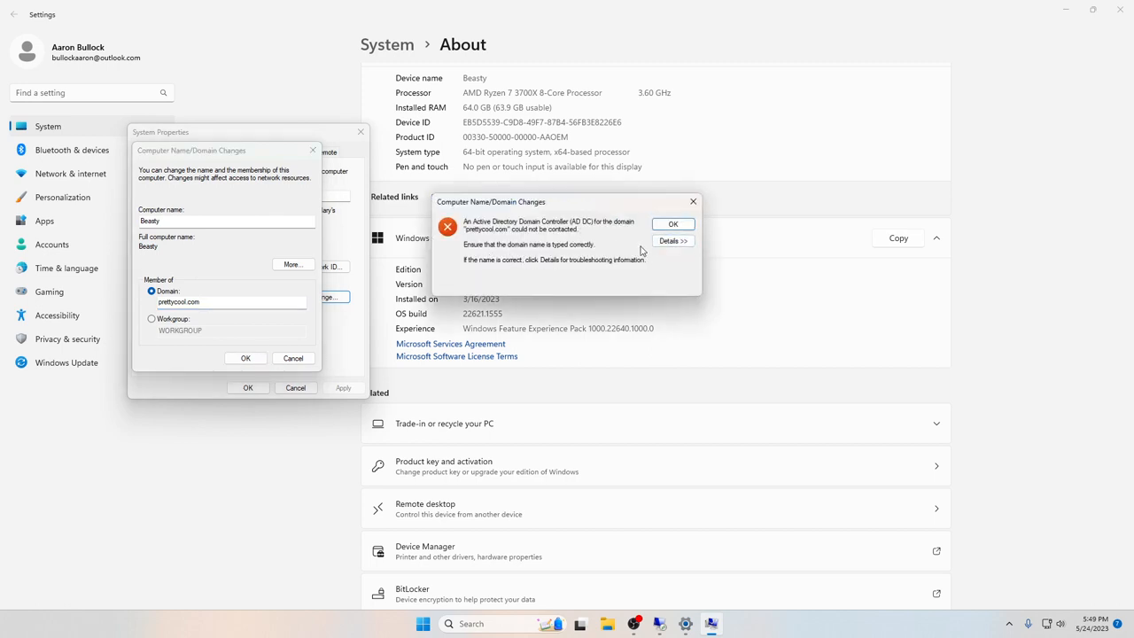
- On the DC, dismiss the MMC warning and confirm the DNS forwarders 192.168.88.1 and 8.8.8.8
click(674, 241)
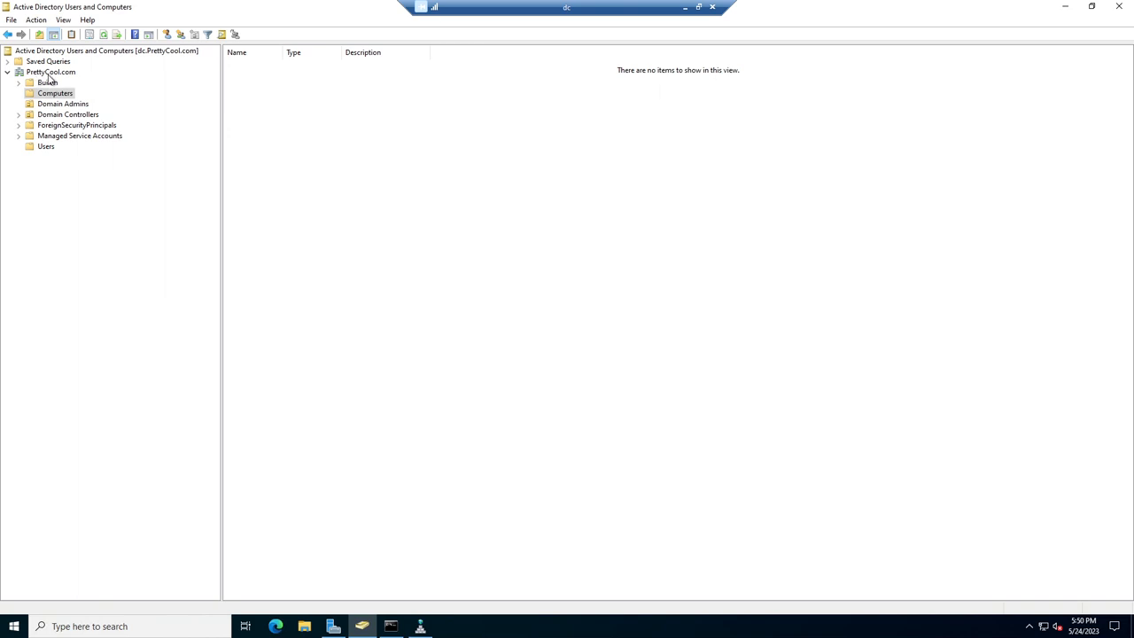
click(420, 628)
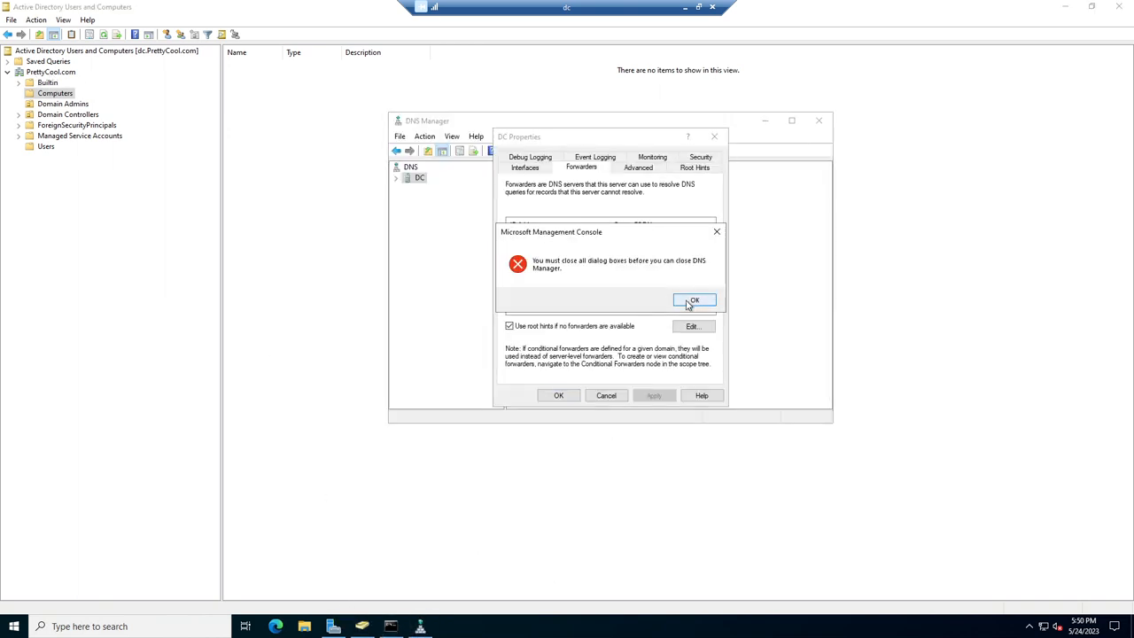
click(695, 300)
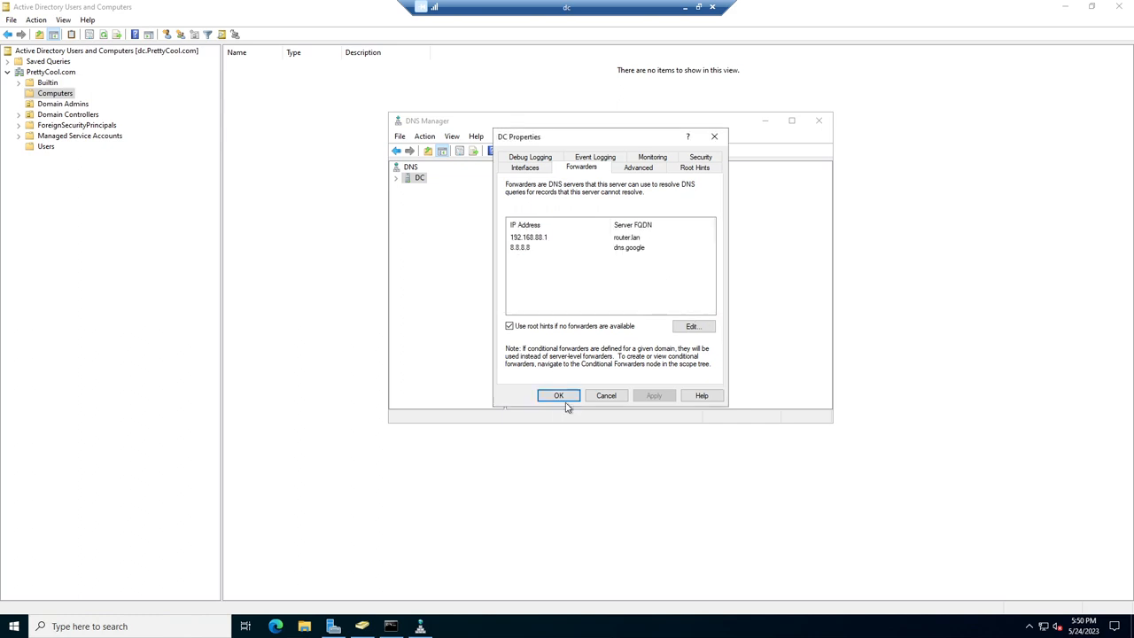
click(558, 395)
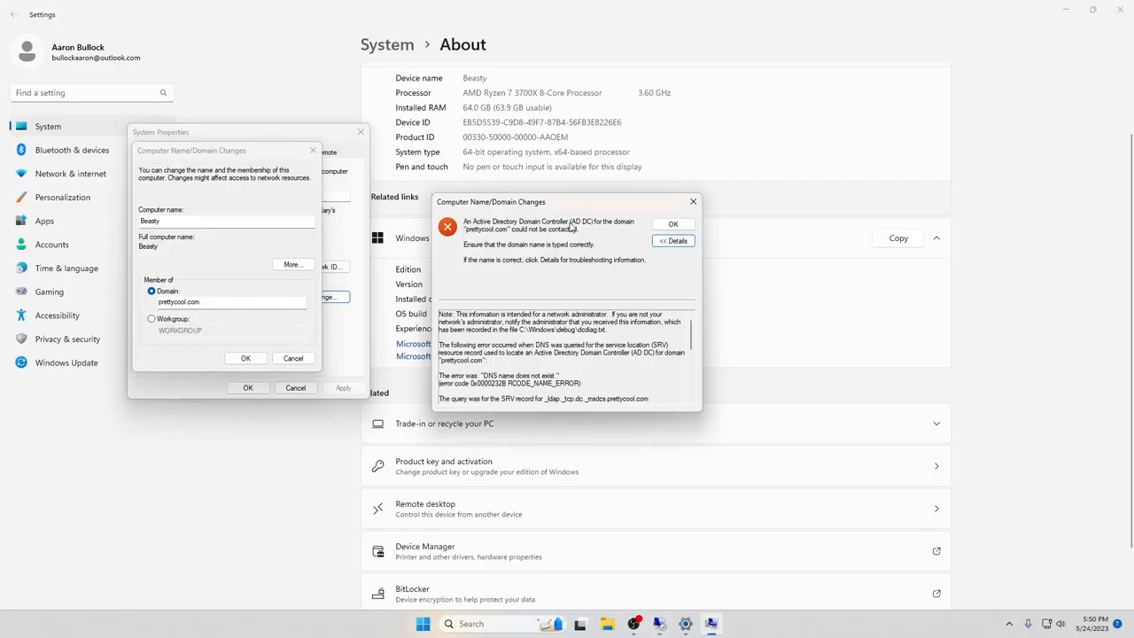
mouse_move(652, 209)
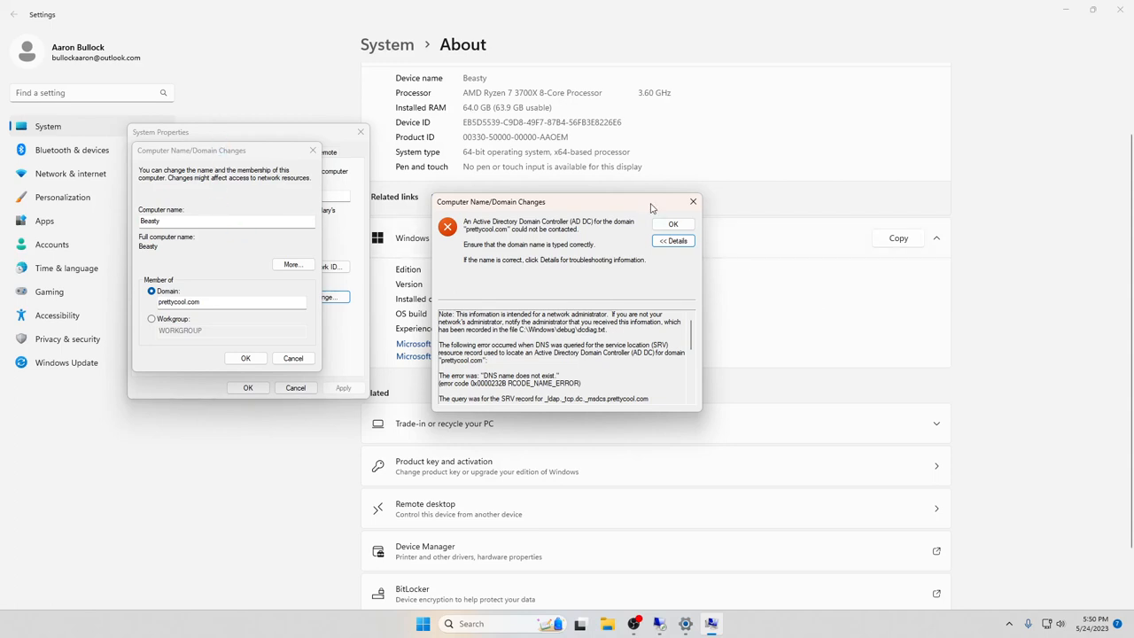
- Read through the SRV record lookup failure details for prettycool.com
drag(567, 202, 588, 163)
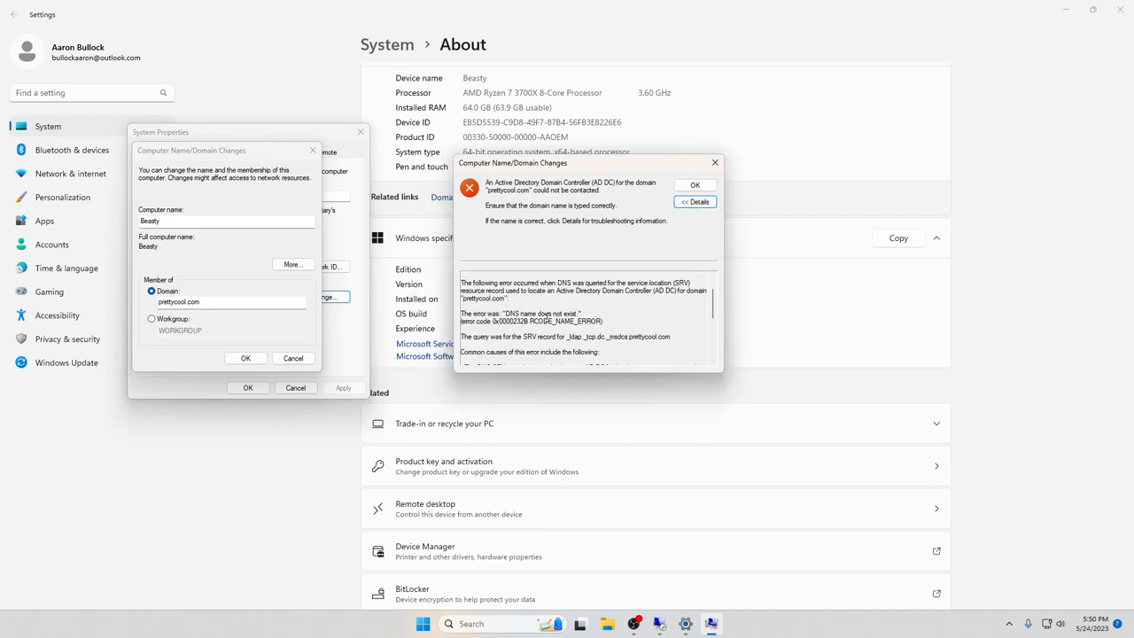
double_click(544, 312)
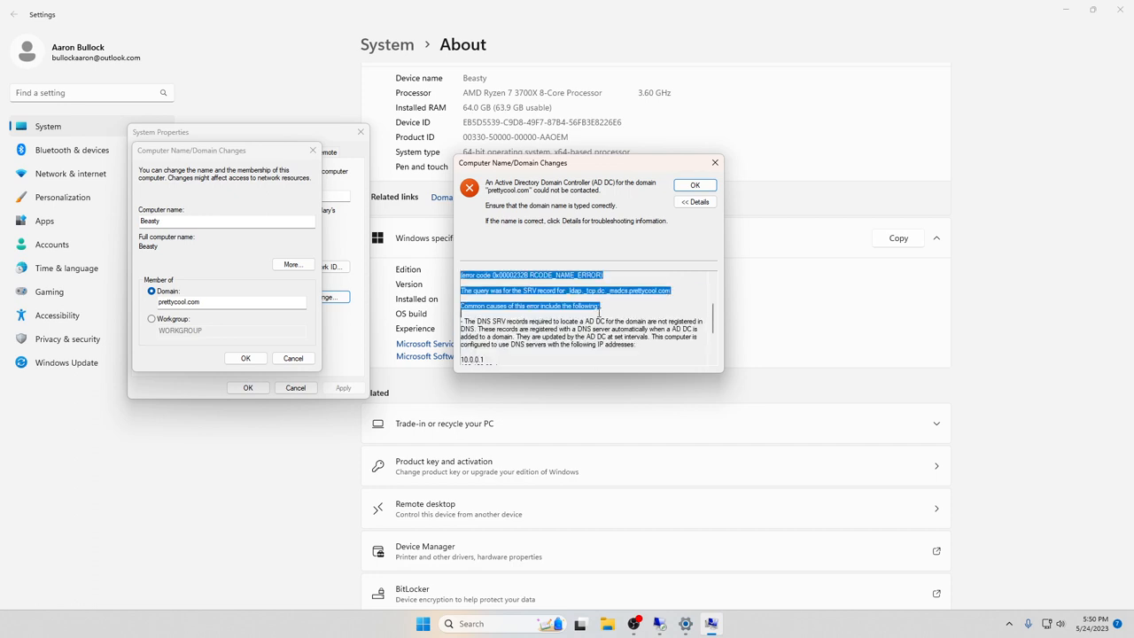
scroll(down, 3)
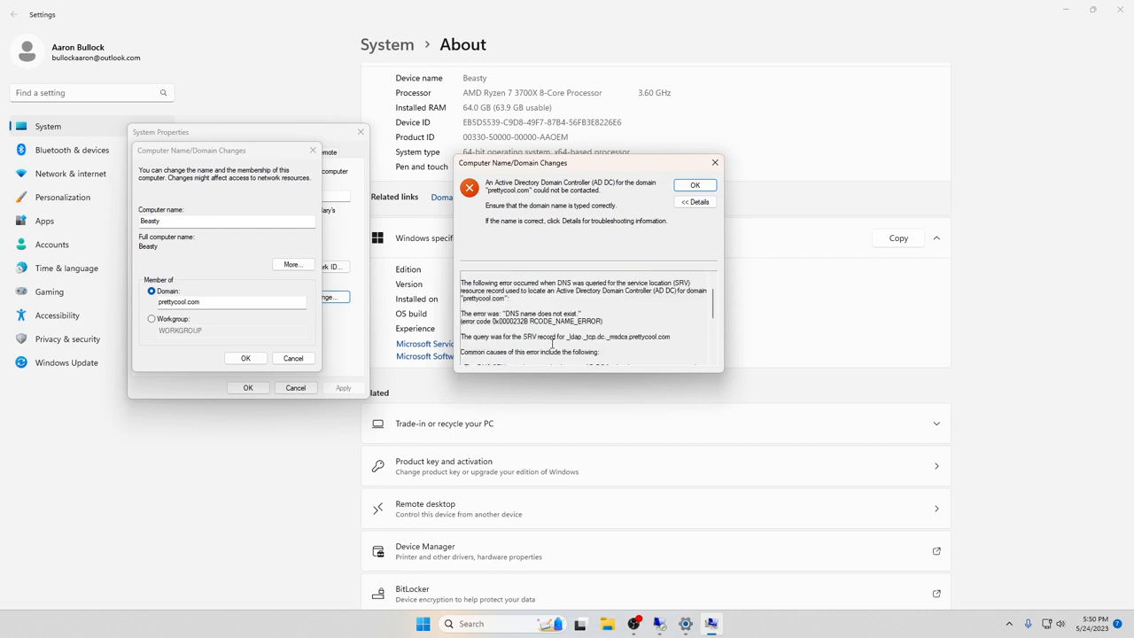
scroll(up, 3)
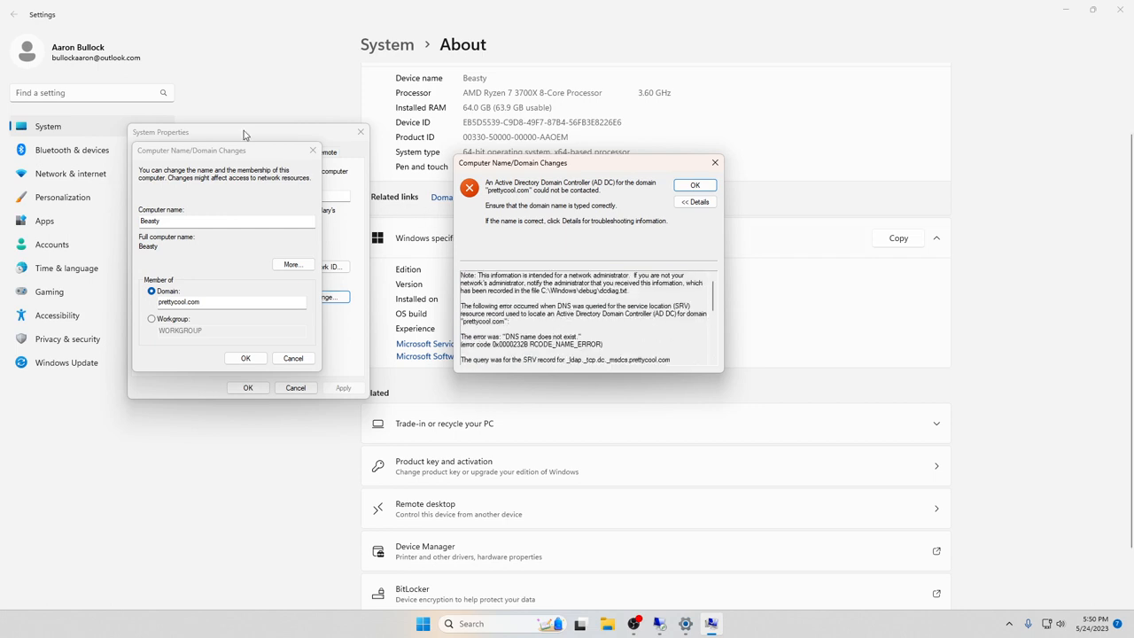
- Dismiss the domain controller error and the domain change form without joining
click(695, 186)
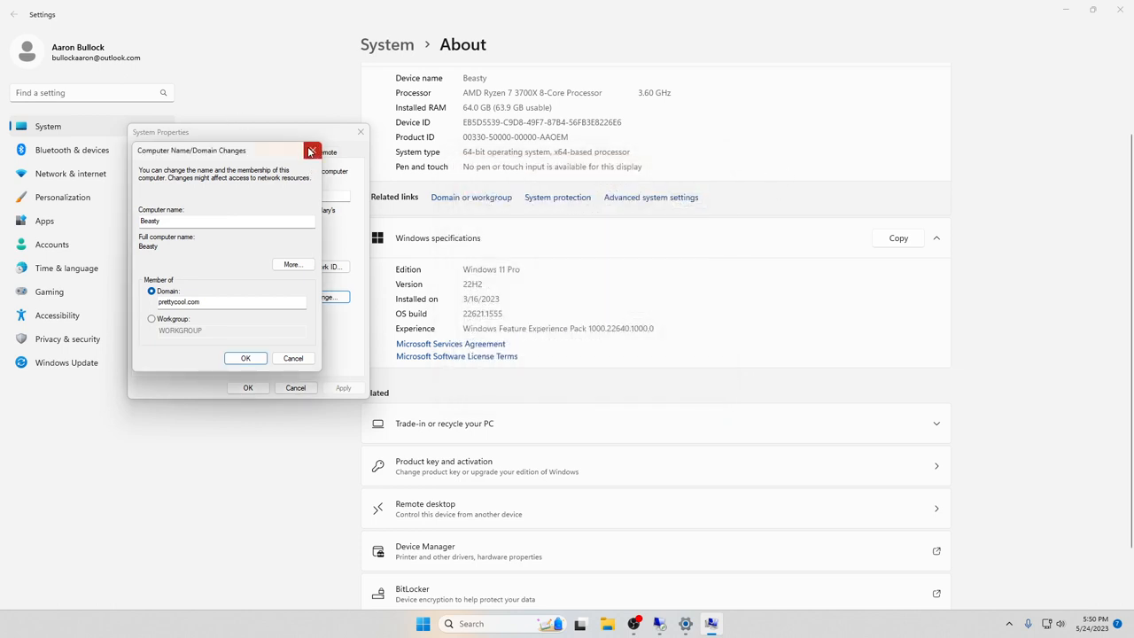
mouse_move(393, 216)
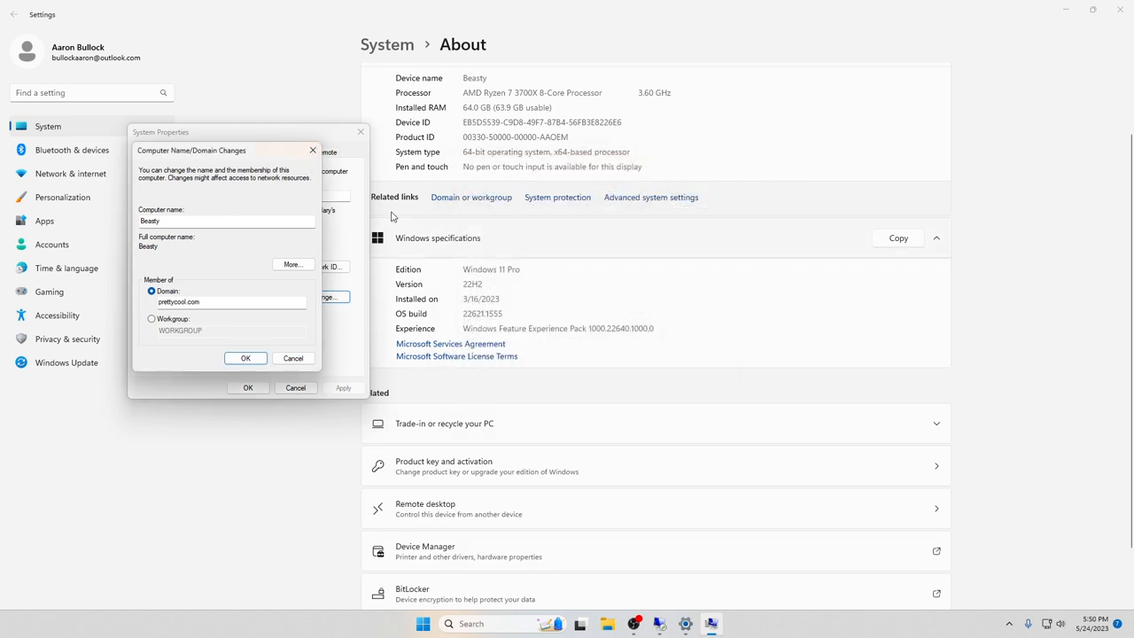
click(245, 357)
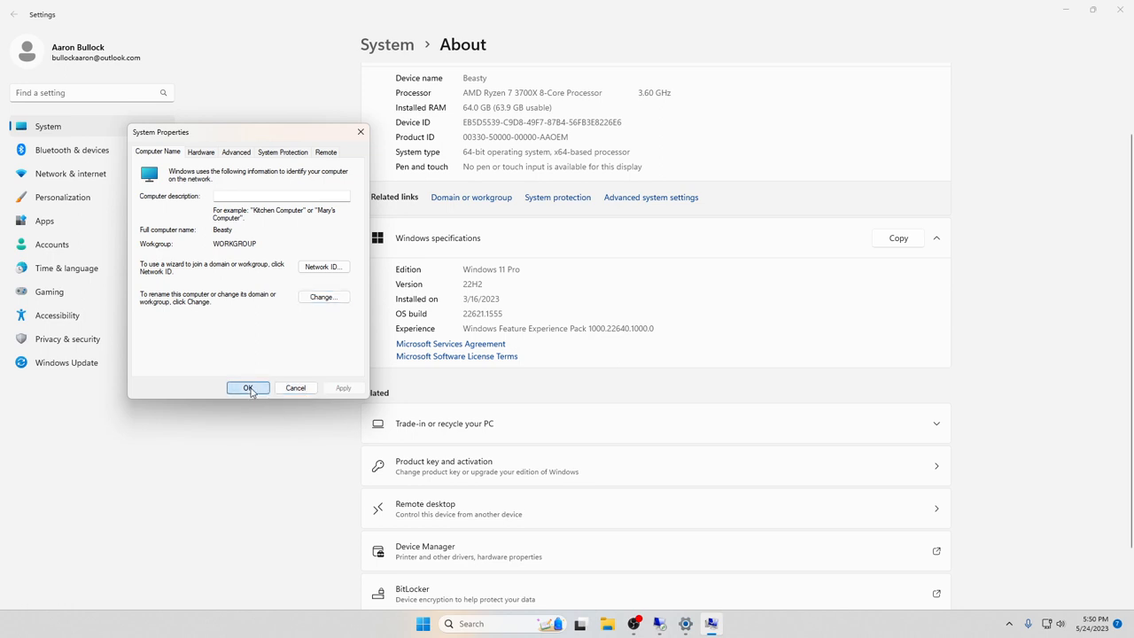
- Close System Properties, leaving the PC in WORKGROUP, and return to ADUC on the server
click(248, 388)
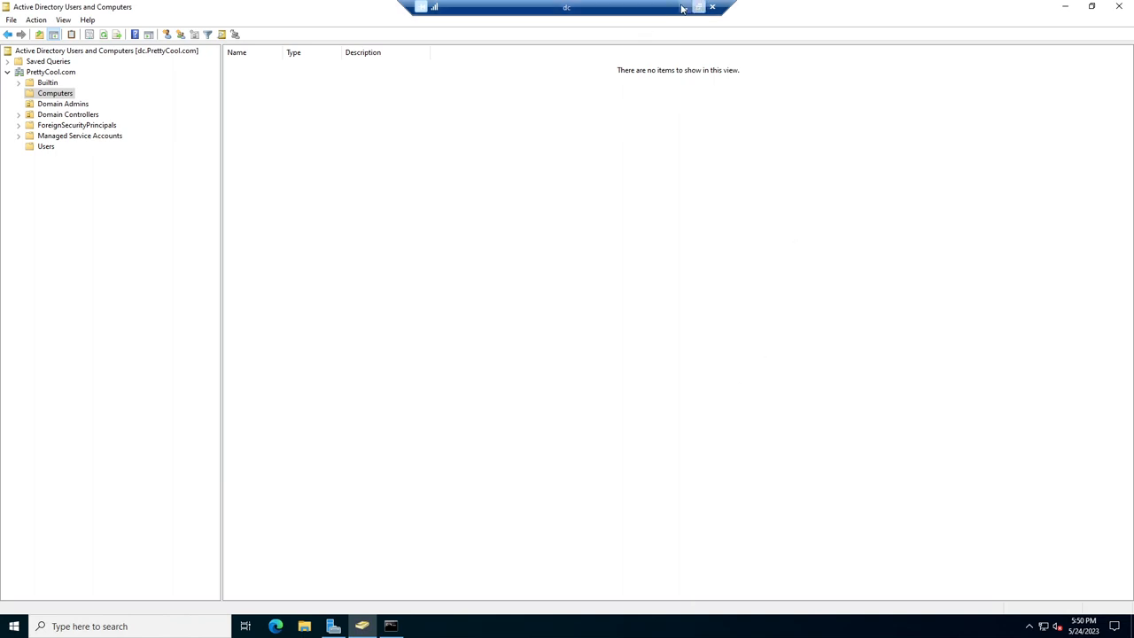
mouse_move(682, 7)
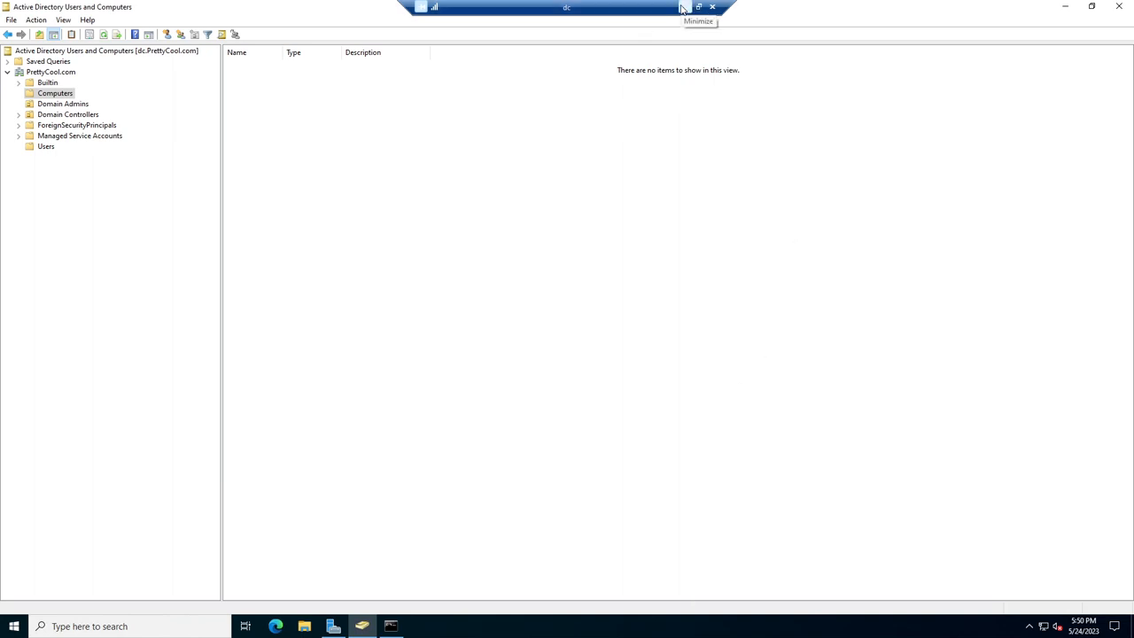